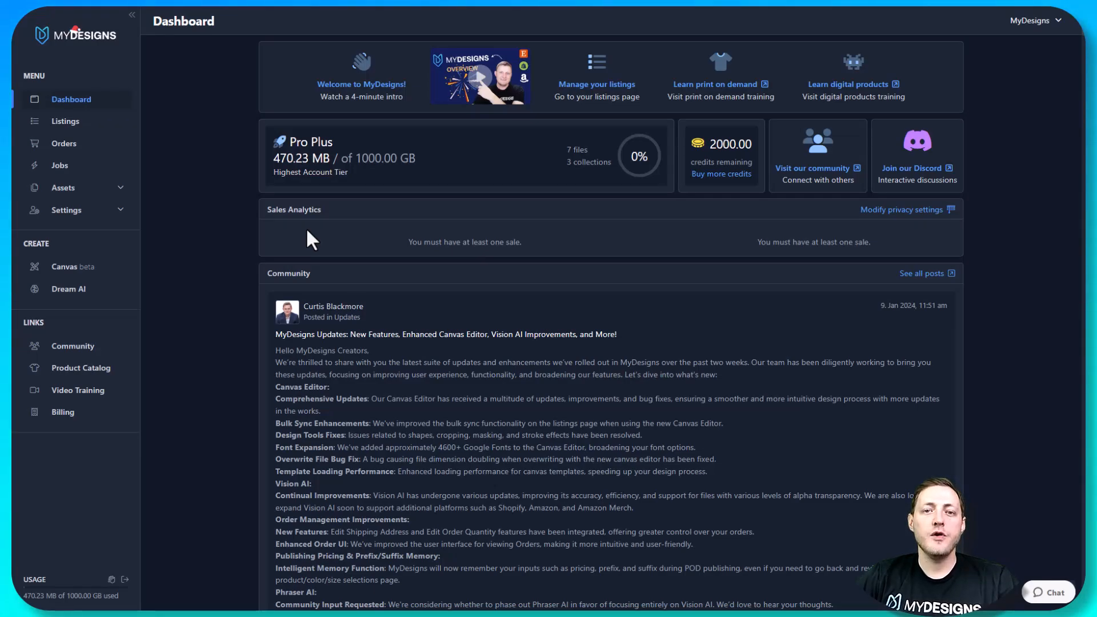
pyautogui.moveTo(393, 200)
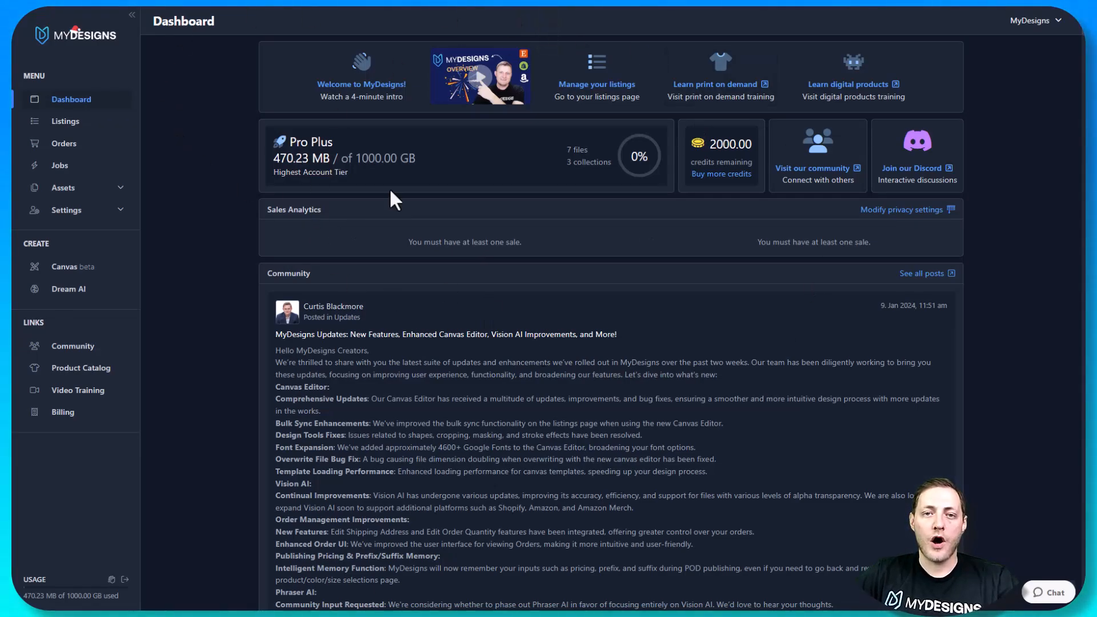
pyautogui.moveTo(392, 124)
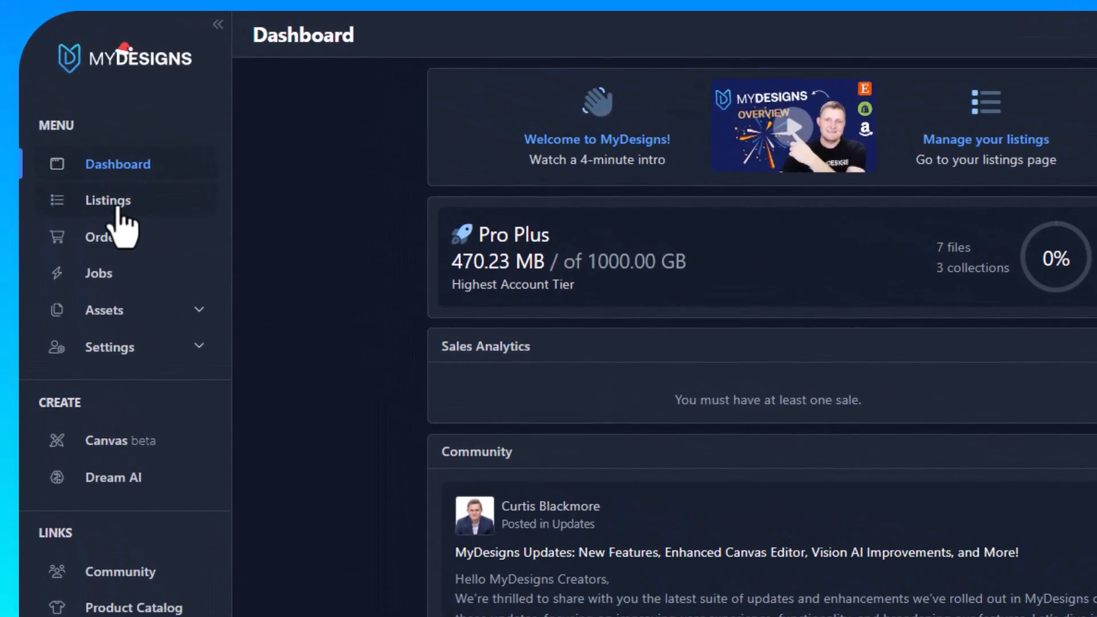
pyautogui.moveTo(126, 224)
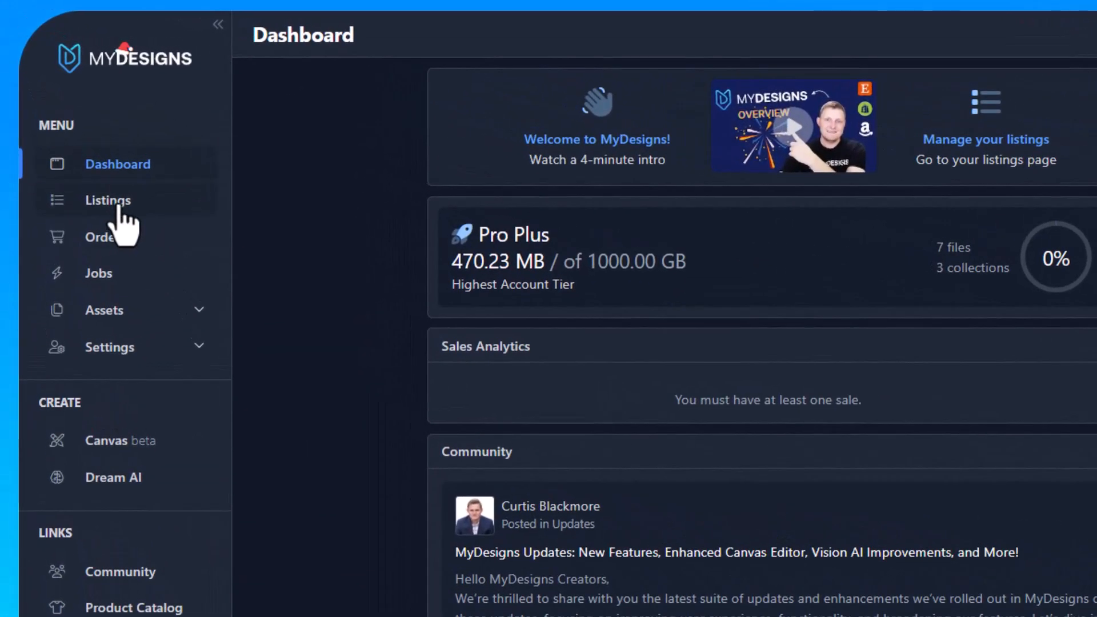
# Go to the Listings page from the sidebar; it shows no listings yet
pyautogui.click(108, 200)
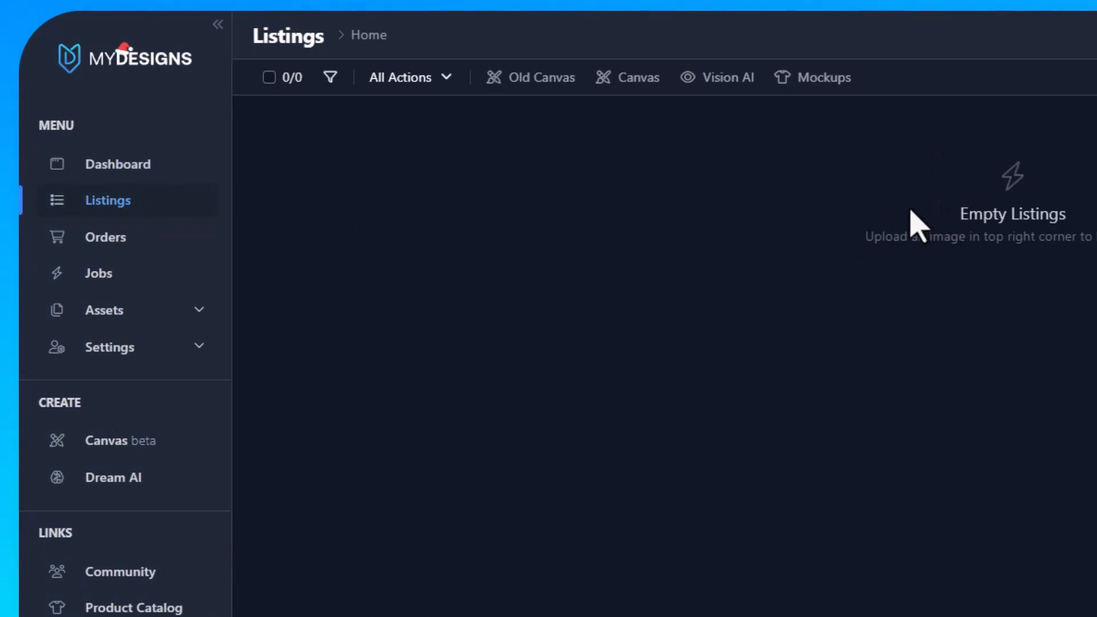
pyautogui.moveTo(980, 150)
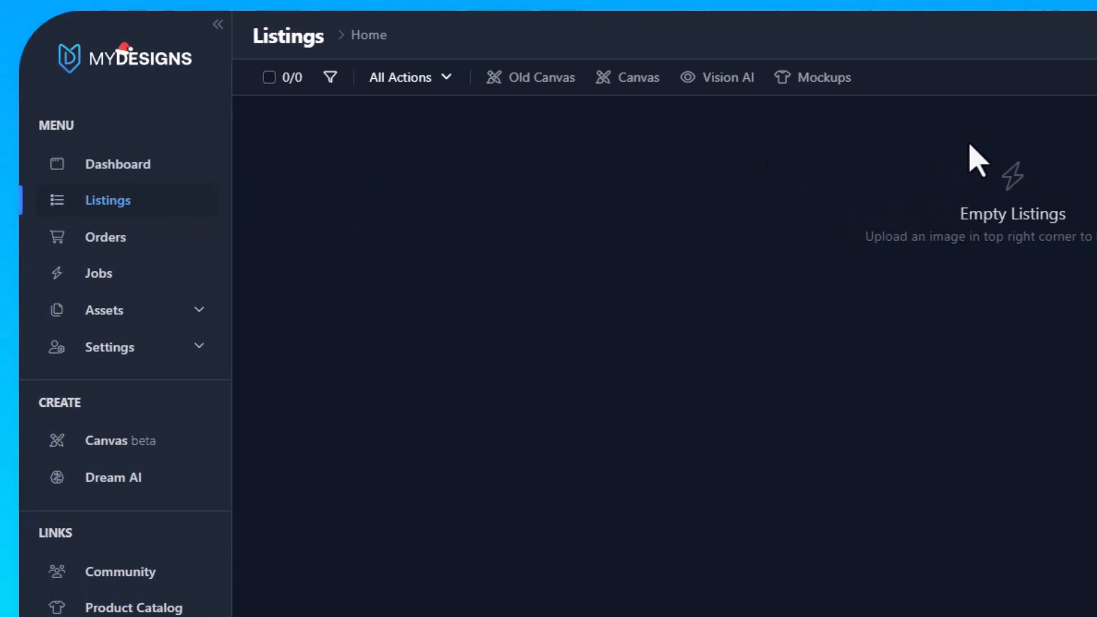
pyautogui.moveTo(944, 171)
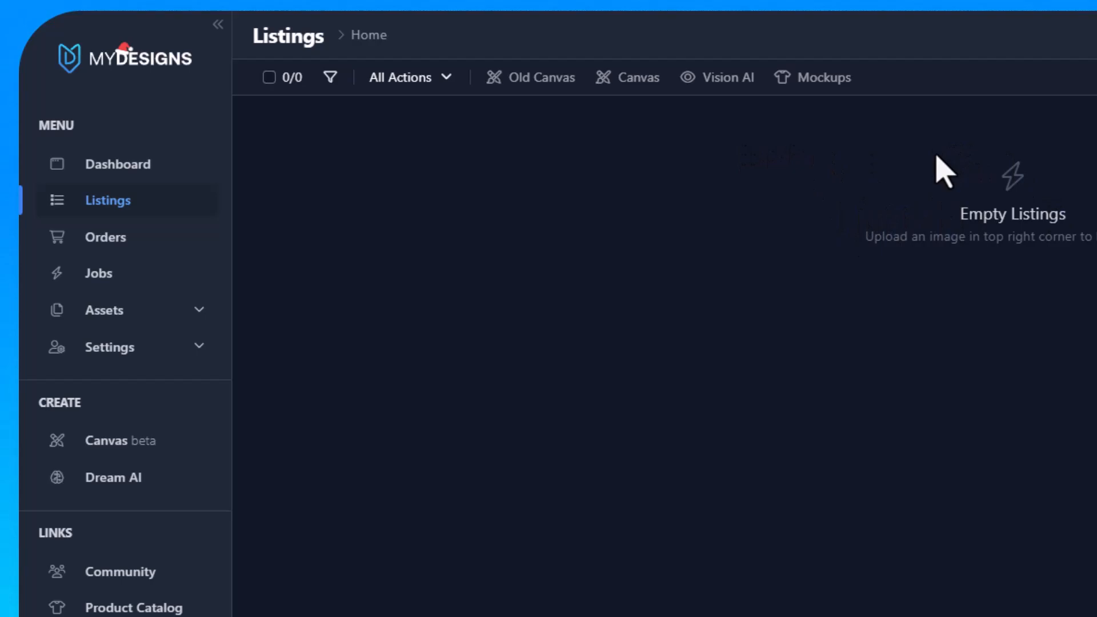
pyautogui.moveTo(901, 174)
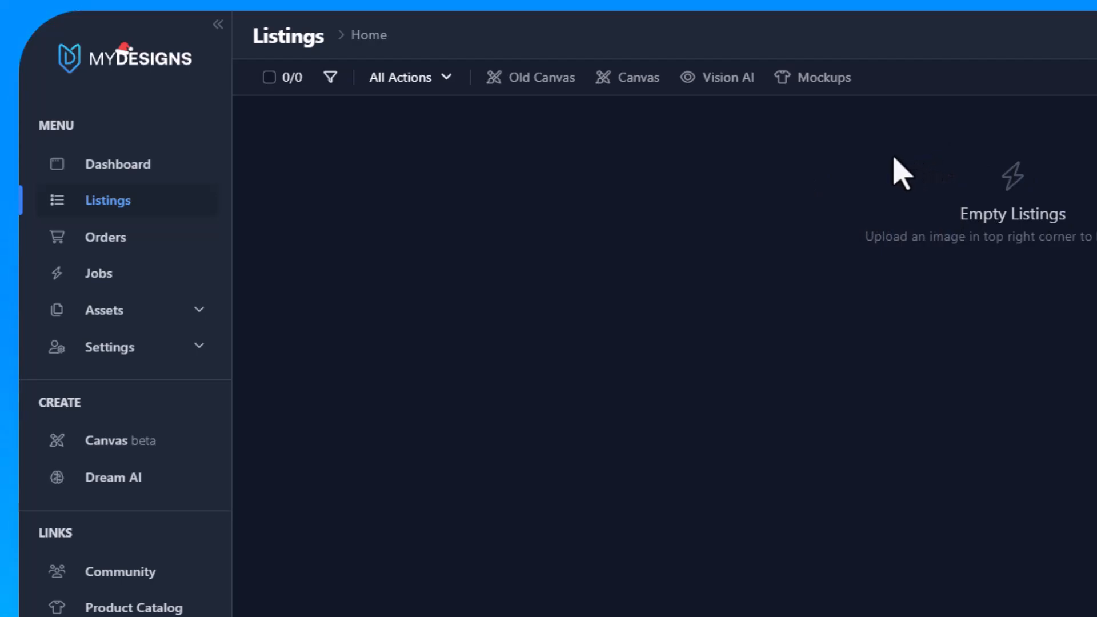
pyautogui.moveTo(839, 171)
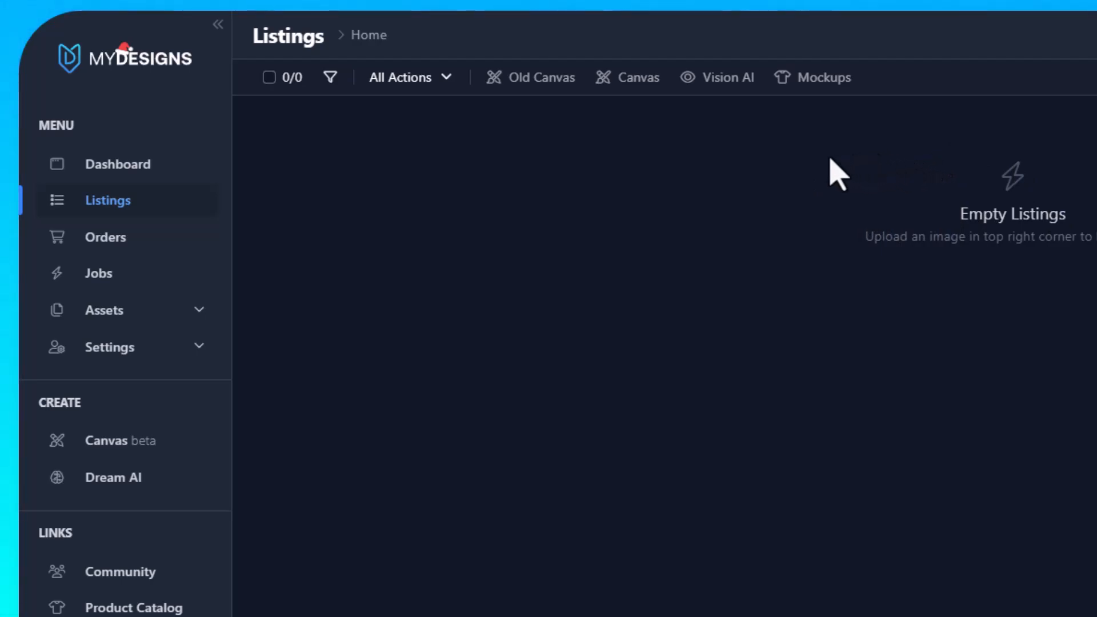
pyautogui.moveTo(306, 42)
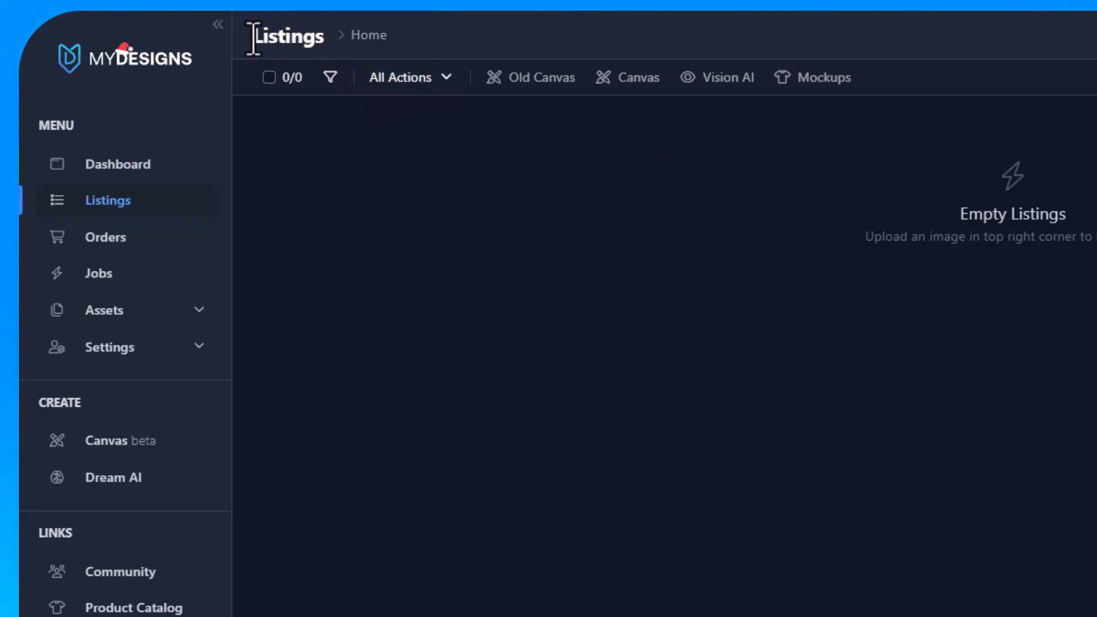
pyautogui.moveTo(340, 56)
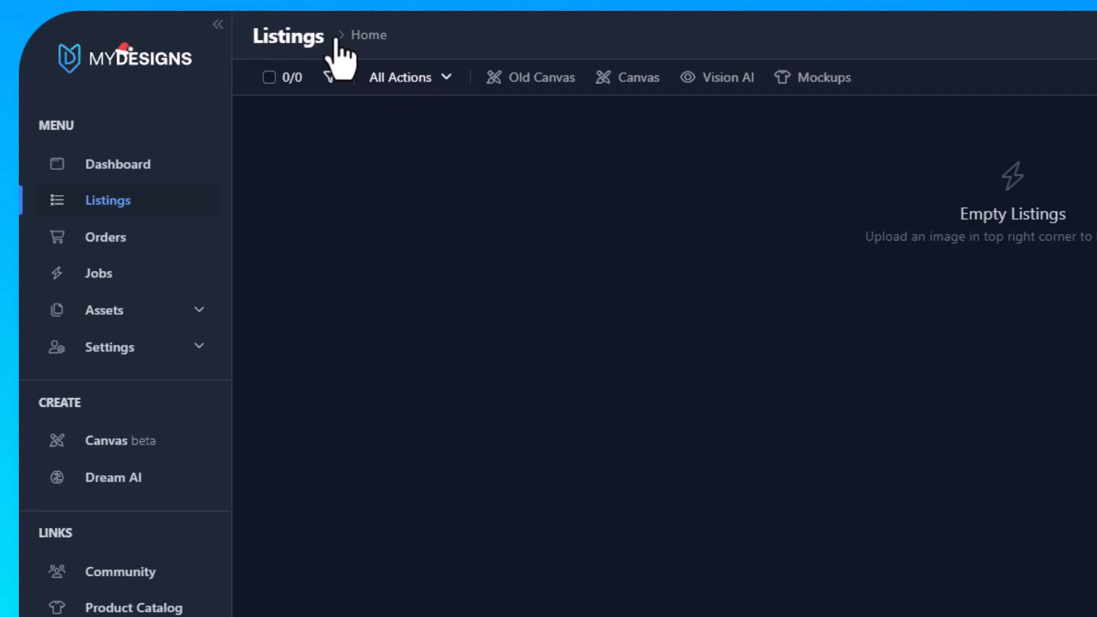
# Add a new folder named 'Camping Designs' to the Home collection
pyautogui.click(367, 35)
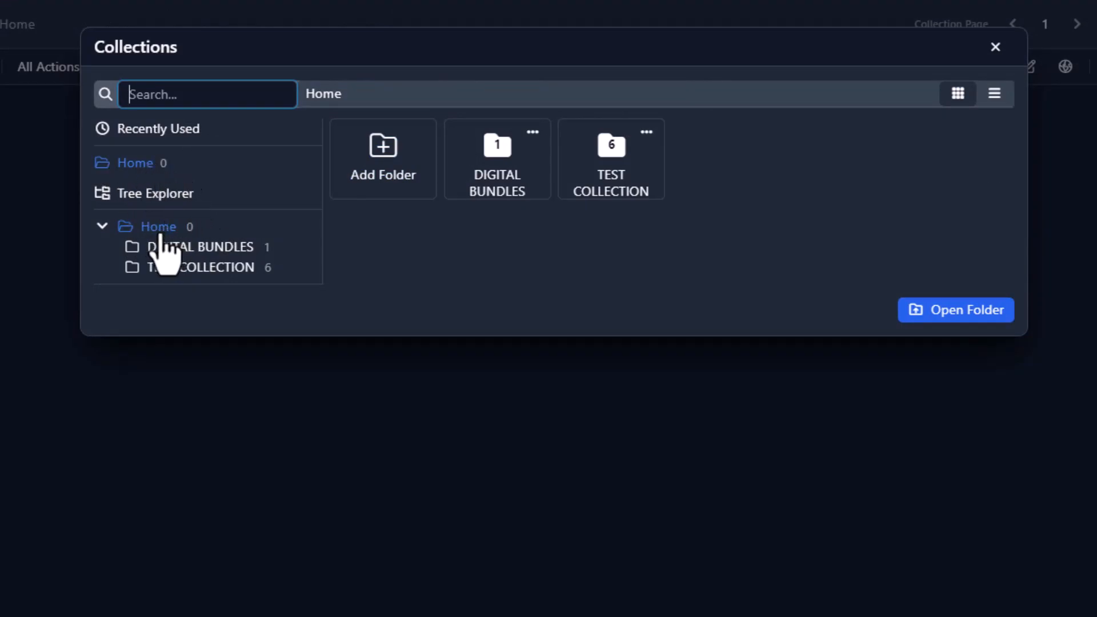
pyautogui.moveTo(202, 209)
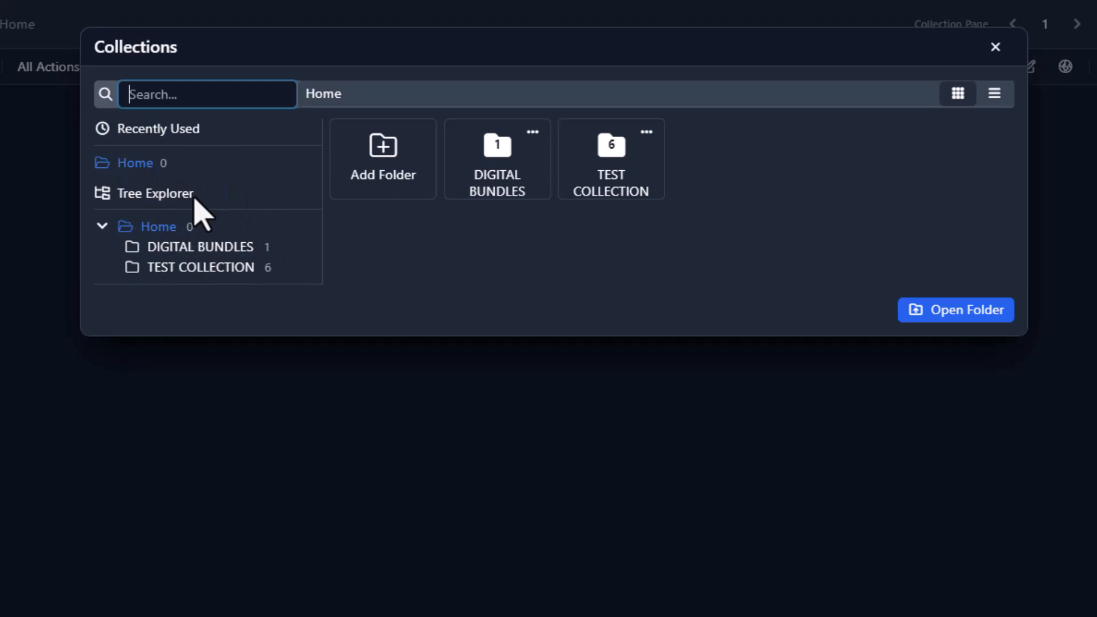
pyautogui.moveTo(383, 159)
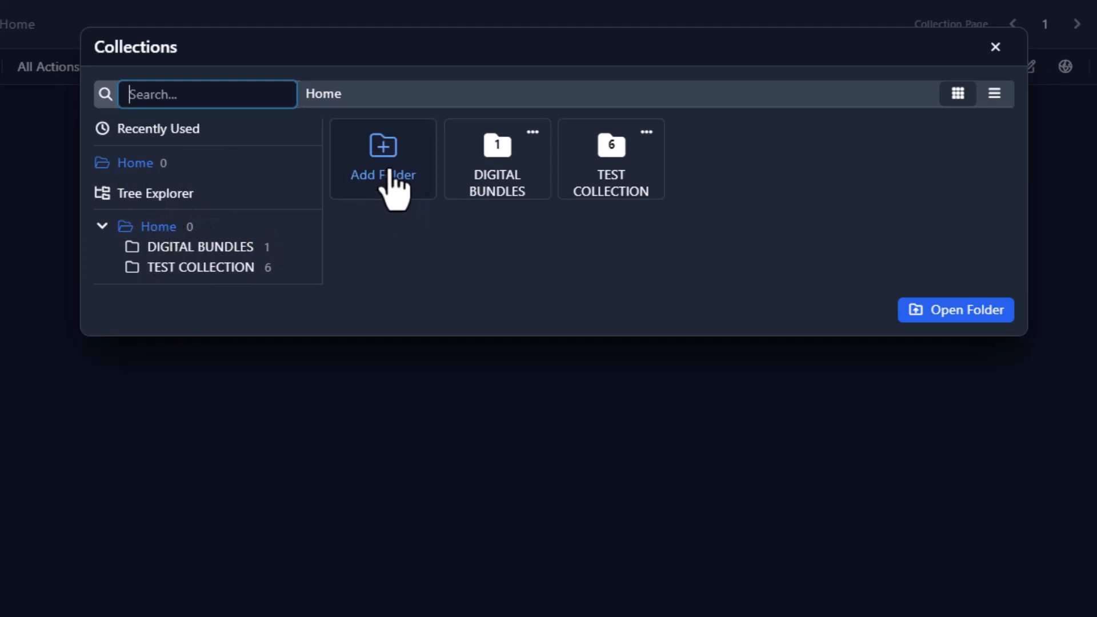
pyautogui.click(382, 159)
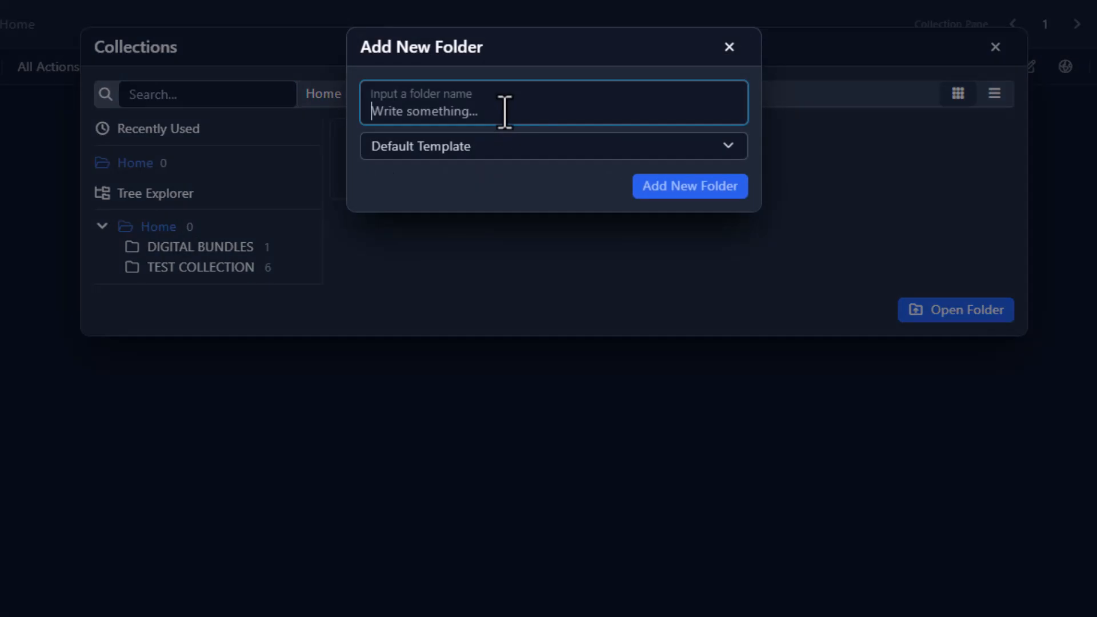
pyautogui.write('Camp')
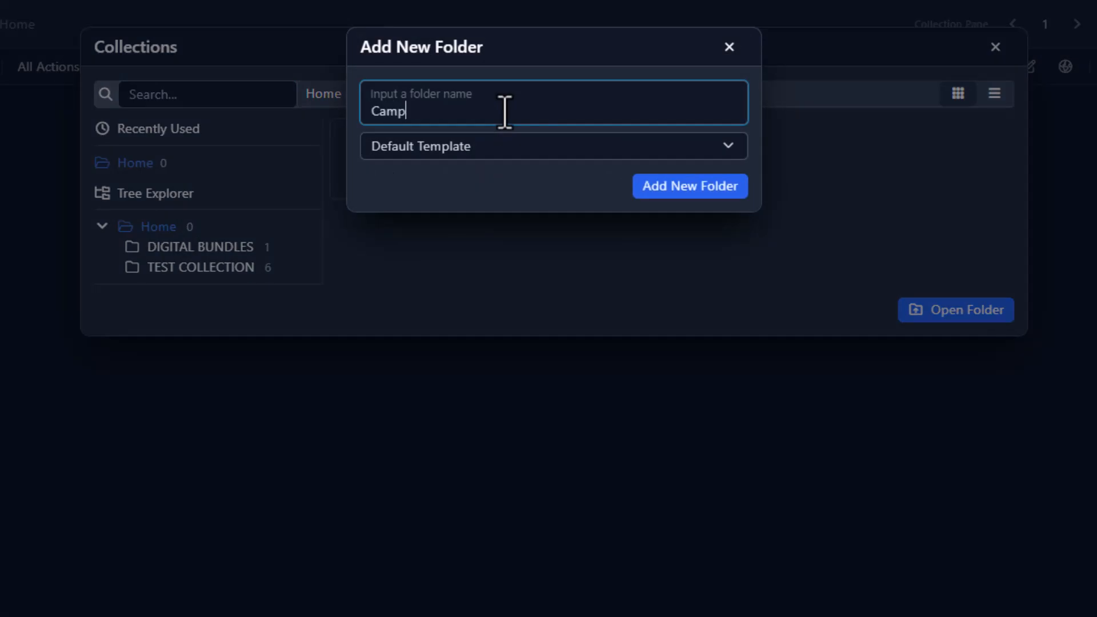
pyautogui.write('ing Design s')
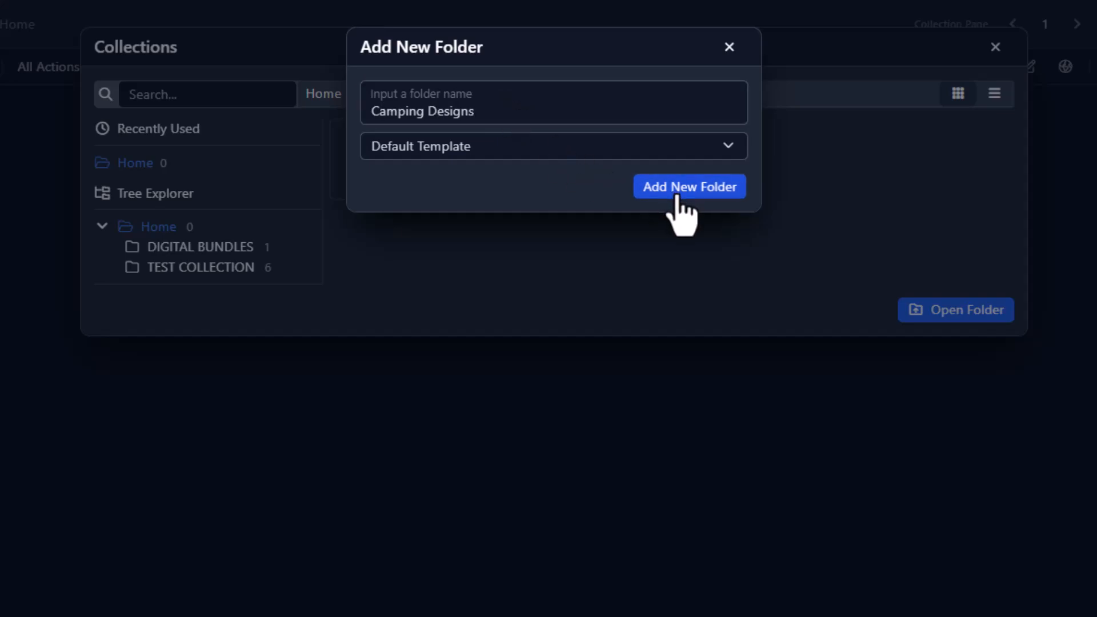
pyautogui.click(690, 186)
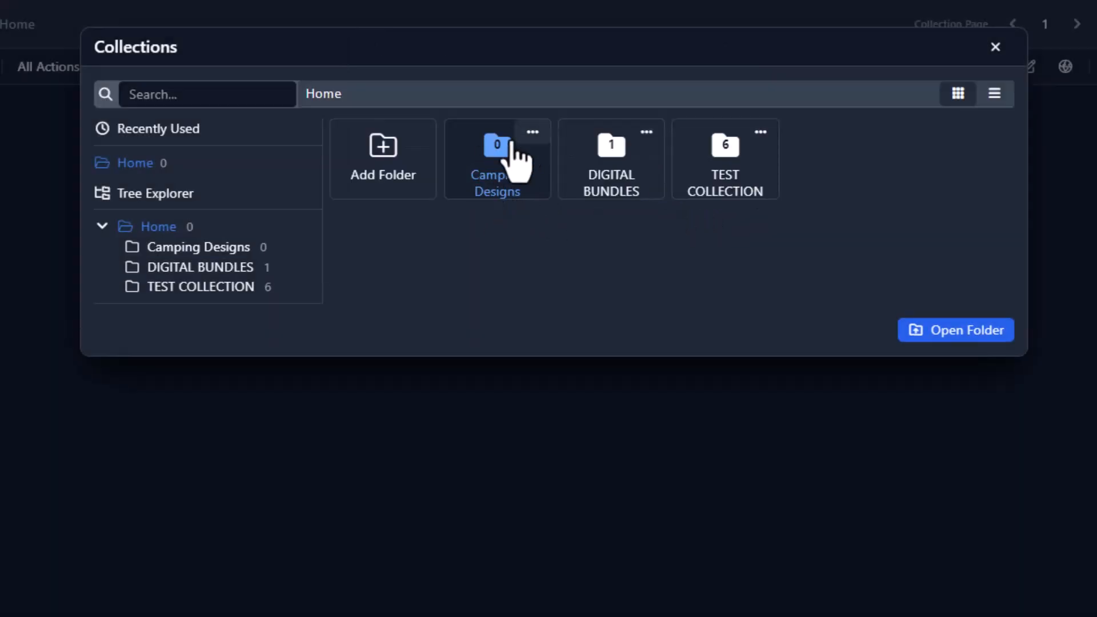
pyautogui.moveTo(525, 217)
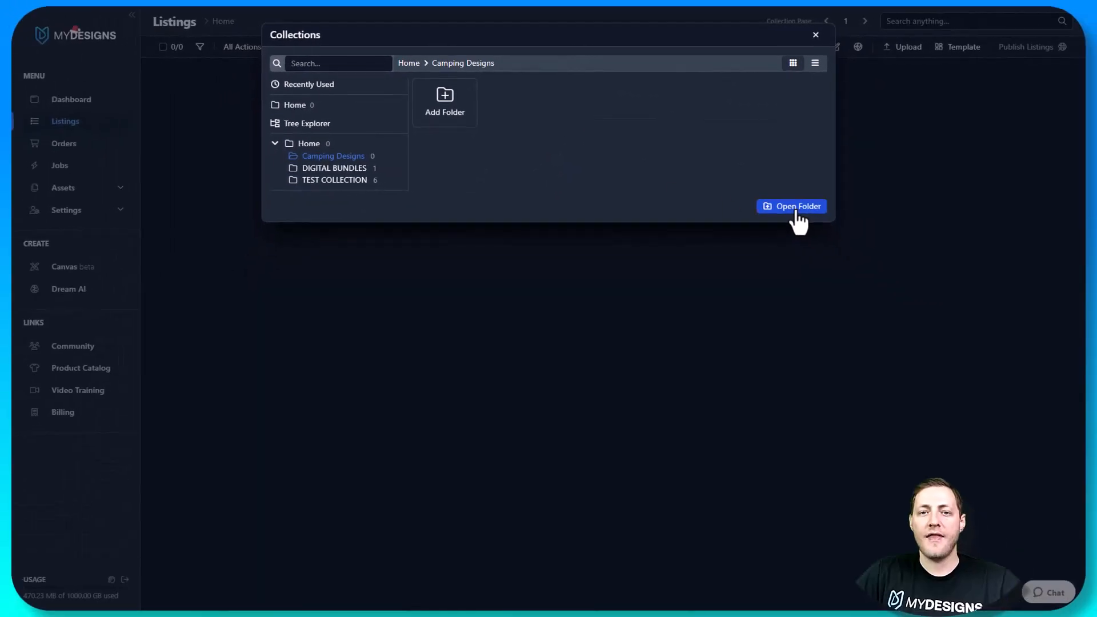
# Open the Camping Designs folder from the Collections dialog to see its empty listings
pyautogui.click(798, 206)
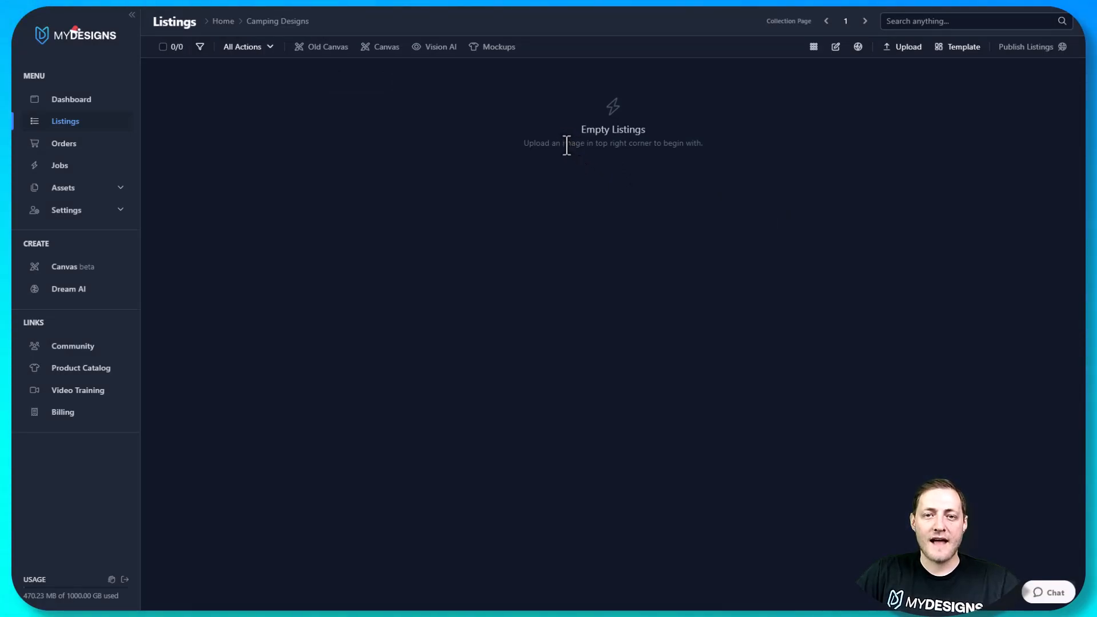
pyautogui.moveTo(497, 172)
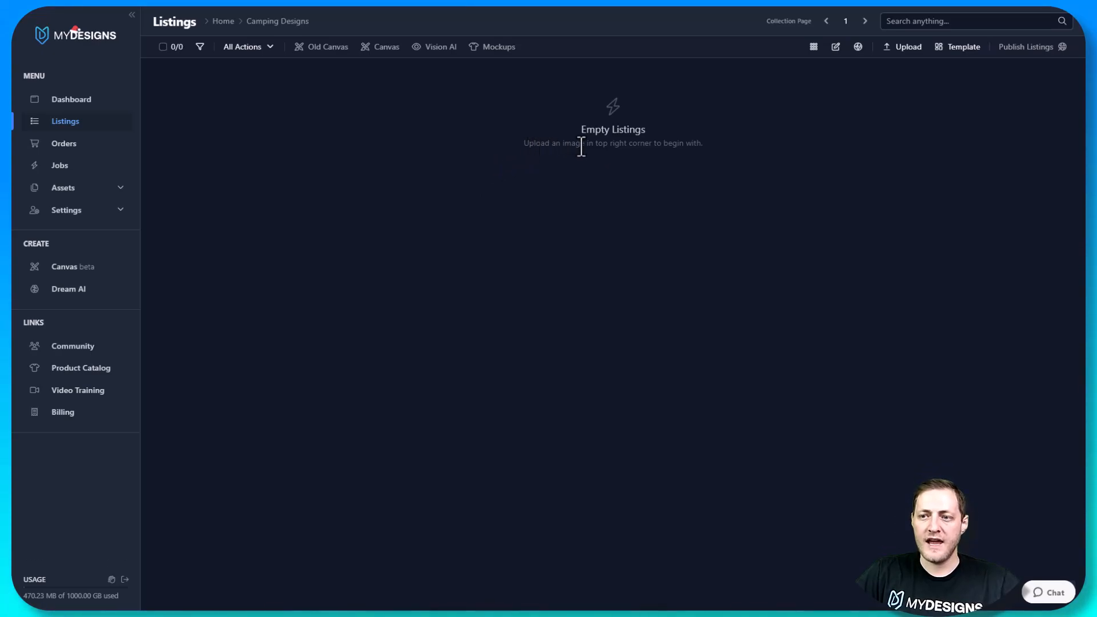
pyautogui.moveTo(890, 75)
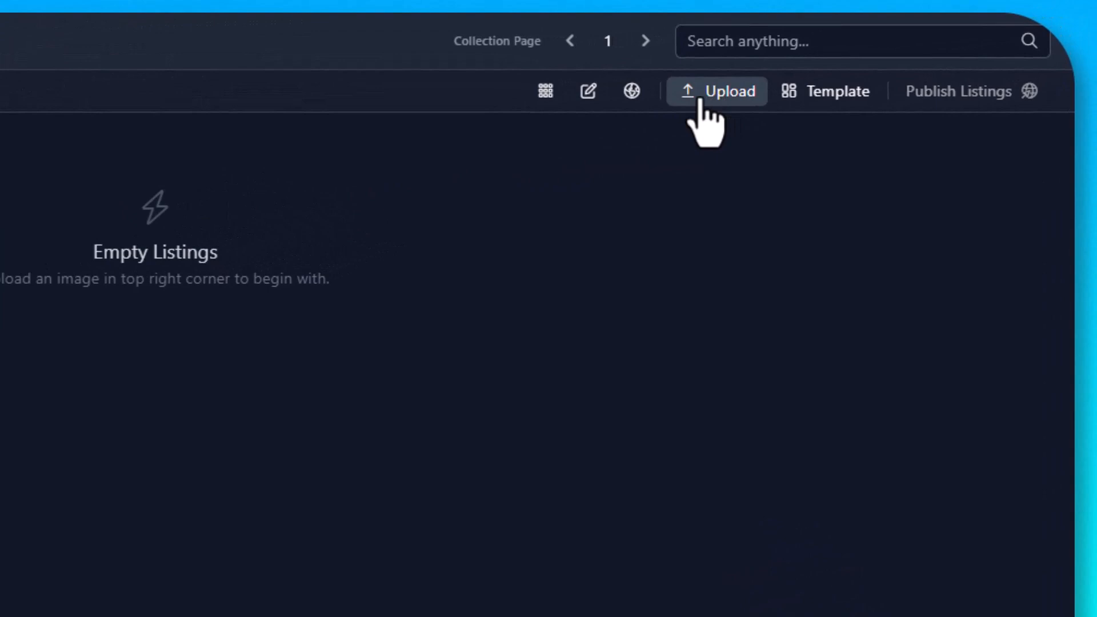
# Upload the five camping design PNGs with Upload All, confirm, and close the uploader
pyautogui.click(717, 91)
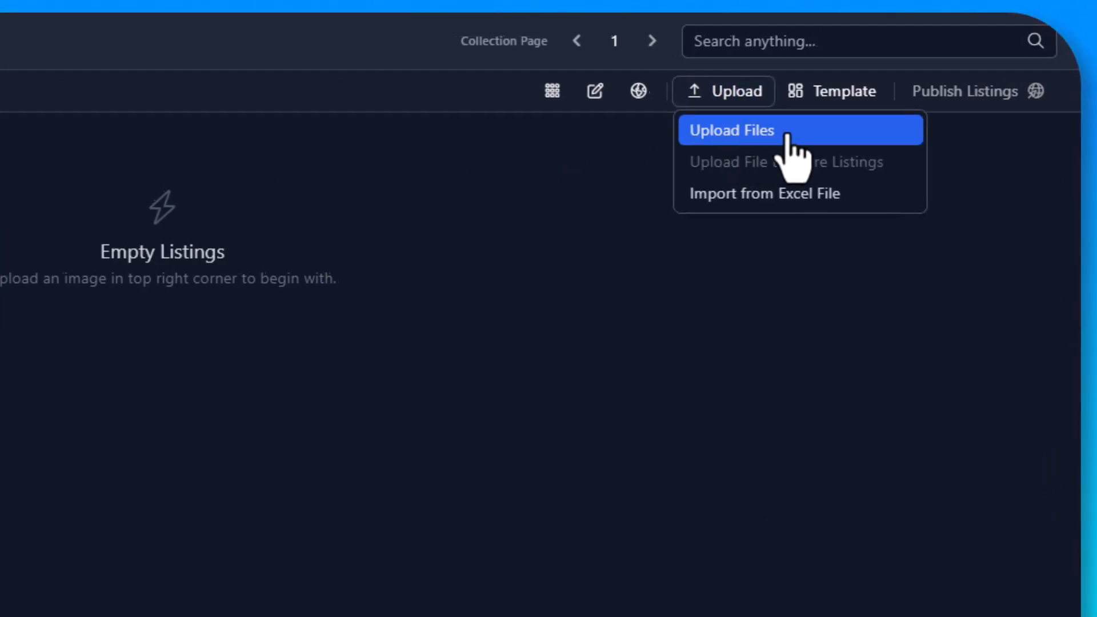
pyautogui.click(731, 131)
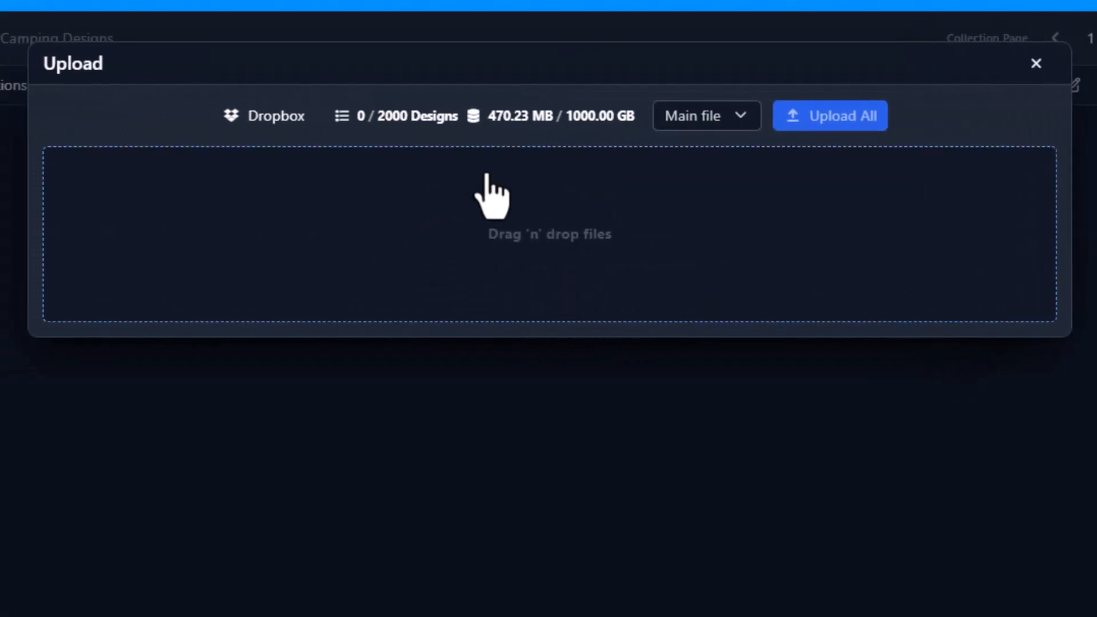
pyautogui.moveTo(523, 264)
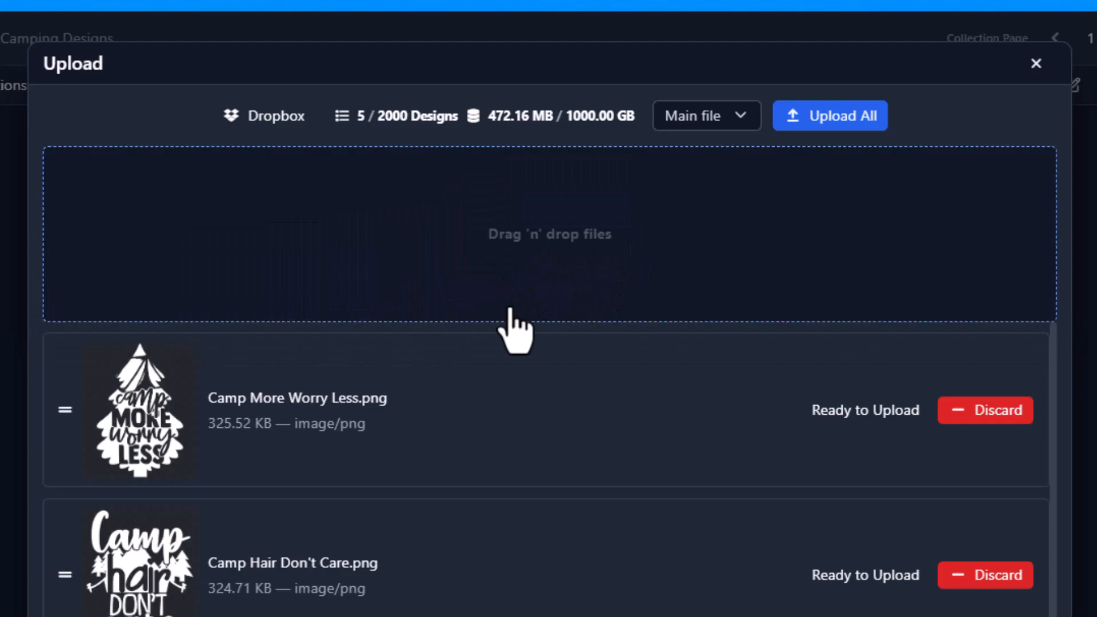
pyautogui.moveTo(165, 413)
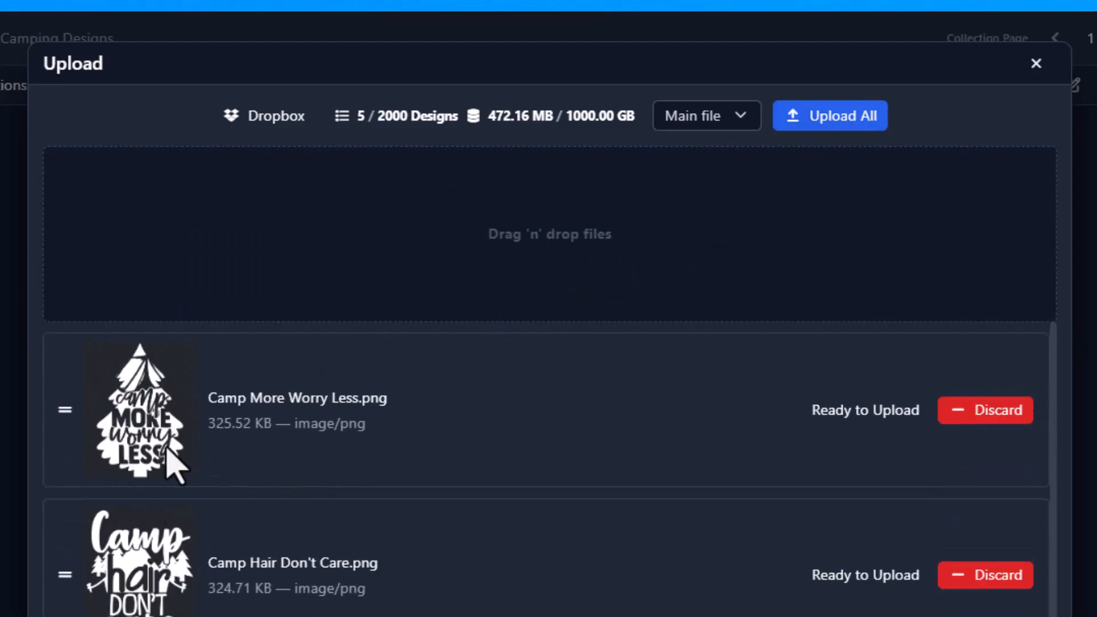
pyautogui.scroll(-3)
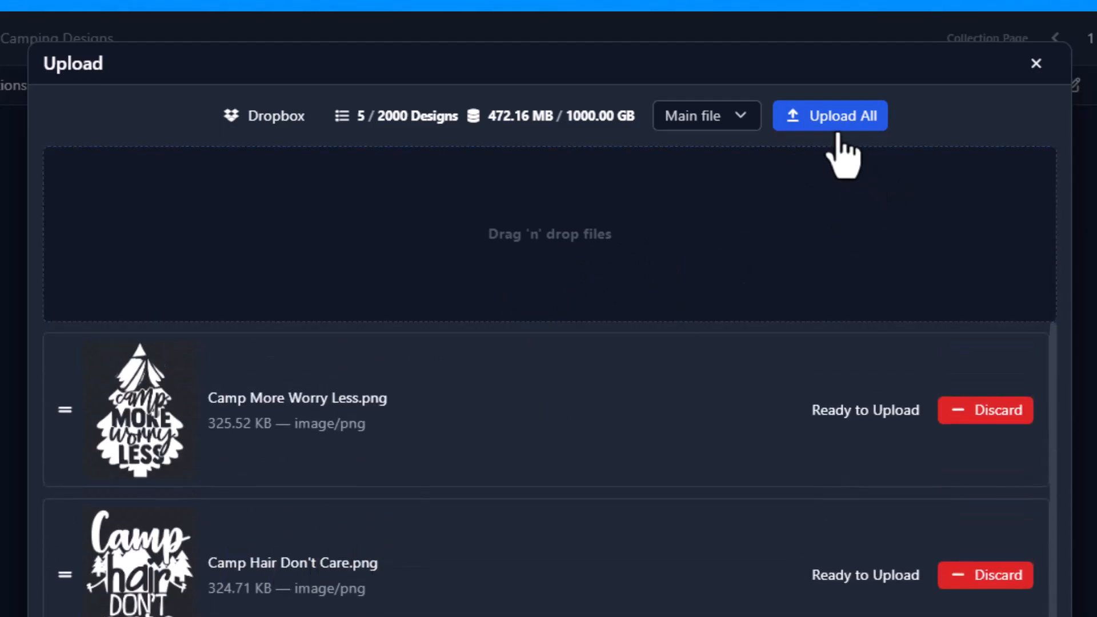
pyautogui.click(830, 116)
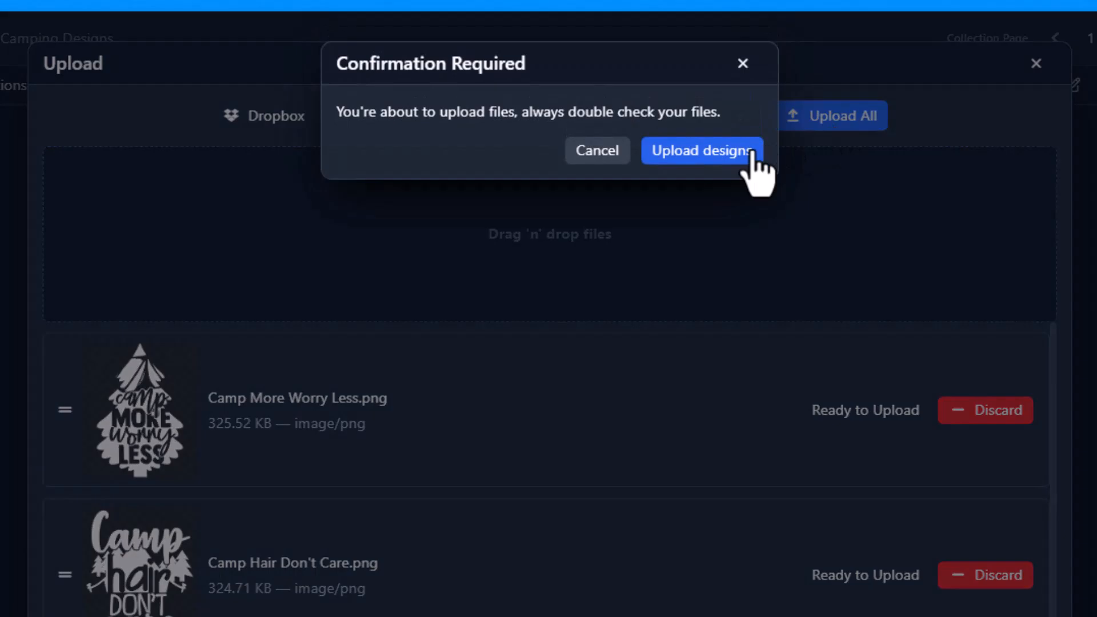
pyautogui.click(702, 150)
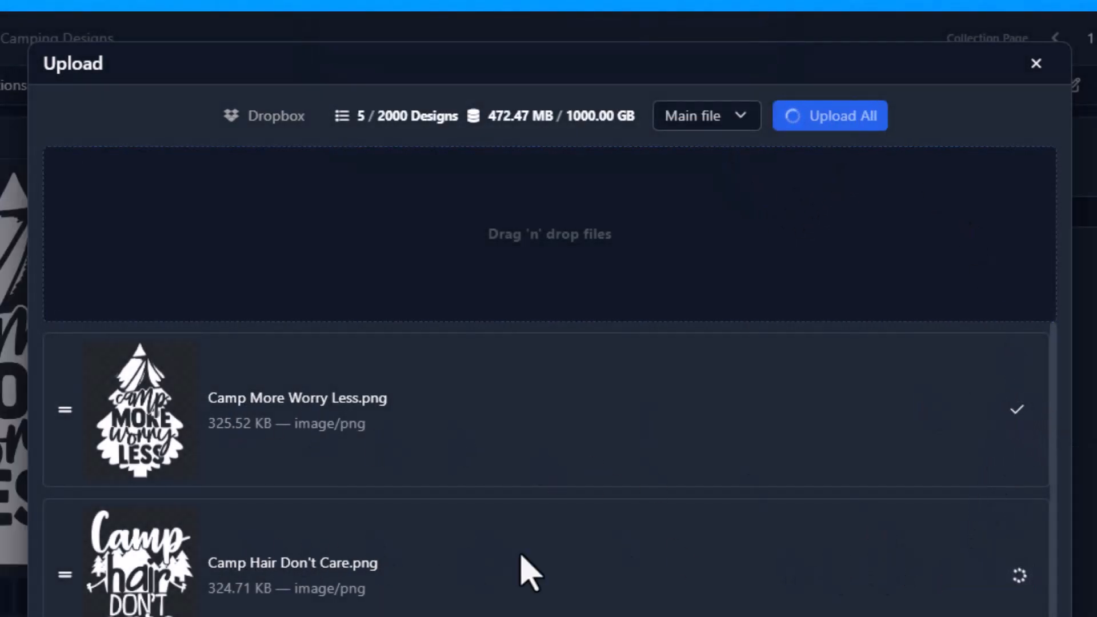
pyautogui.scroll(-3)
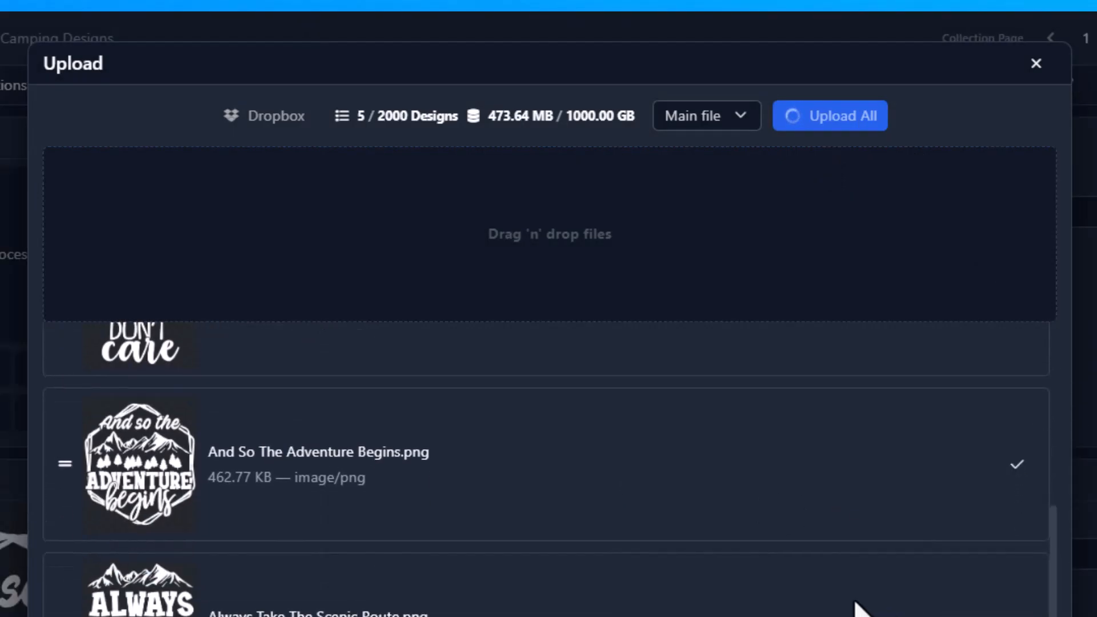
pyautogui.click(1036, 63)
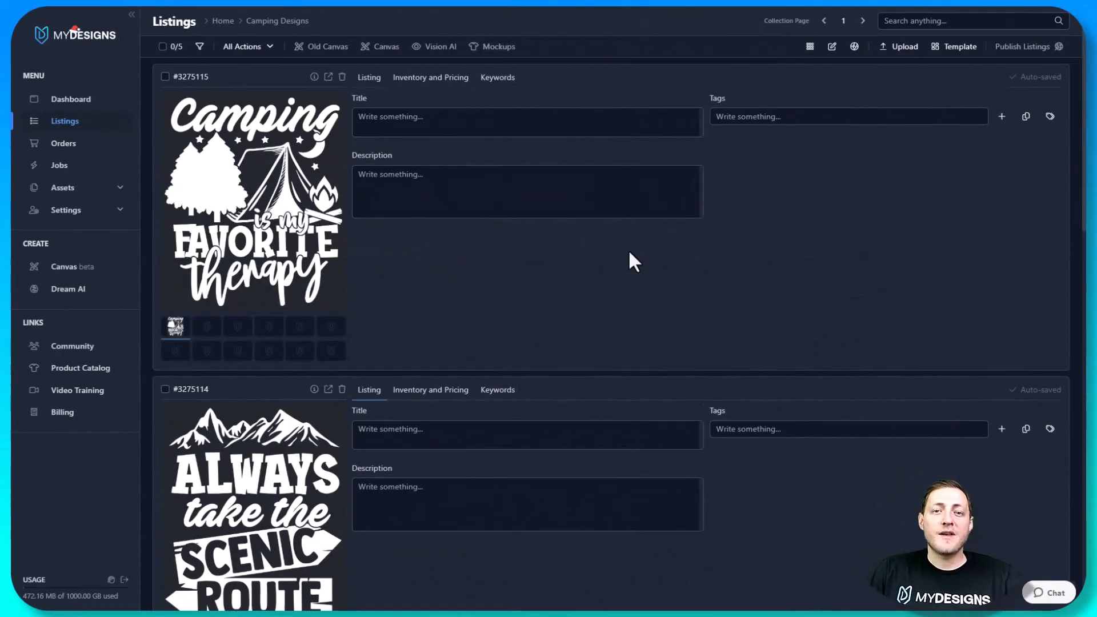
pyautogui.scroll(-3)
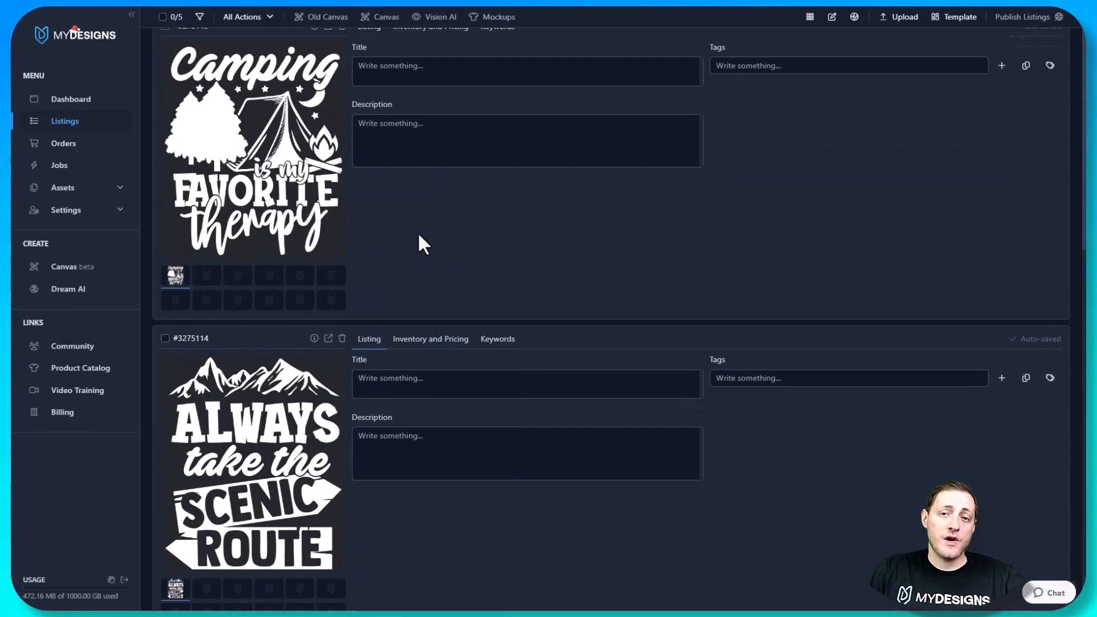
pyautogui.scroll(3)
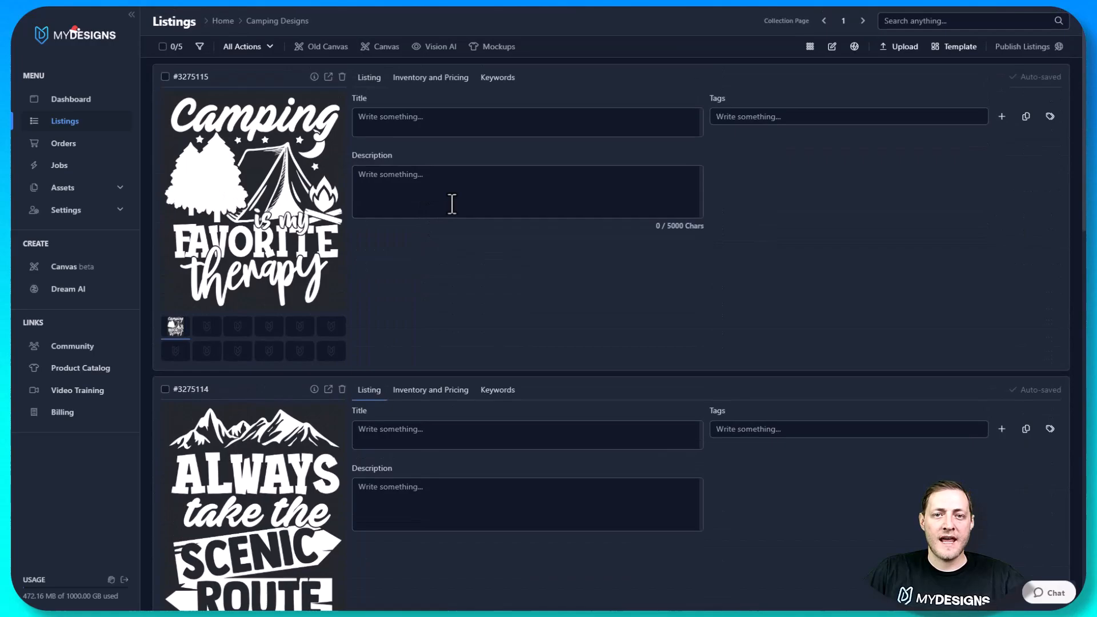
pyautogui.moveTo(312, 95)
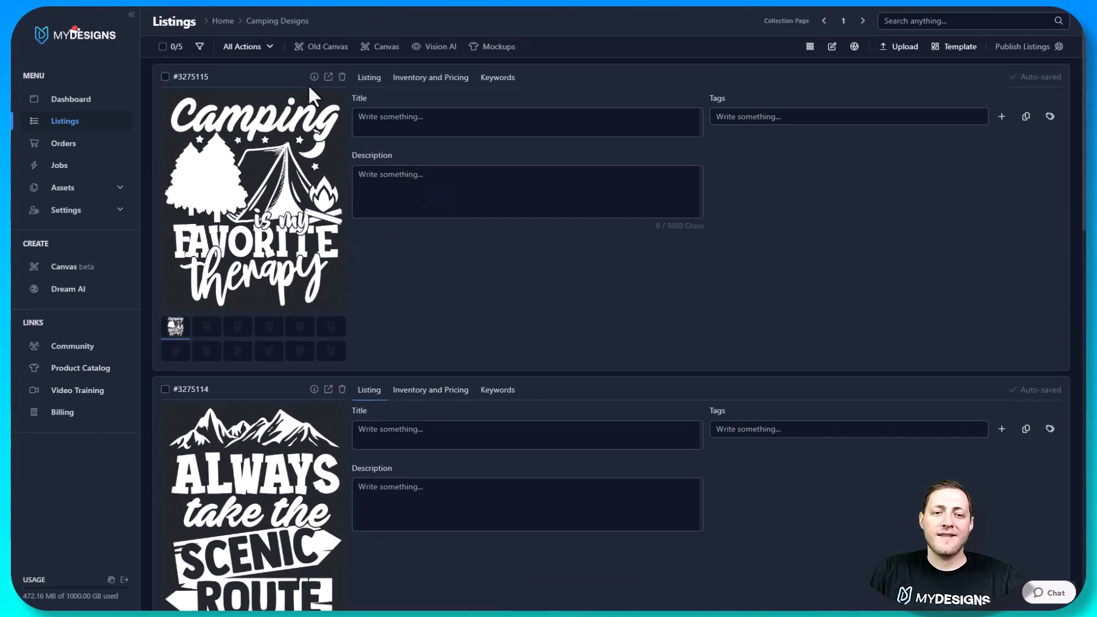
pyautogui.moveTo(184, 302)
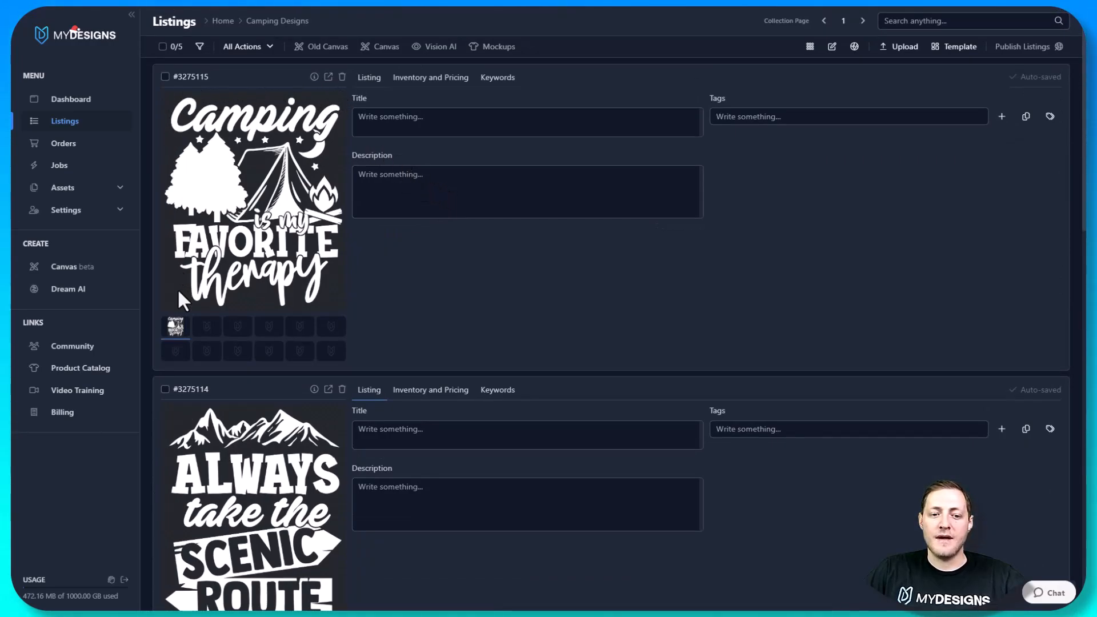
pyautogui.moveTo(325, 119)
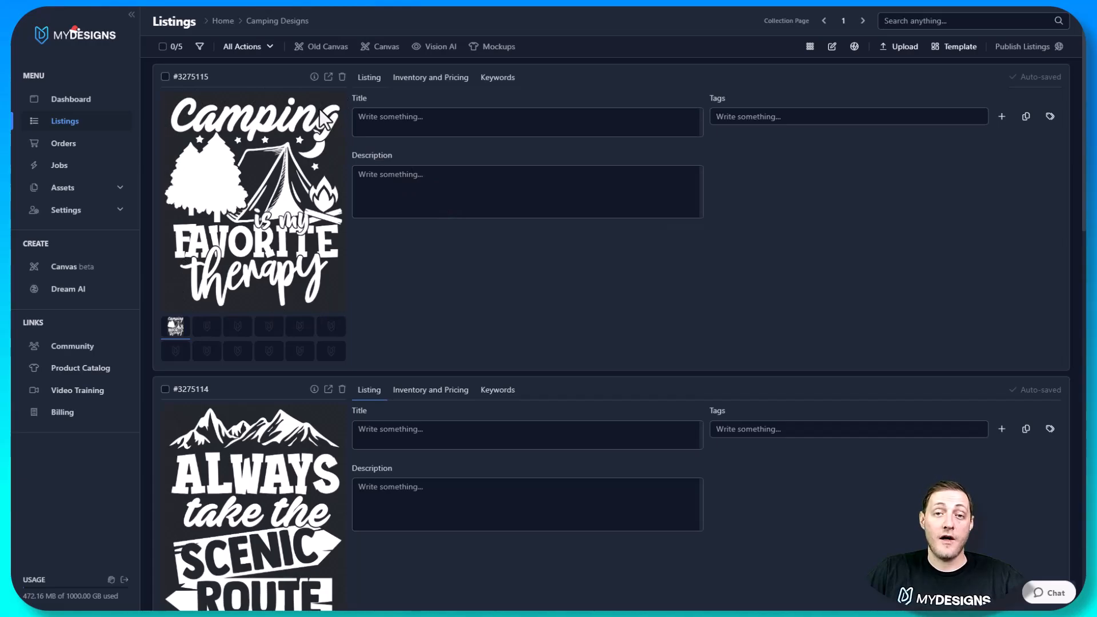
pyautogui.moveTo(327, 120)
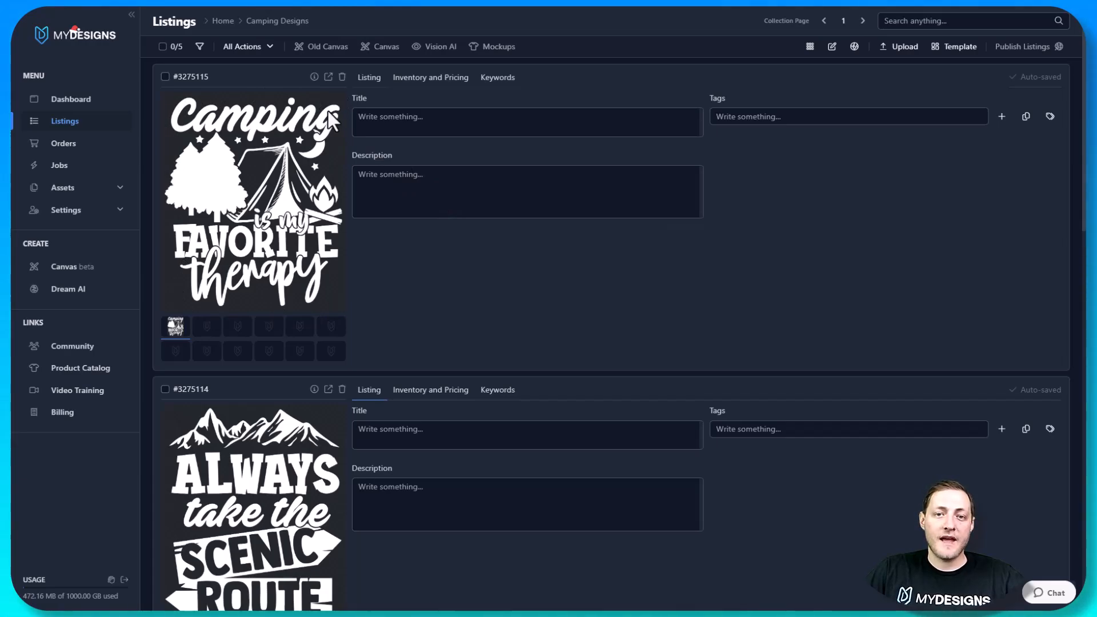
pyautogui.click(527, 192)
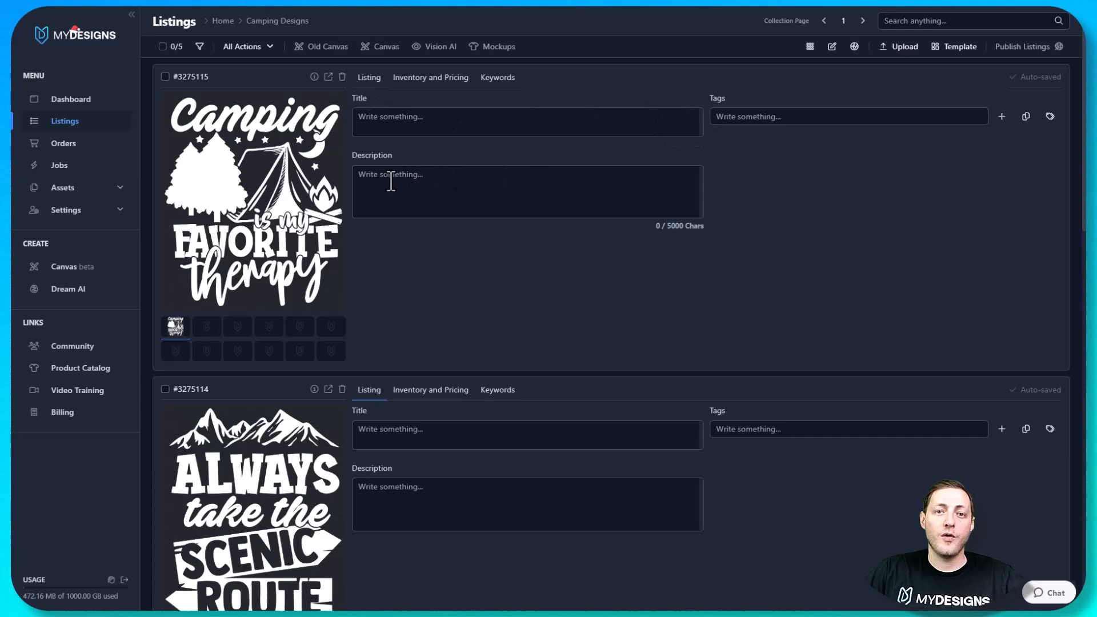
pyautogui.moveTo(402, 172)
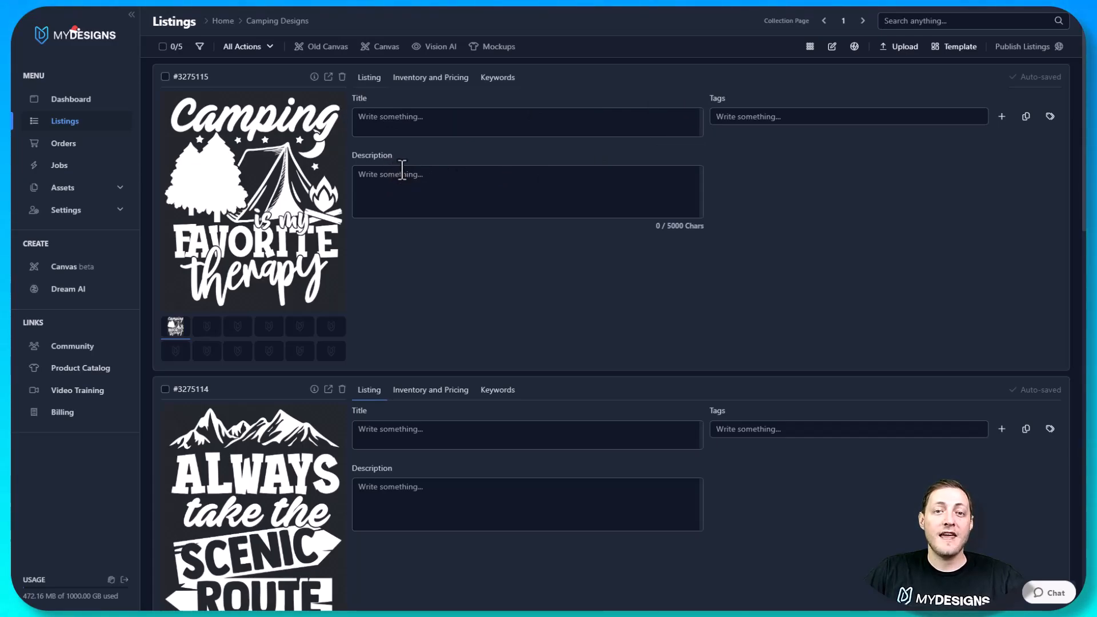
pyautogui.moveTo(410, 163)
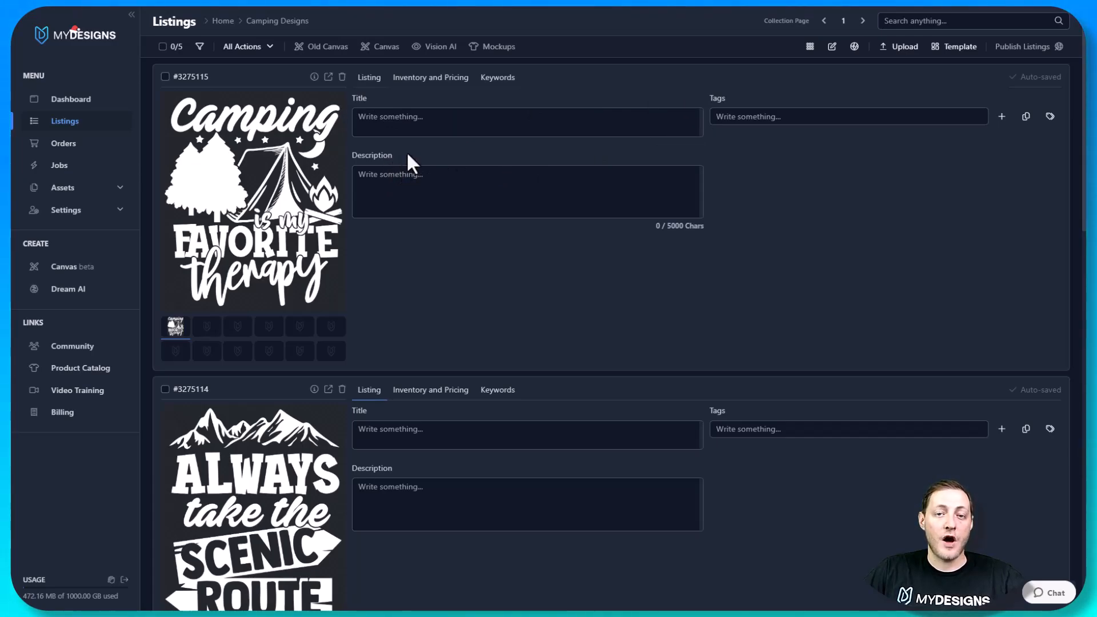
pyautogui.click(527, 116)
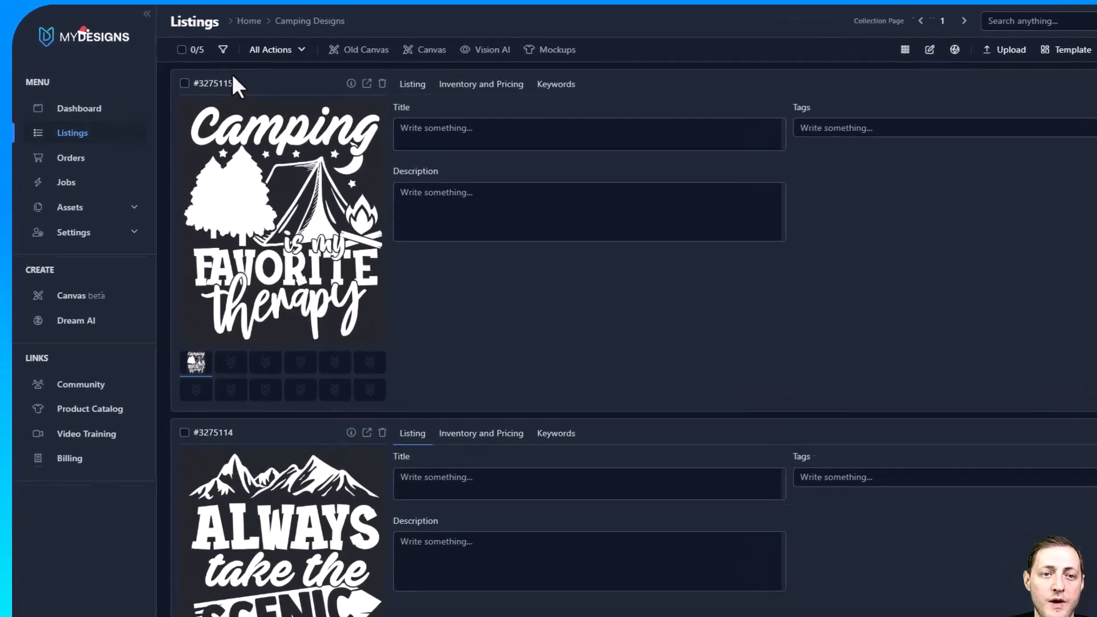
# Choose Select All from the 0/5 selection dropdown to check all five listings
pyautogui.click(223, 49)
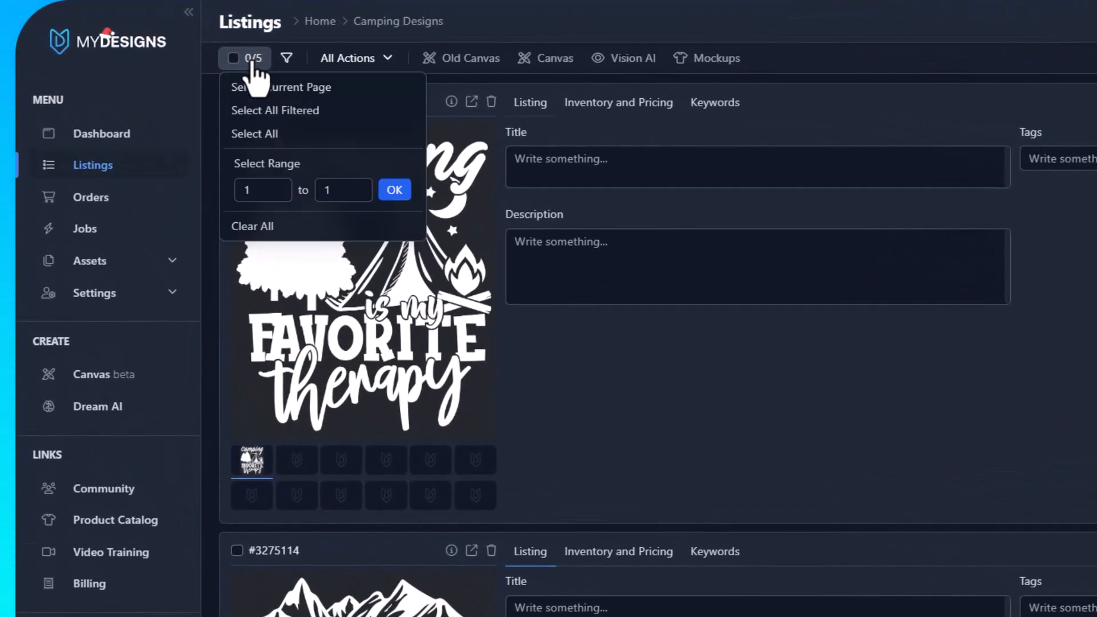
pyautogui.moveTo(254, 133)
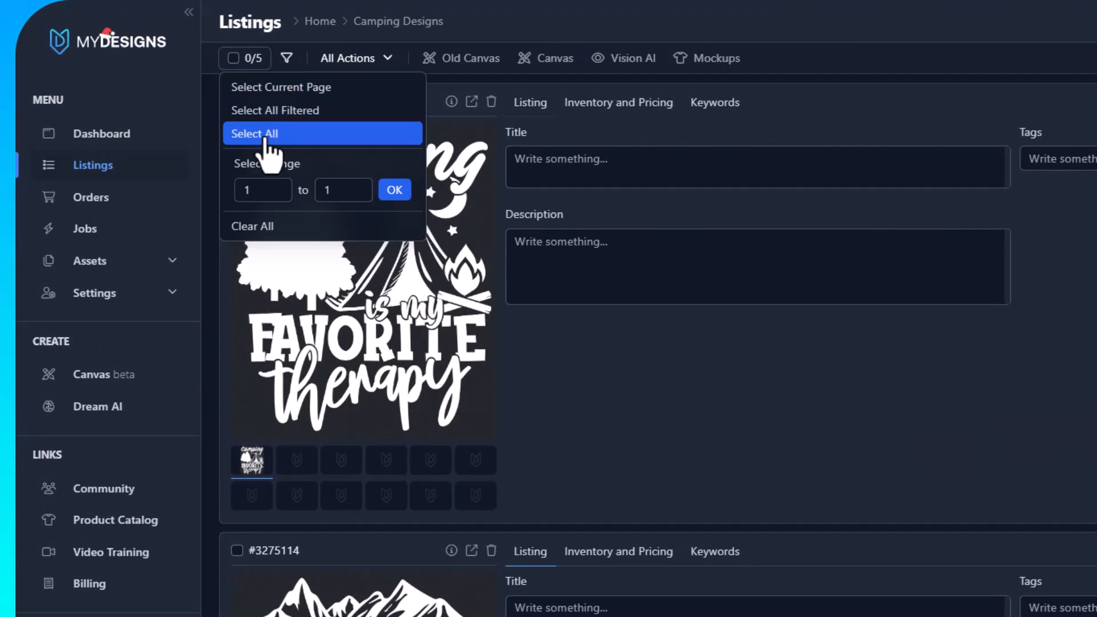
pyautogui.click(254, 133)
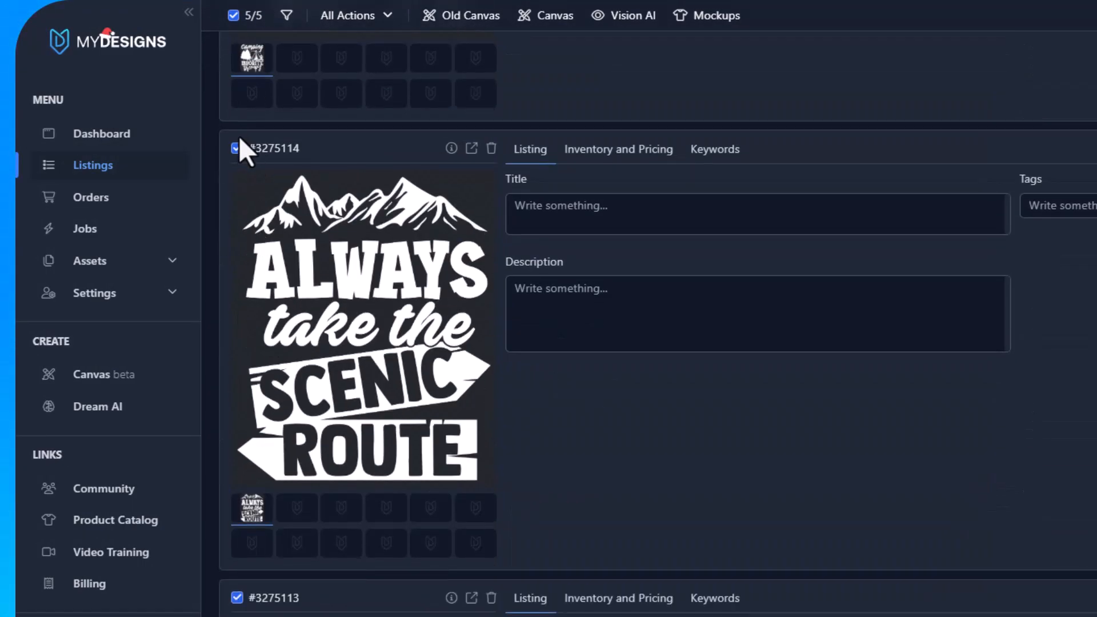
pyautogui.scroll(3)
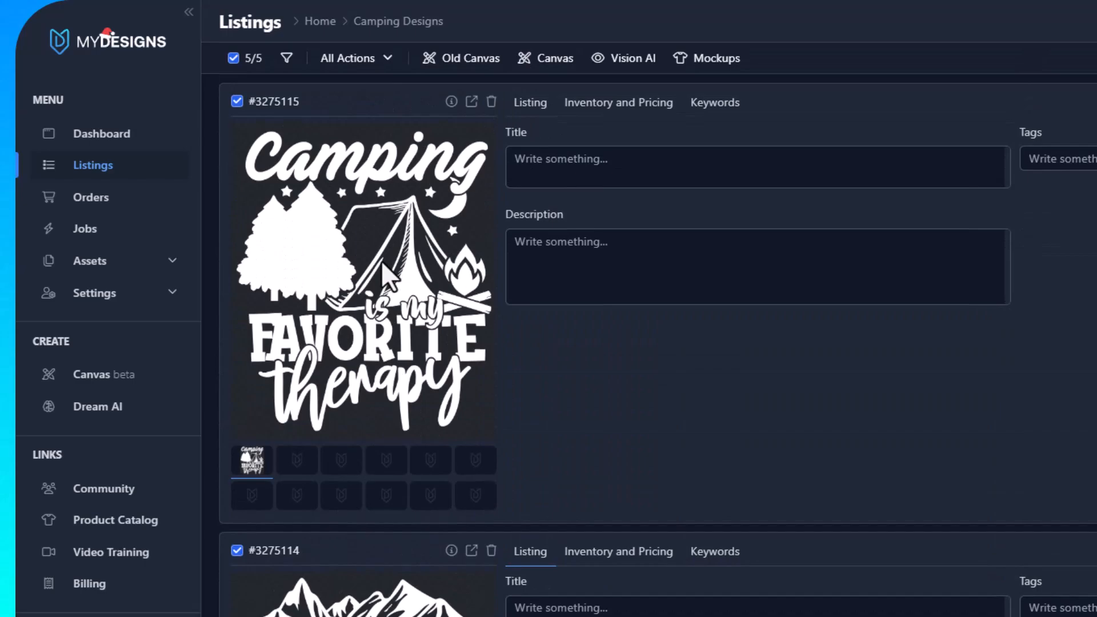
pyautogui.moveTo(426, 162)
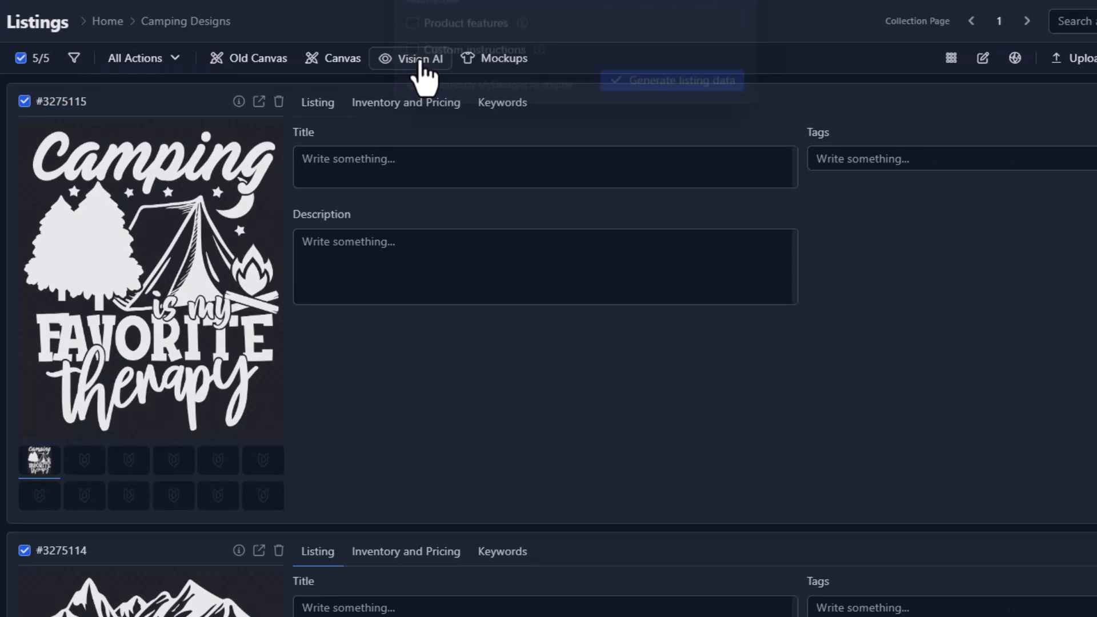
# Set Vision AI to main file, T-Shirt, title/description/tags, Bella 3001 features, no custom instructions
pyautogui.click(418, 59)
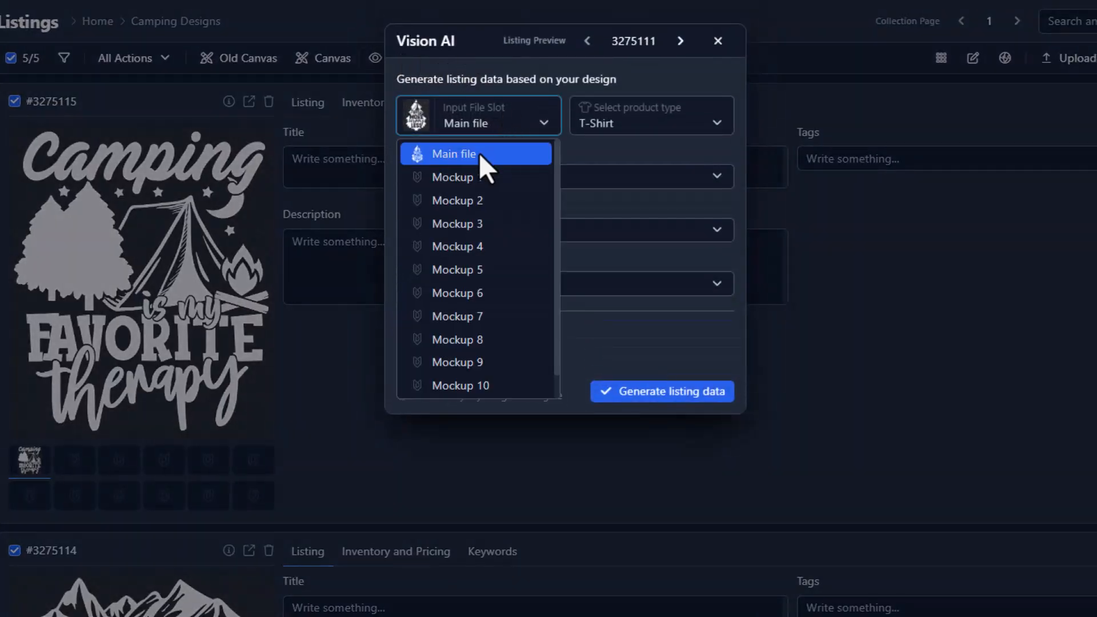
pyautogui.click(458, 154)
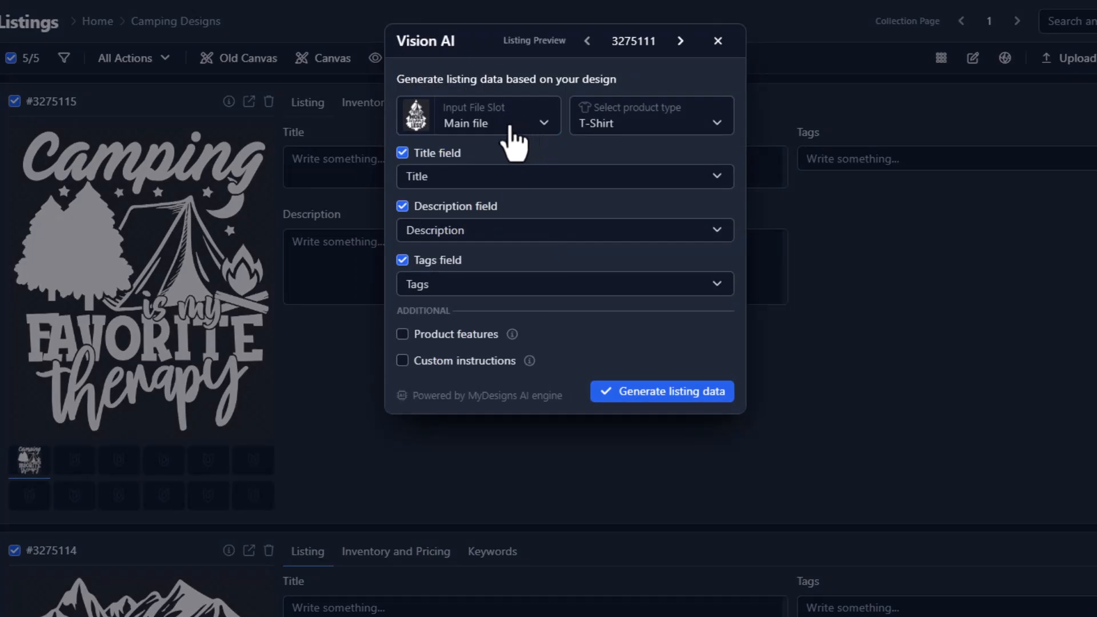
pyautogui.moveTo(668, 129)
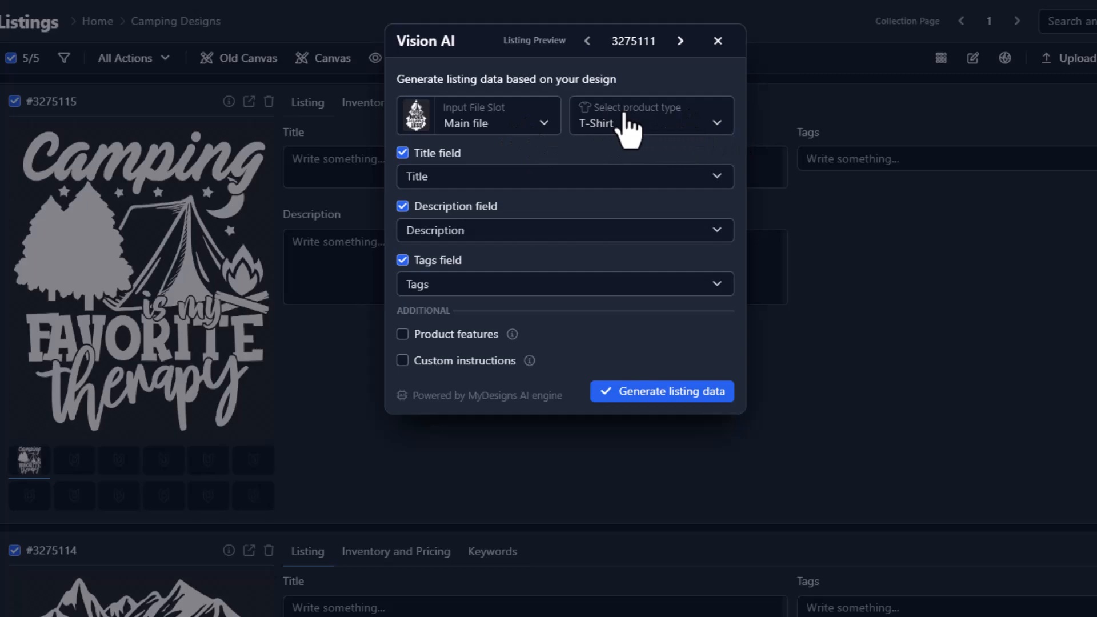
pyautogui.click(649, 116)
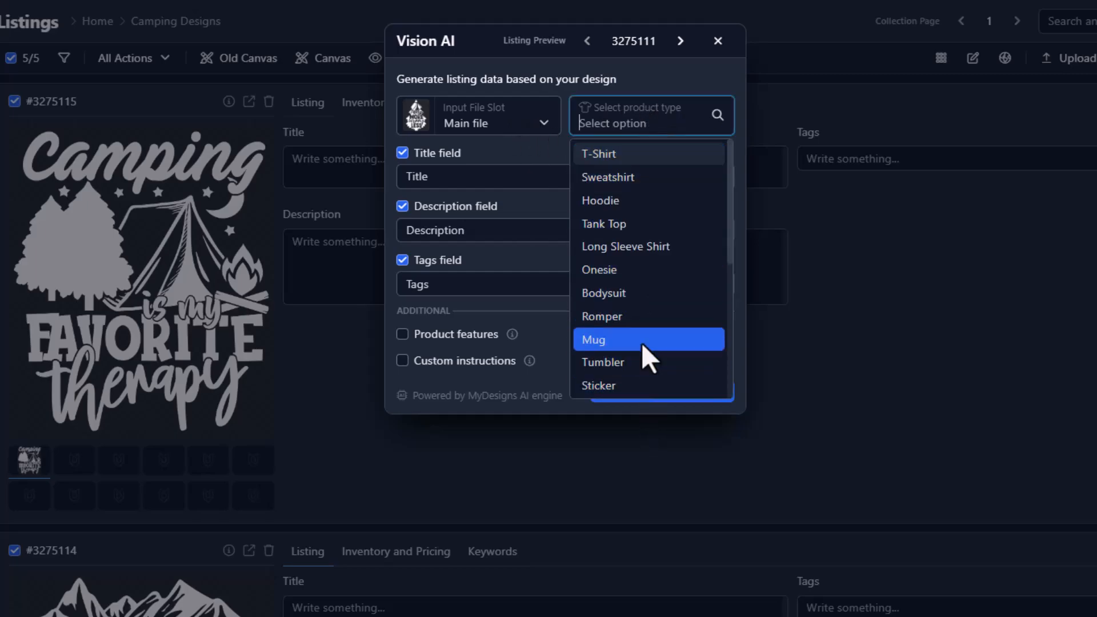
pyautogui.click(599, 153)
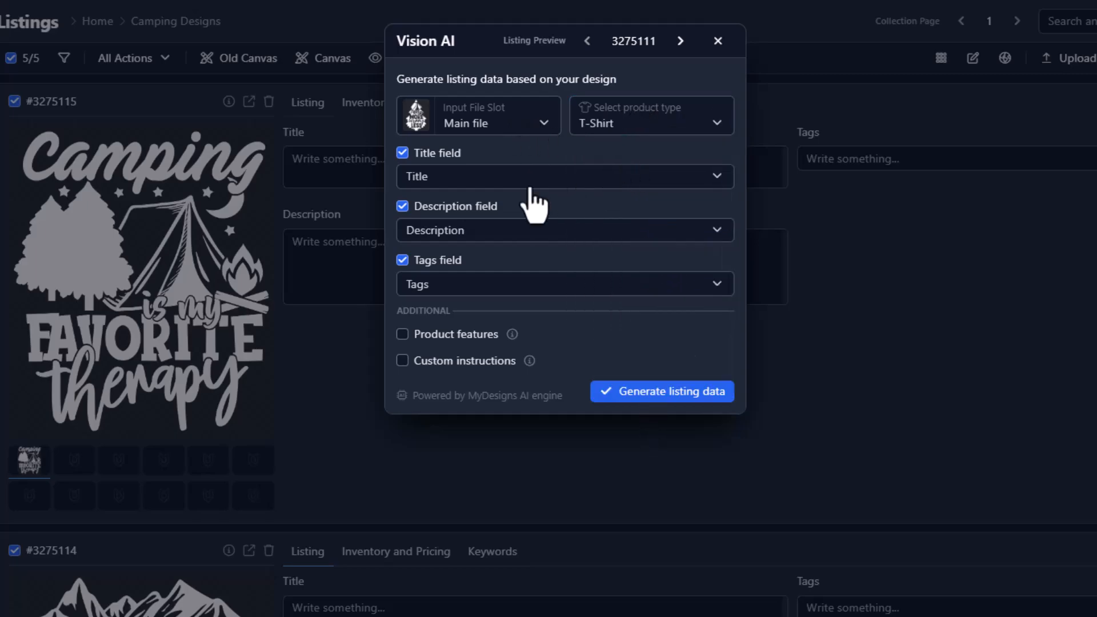
pyautogui.click(403, 153)
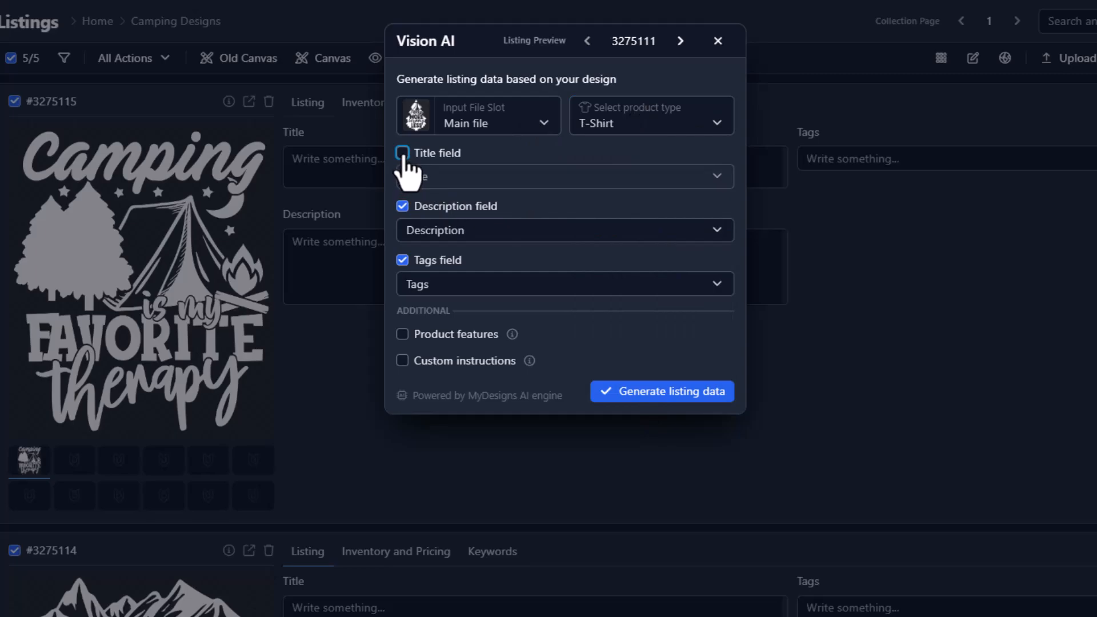
pyautogui.click(403, 153)
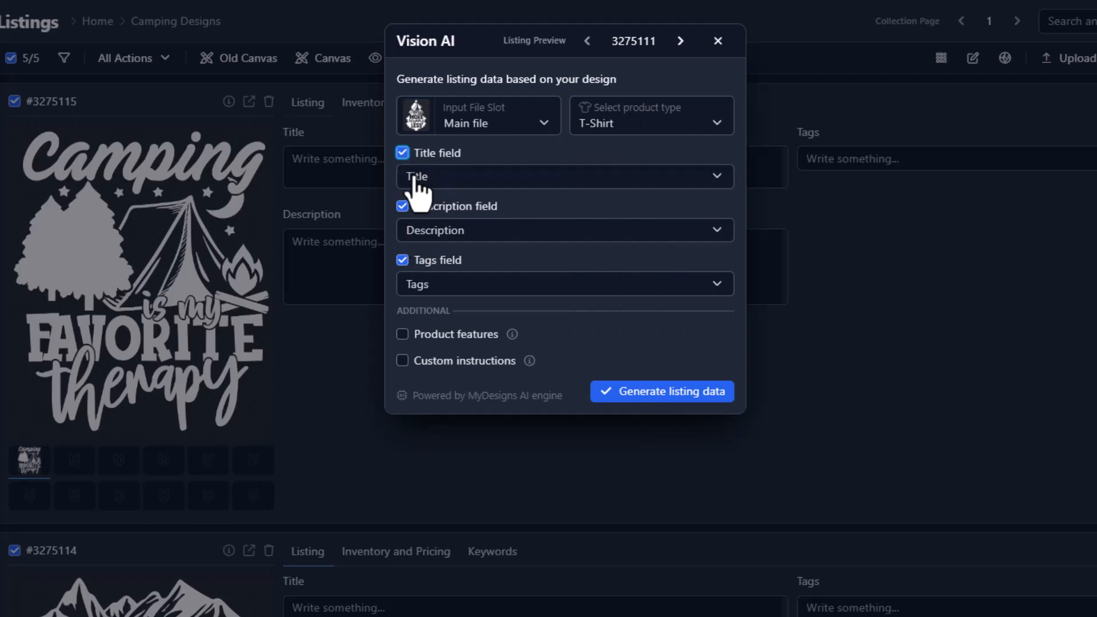
pyautogui.moveTo(346, 279)
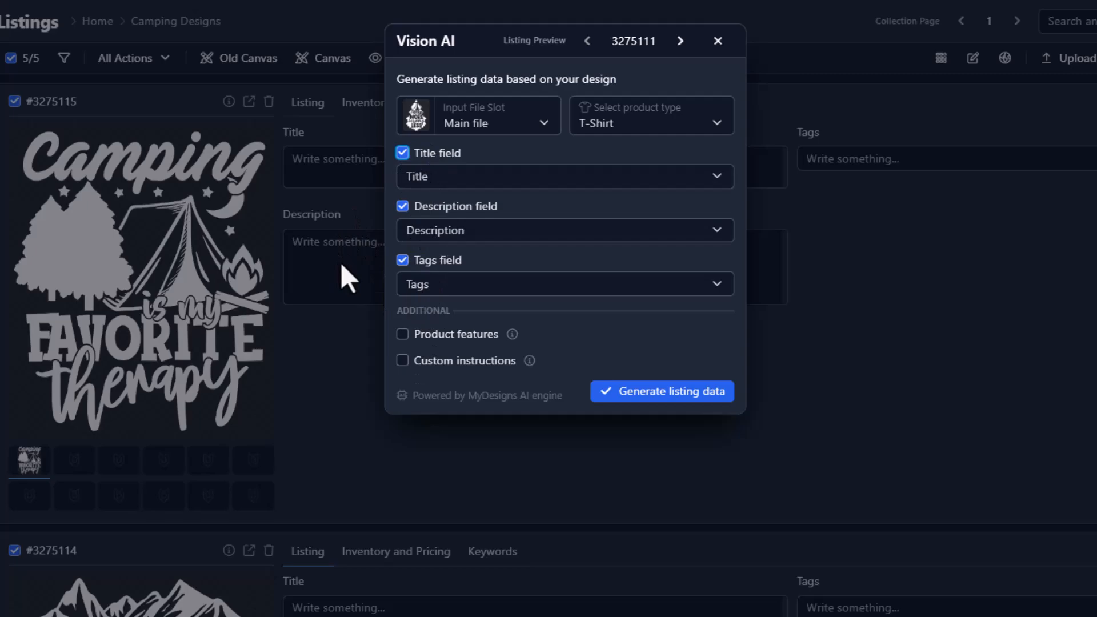
pyautogui.moveTo(440, 349)
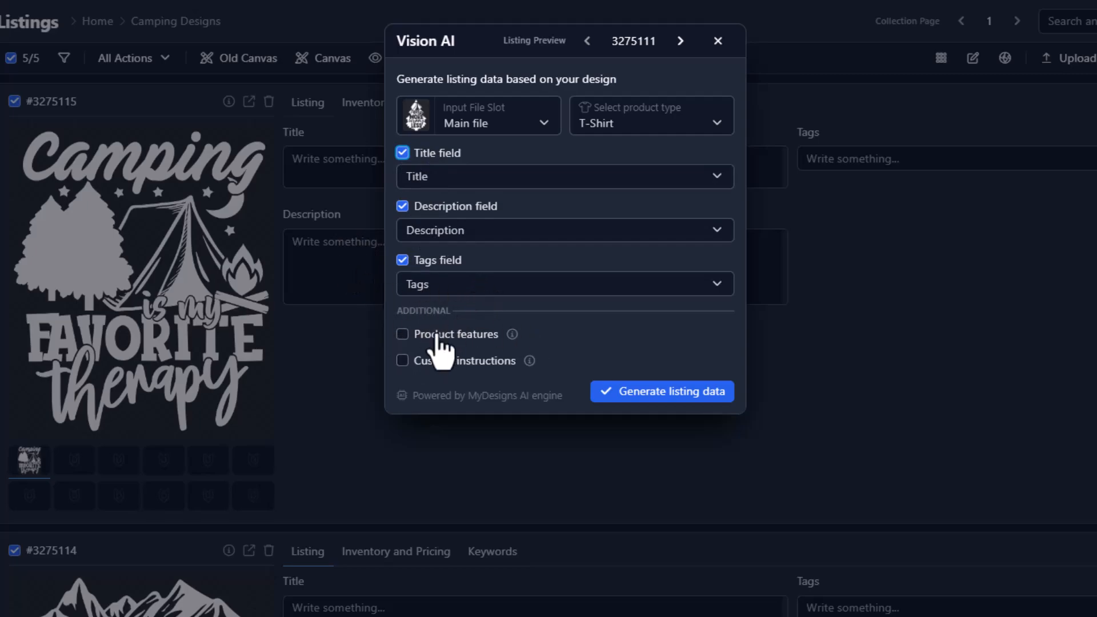
pyautogui.moveTo(409, 364)
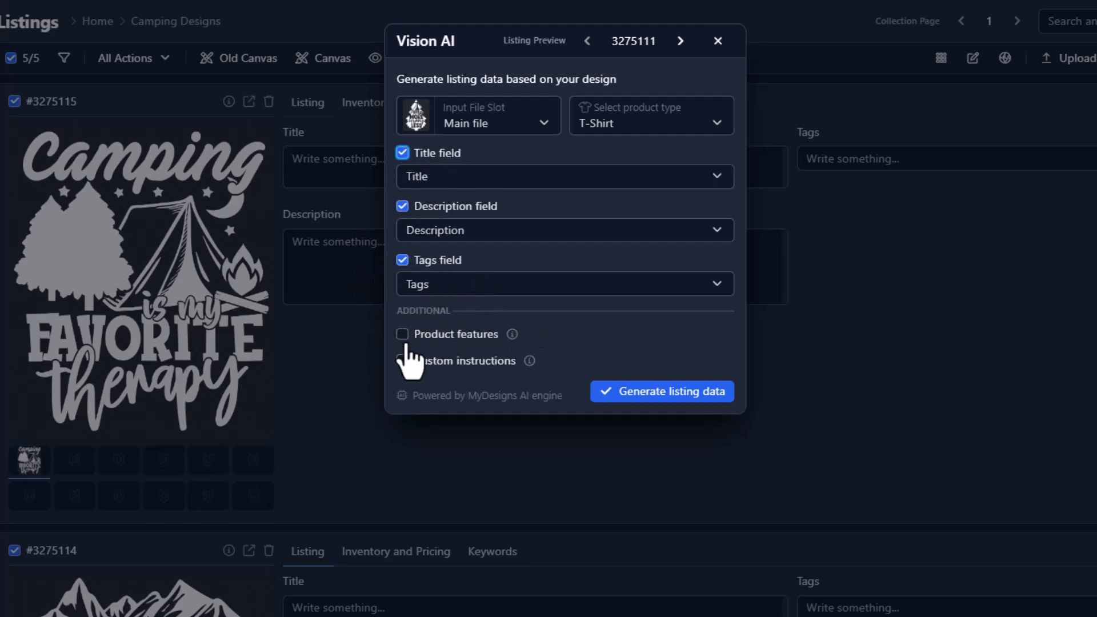
pyautogui.moveTo(409, 357)
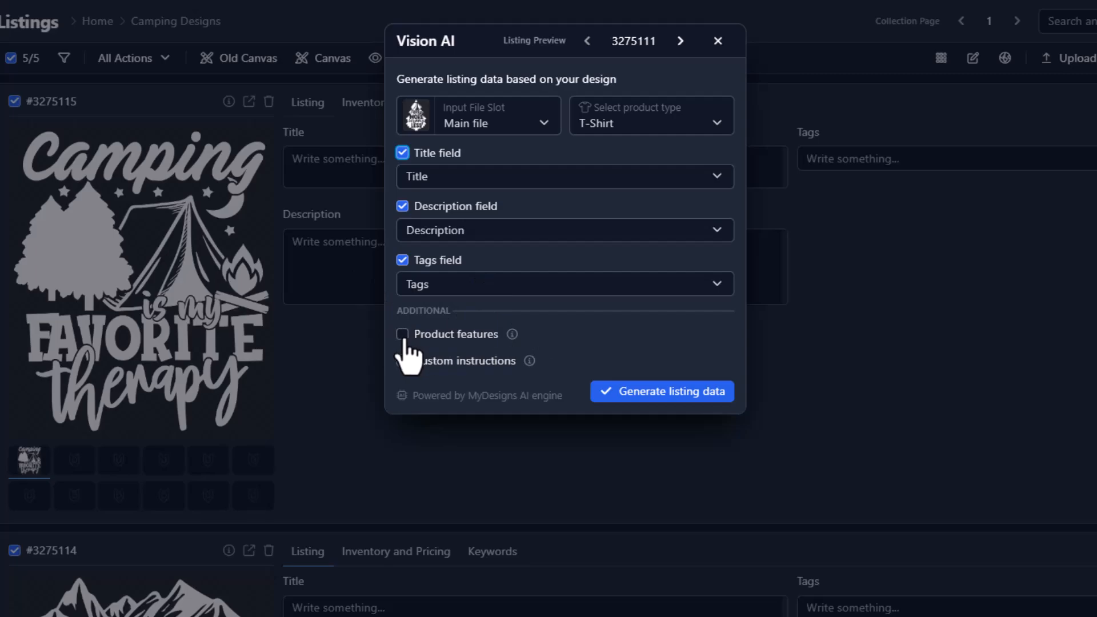
pyautogui.click(402, 334)
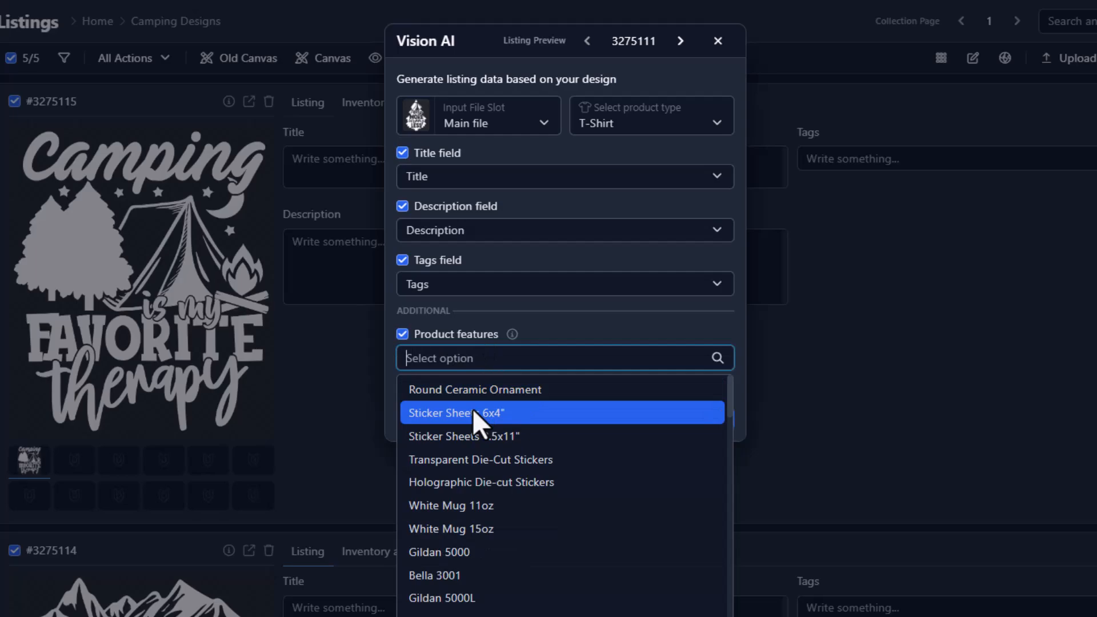
pyautogui.moveTo(480, 385)
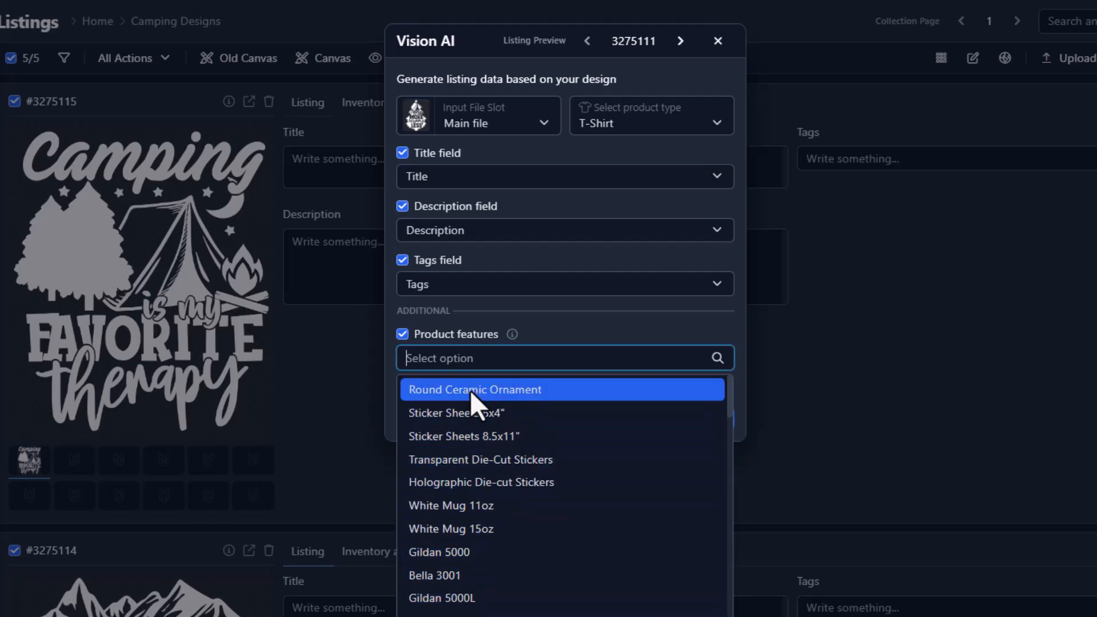
pyautogui.click(434, 576)
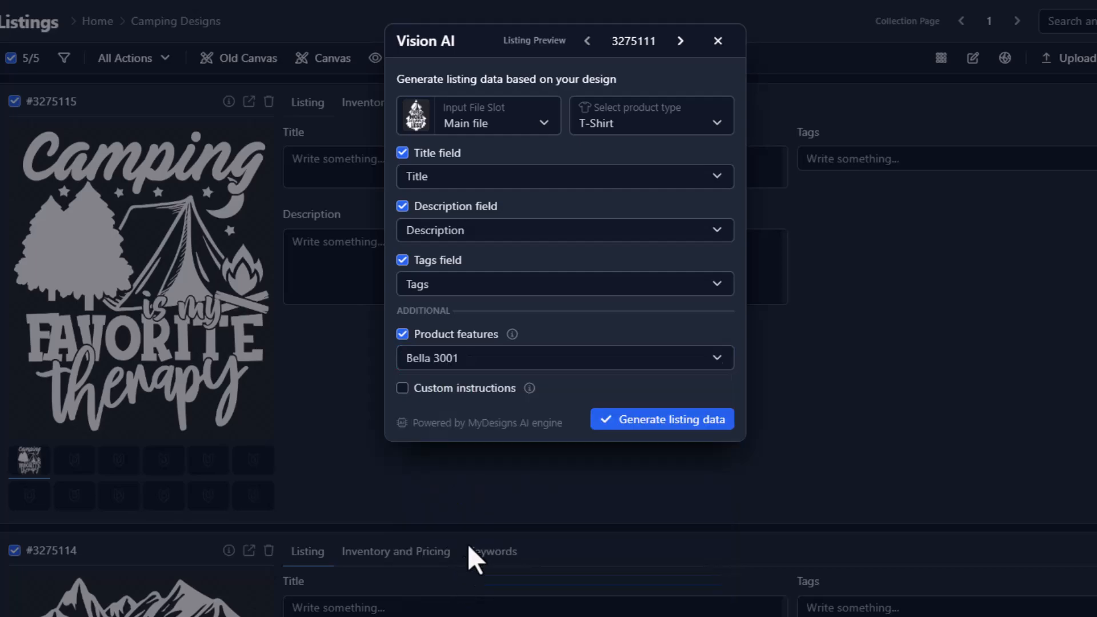
pyautogui.moveTo(405, 430)
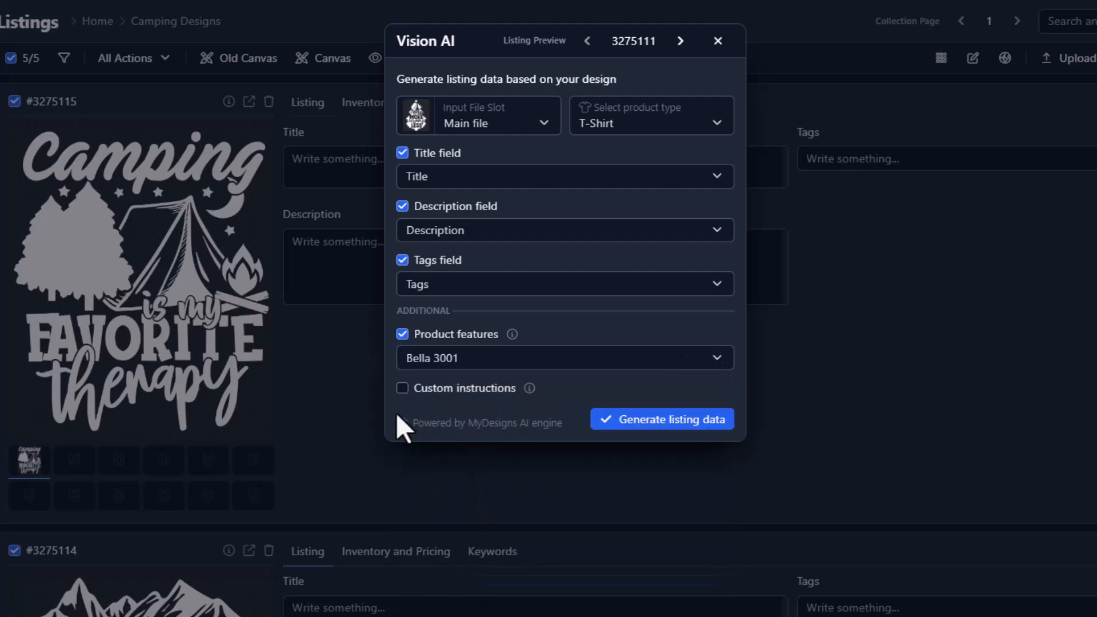
pyautogui.click(403, 388)
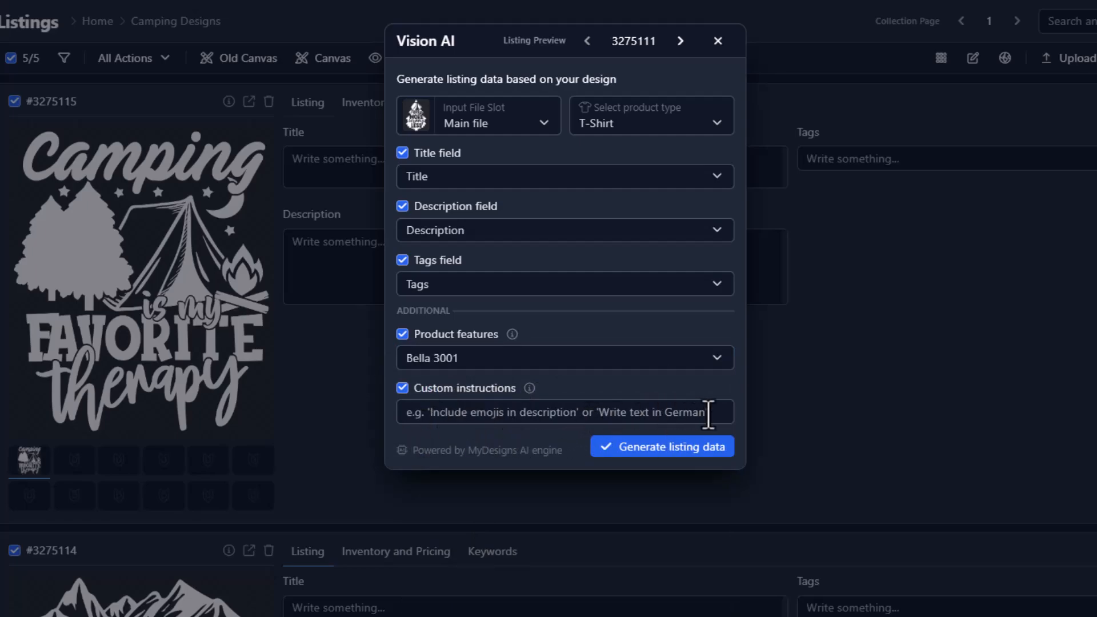
pyautogui.moveTo(458, 413)
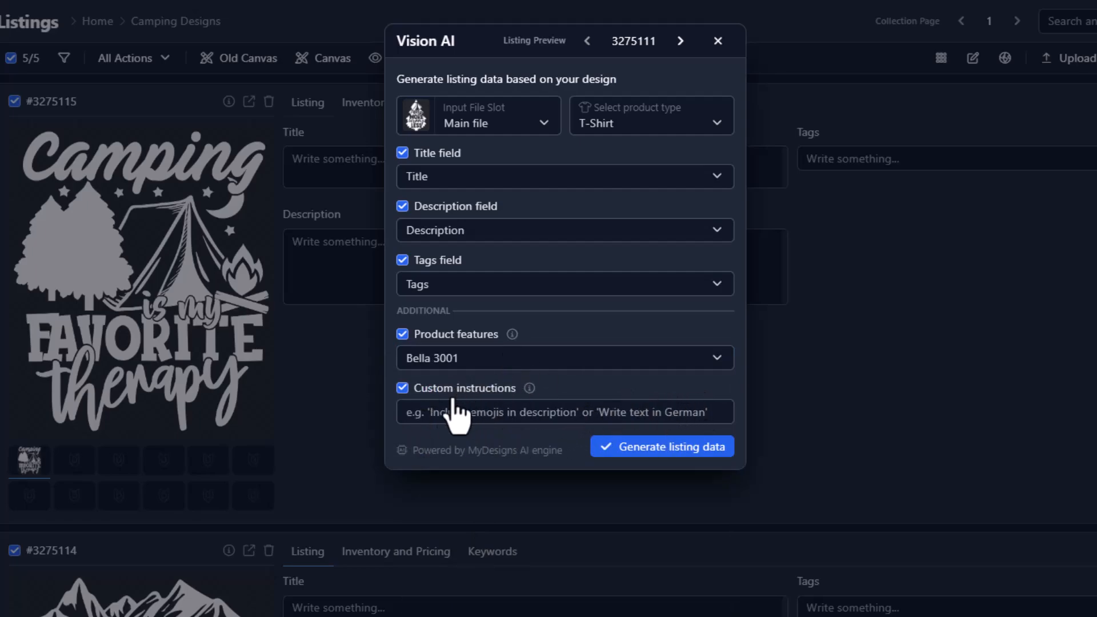
pyautogui.click(402, 389)
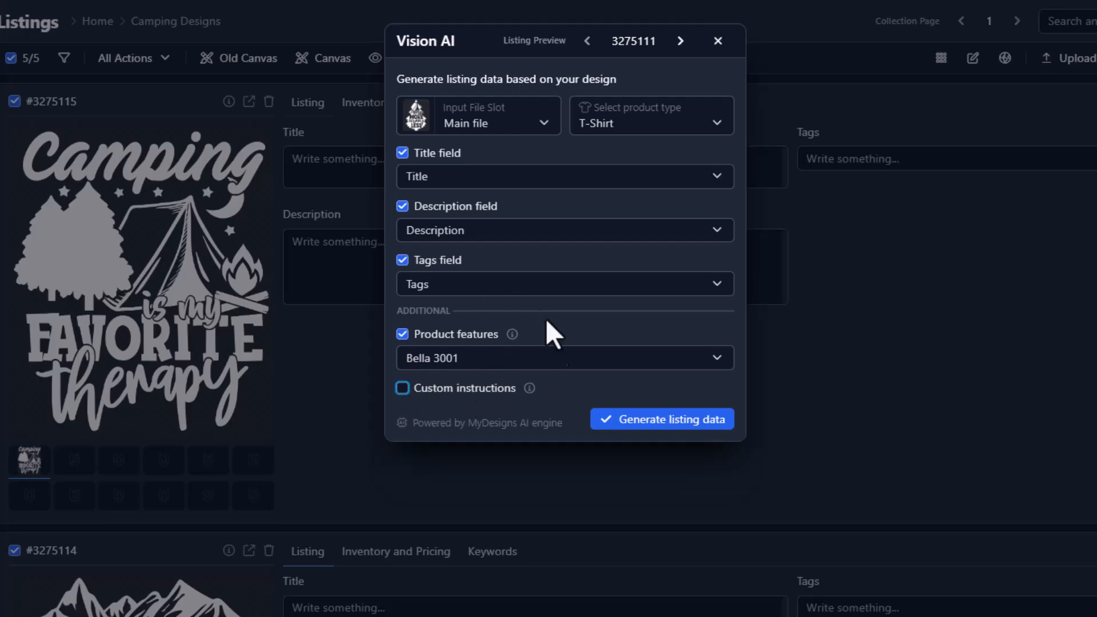
pyautogui.moveTo(661, 419)
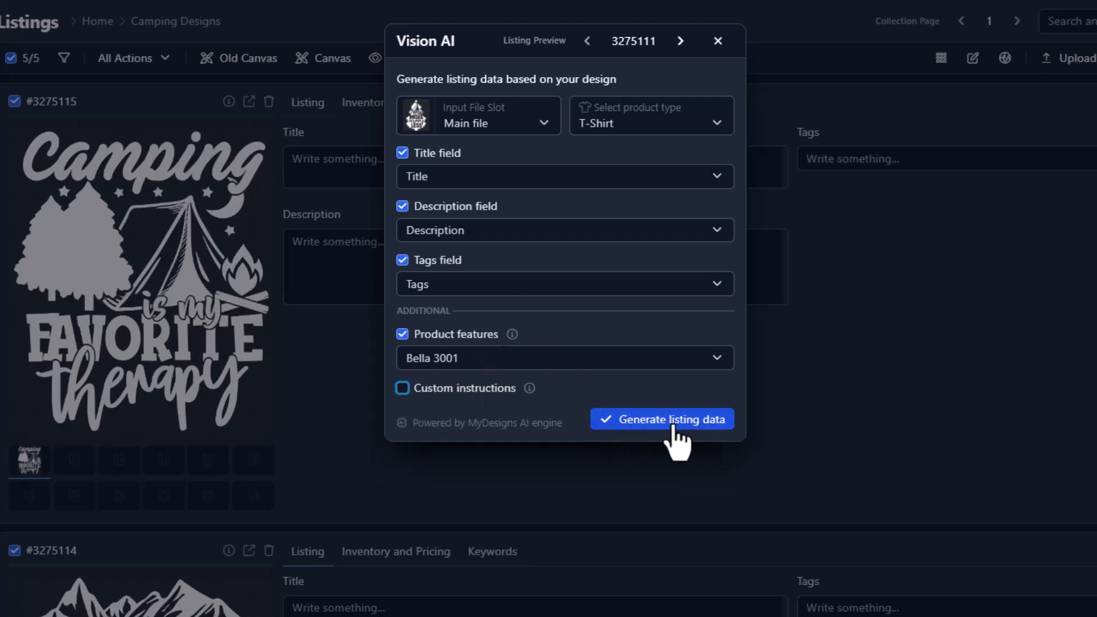
# Generate listing data and confirm running Vision AI on the 5 listings
pyautogui.click(661, 419)
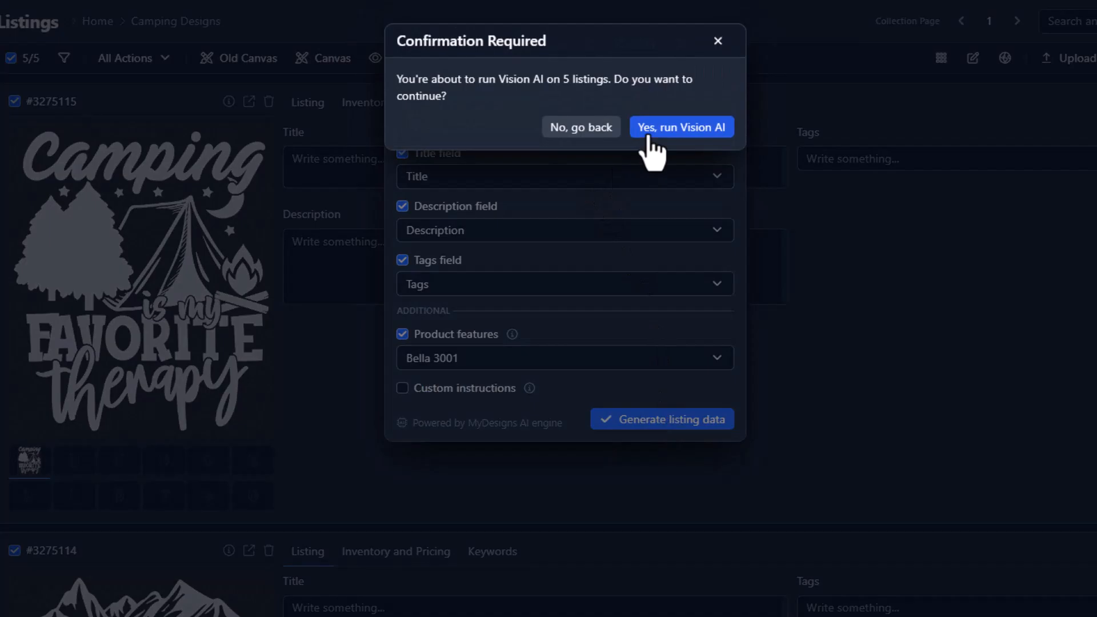
pyautogui.click(680, 127)
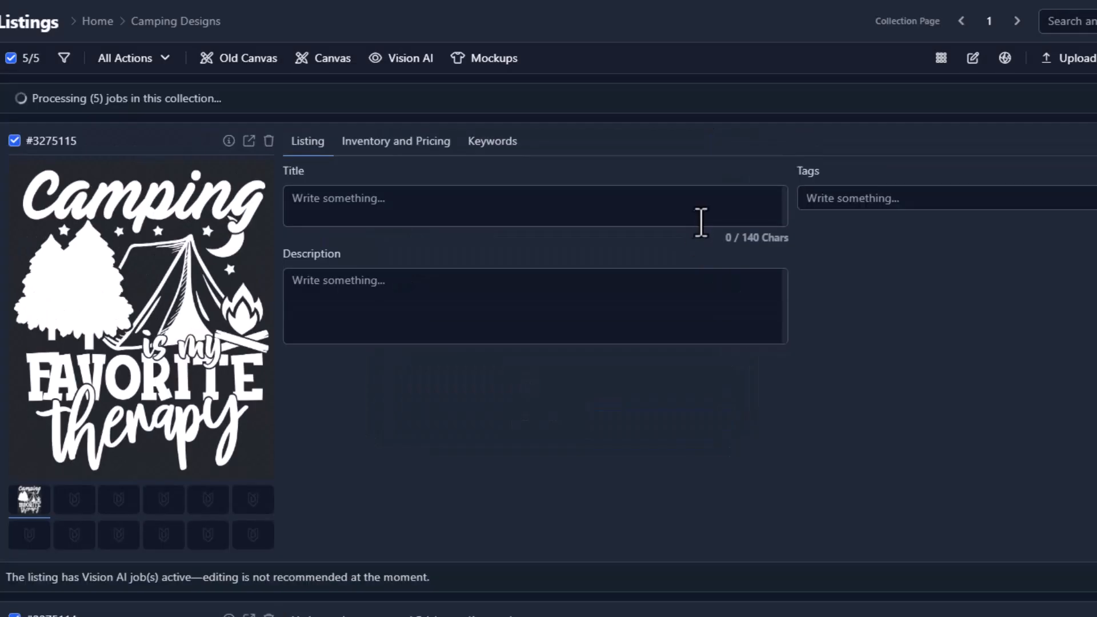
pyautogui.moveTo(103, 99)
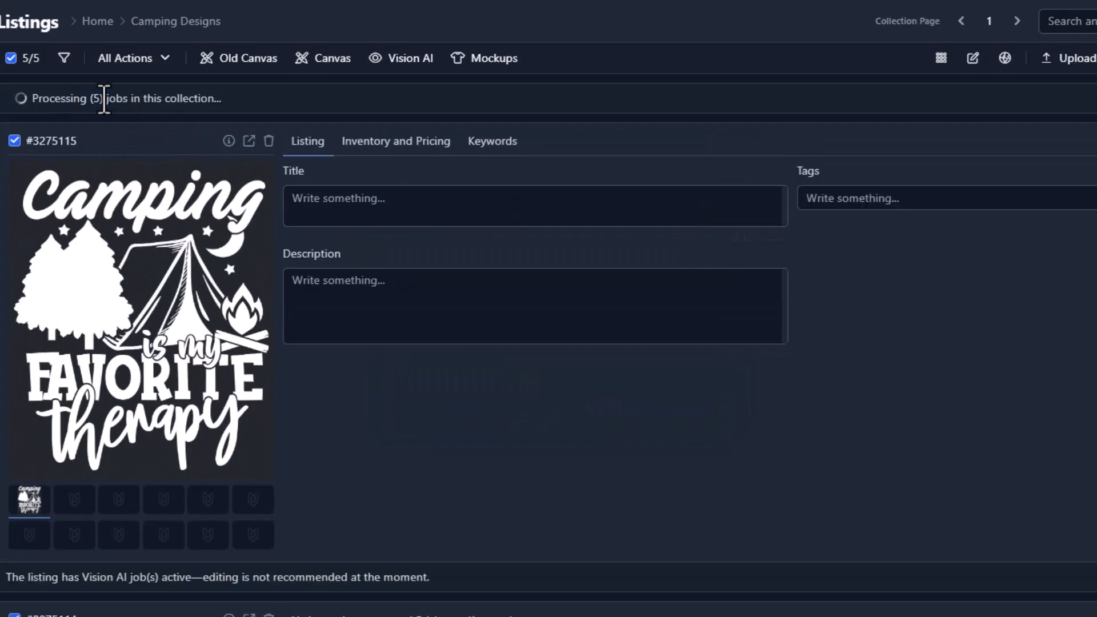
pyautogui.moveTo(66, 144)
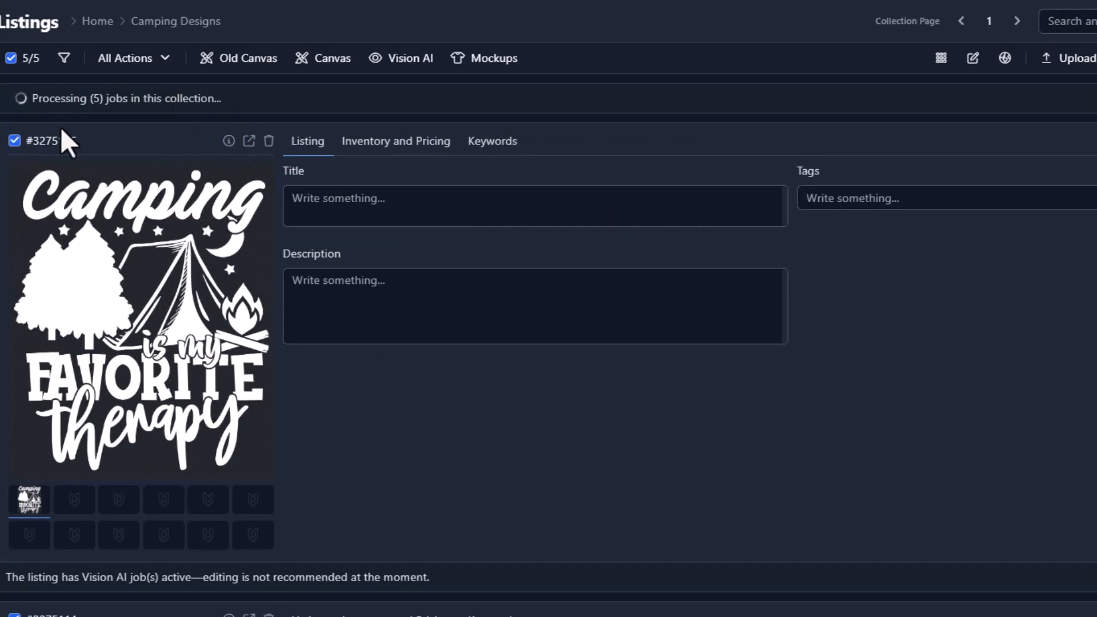
pyautogui.scroll(-3)
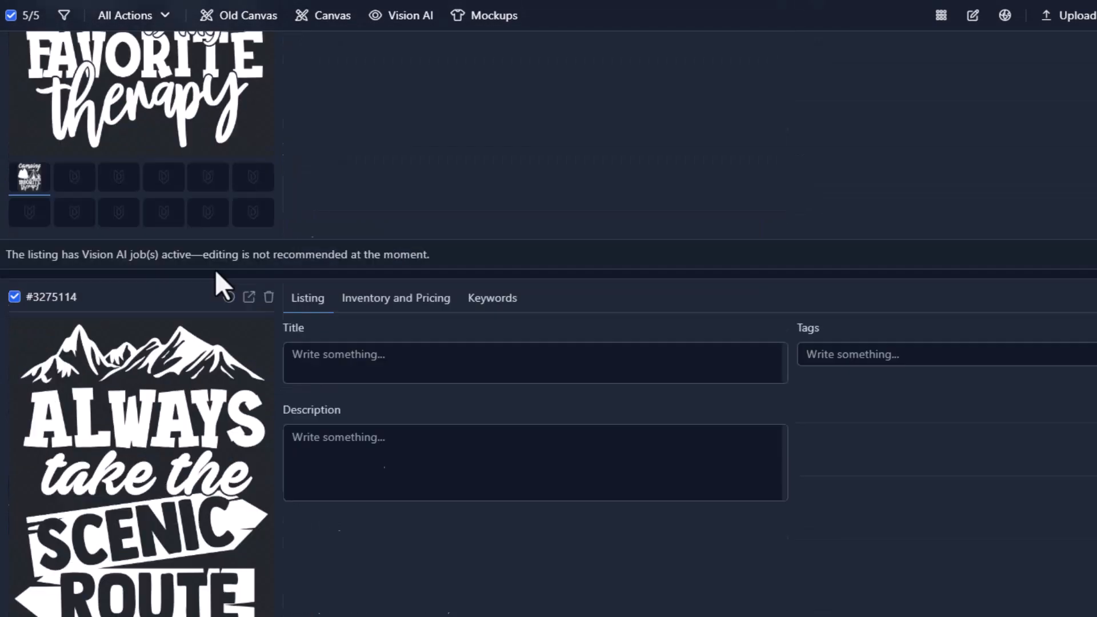
pyautogui.scroll(3)
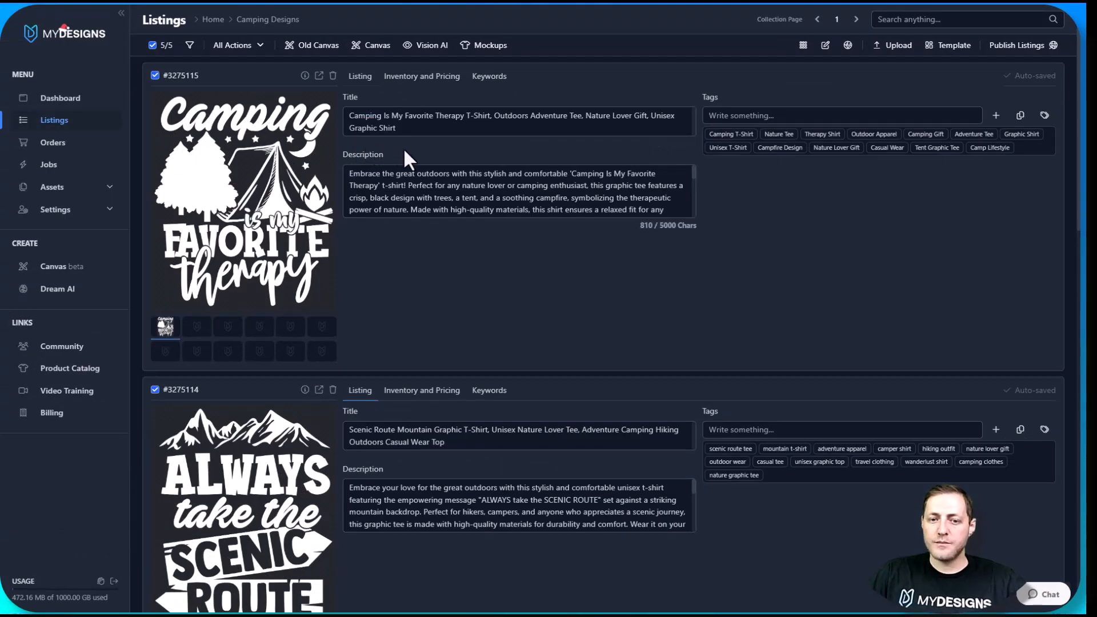
pyautogui.click(470, 137)
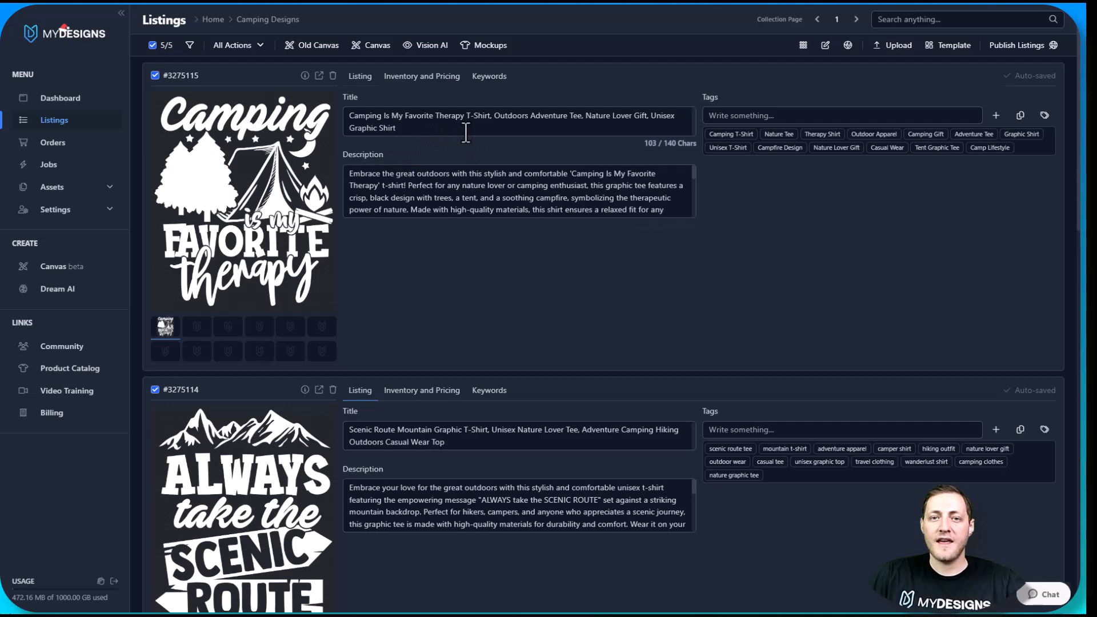
pyautogui.moveTo(446, 132)
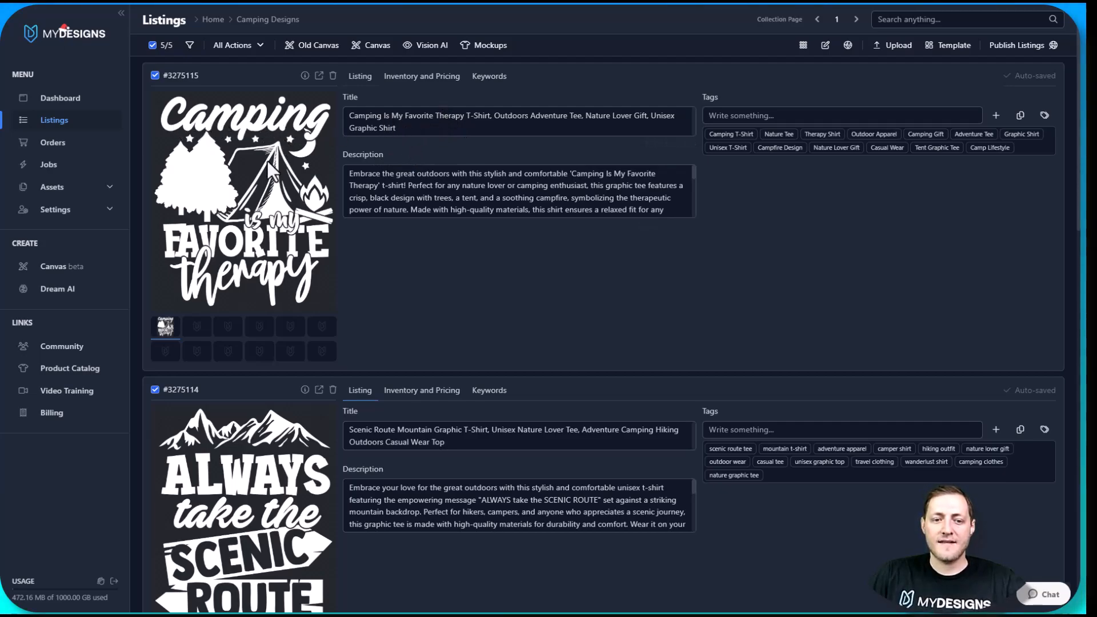
pyautogui.moveTo(353, 281)
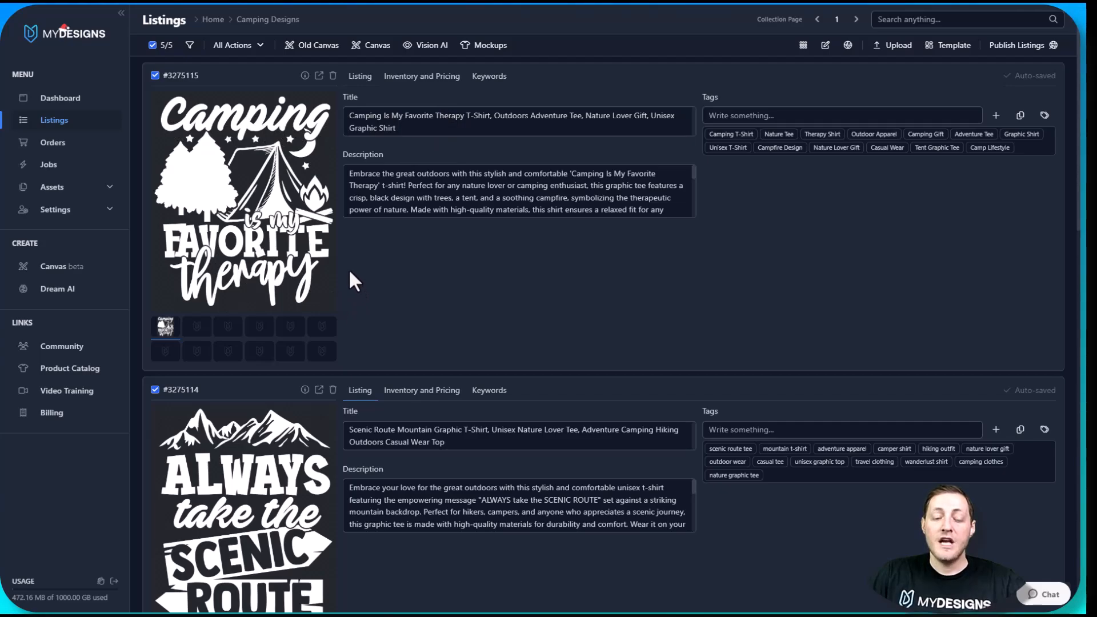
pyautogui.moveTo(262, 144)
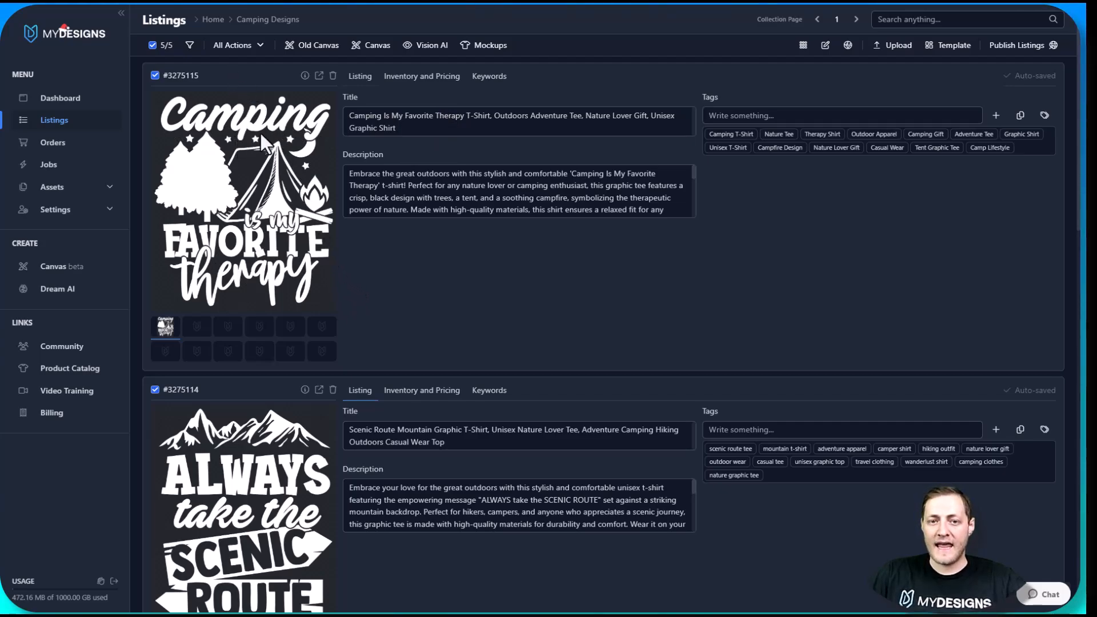
pyautogui.doubleClick(406, 115)
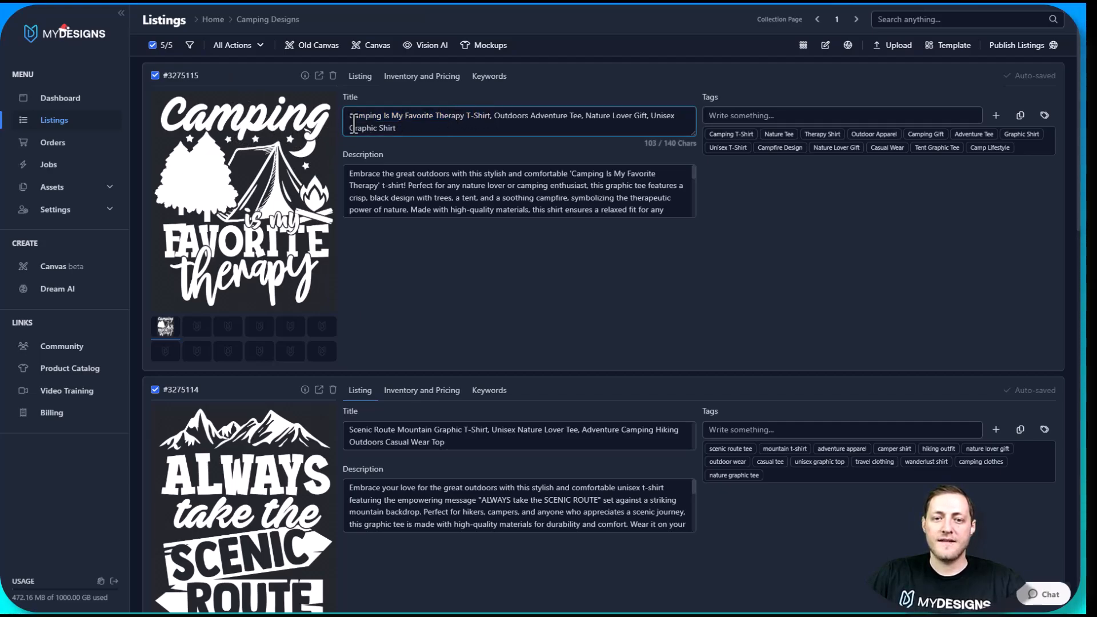
pyautogui.doubleClick(371, 115)
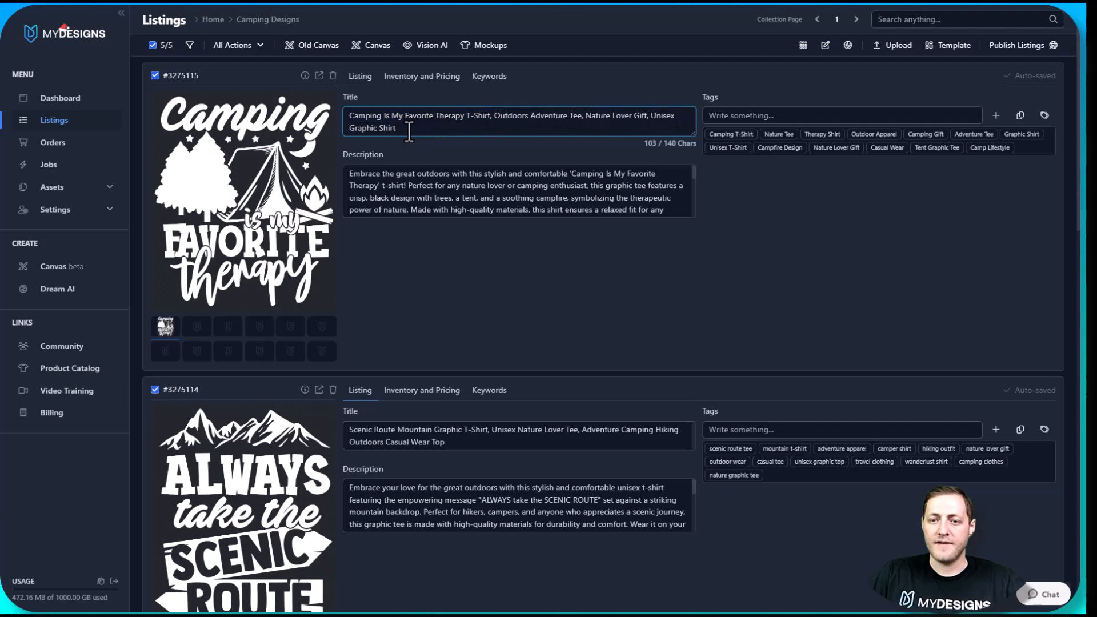
pyautogui.moveTo(462, 127)
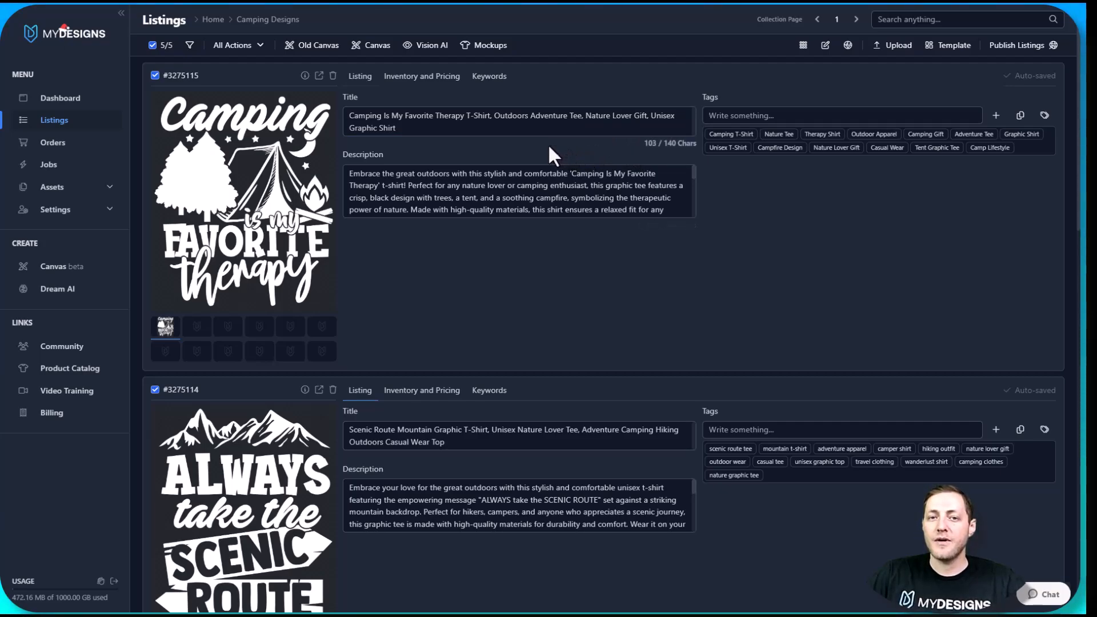
pyautogui.moveTo(535, 152)
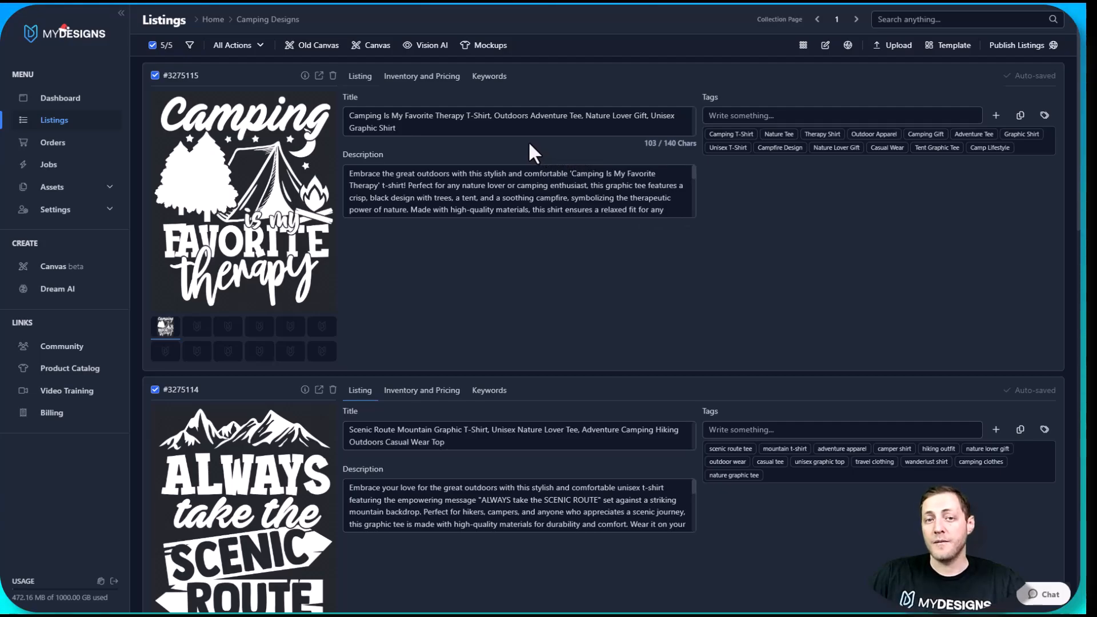
pyautogui.moveTo(524, 152)
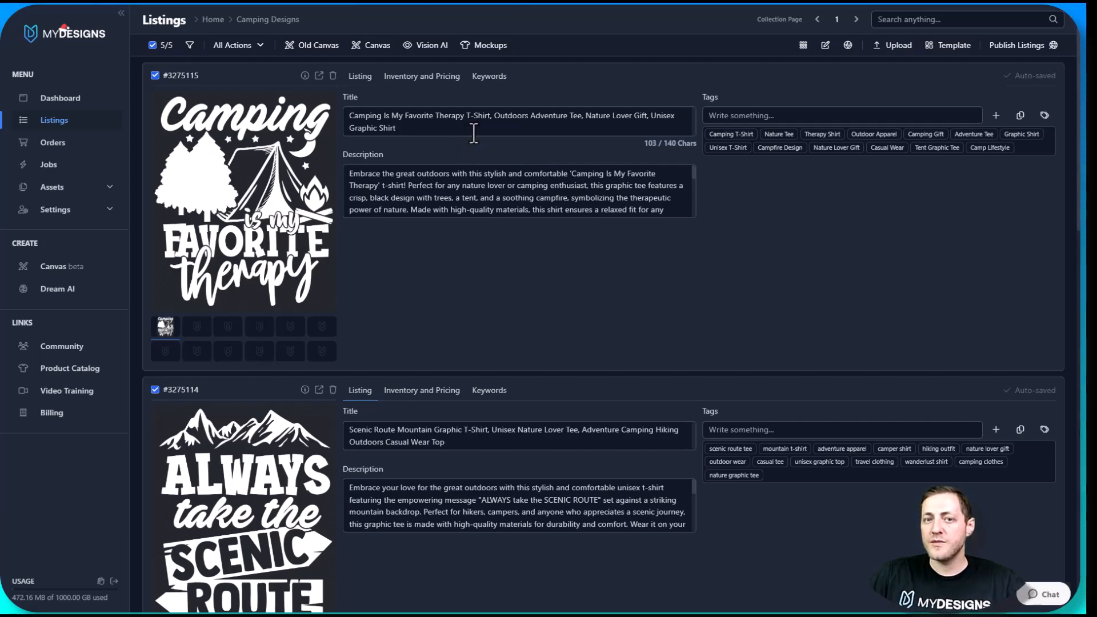
pyautogui.moveTo(895, 144)
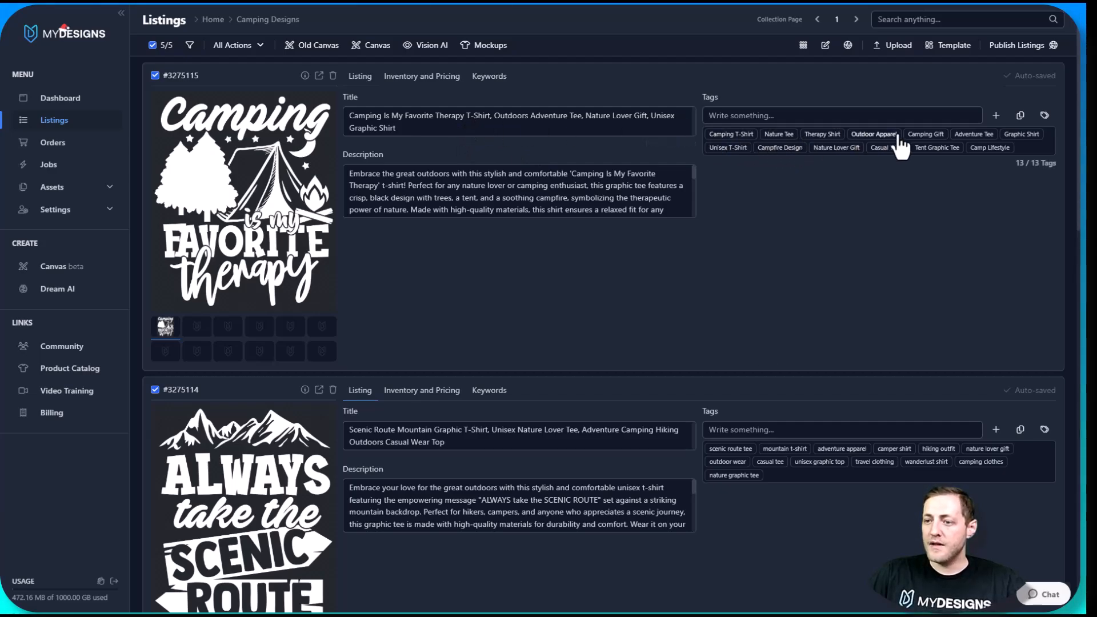
pyautogui.moveTo(728, 147)
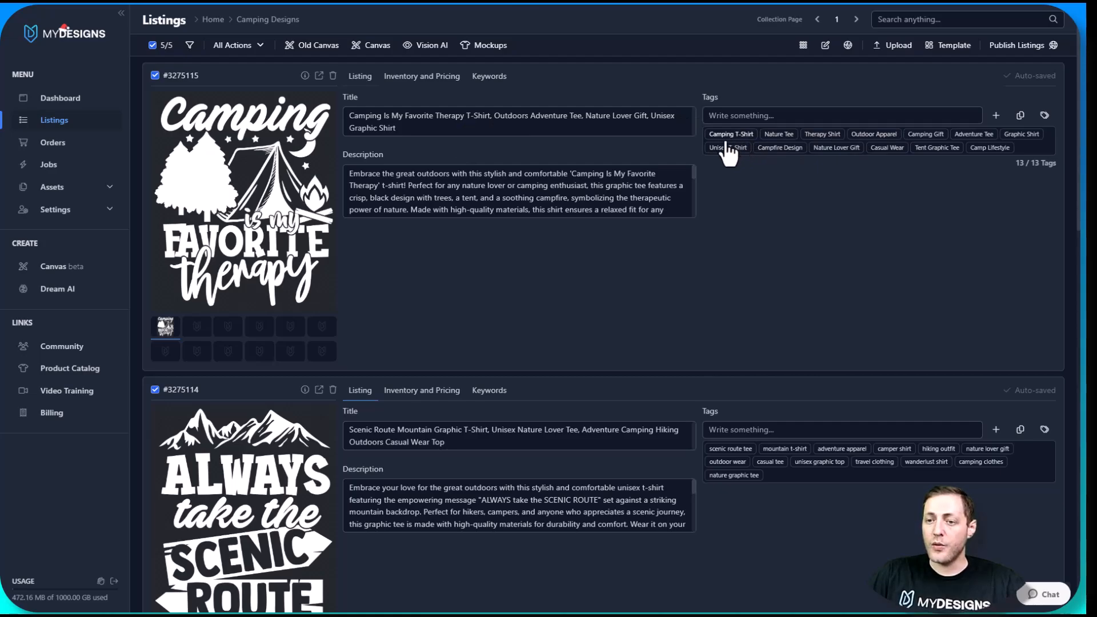
pyautogui.moveTo(877, 151)
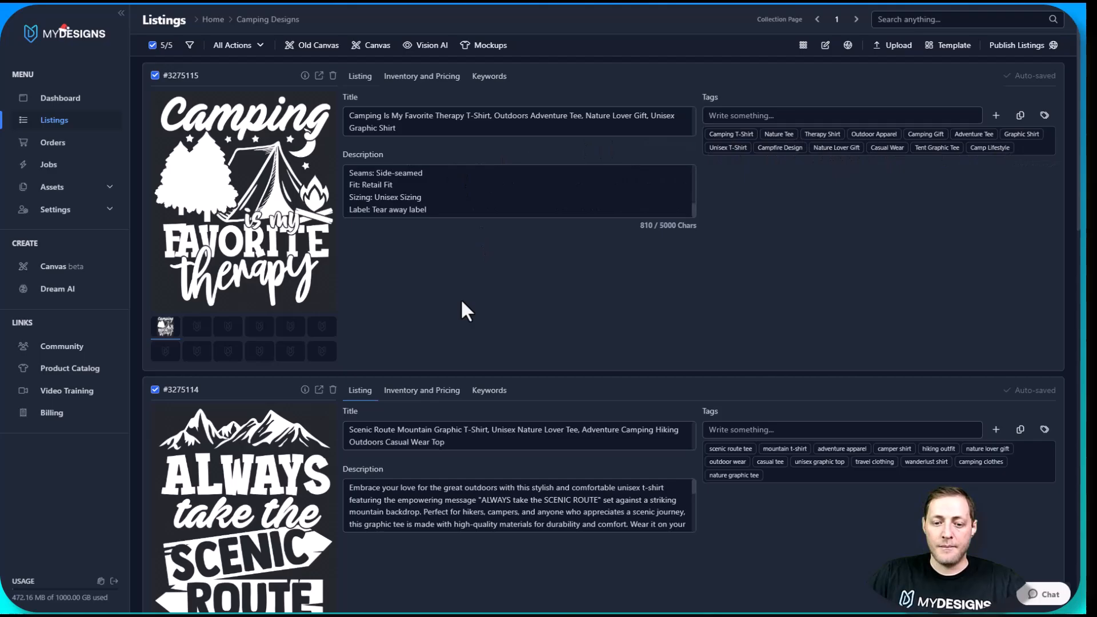
pyautogui.scroll(-3)
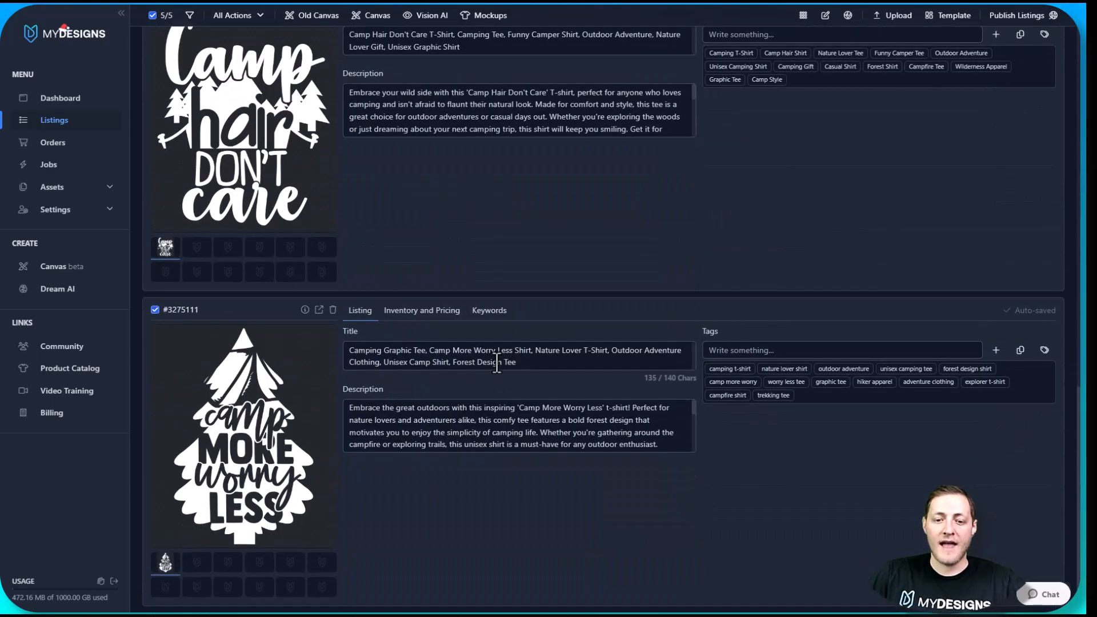
pyautogui.scroll(3)
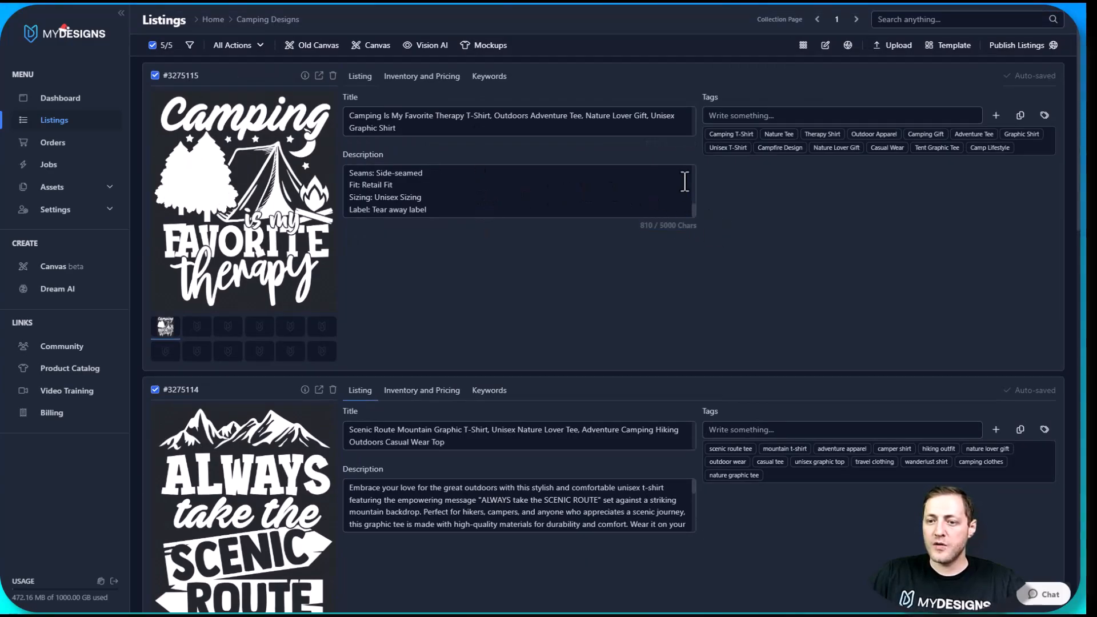
pyautogui.scroll(-3)
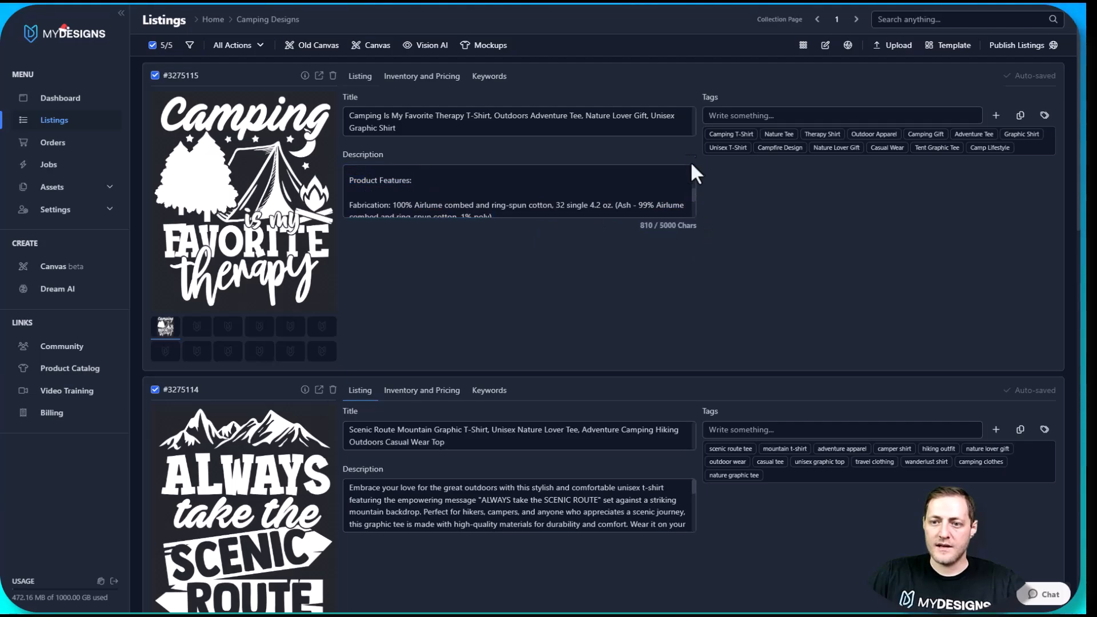
pyautogui.click(518, 180)
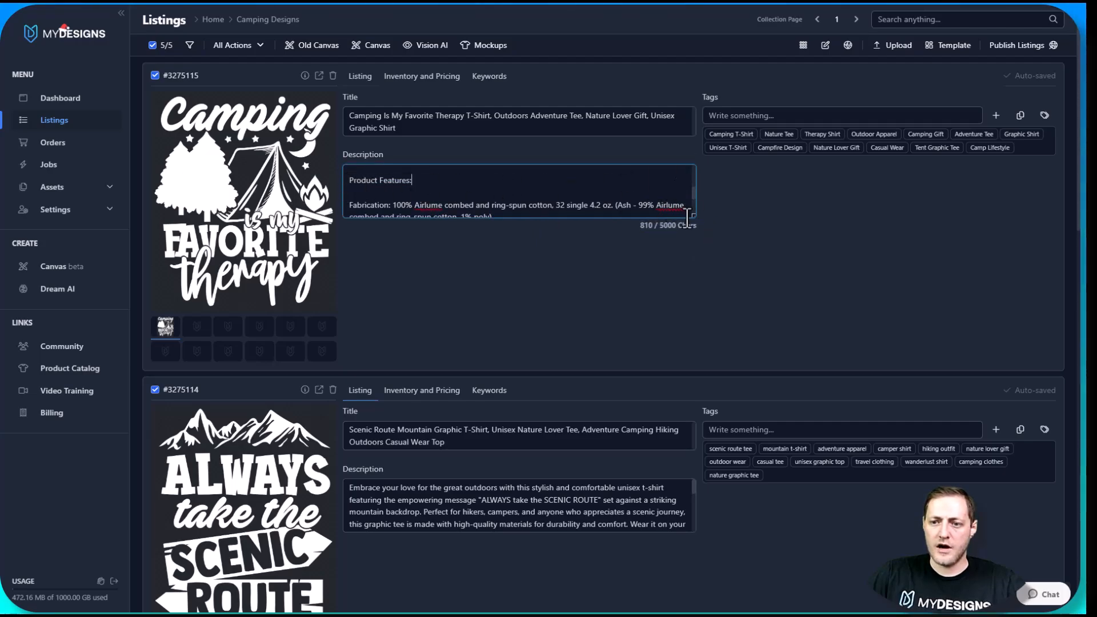
pyautogui.scroll(-3)
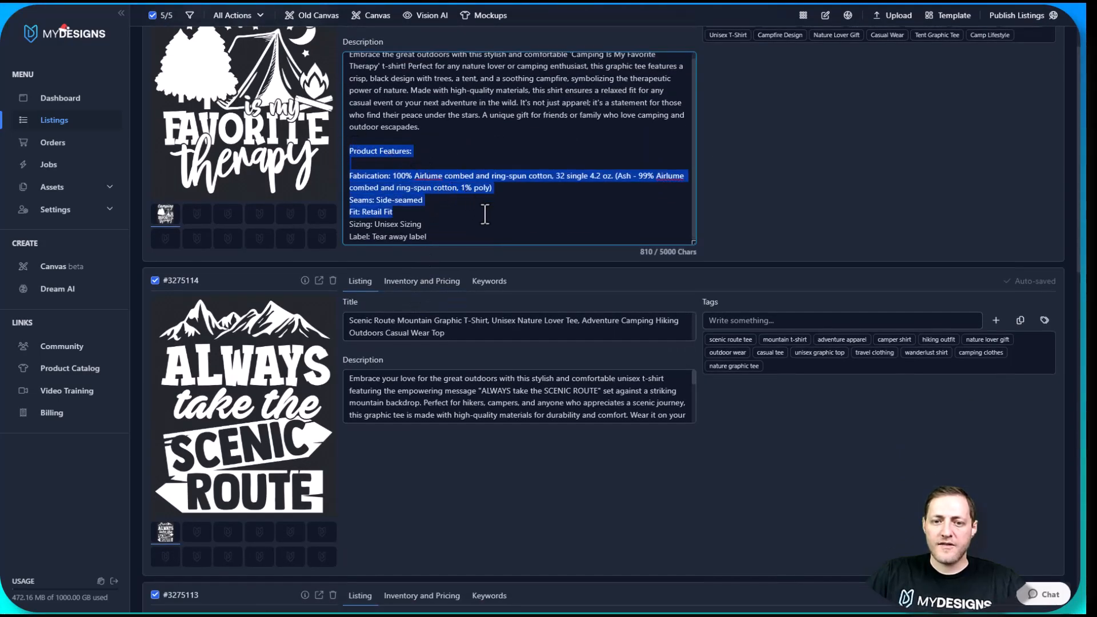
pyautogui.click(459, 233)
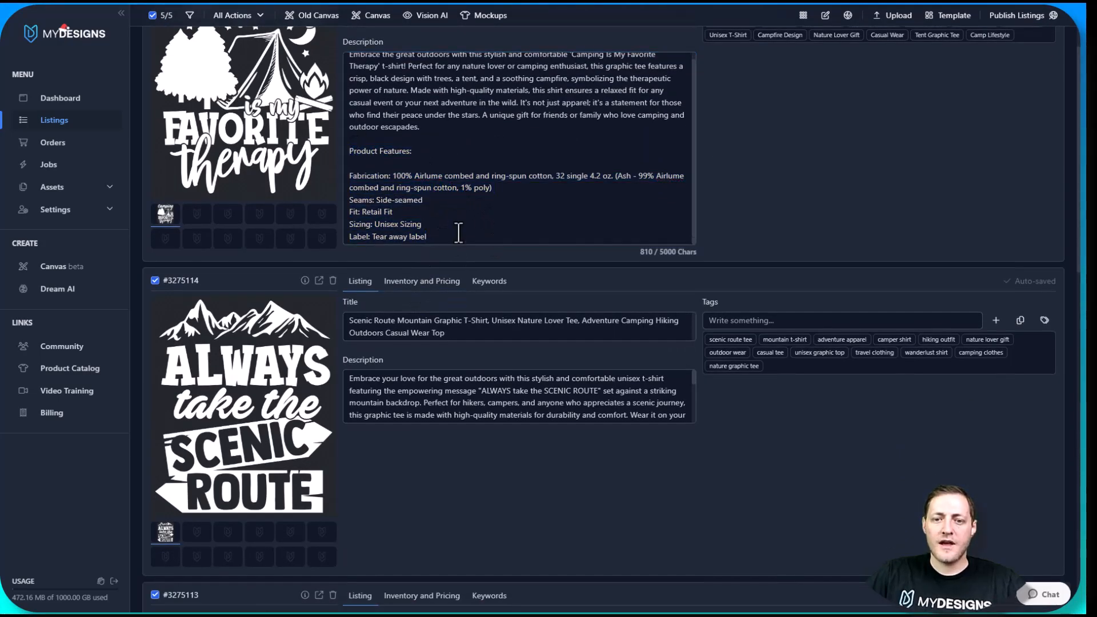
pyautogui.scroll(3)
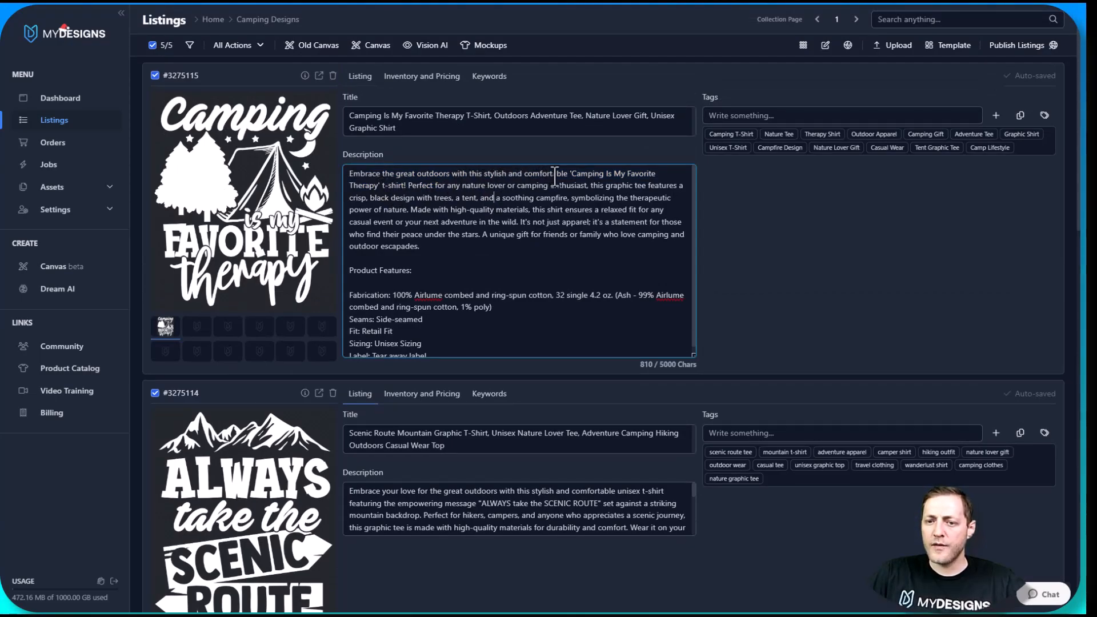
pyautogui.doubleClick(396, 184)
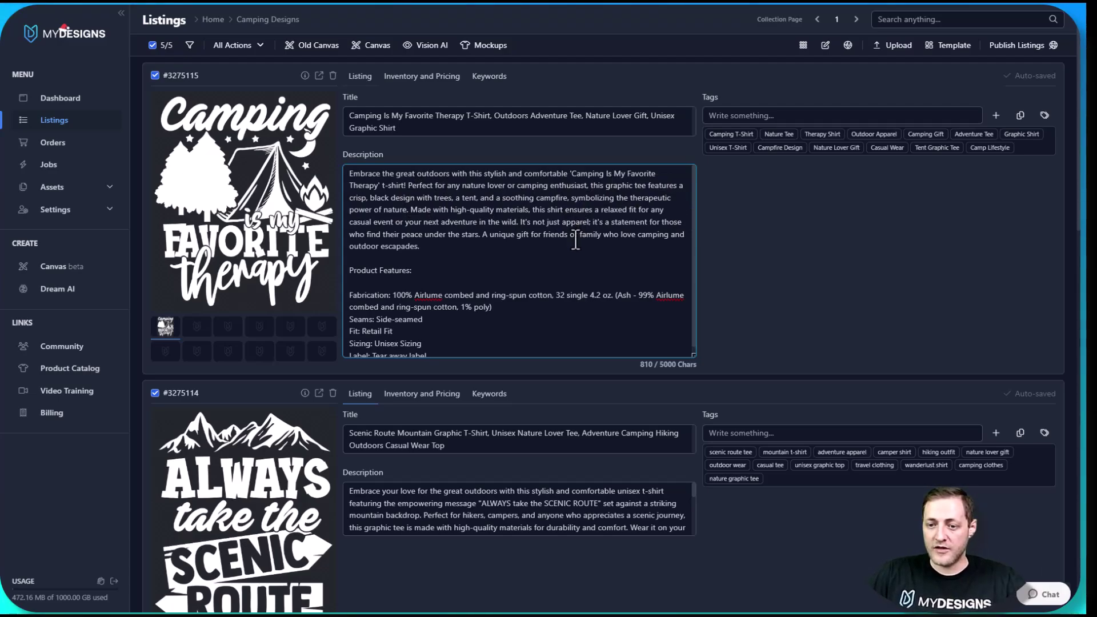
pyautogui.moveTo(604, 260)
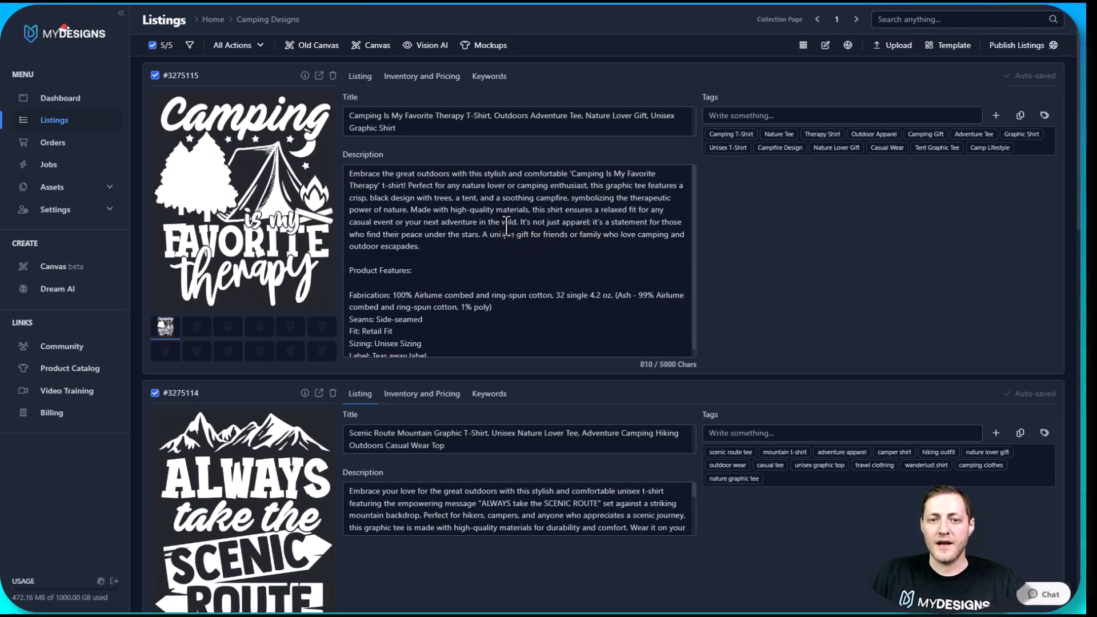
pyautogui.scroll(-3)
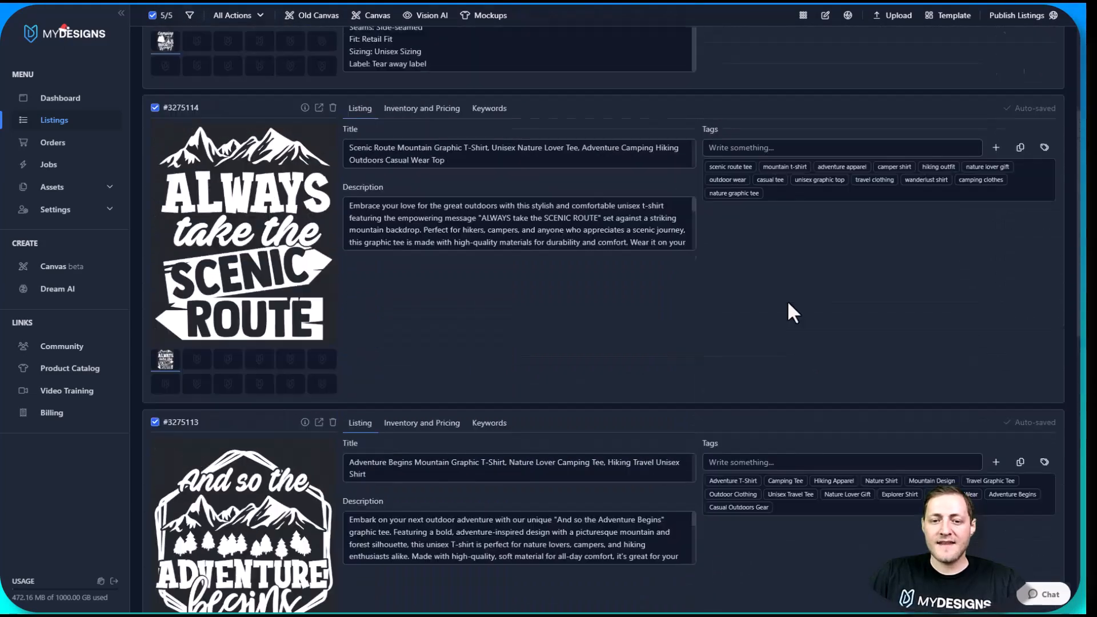
pyautogui.scroll(3)
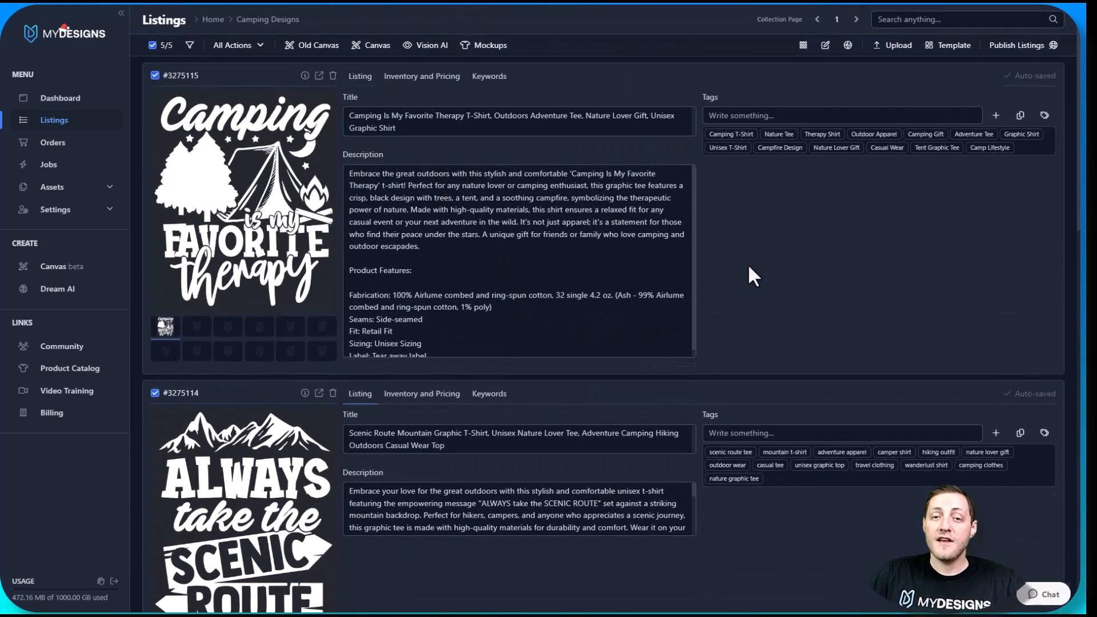
pyautogui.click(678, 281)
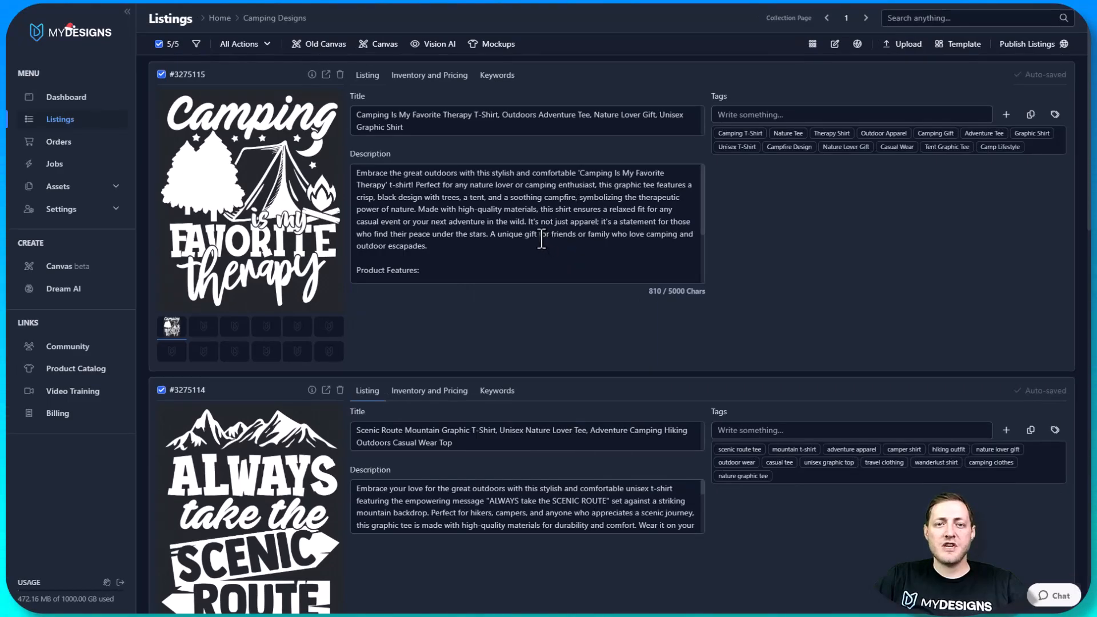
pyautogui.moveTo(511, 213)
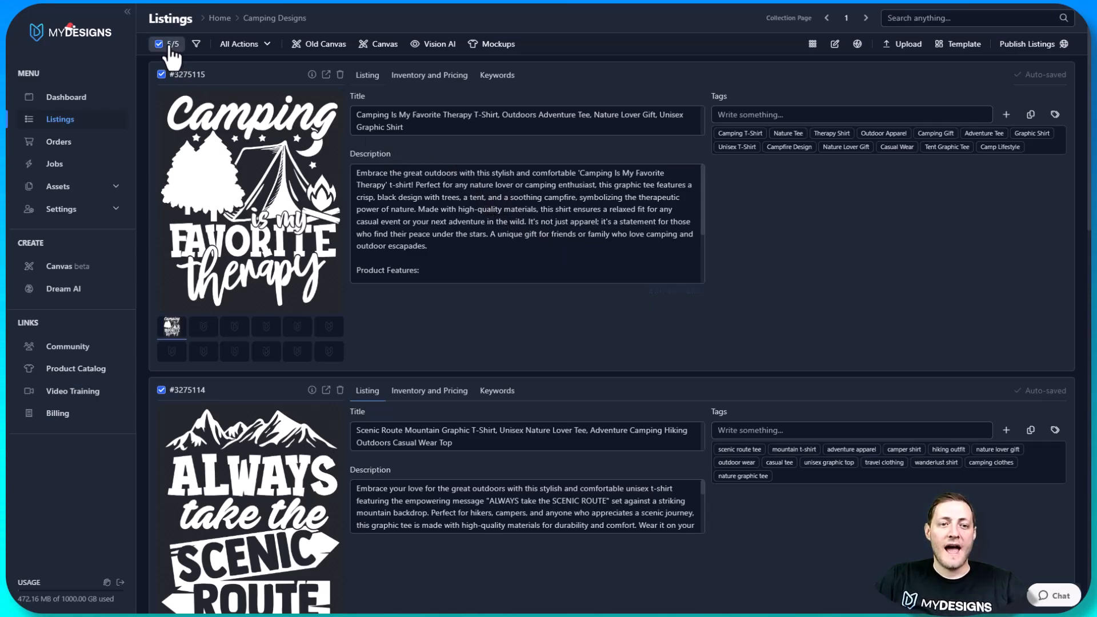
pyautogui.click(168, 43)
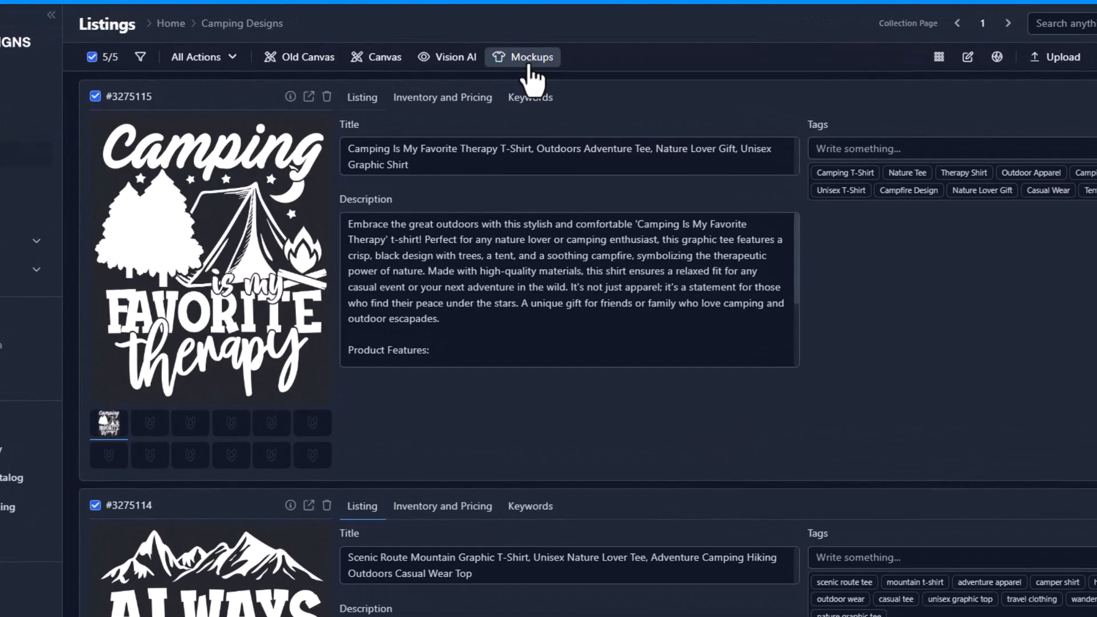
# Choose Create Image Mockup from the Mockups toolbar menu
pyautogui.click(522, 57)
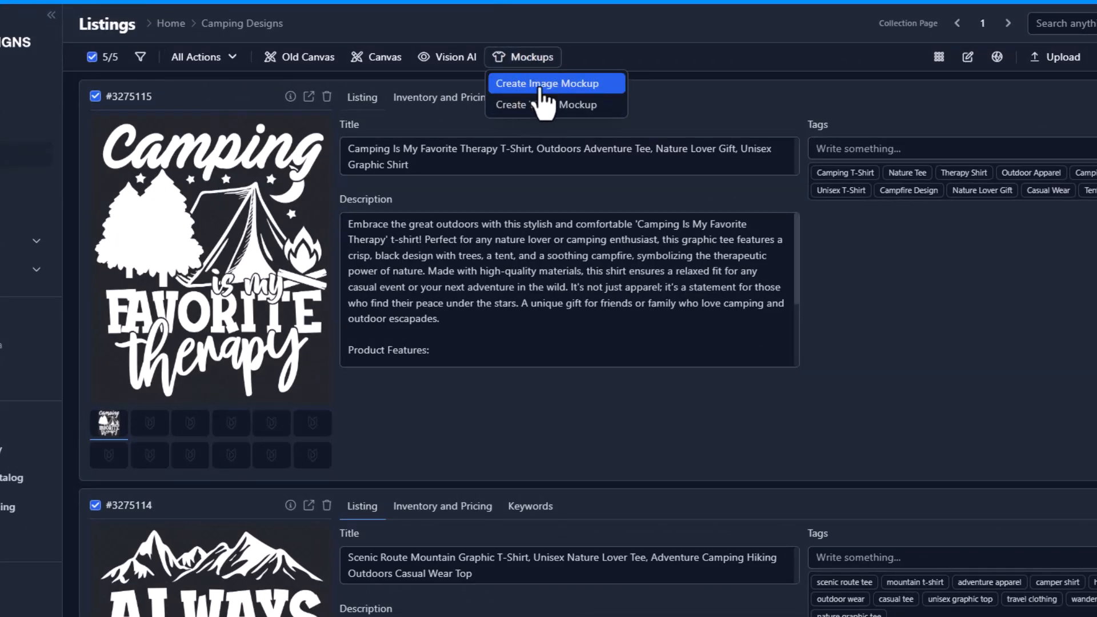
pyautogui.click(551, 83)
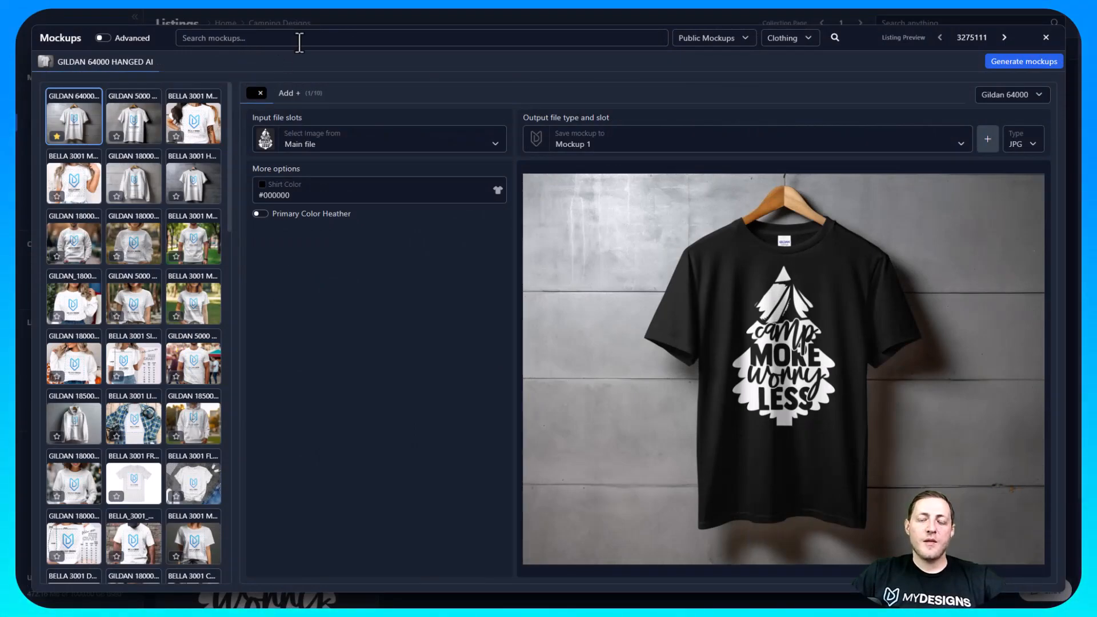
pyautogui.moveTo(292, 63)
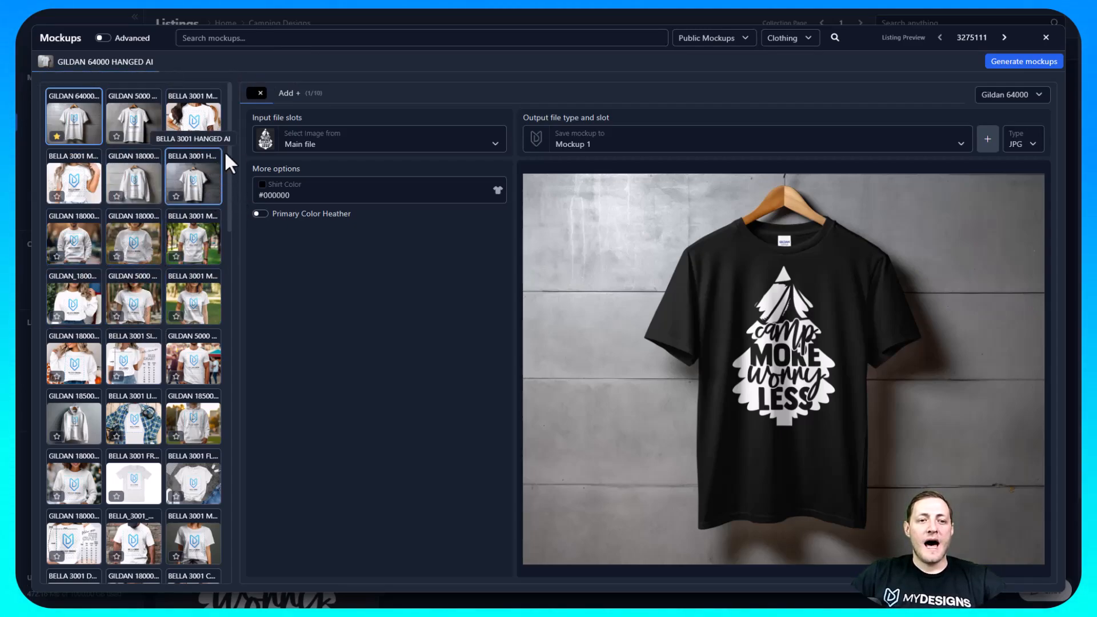
pyautogui.moveTo(336, 80)
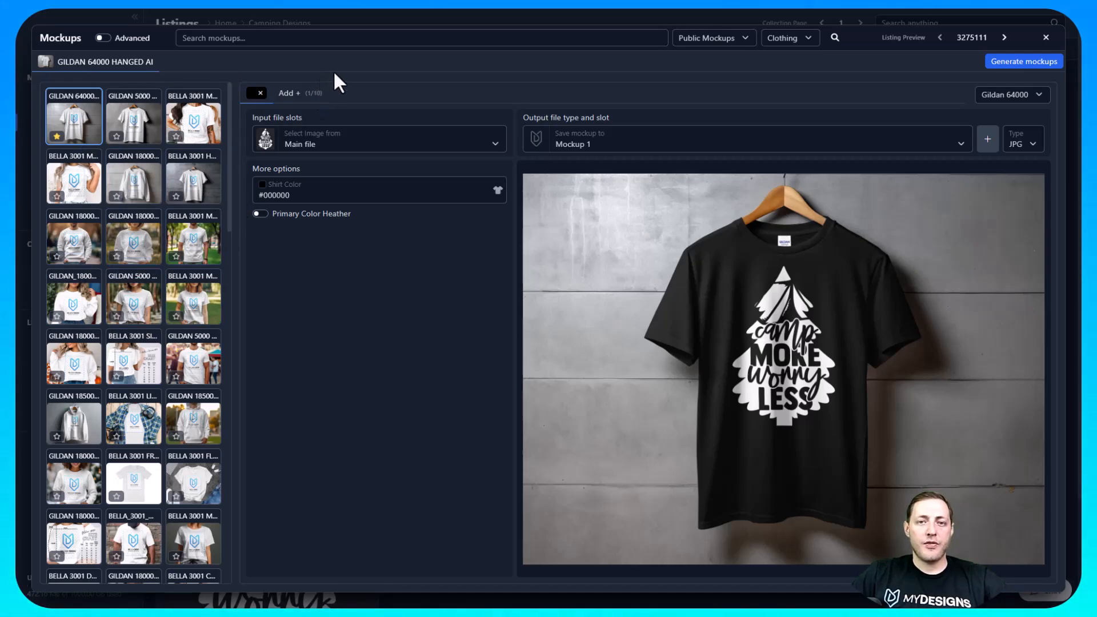
pyautogui.moveTo(297, 44)
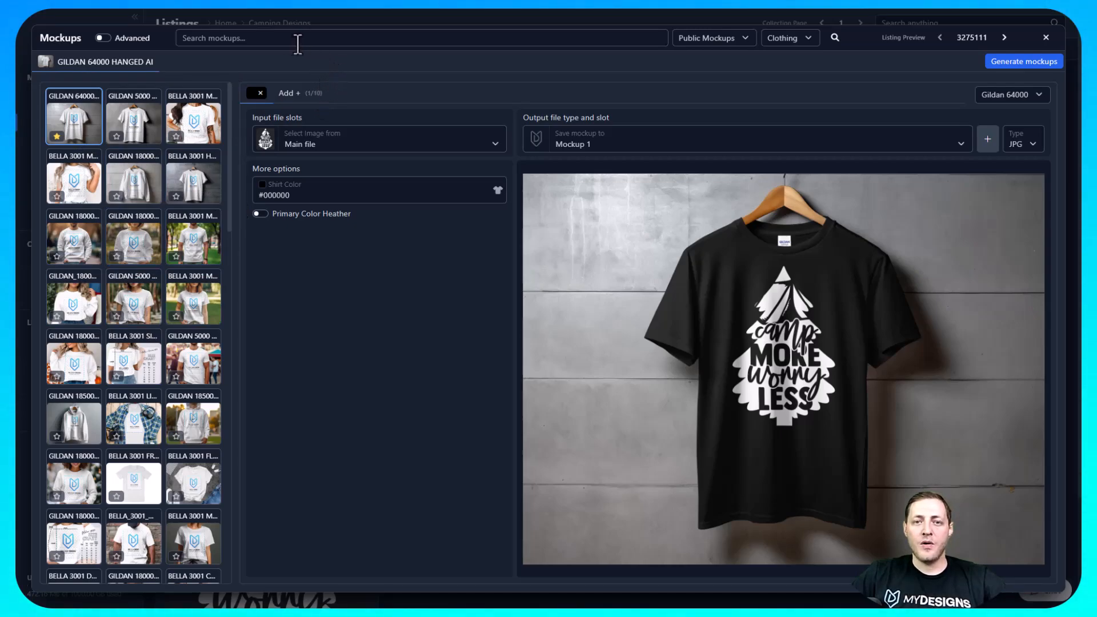
# Search the mockup library for '3001' to show Bella 3001 templates
pyautogui.write('3001')
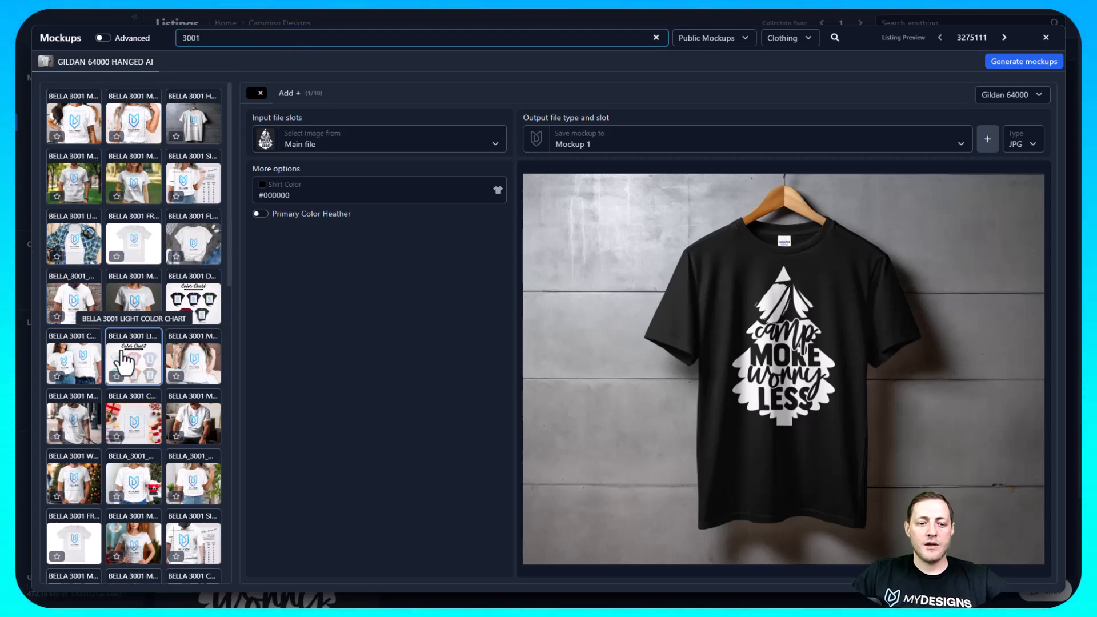
pyautogui.moveTo(318, 193)
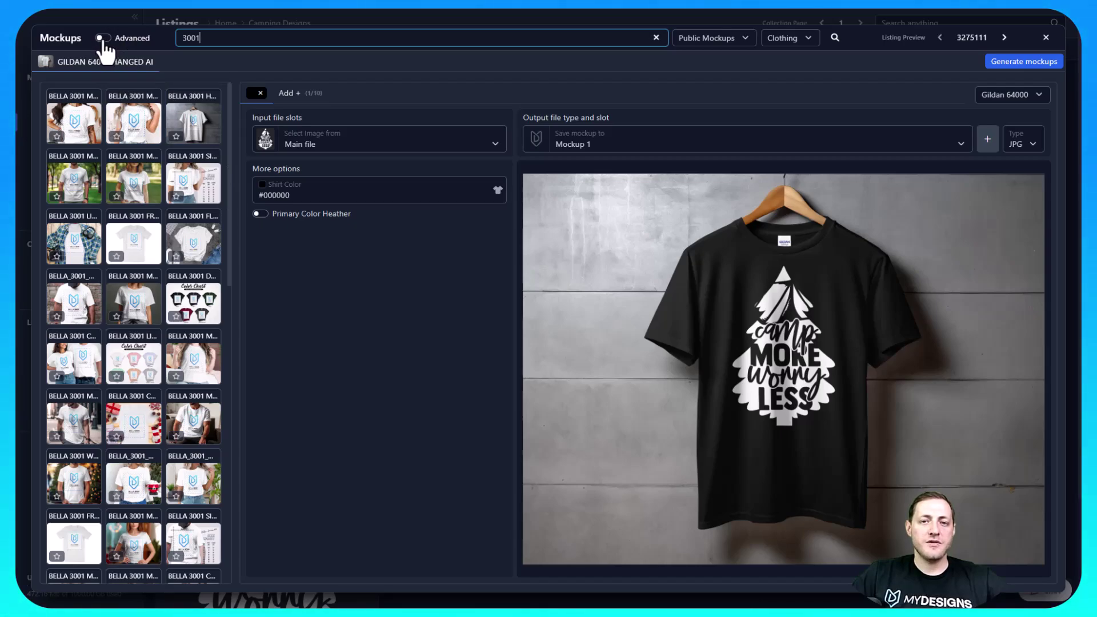
# Enable Advanced, keep three Bella 3001 mockups, and remove the Gildan 64000 hanging tab
pyautogui.click(103, 37)
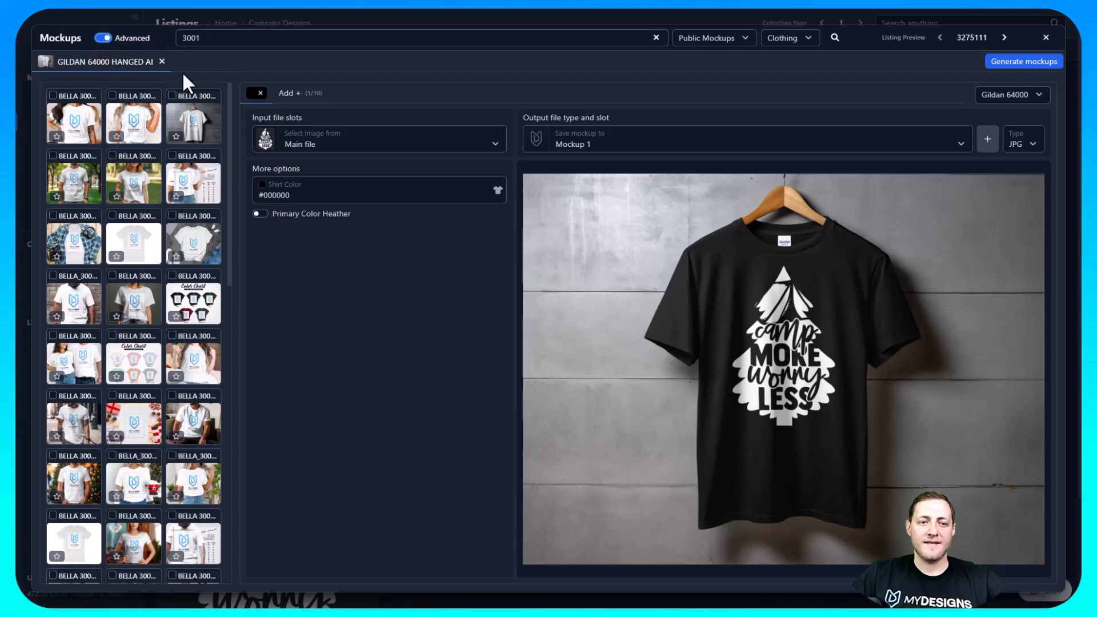
pyautogui.moveTo(168, 85)
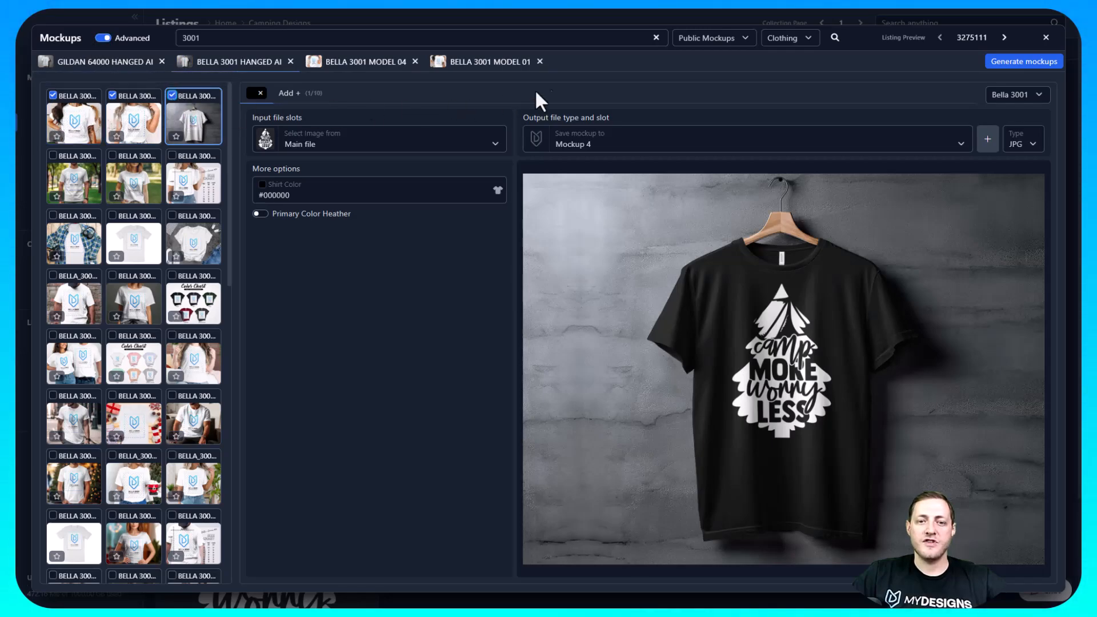
pyautogui.moveTo(473, 115)
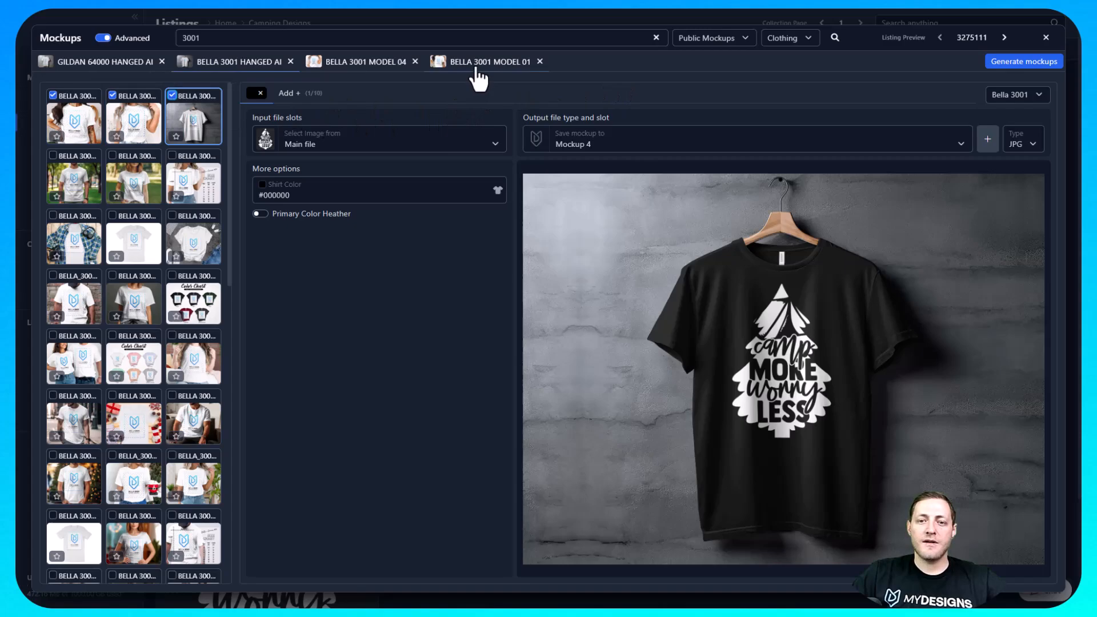
pyautogui.click(361, 61)
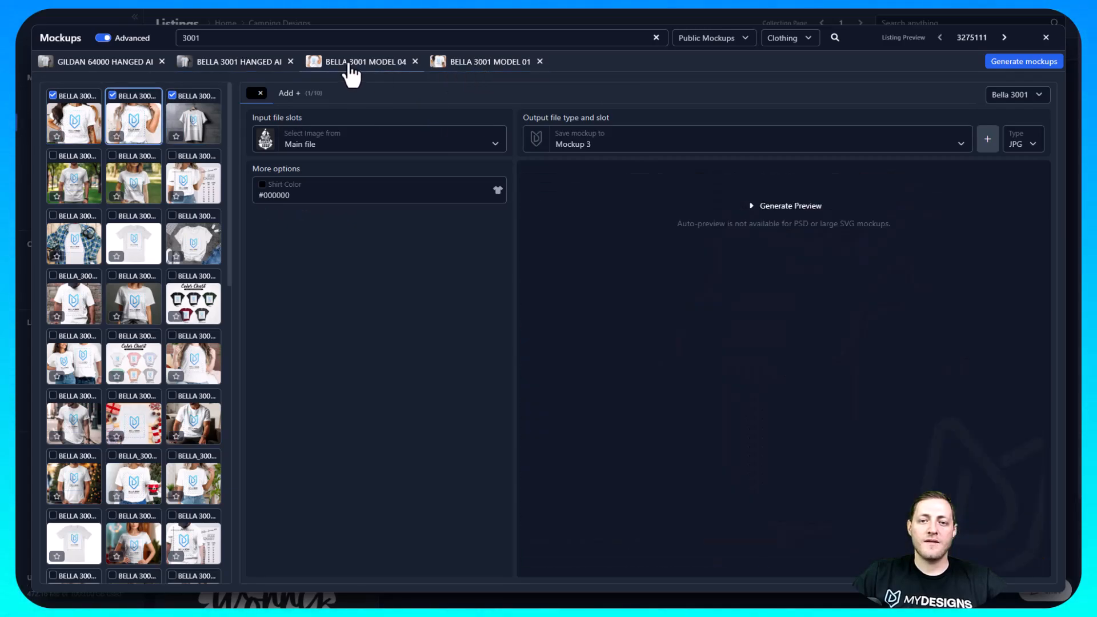
pyautogui.click(102, 61)
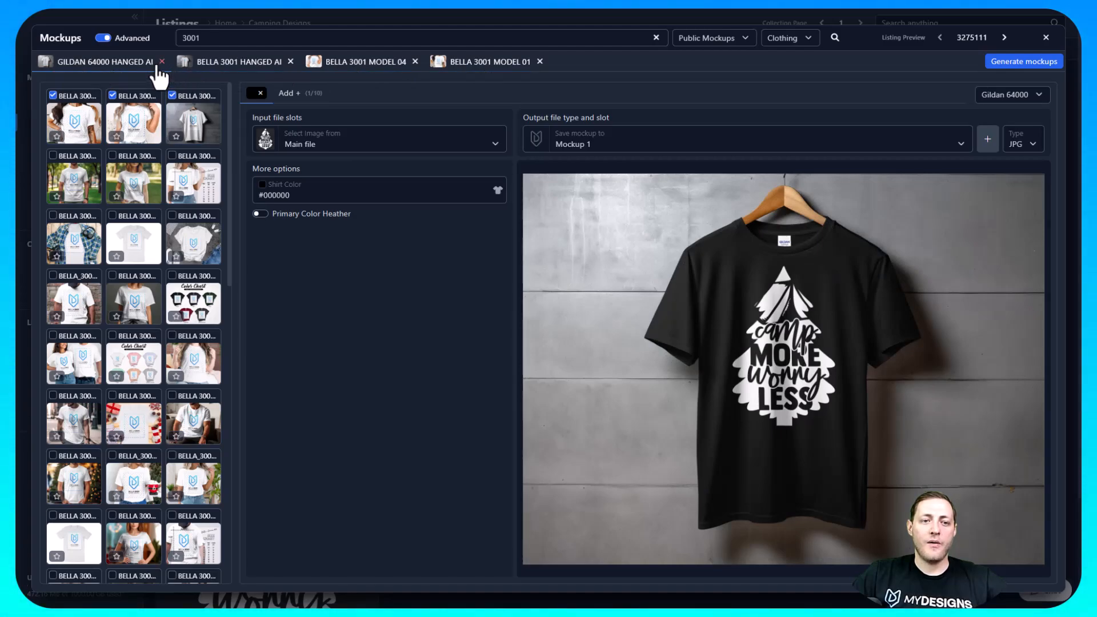
pyautogui.moveTo(88, 77)
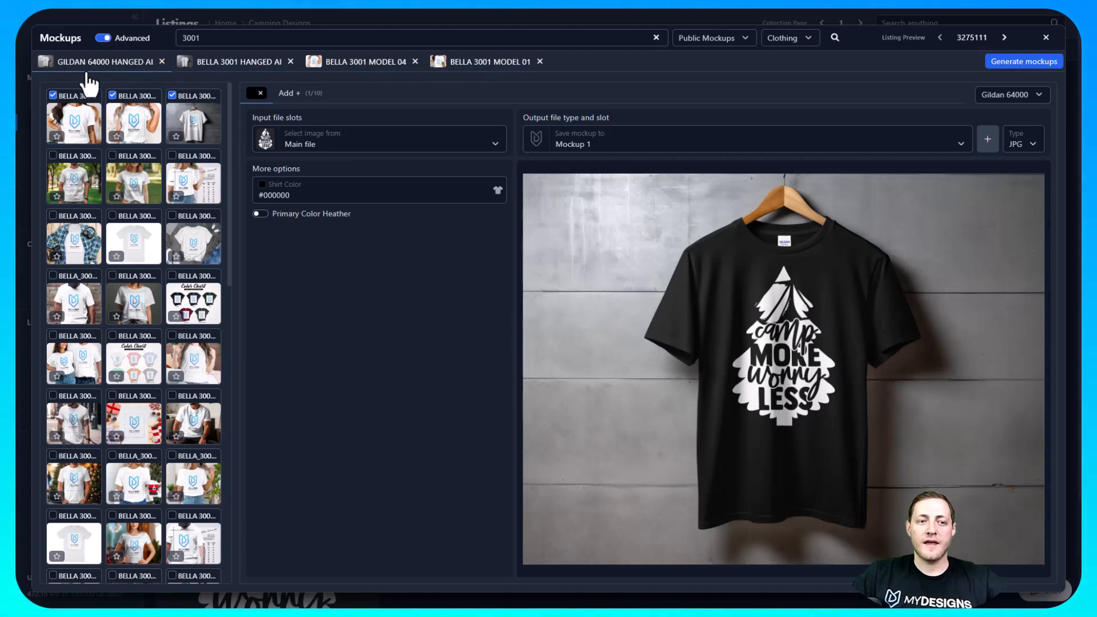
pyautogui.click(163, 61)
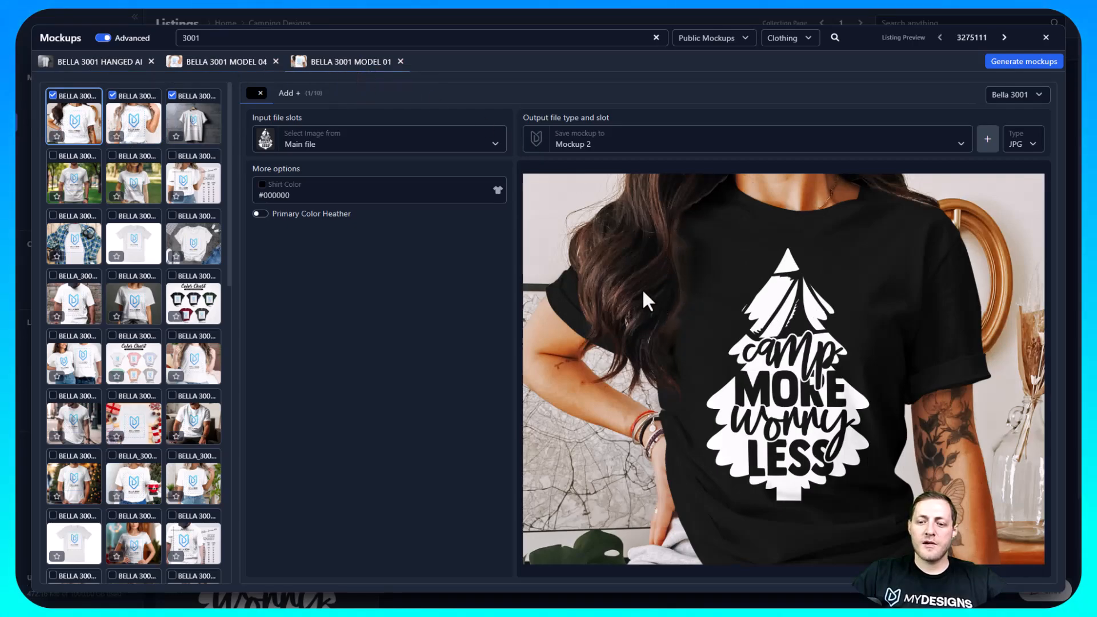
pyautogui.moveTo(735, 294)
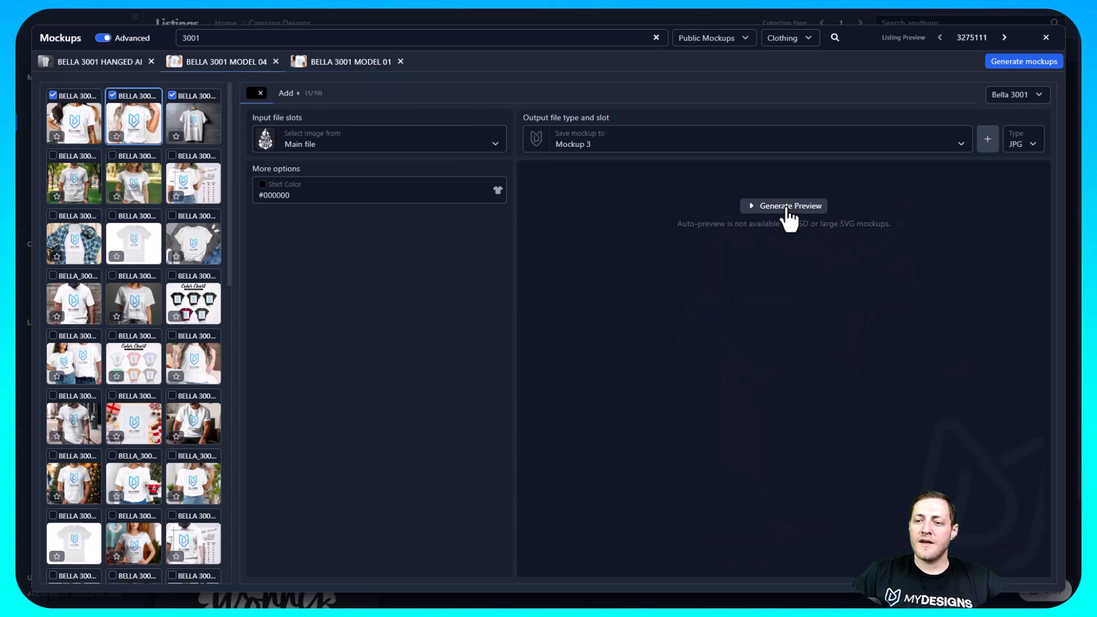
pyautogui.moveTo(779, 213)
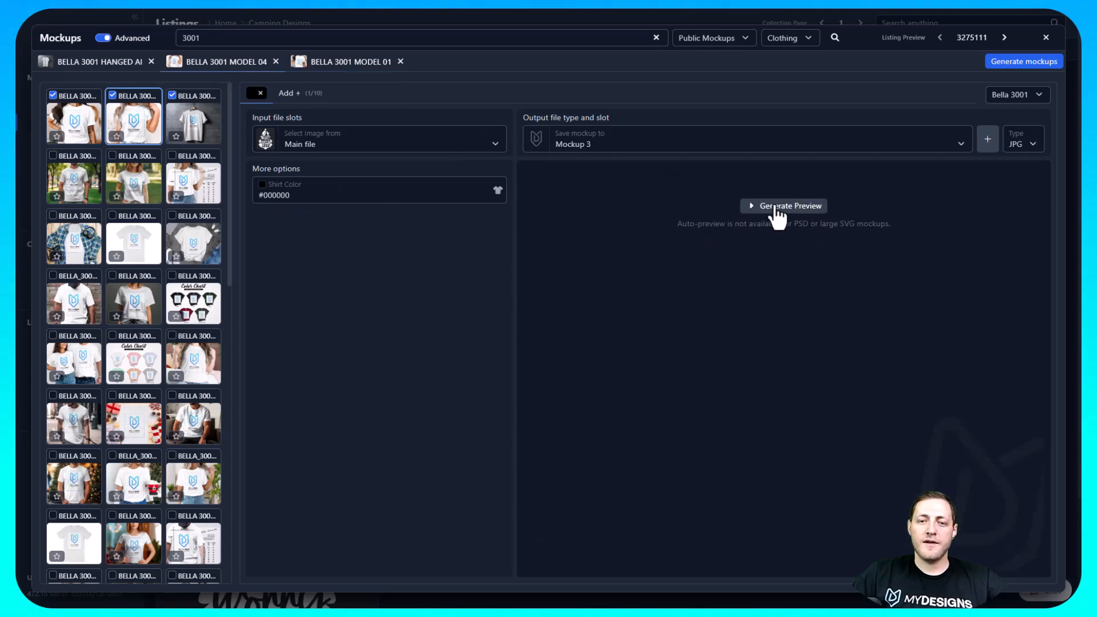
pyautogui.moveTo(105, 67)
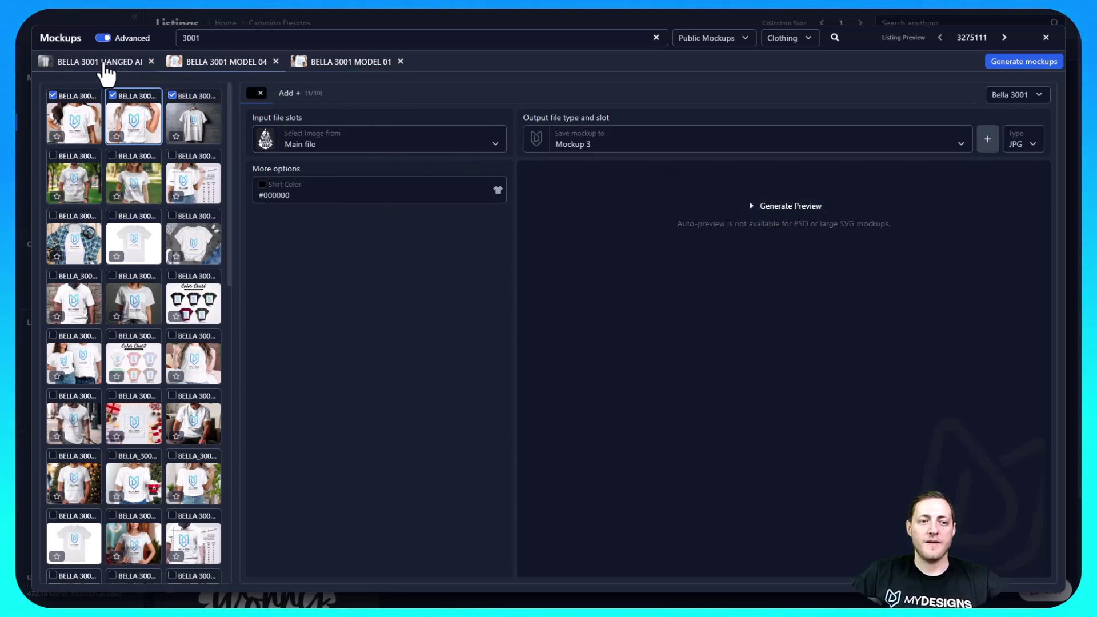
pyautogui.click(350, 62)
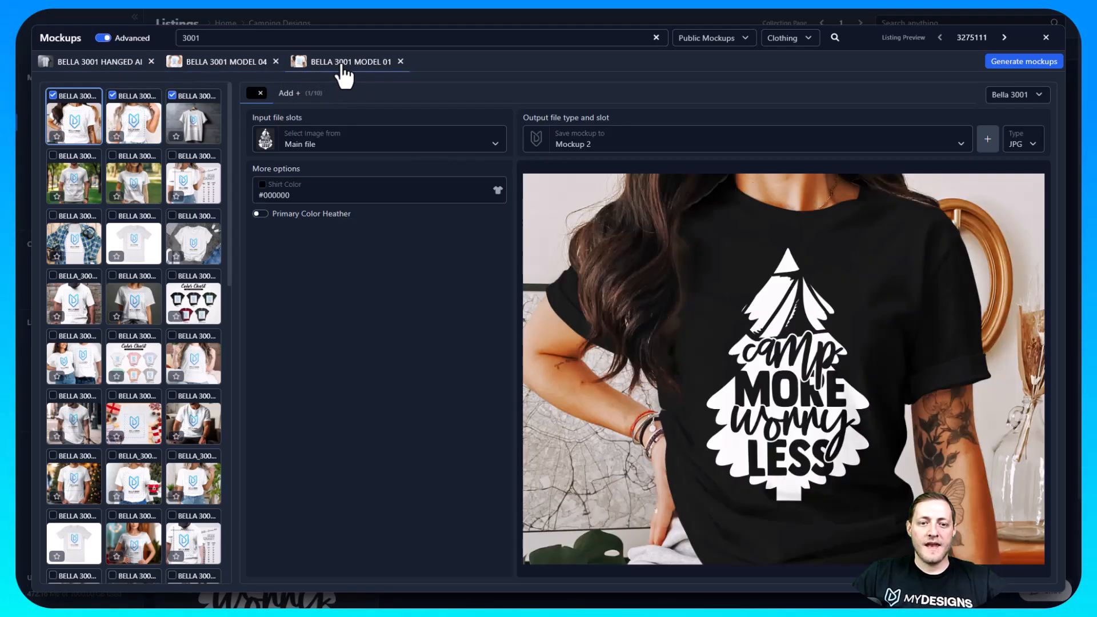
pyautogui.moveTo(287, 203)
pyautogui.write('#af1818')
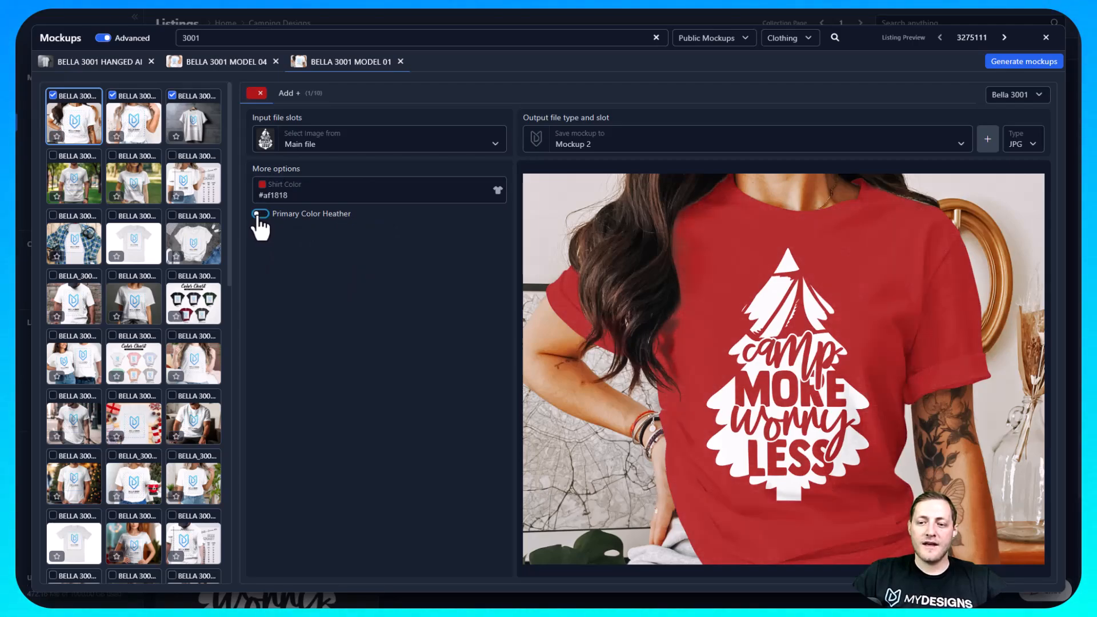
# Toggle the Primary Color Heather texture on the red #af1818 mockup shirt
pyautogui.click(259, 214)
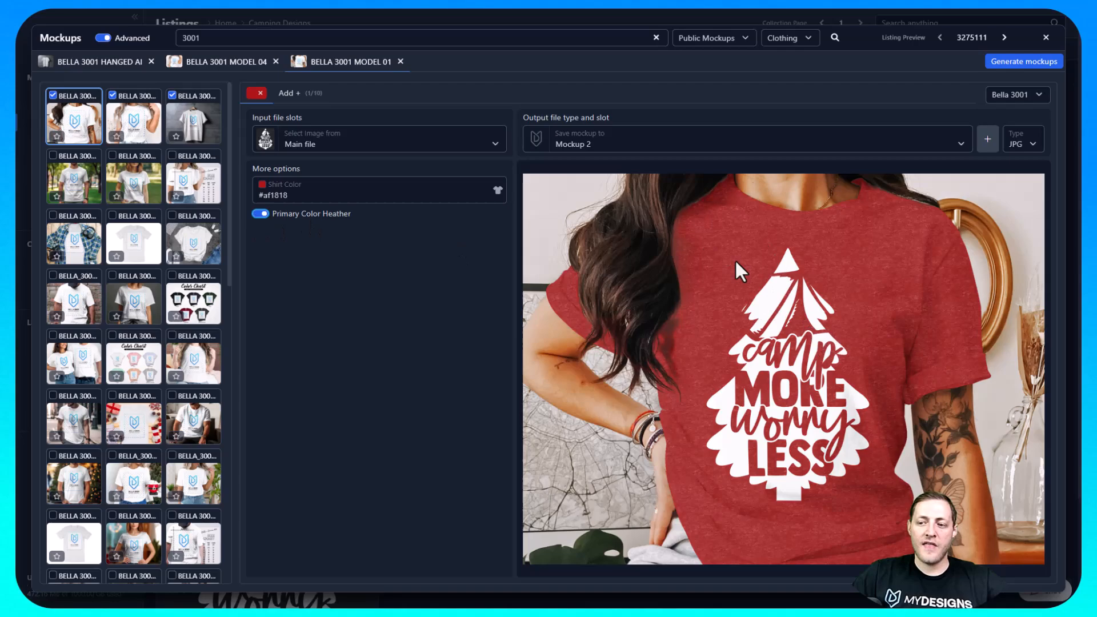
pyautogui.moveTo(355, 251)
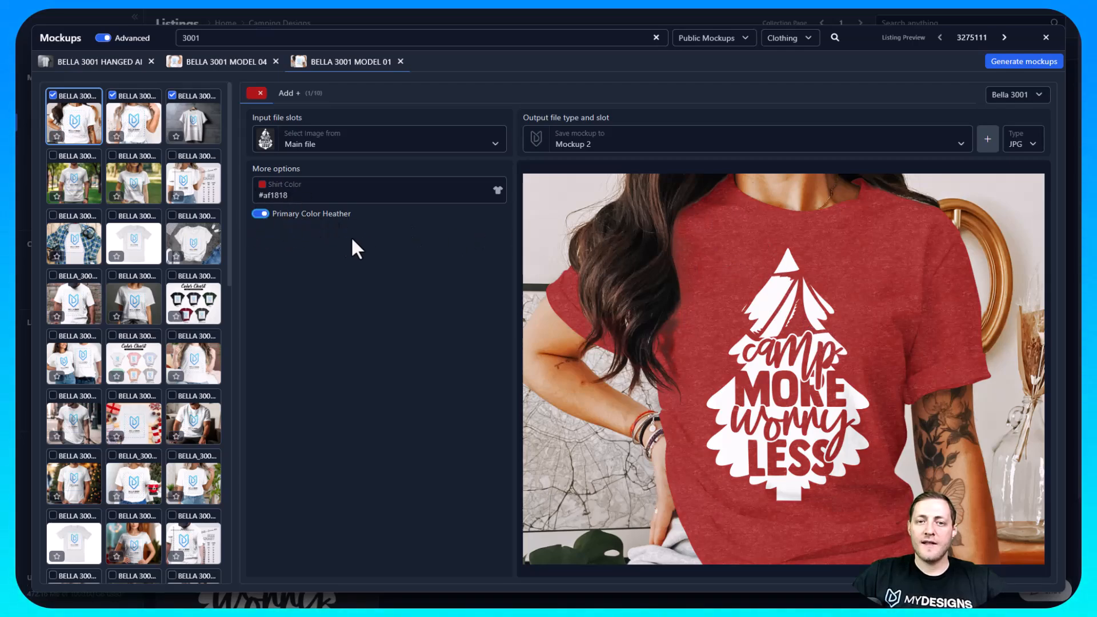
pyautogui.moveTo(715, 297)
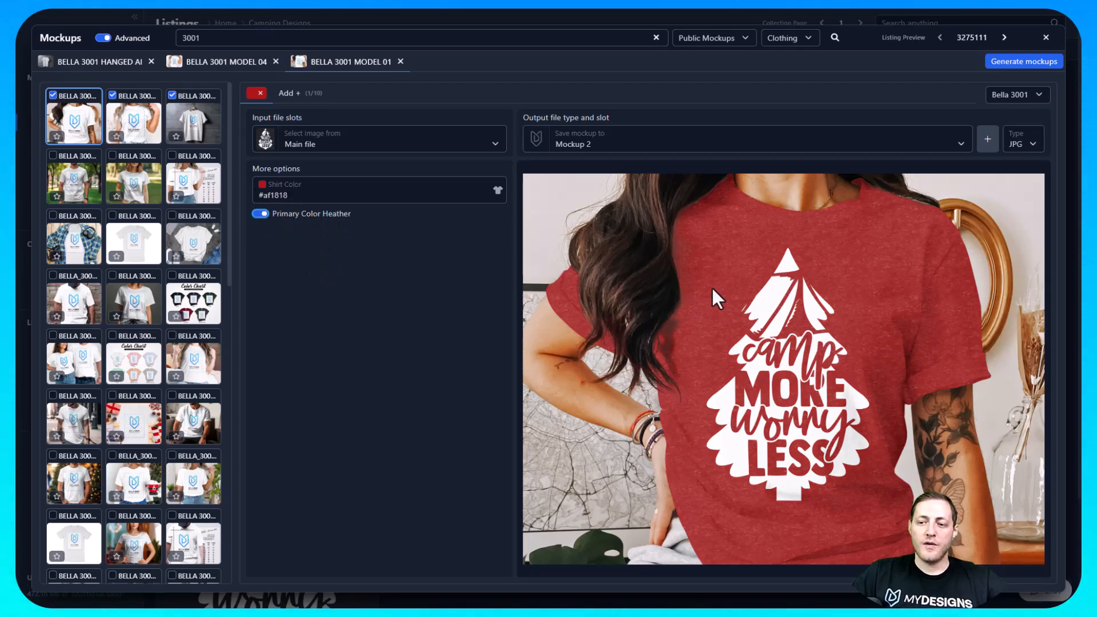
pyautogui.moveTo(715, 278)
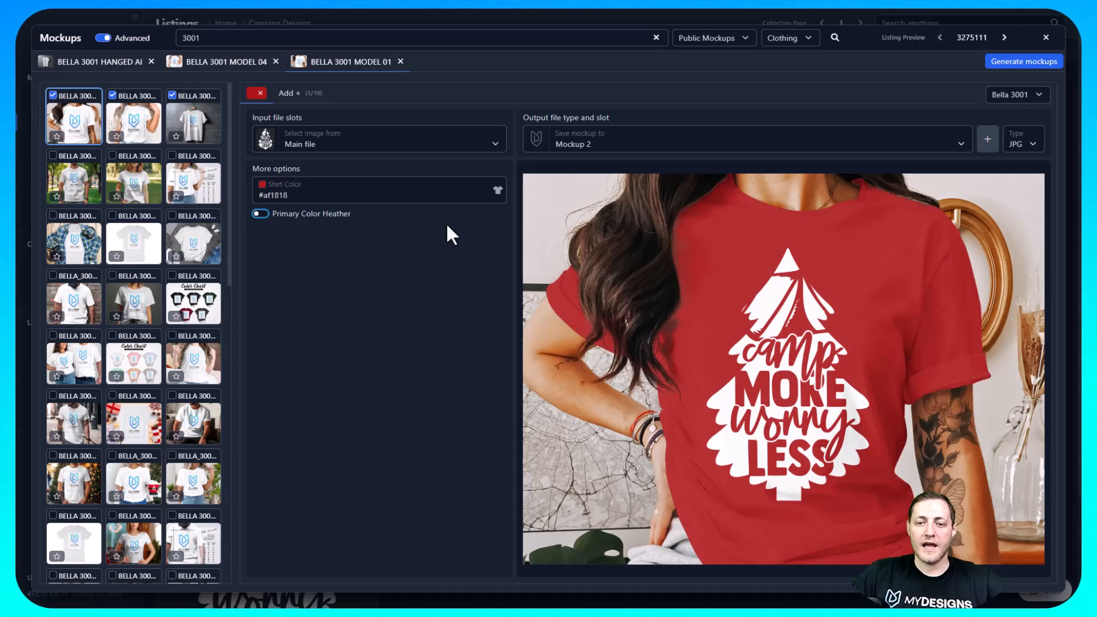
pyautogui.moveTo(496, 196)
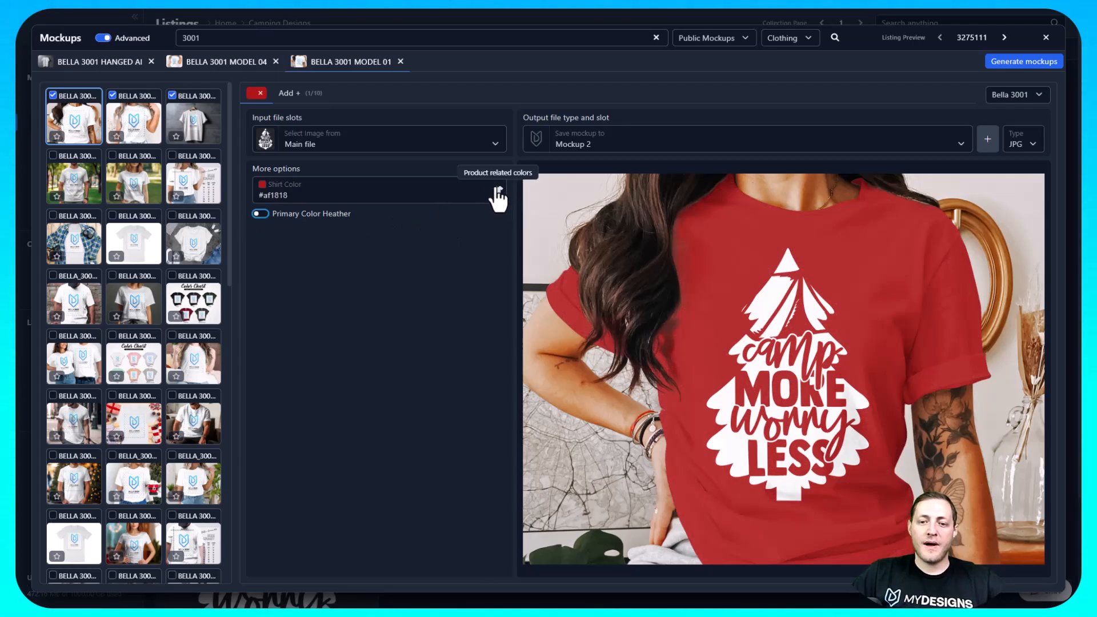
pyautogui.moveTo(500, 203)
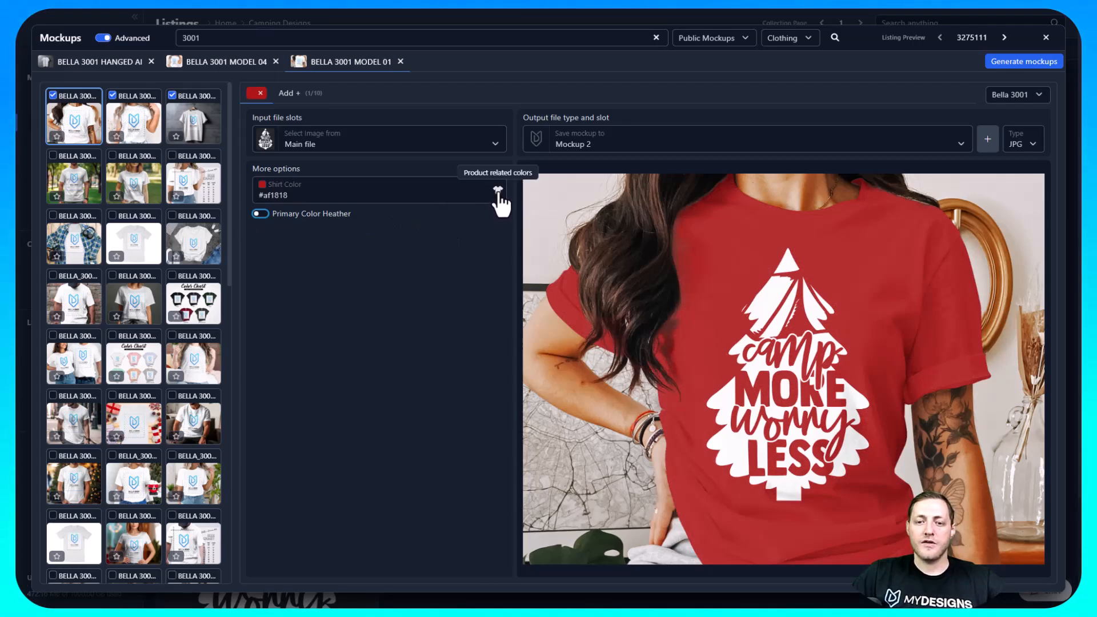
# Make the Model 04 shirt navy heather and the hanging tee Dark Heather Grey
pyautogui.click(495, 189)
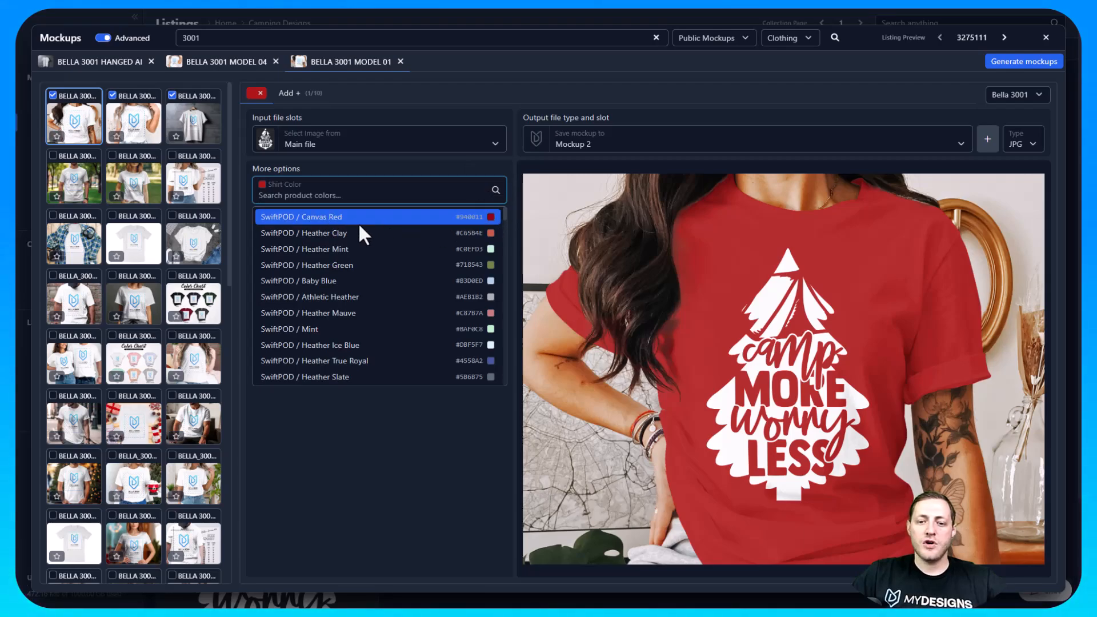
pyautogui.scroll(-3)
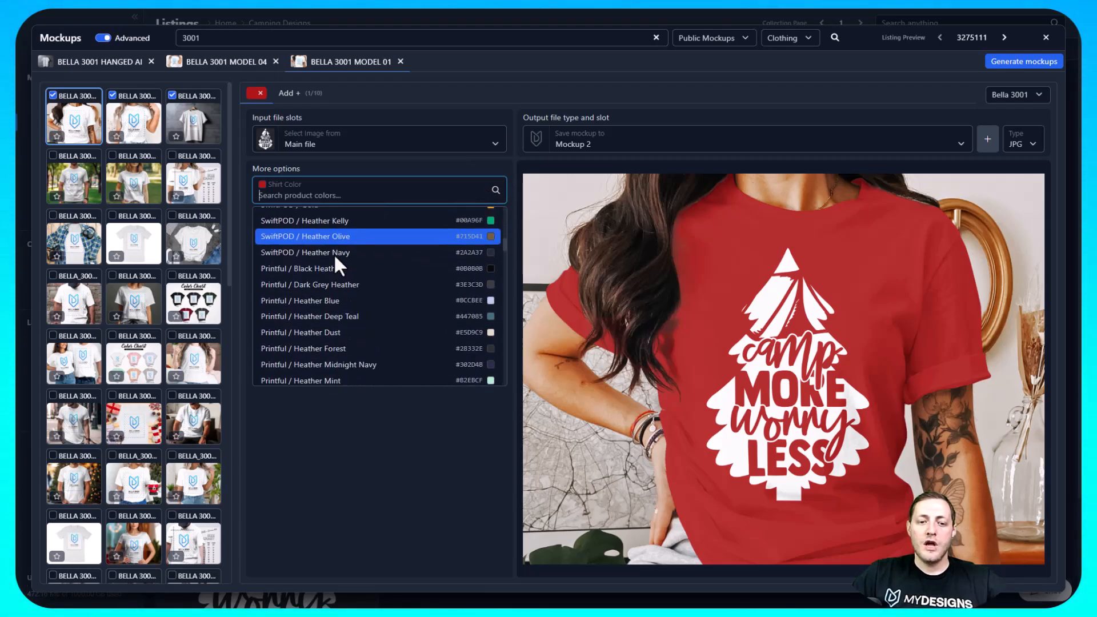
pyautogui.scroll(3)
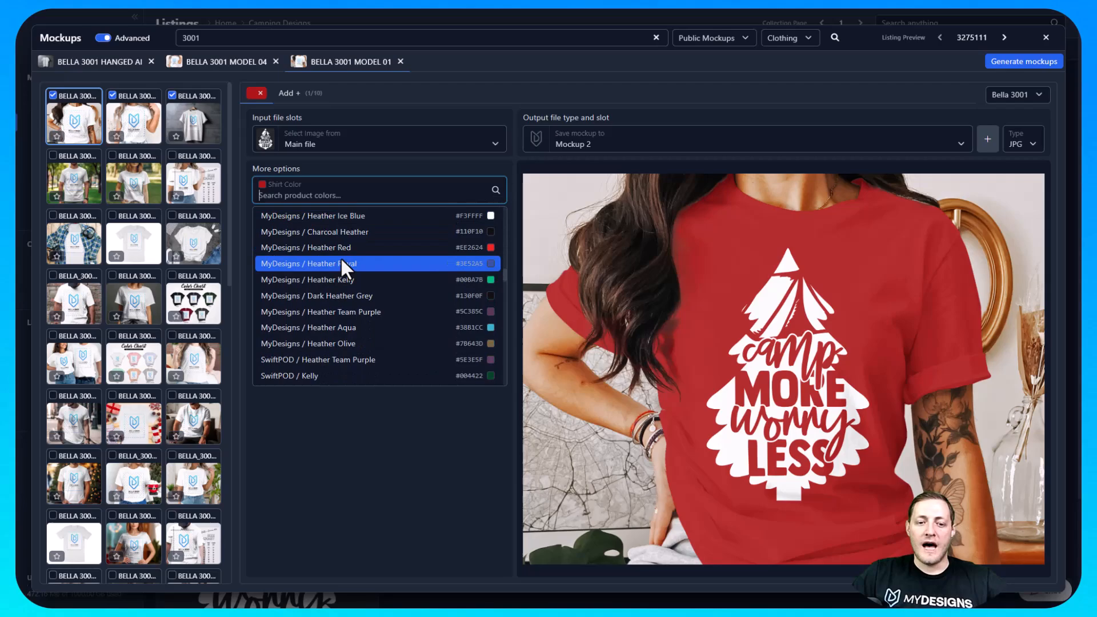
pyautogui.scroll(3)
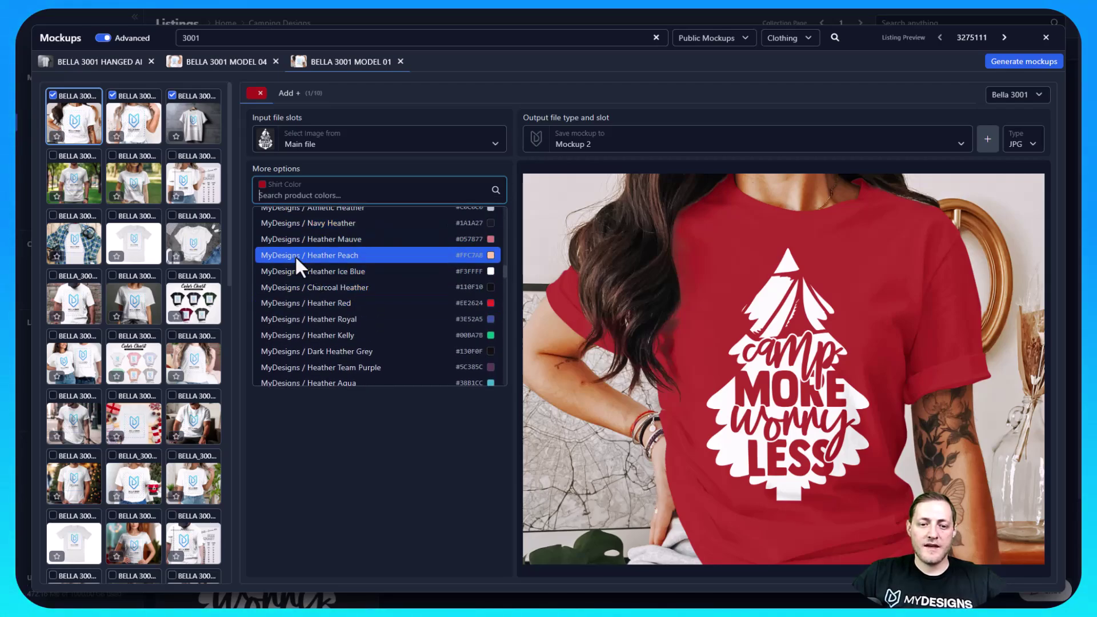
pyautogui.scroll(3)
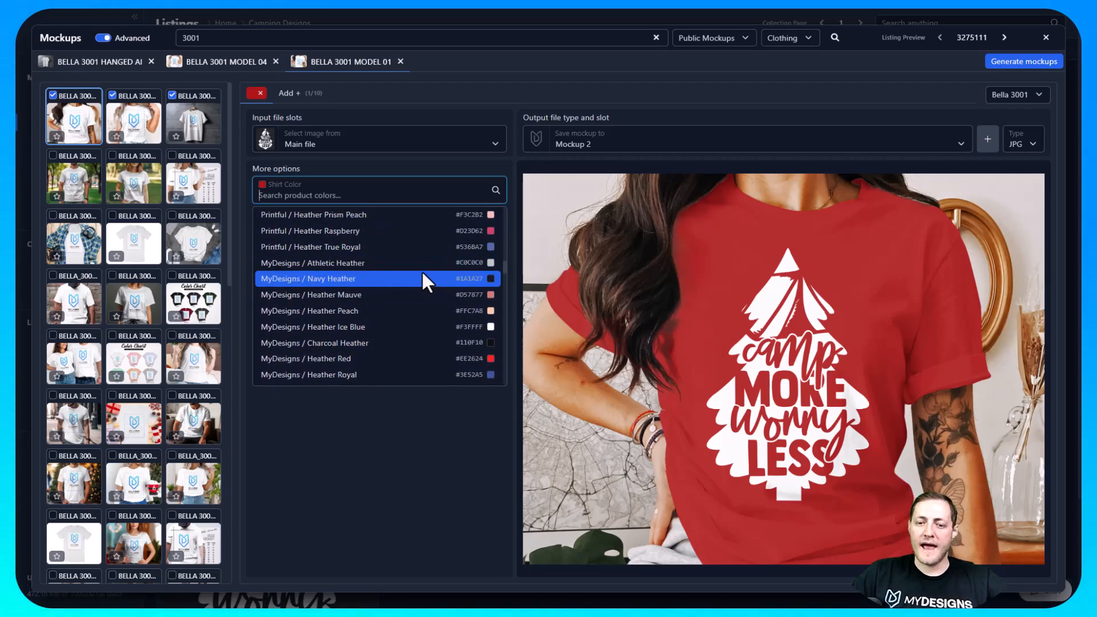
pyautogui.moveTo(333, 290)
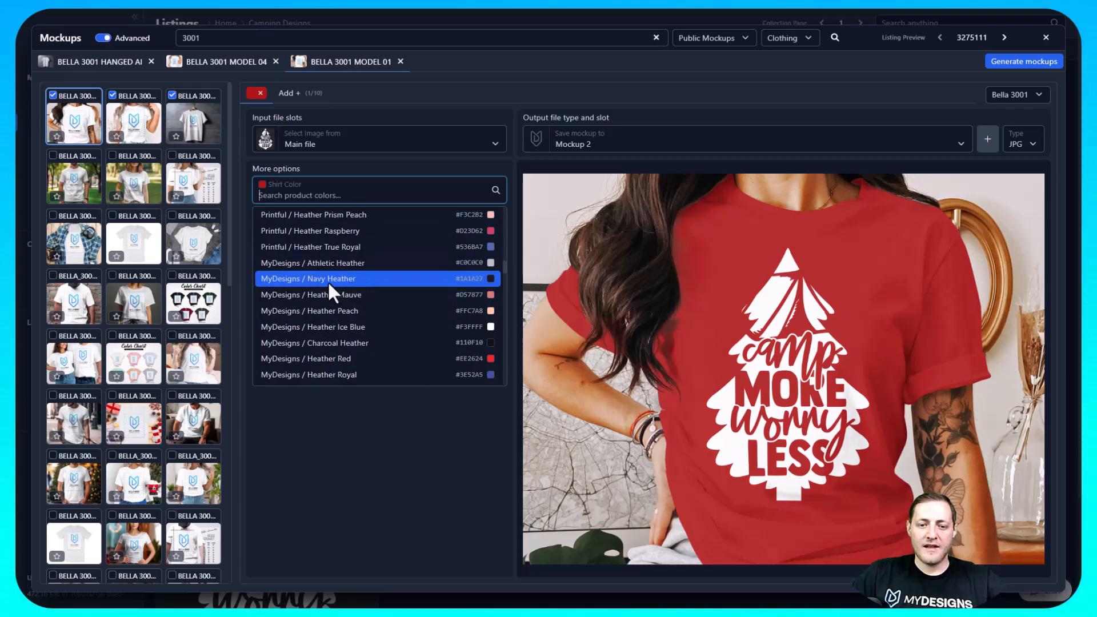
pyautogui.click(308, 279)
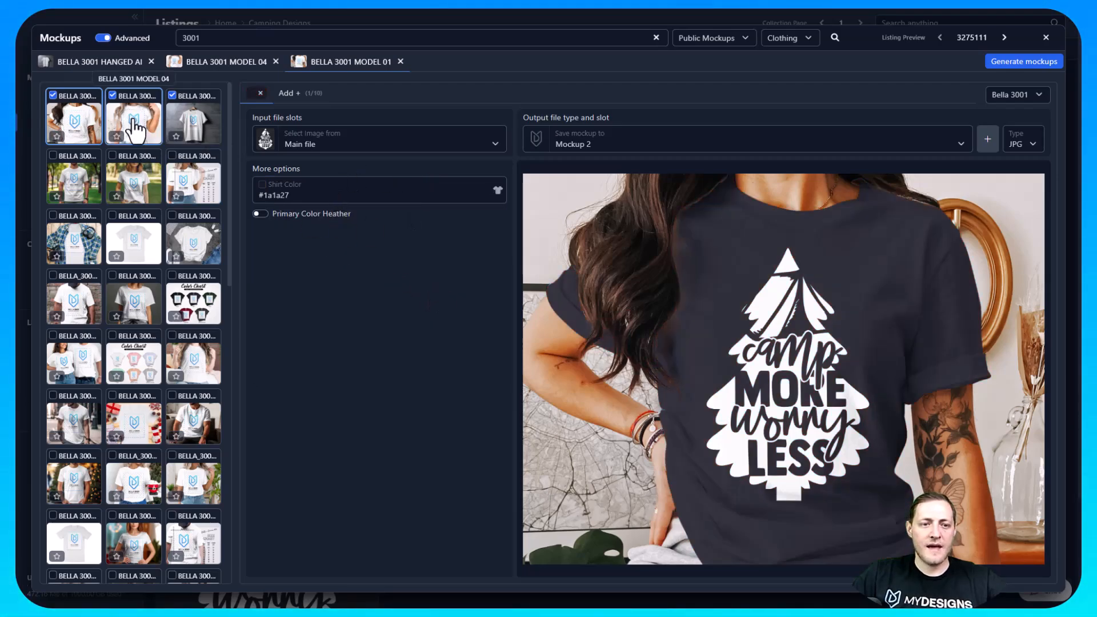
pyautogui.click(378, 189)
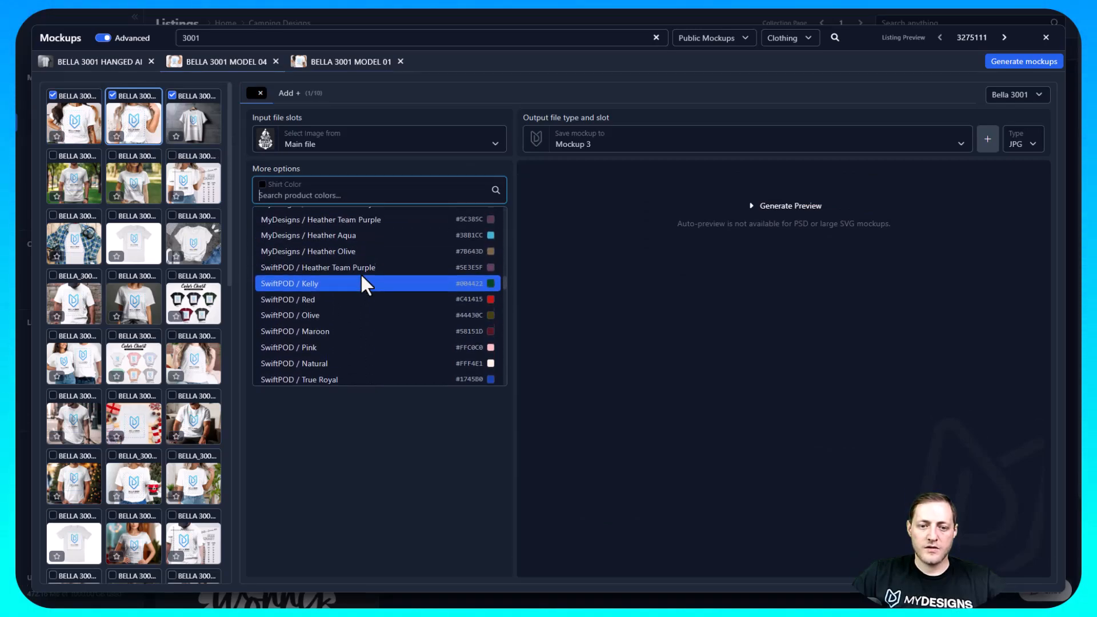
pyautogui.click(315, 283)
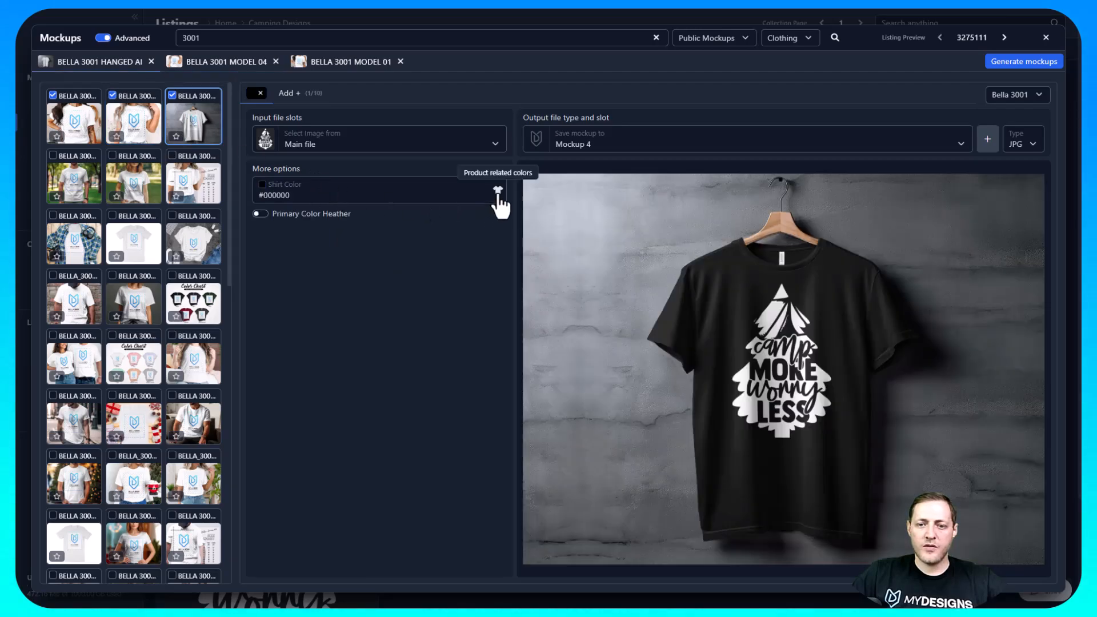
pyautogui.click(498, 193)
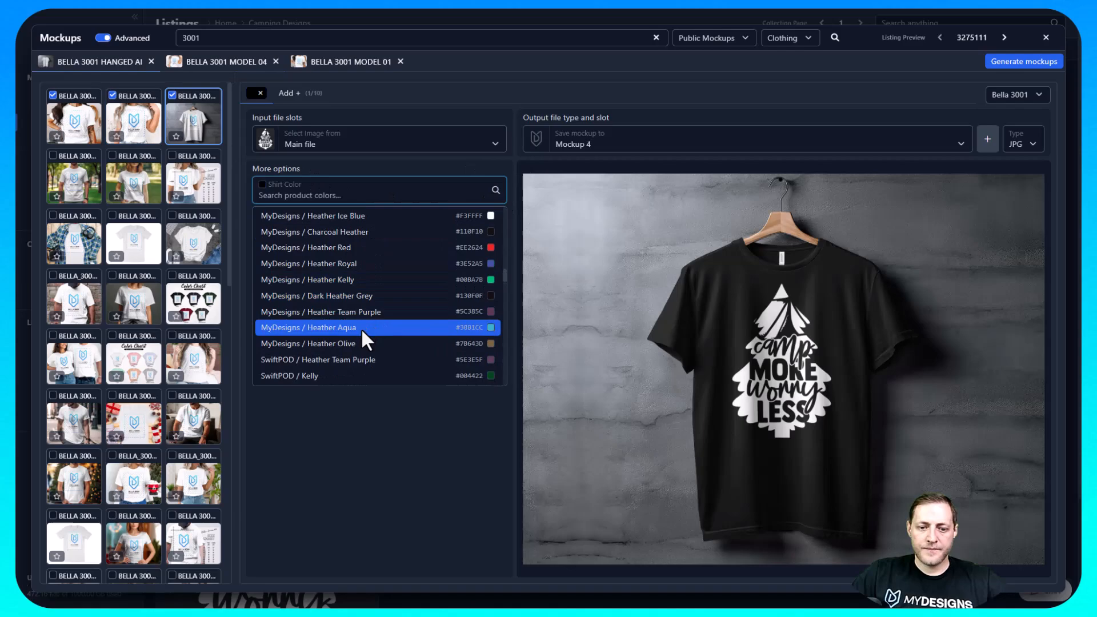
pyautogui.click(315, 296)
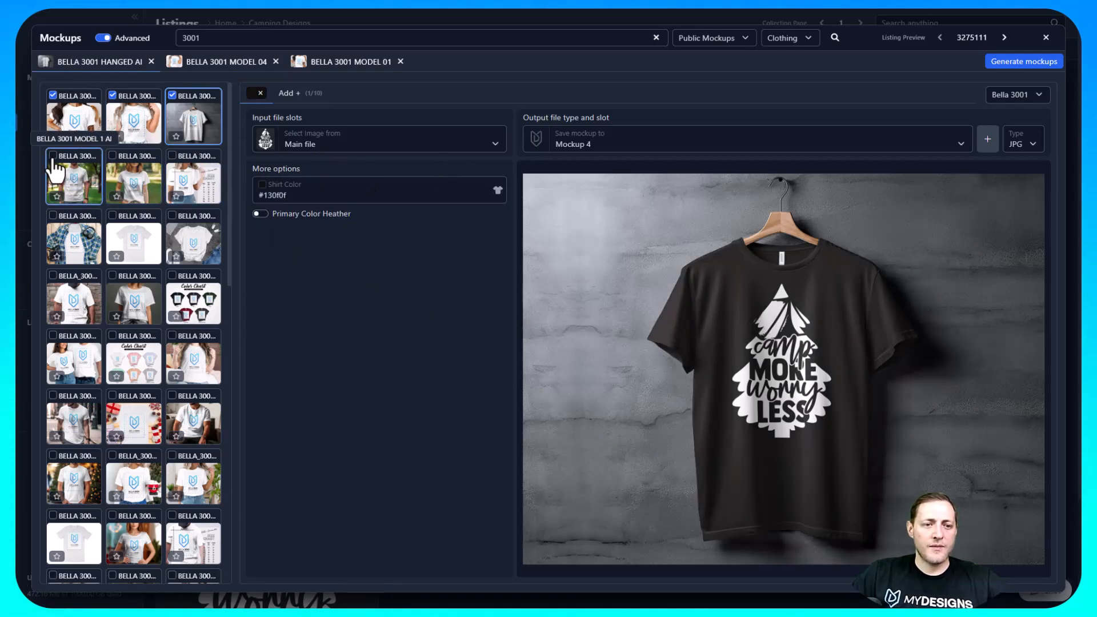
# Tick the BELLA 3001 MODEL 1 AI park photo and COUPLE MODEL mockup thumbnails
pyautogui.click(73, 176)
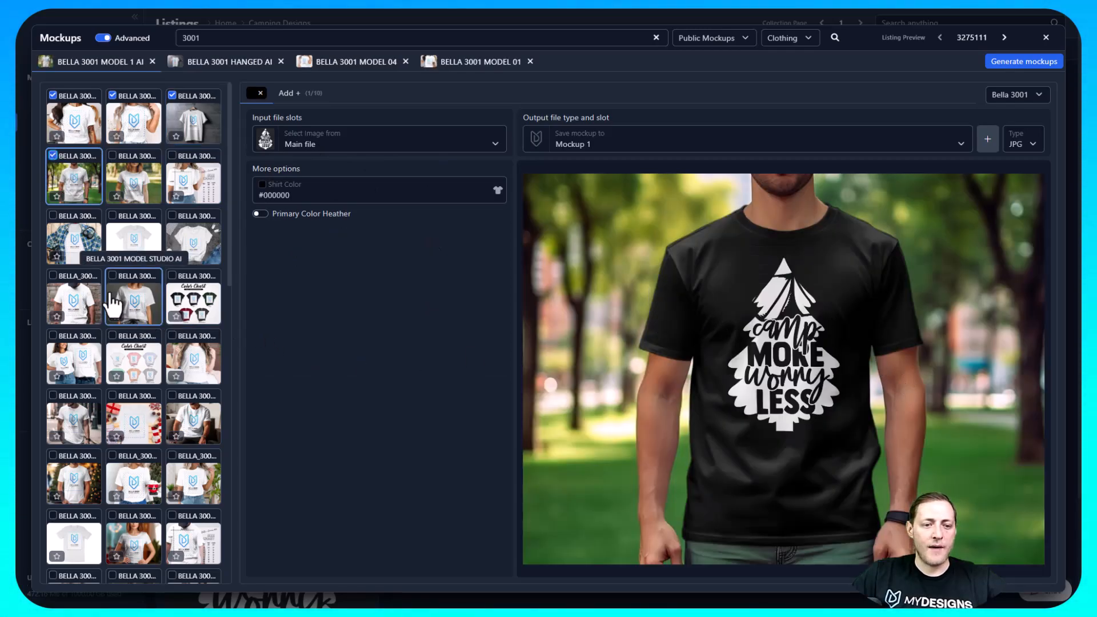
pyautogui.moveTo(74, 356)
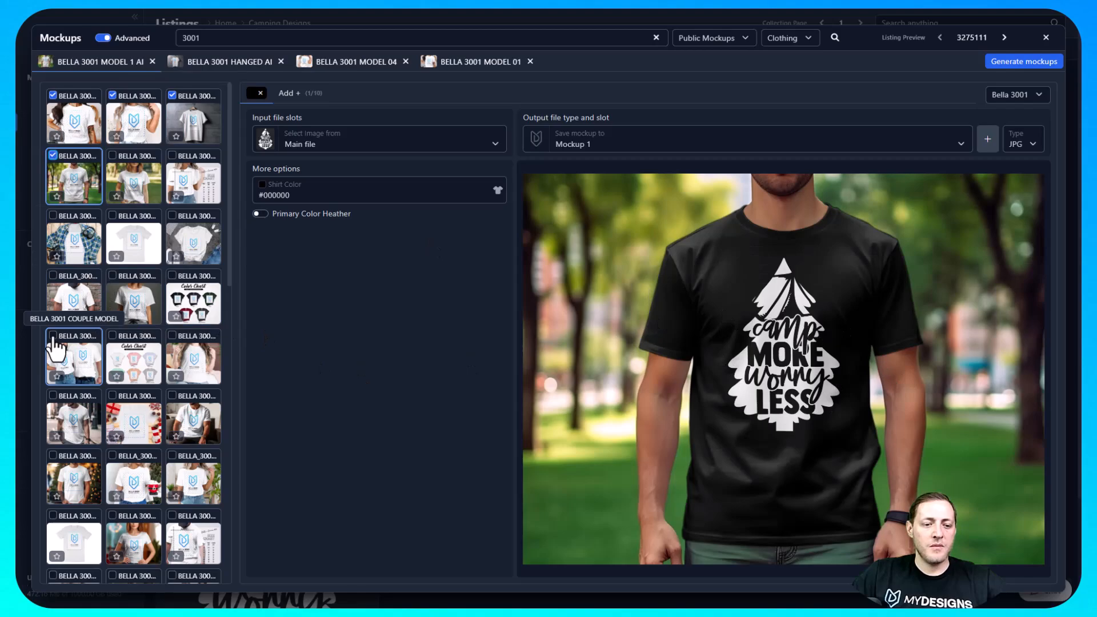
pyautogui.click(73, 356)
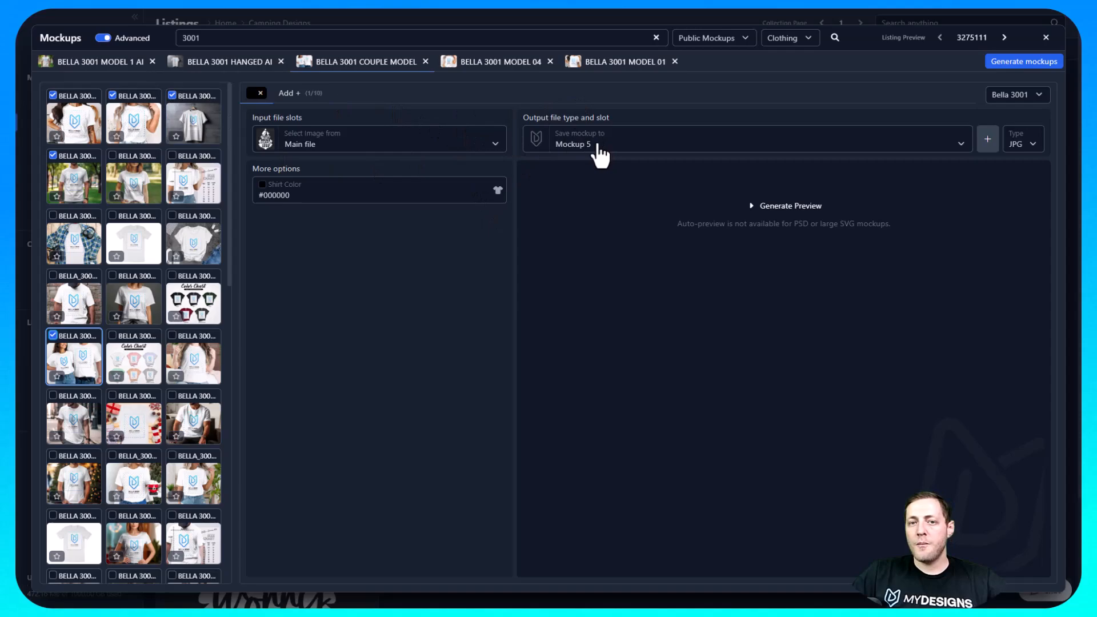
pyautogui.click(742, 144)
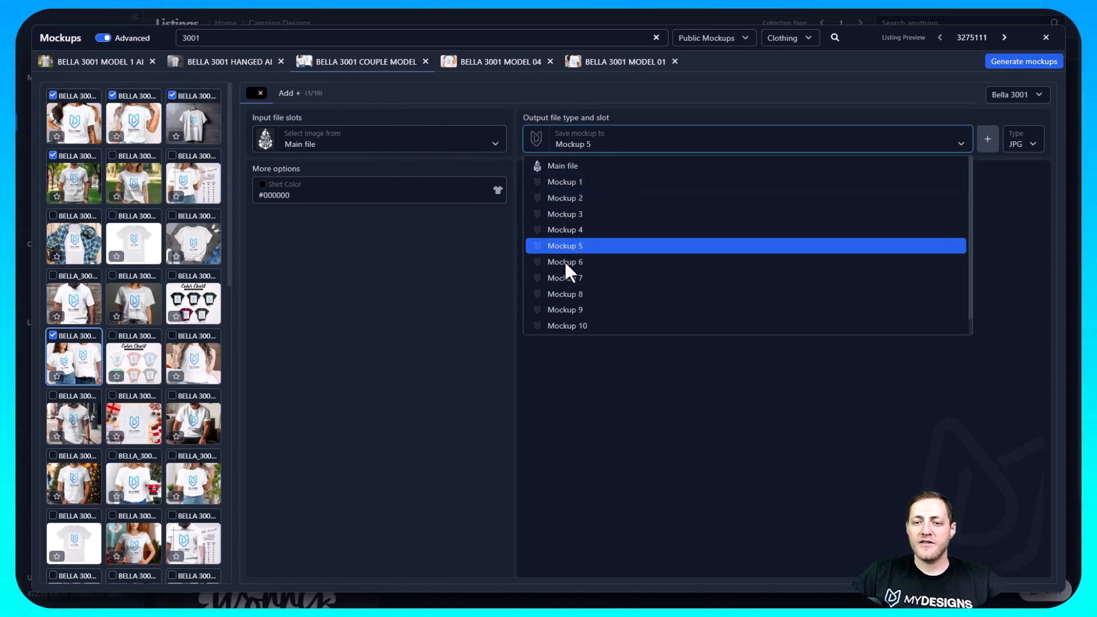
pyautogui.moveTo(584, 257)
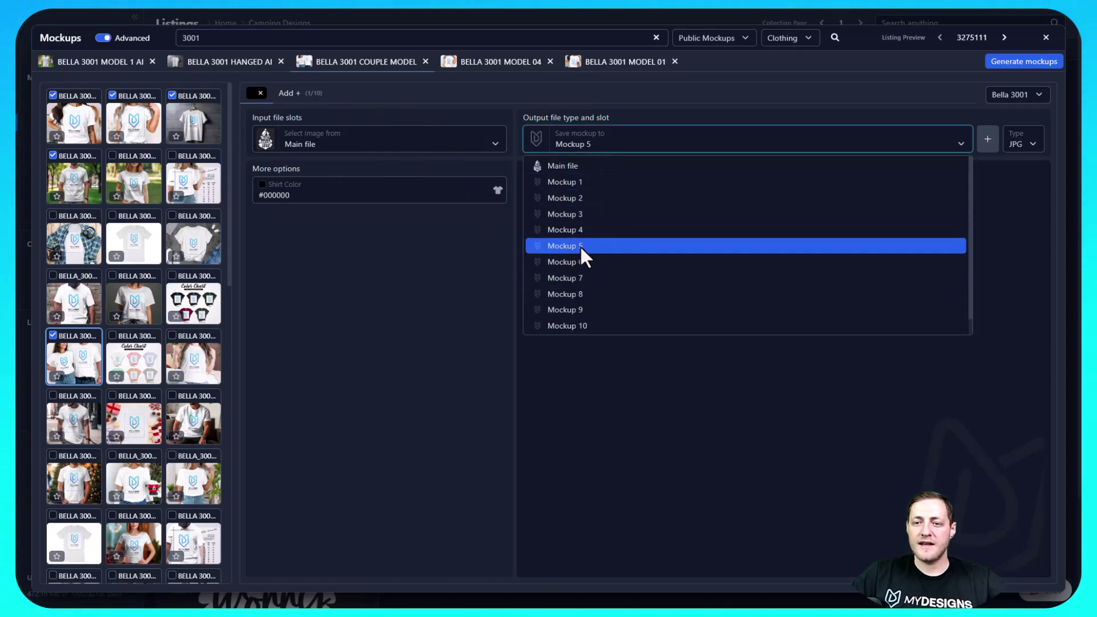
pyautogui.click(564, 181)
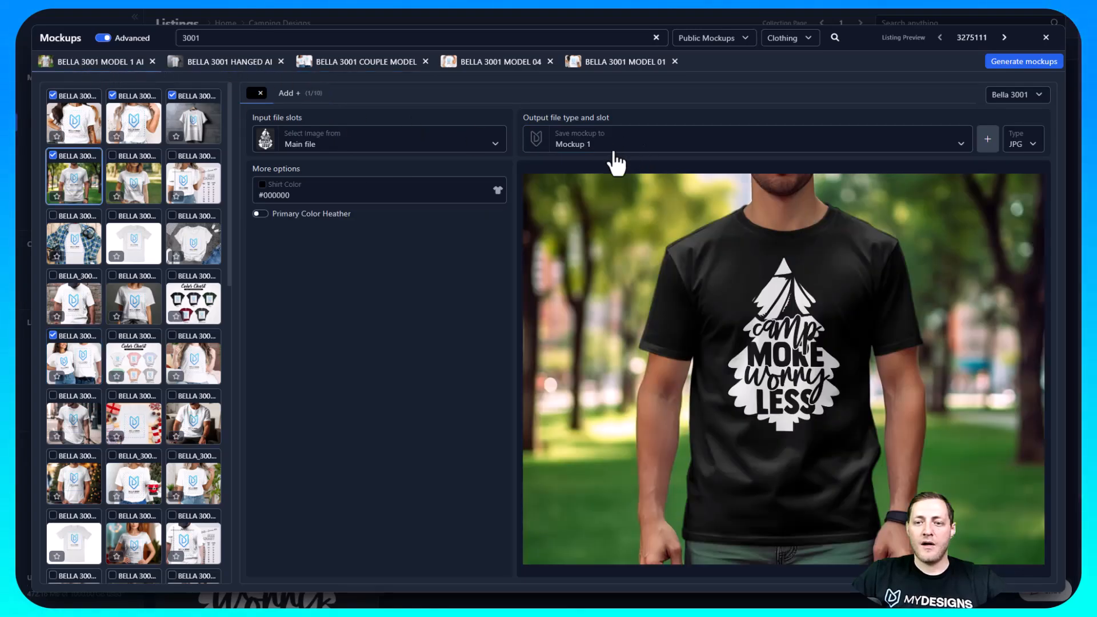
pyautogui.click(499, 62)
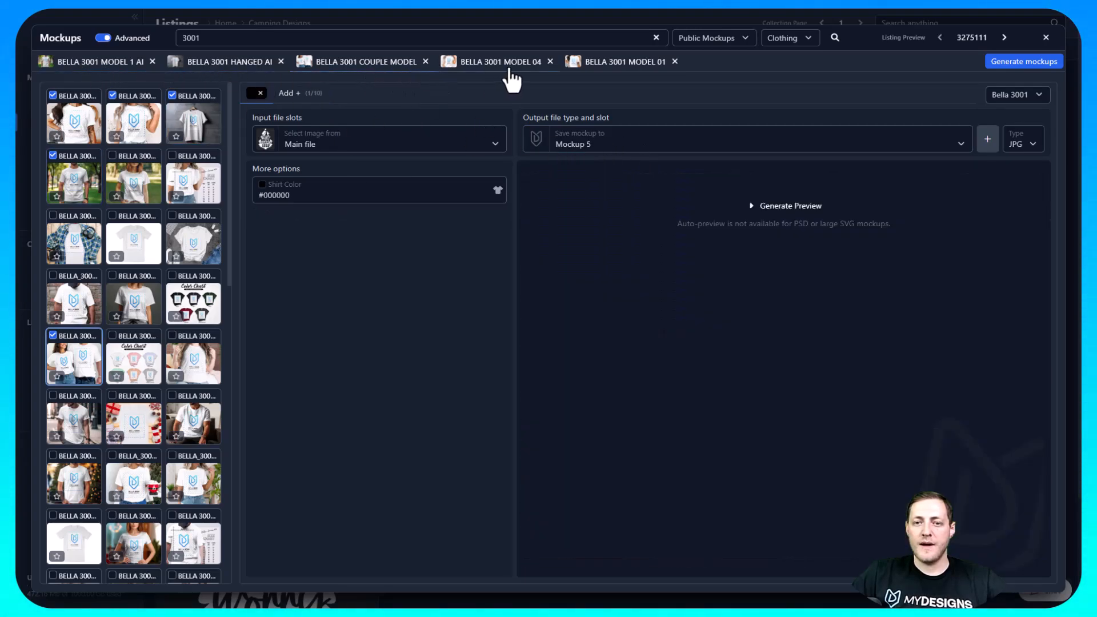
pyautogui.click(623, 62)
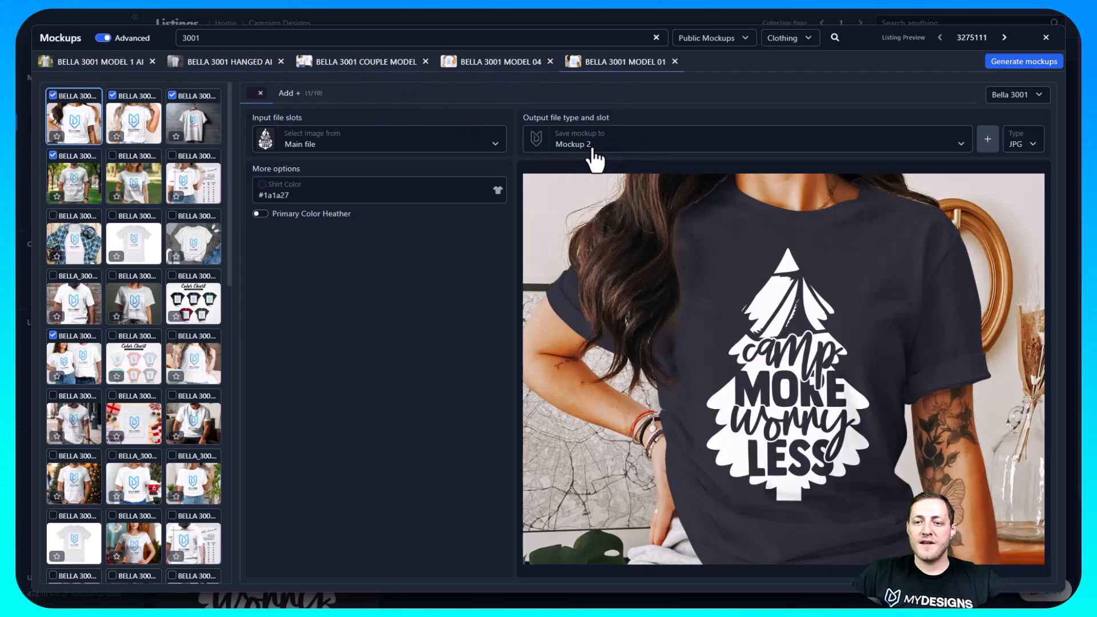
pyautogui.click(742, 143)
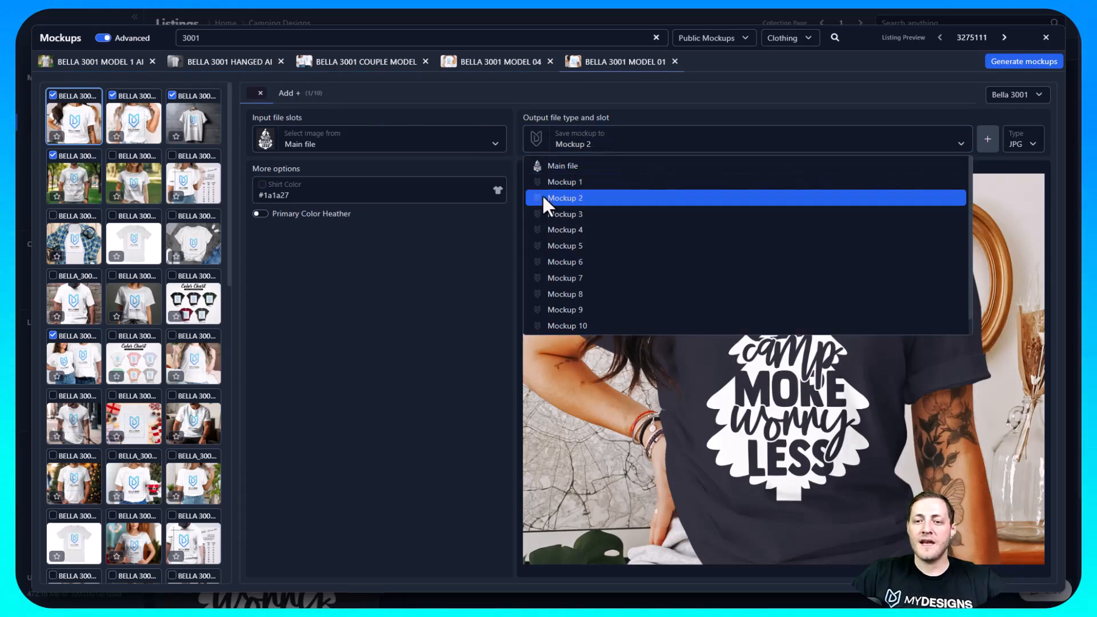
pyautogui.moveTo(567, 206)
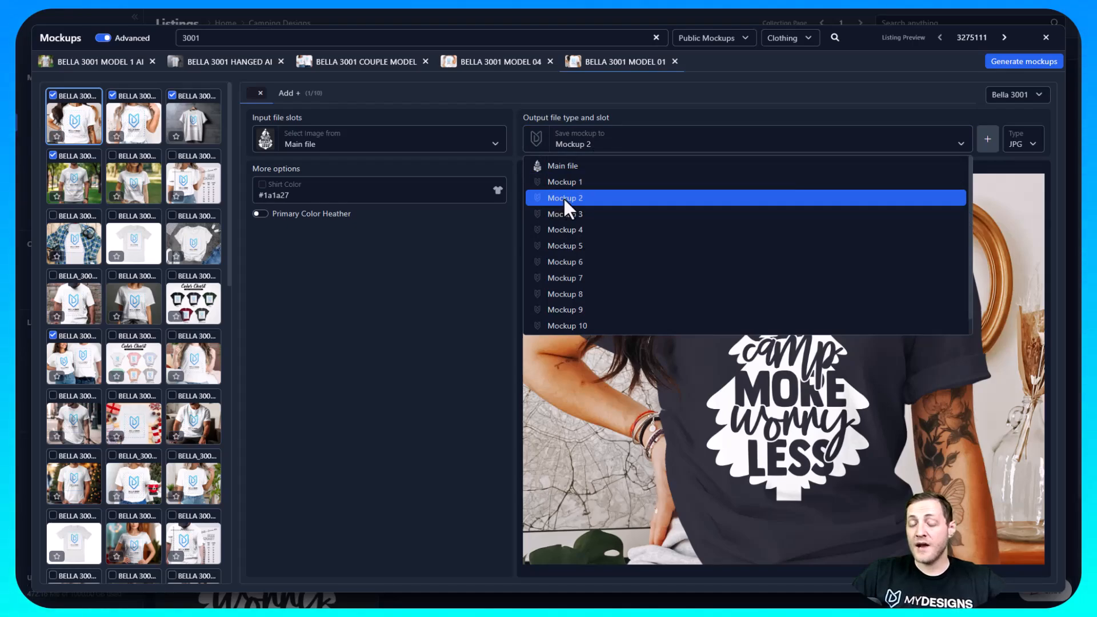
pyautogui.moveTo(564, 166)
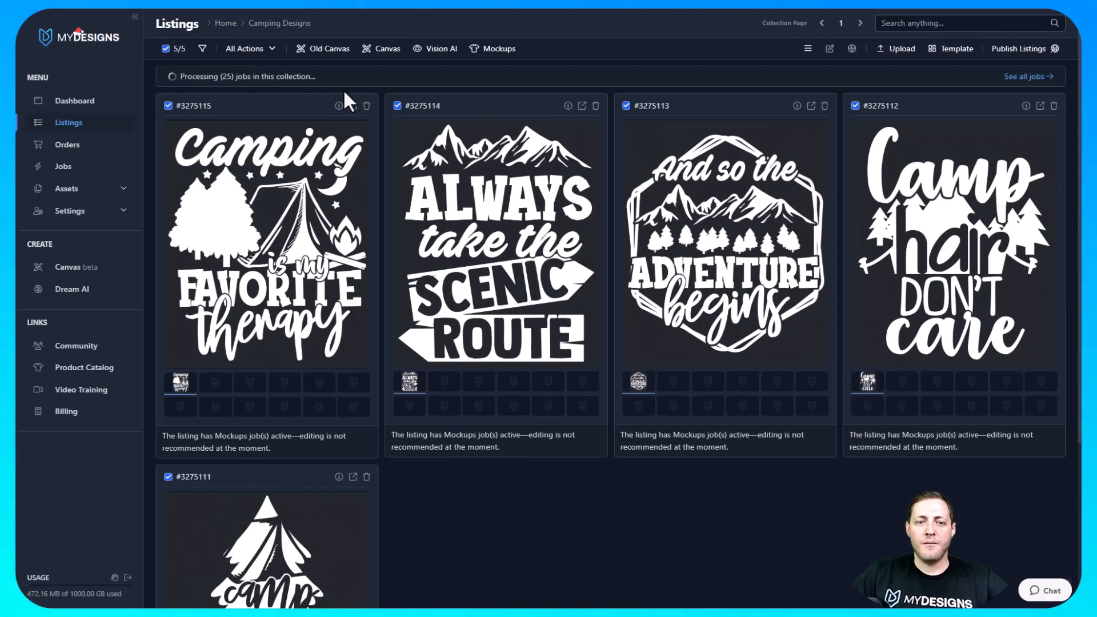
pyautogui.moveTo(280, 203)
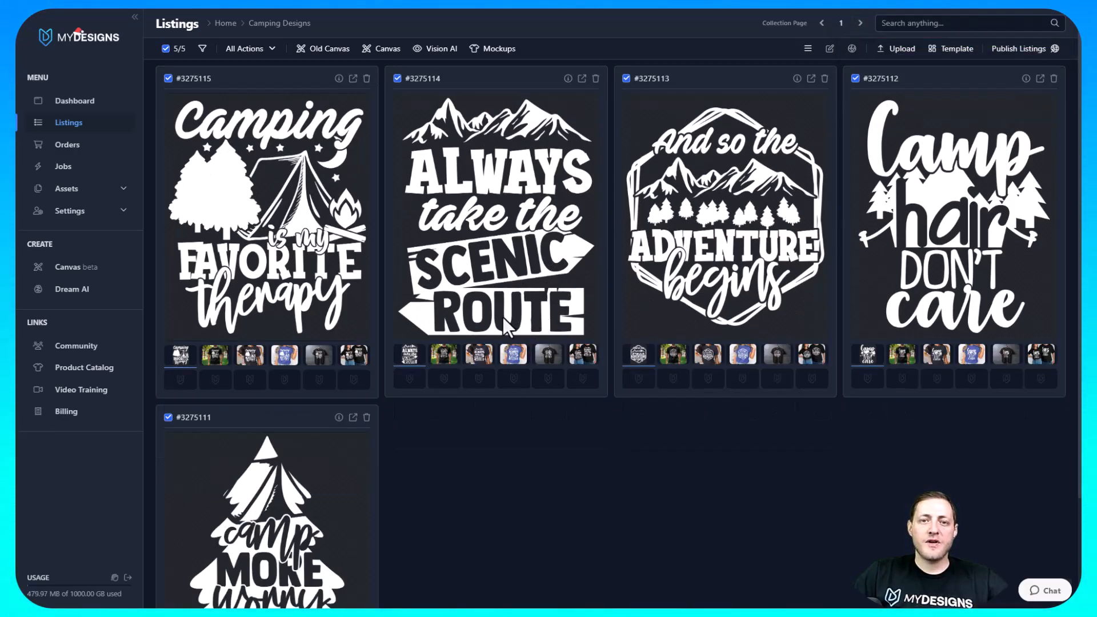
pyautogui.moveTo(215, 357)
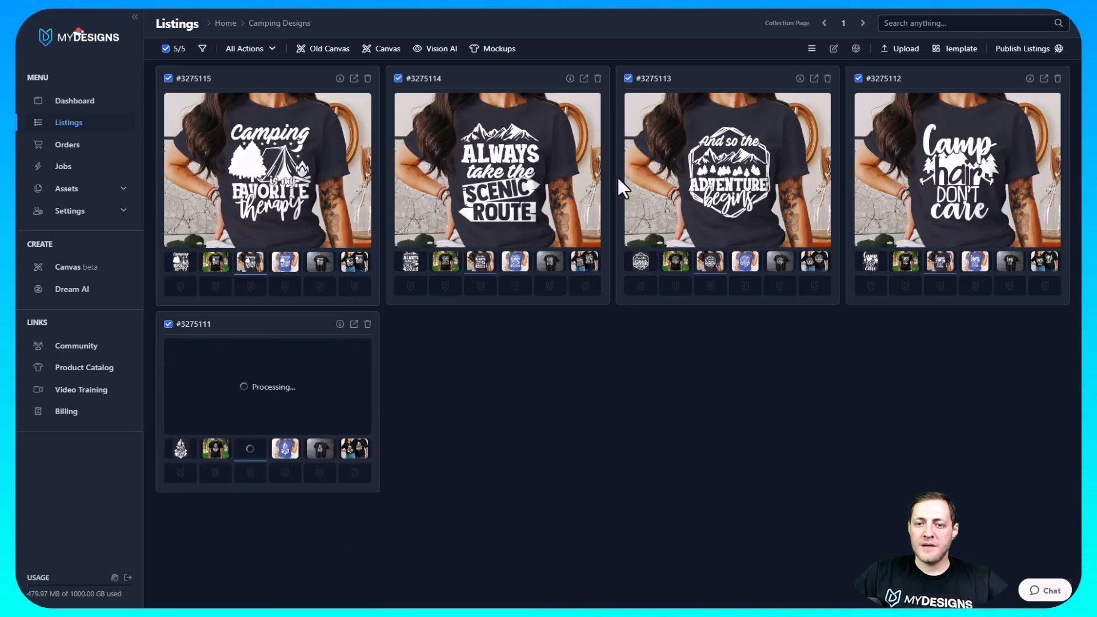
pyautogui.moveTo(285, 264)
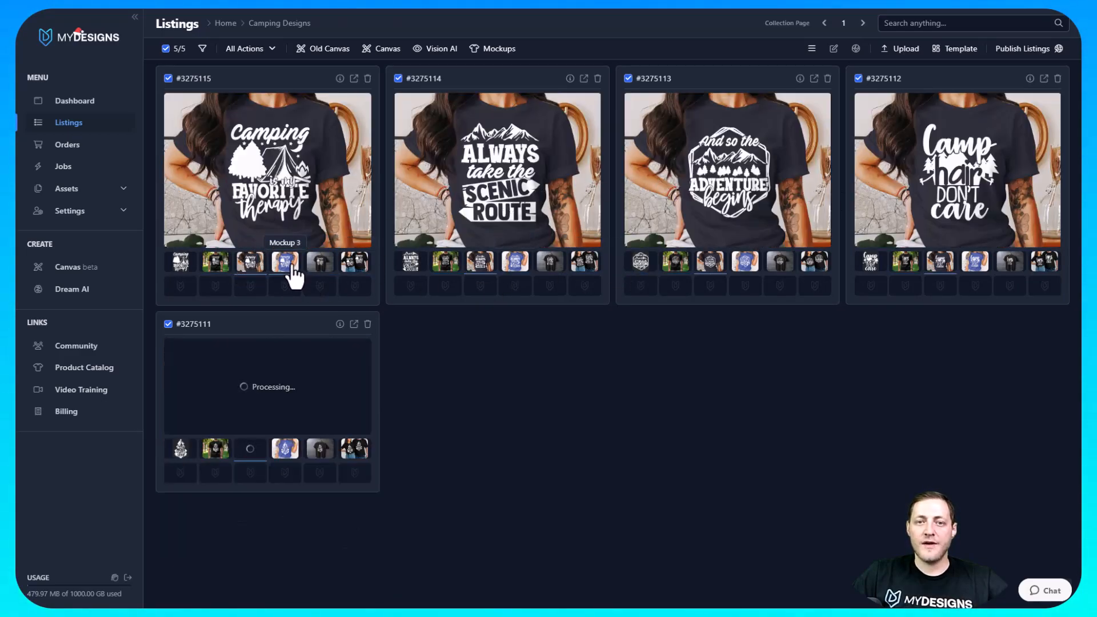
# Preview Mockup 3 and the main design file on the first listing
pyautogui.click(284, 262)
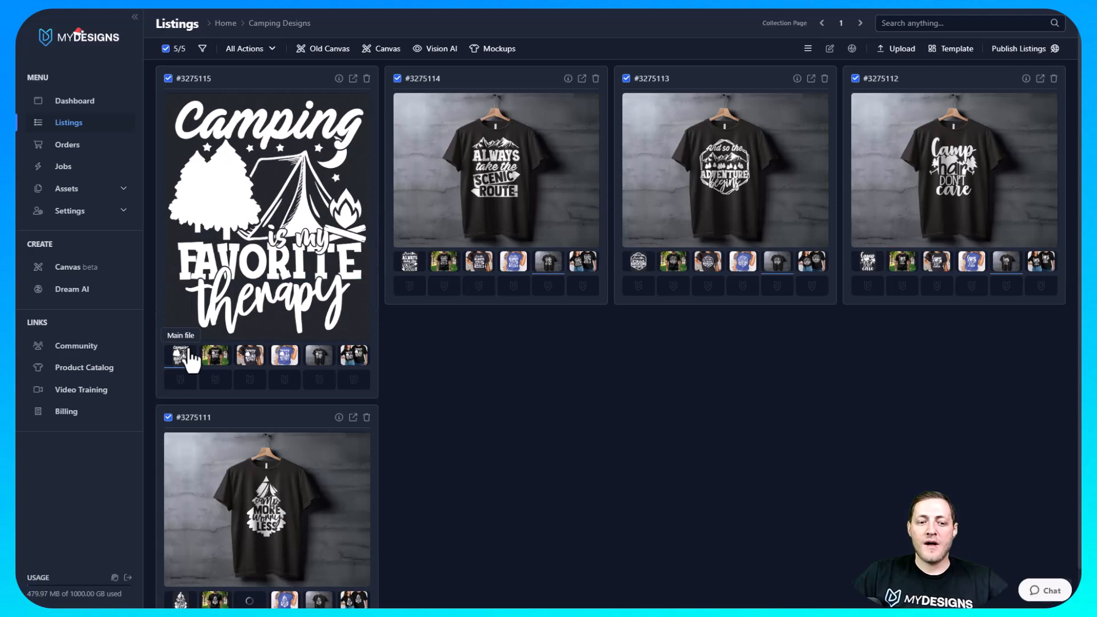
pyautogui.click(807, 48)
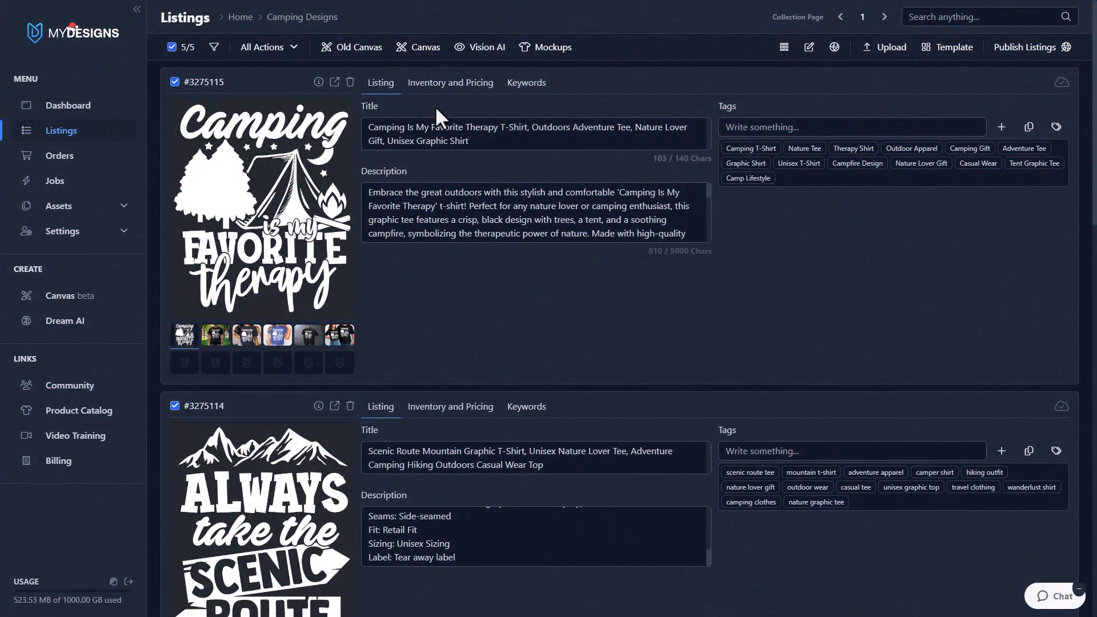
pyautogui.moveTo(738, 253)
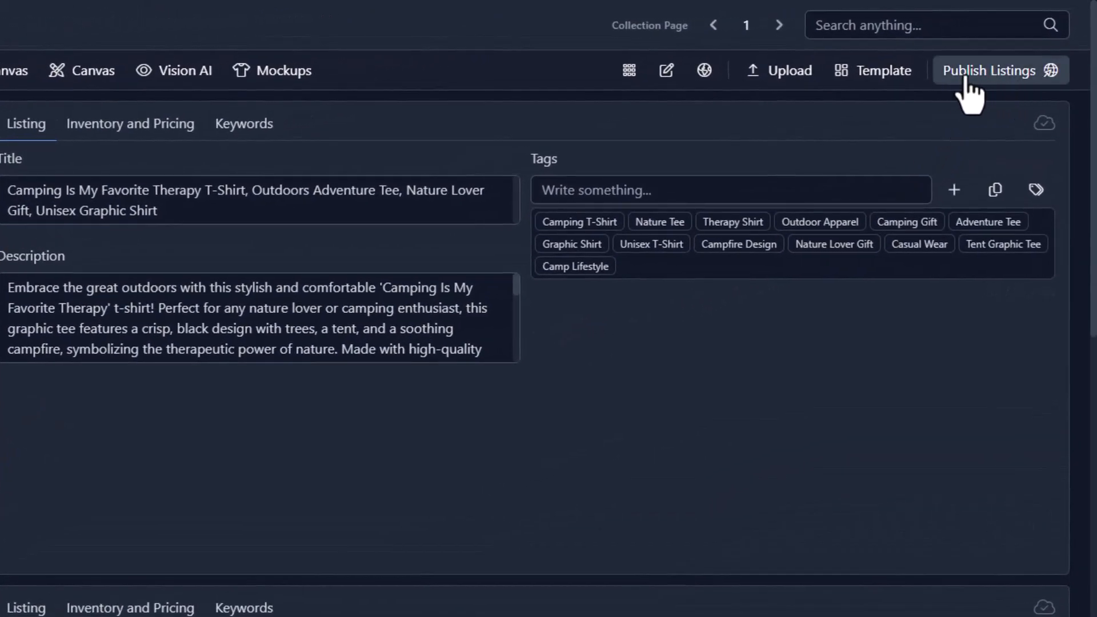
# Choose Products from the Publish Listings menu at the top right
pyautogui.click(990, 69)
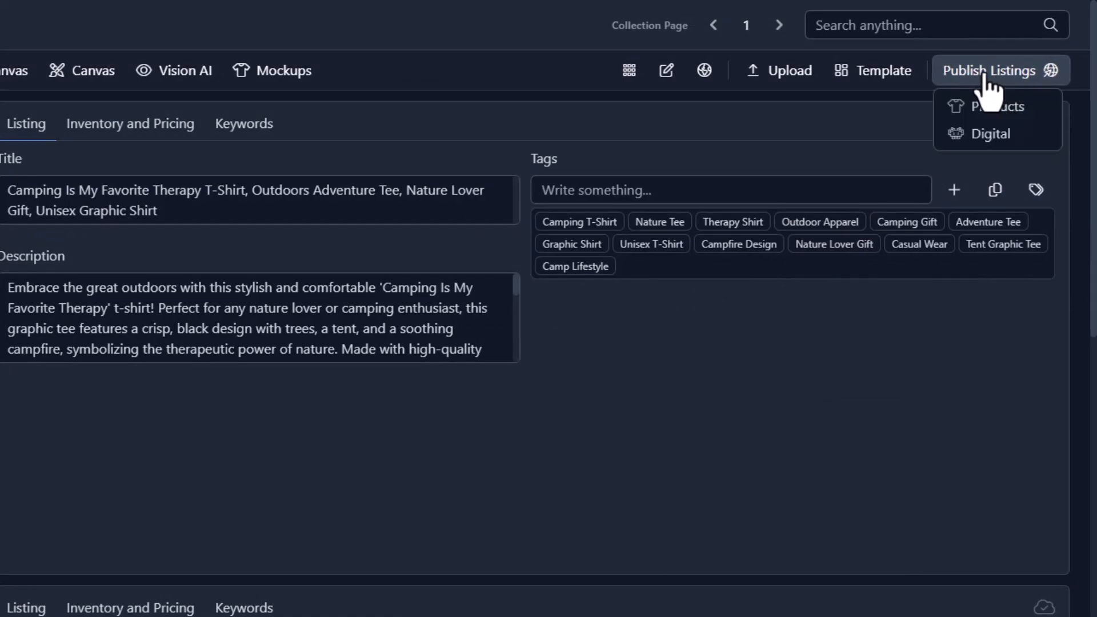
pyautogui.moveTo(997, 106)
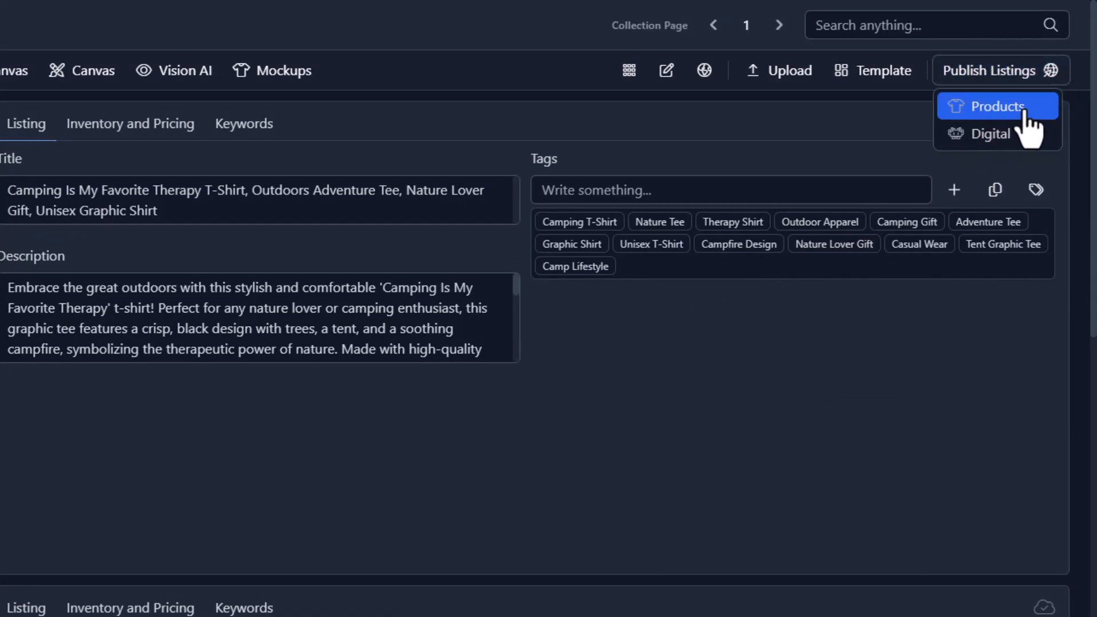
pyautogui.moveTo(997, 134)
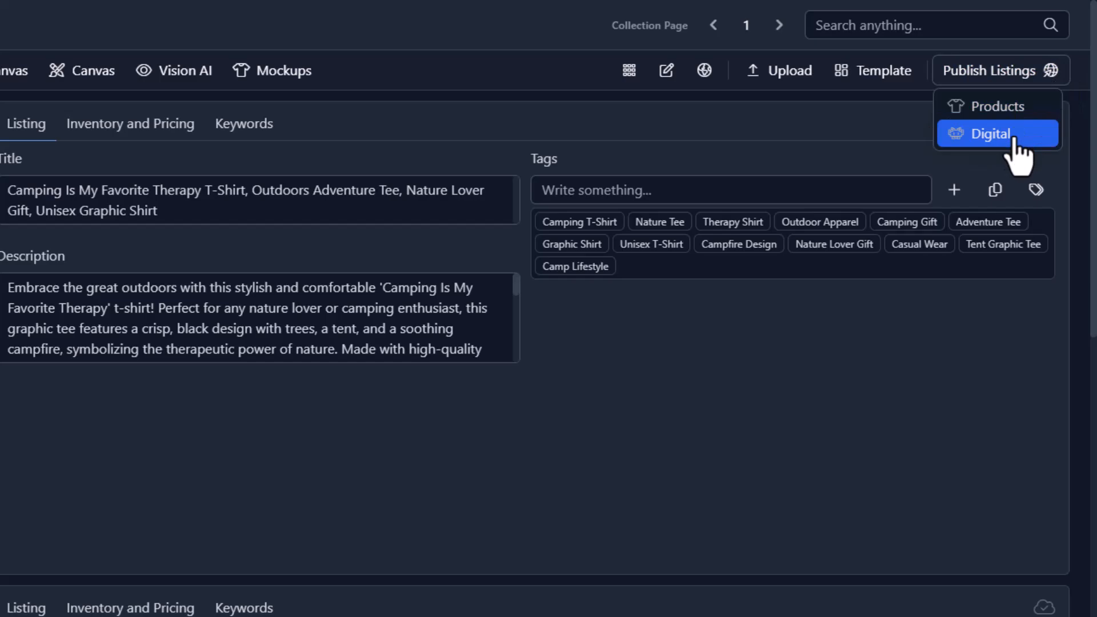
pyautogui.click(996, 134)
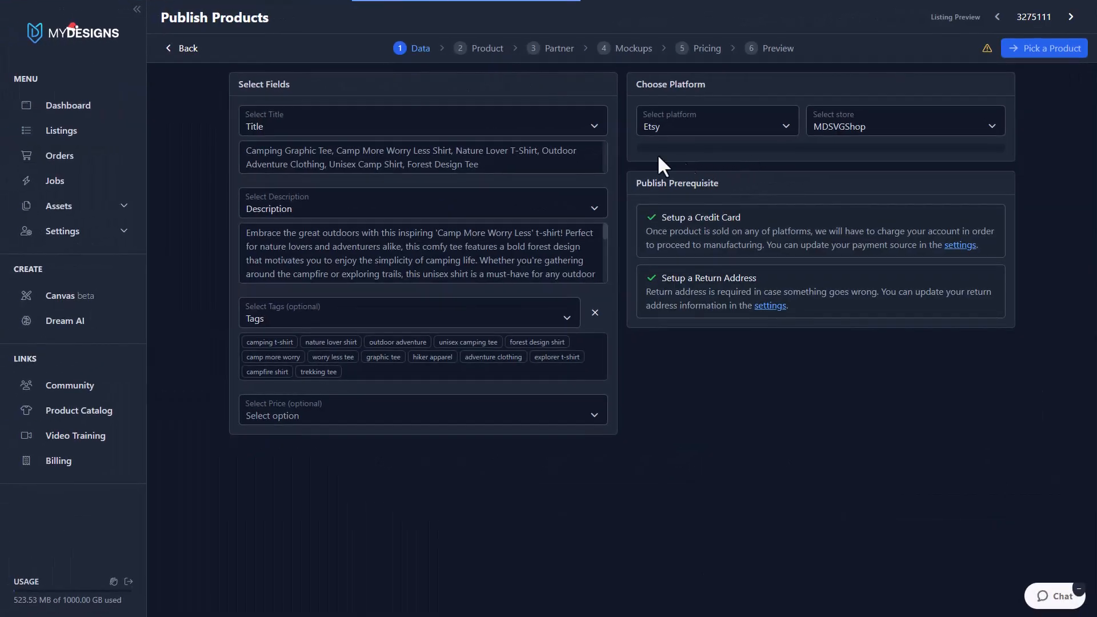
# Confirm the MDSVGShop Etsy store and set the Etsy category to Clothing
pyautogui.click(903, 126)
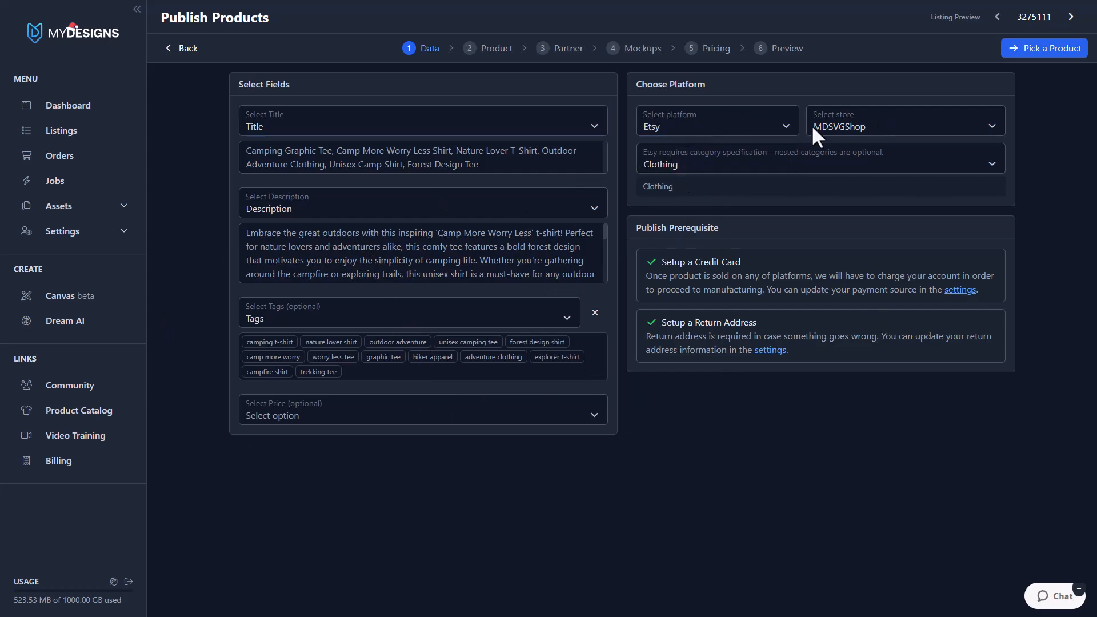
pyautogui.click(903, 126)
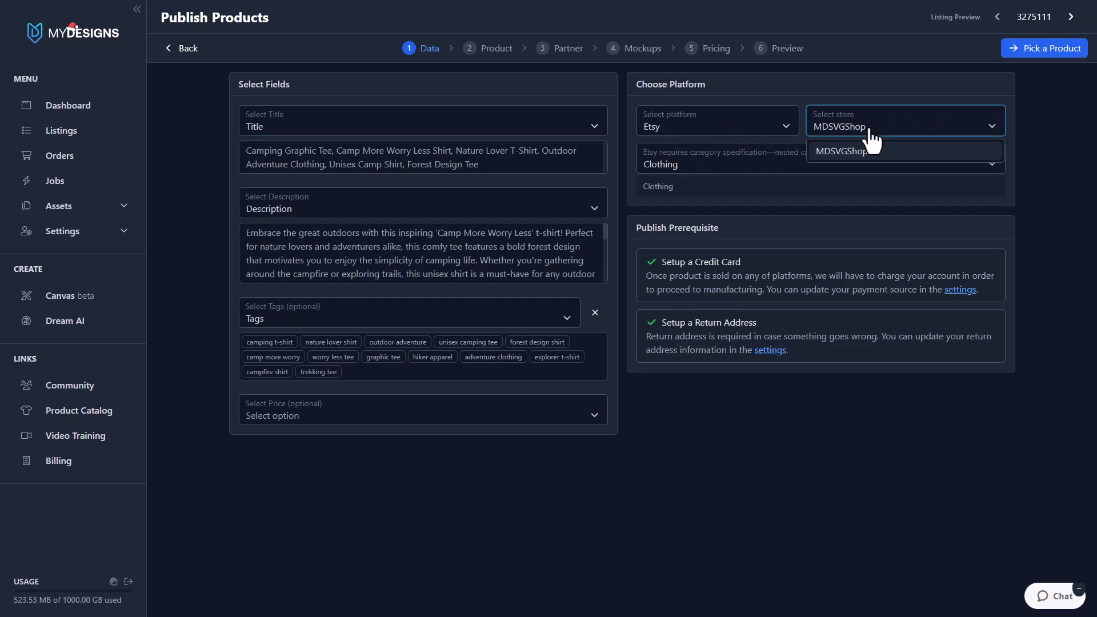
pyautogui.click(721, 164)
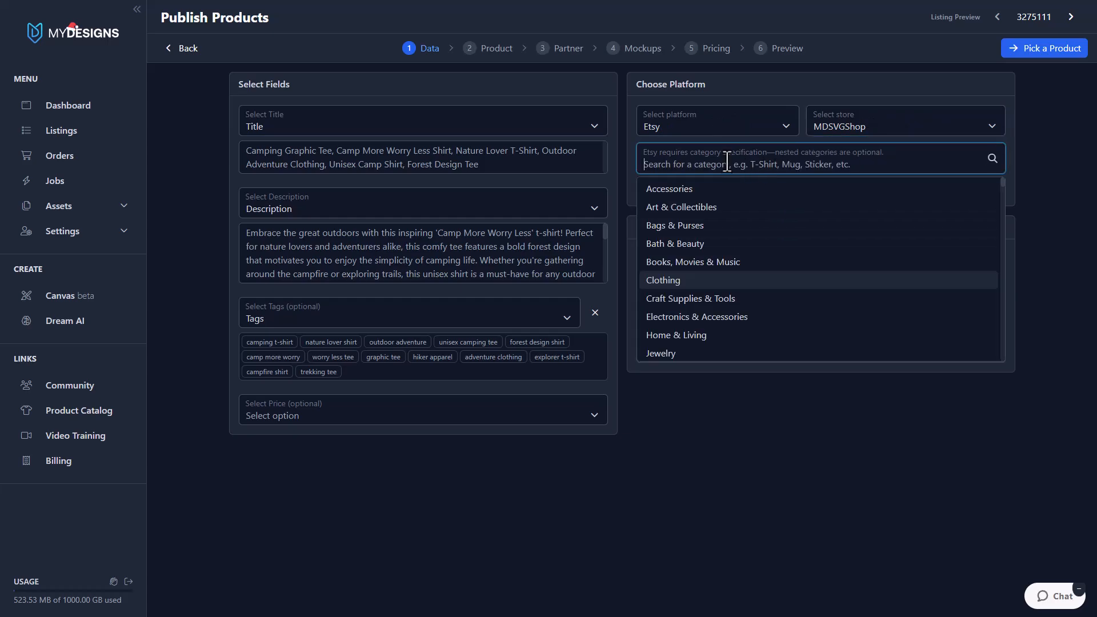
pyautogui.write('Clothin')
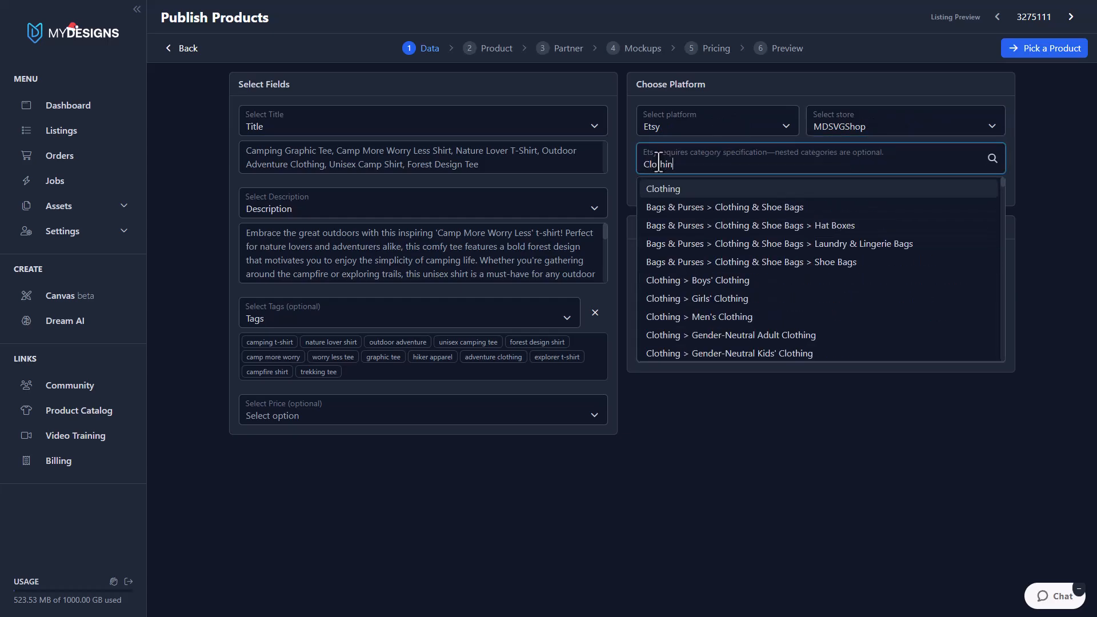
pyautogui.click(662, 188)
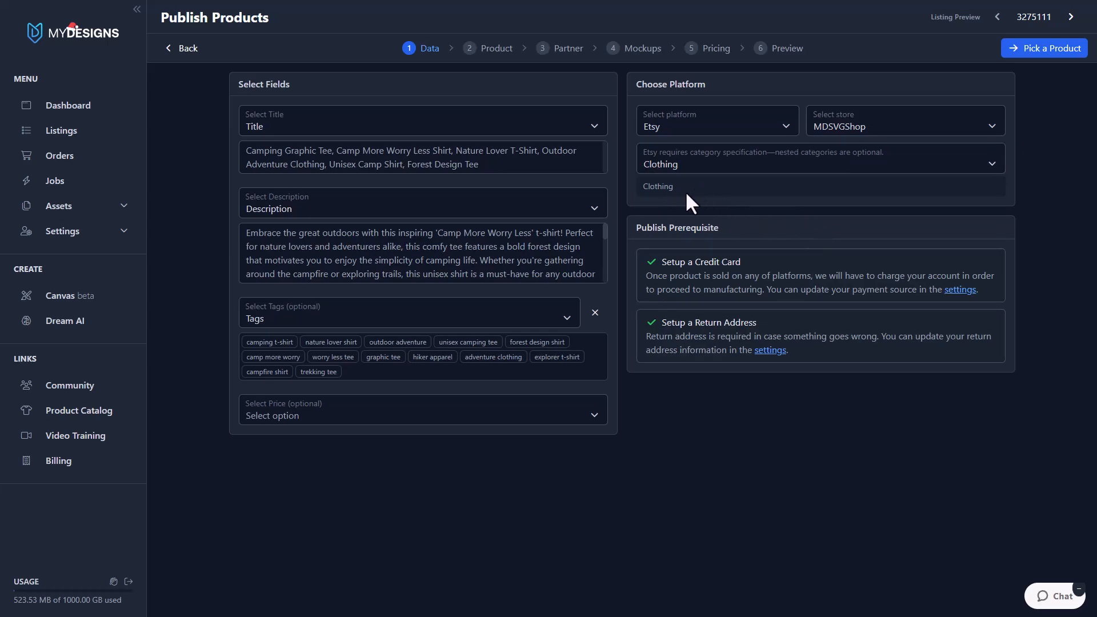
pyautogui.moveTo(991, 535)
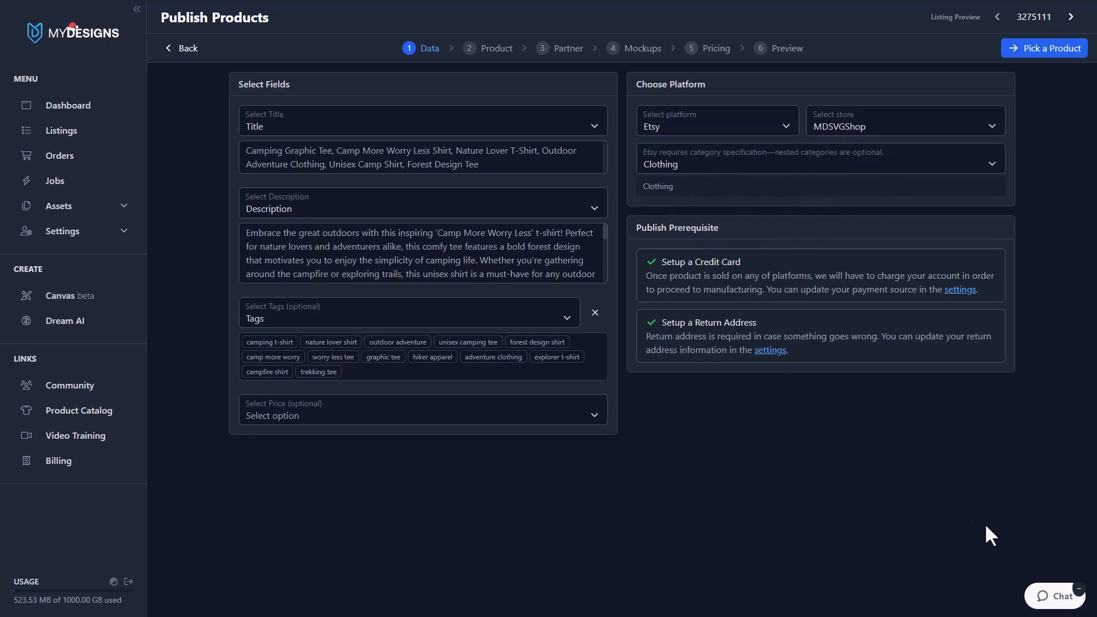
pyautogui.moveTo(883, 212)
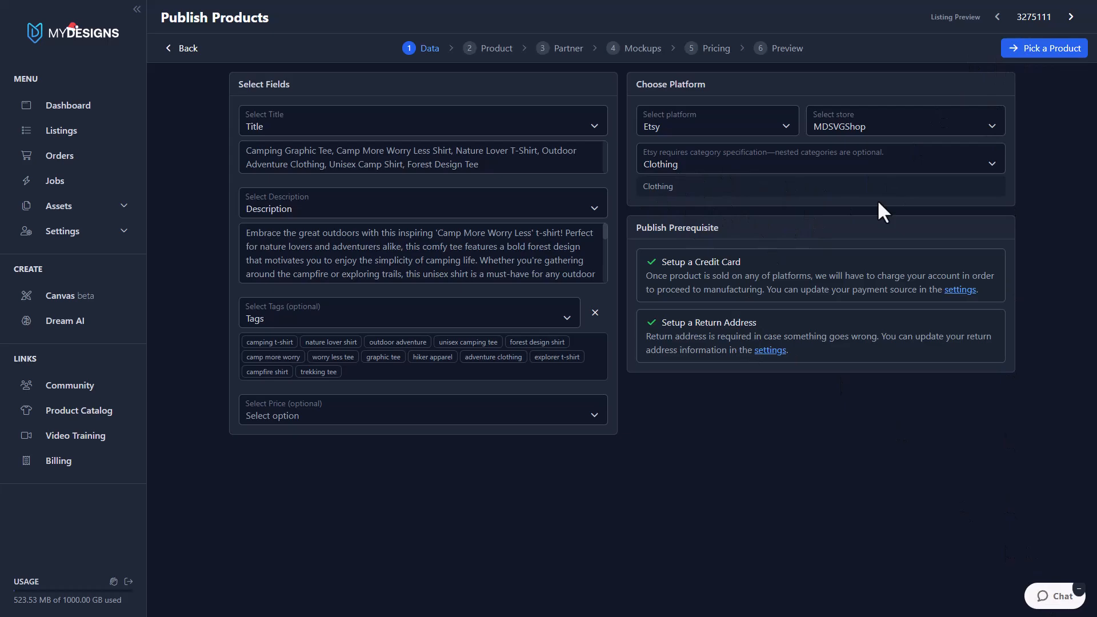
pyautogui.moveTo(1044, 47)
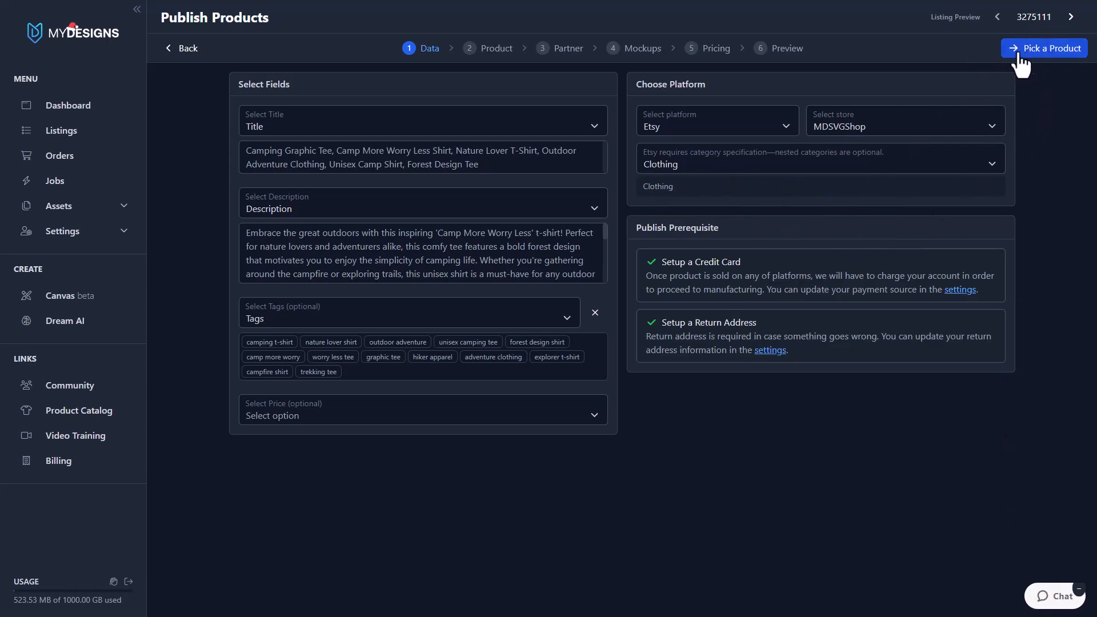
pyautogui.moveTo(1039, 55)
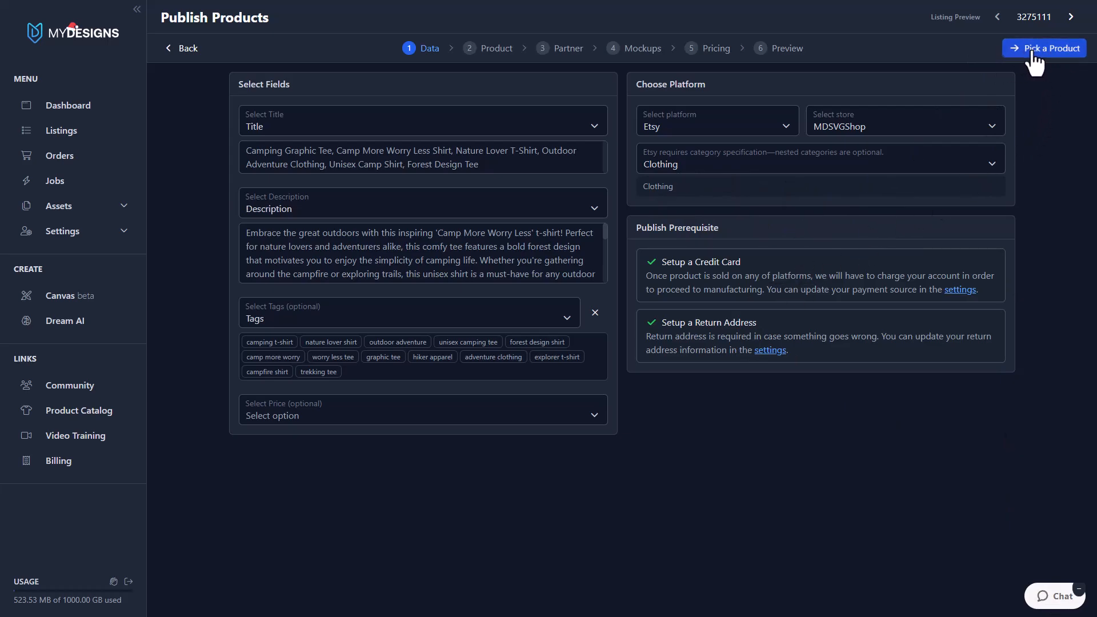
# Advance to Pick a Product and search the catalog for 'Bella 3001'
pyautogui.click(1044, 48)
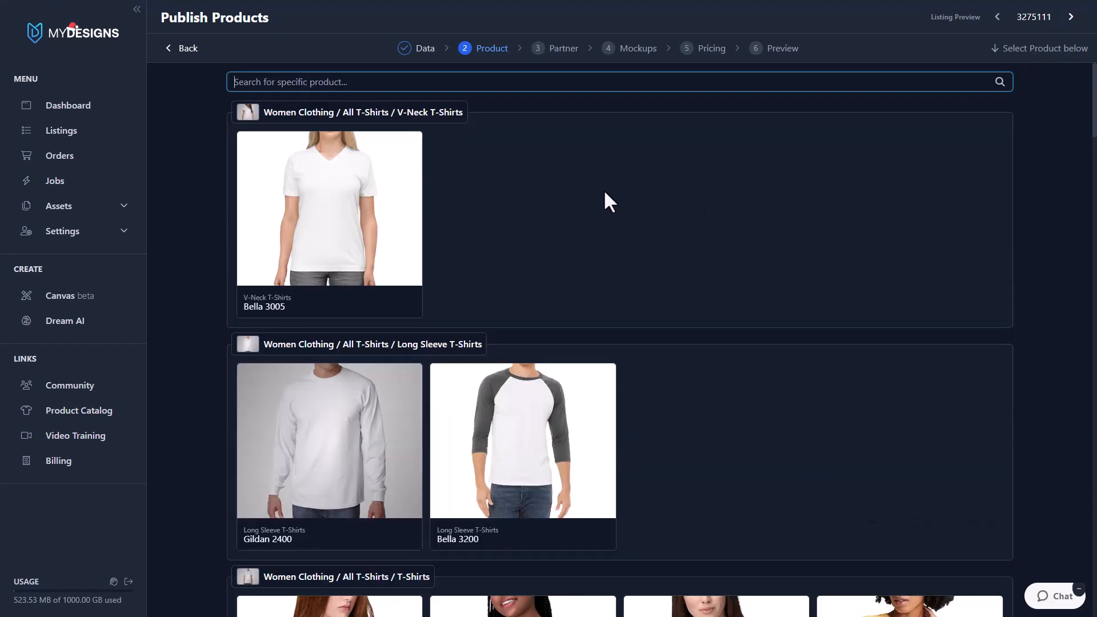
pyautogui.write('Bella 3001')
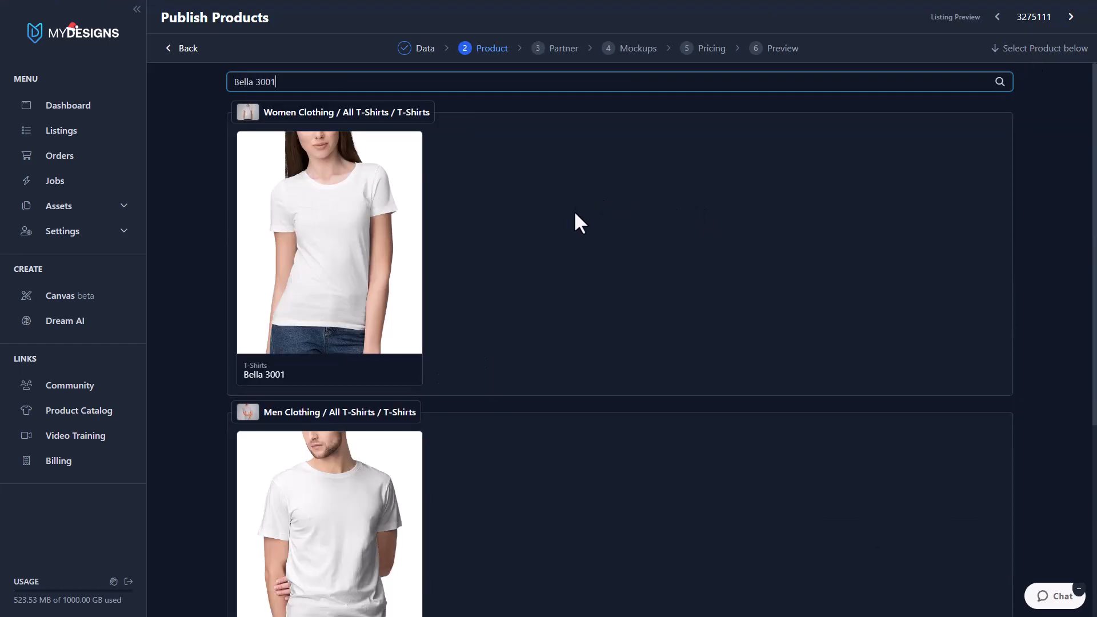
pyautogui.moveTo(371, 235)
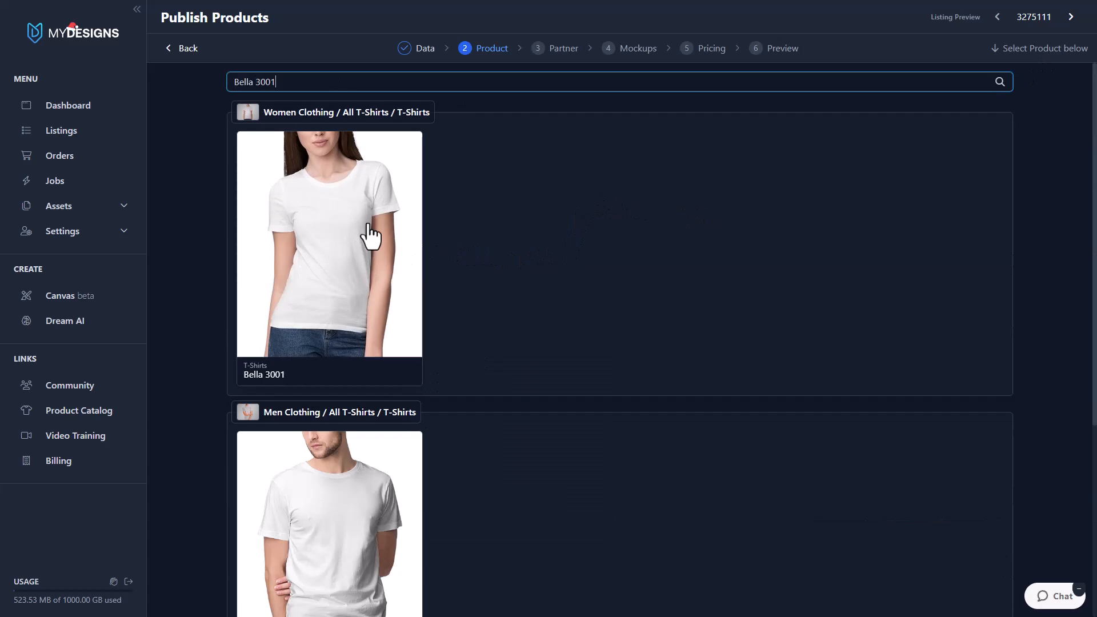
pyautogui.moveTo(371, 312)
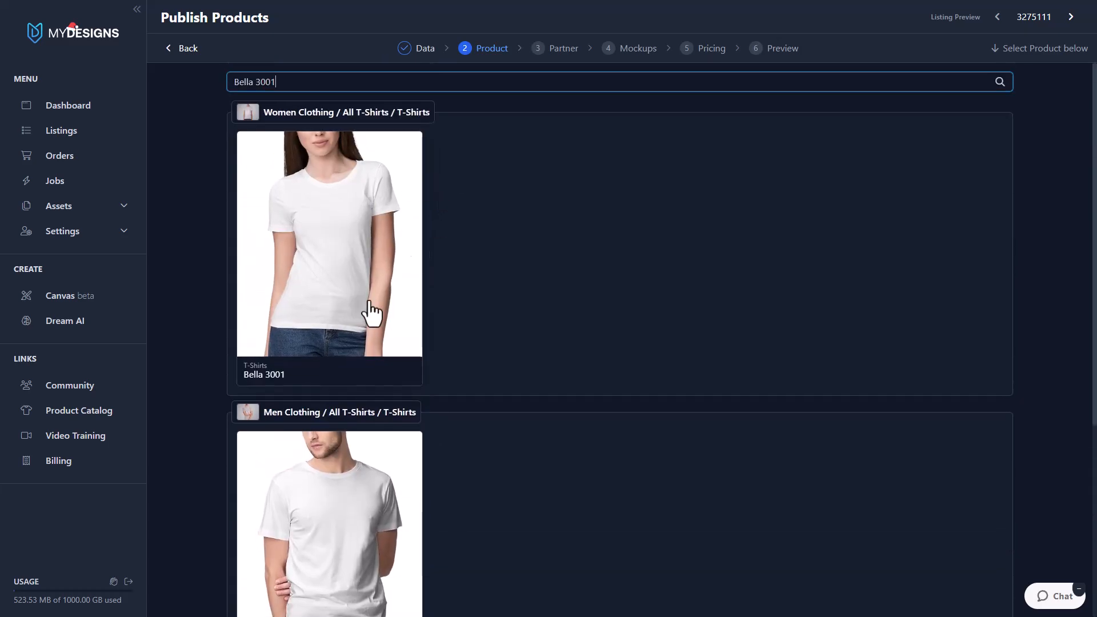
pyautogui.moveTo(359, 292)
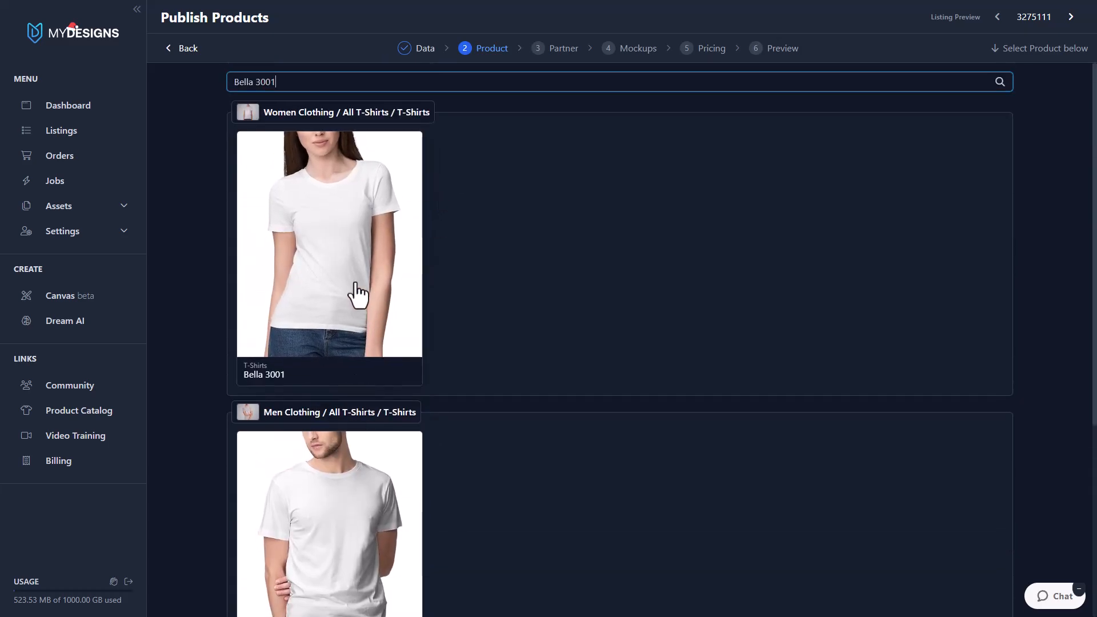
# Select the Bella 3001 product card to reach the print partner comparison
pyautogui.click(329, 243)
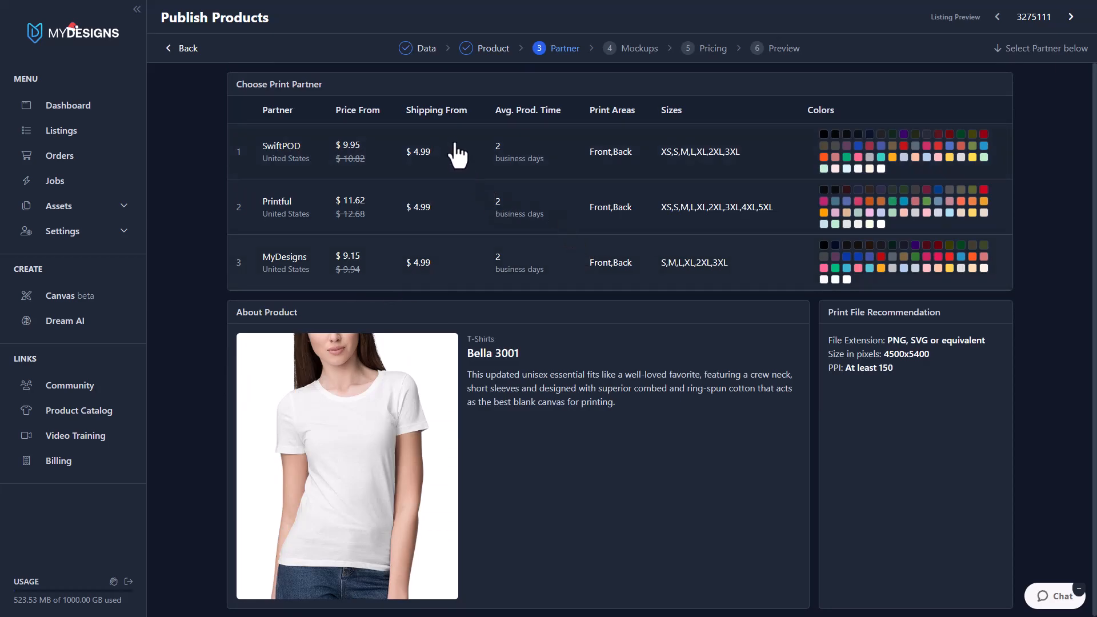
pyautogui.moveTo(492, 355)
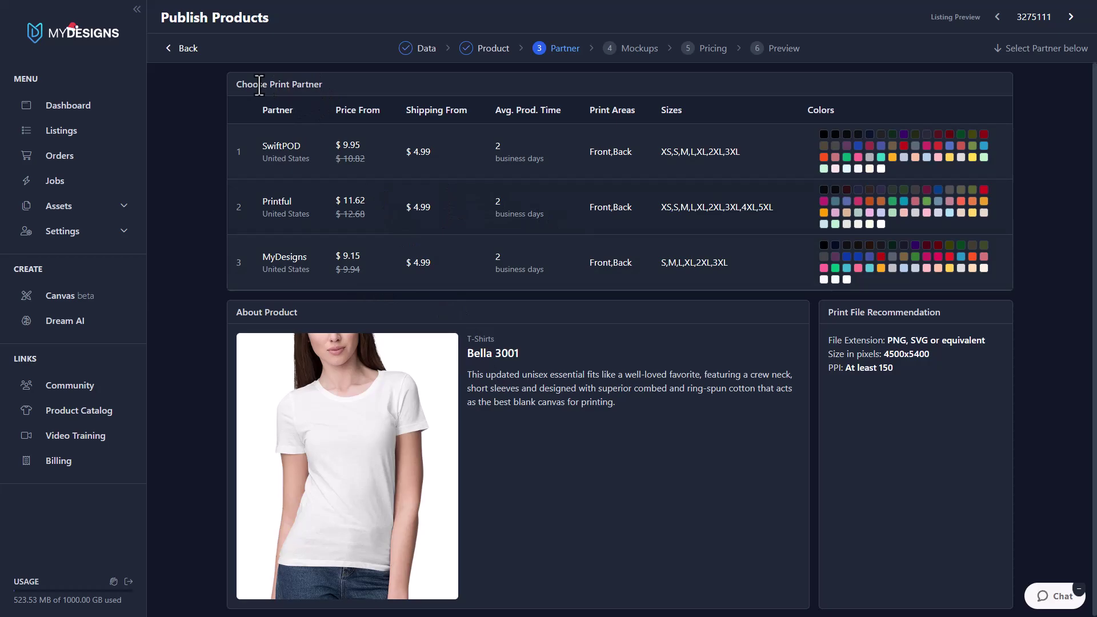
pyautogui.moveTo(300, 223)
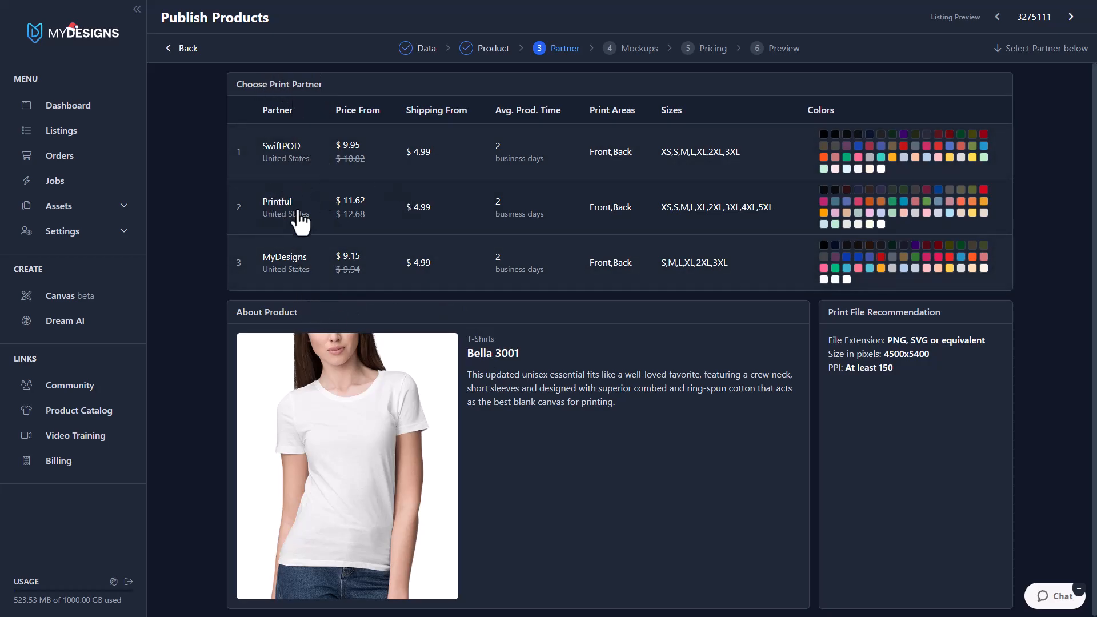
pyautogui.moveTo(374, 199)
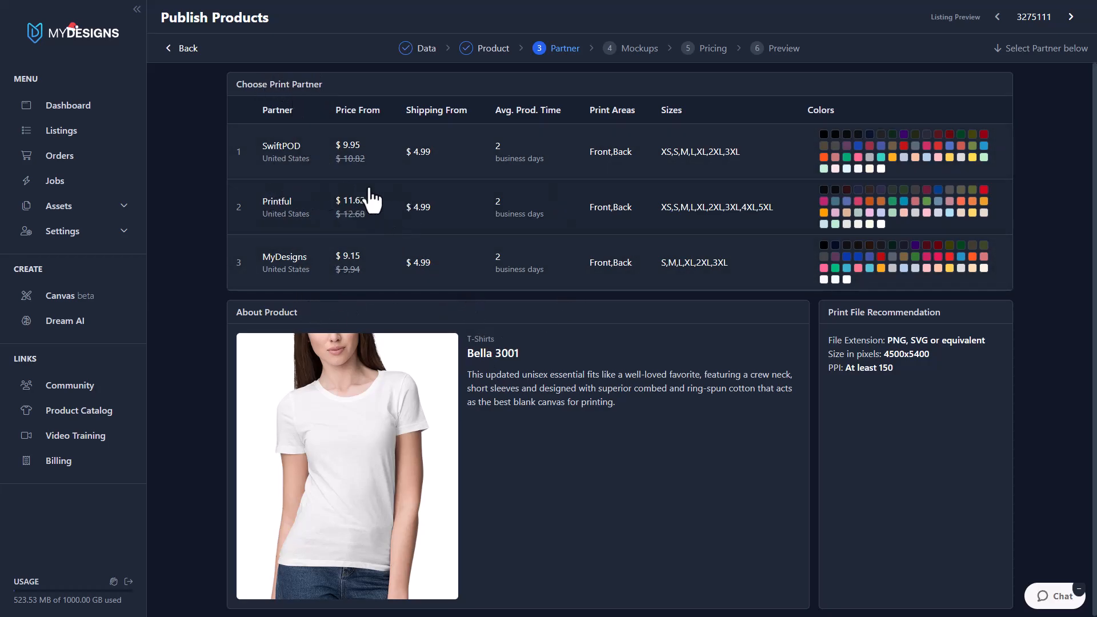
pyautogui.moveTo(464, 154)
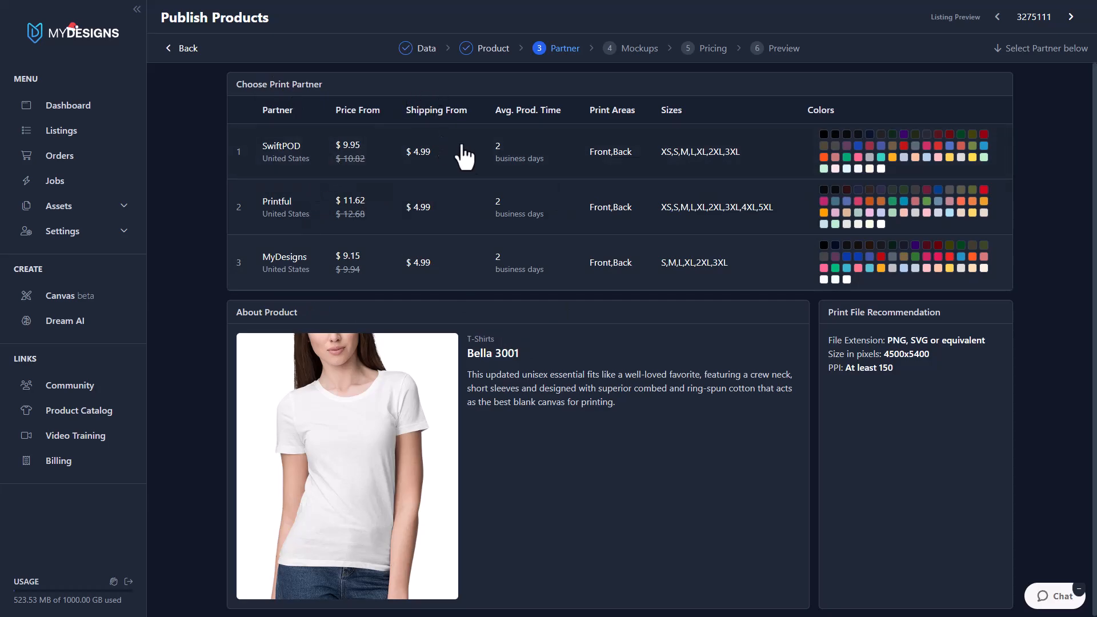
pyautogui.moveTo(533, 287)
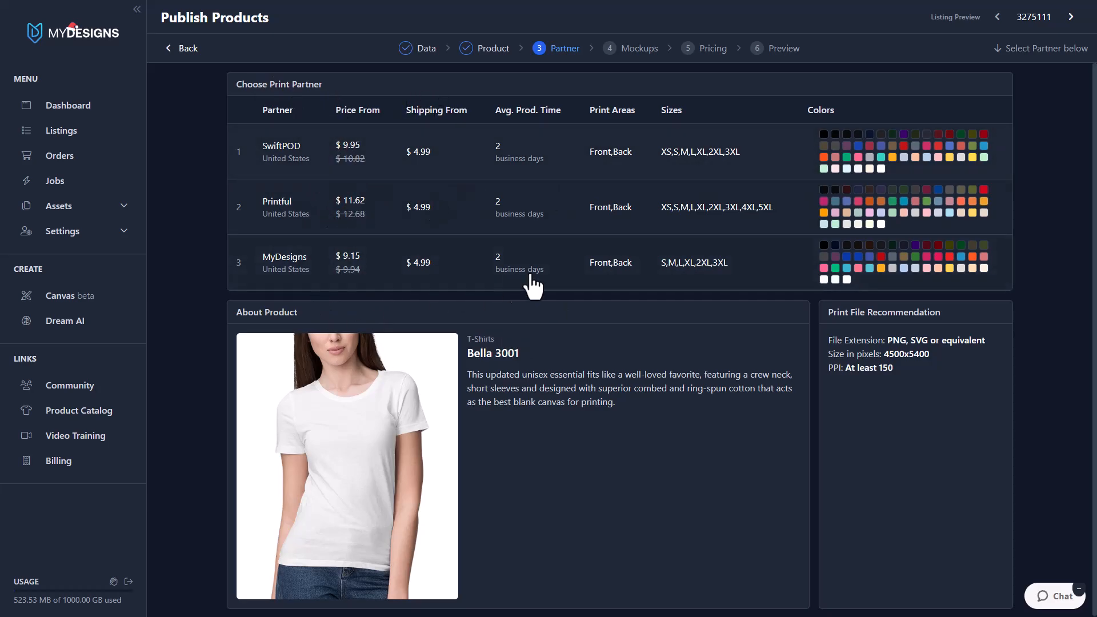
pyautogui.moveTo(541, 210)
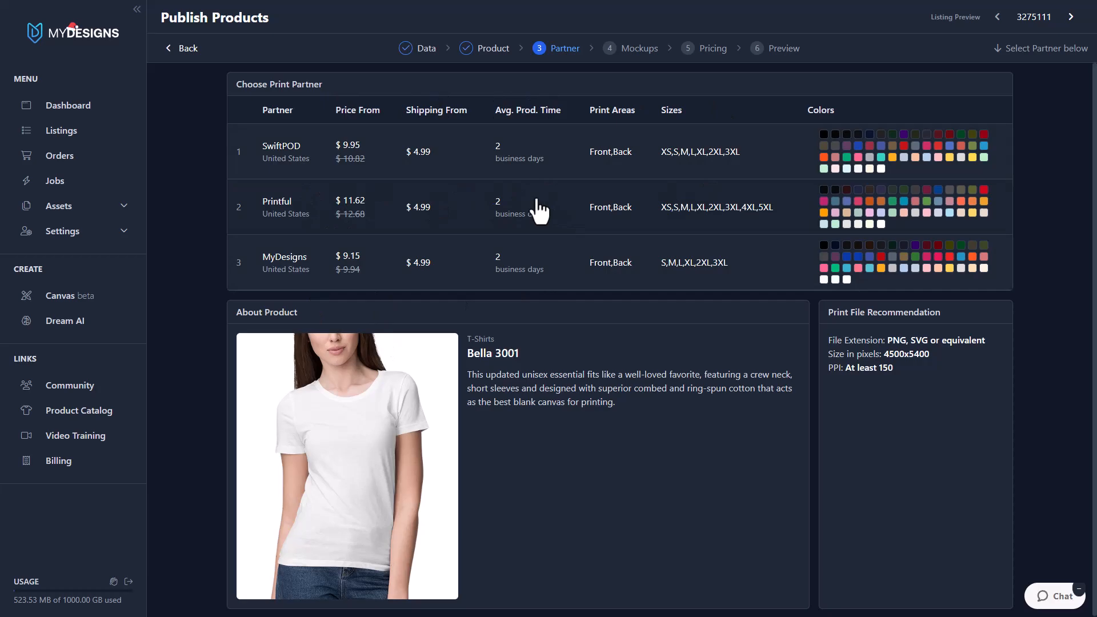
pyautogui.moveTo(301, 280)
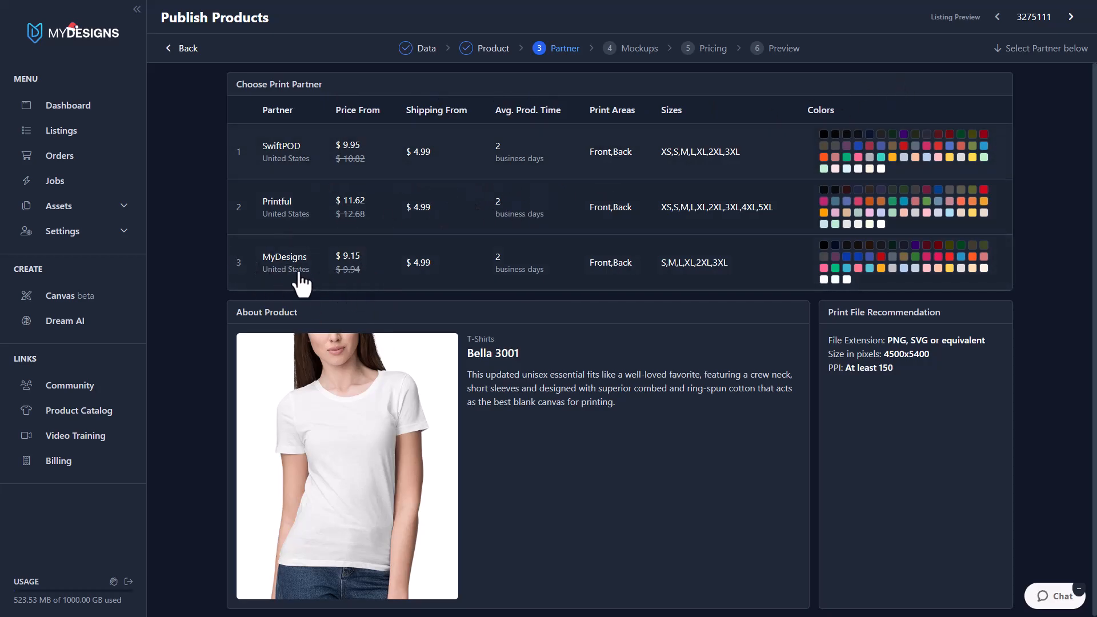
pyautogui.moveTo(791, 262)
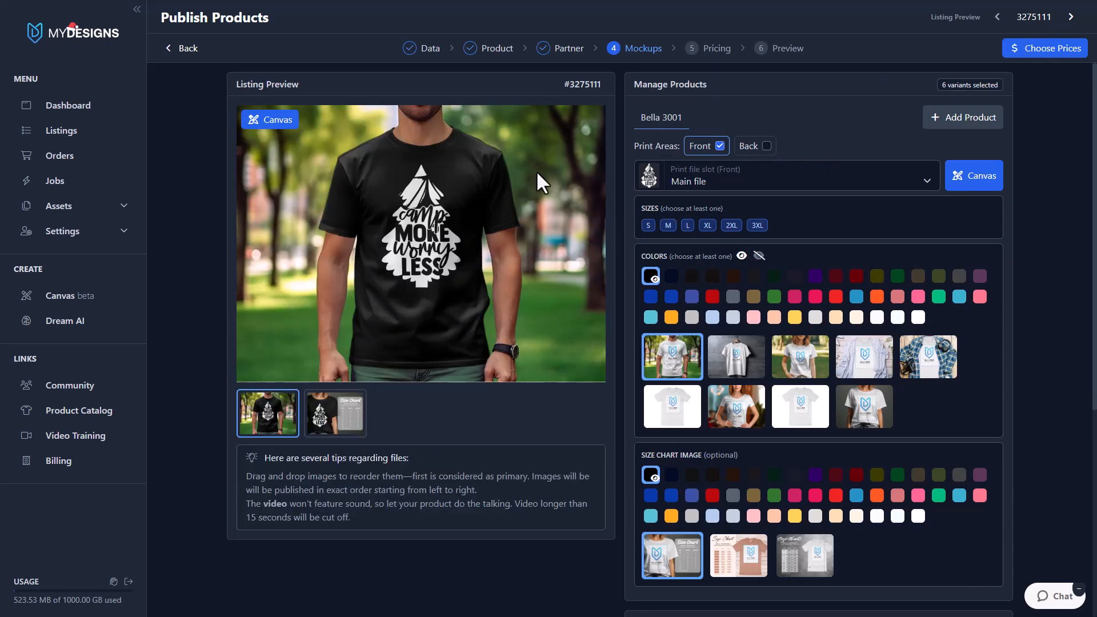
pyautogui.moveTo(675, 283)
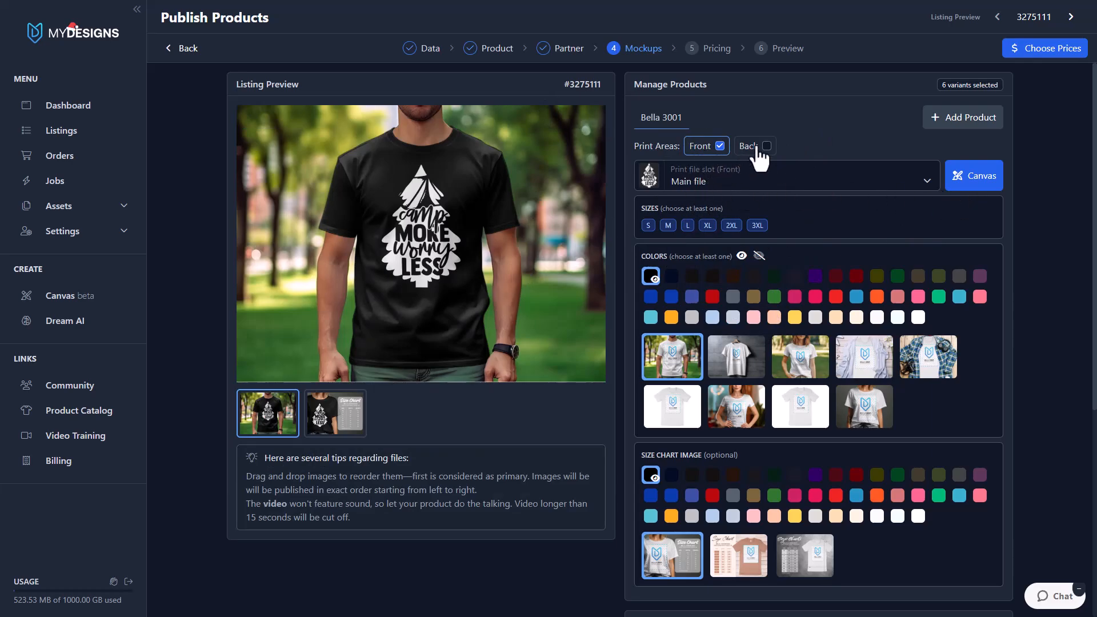
# Try adding a back print area and another product, then undo both
pyautogui.click(768, 145)
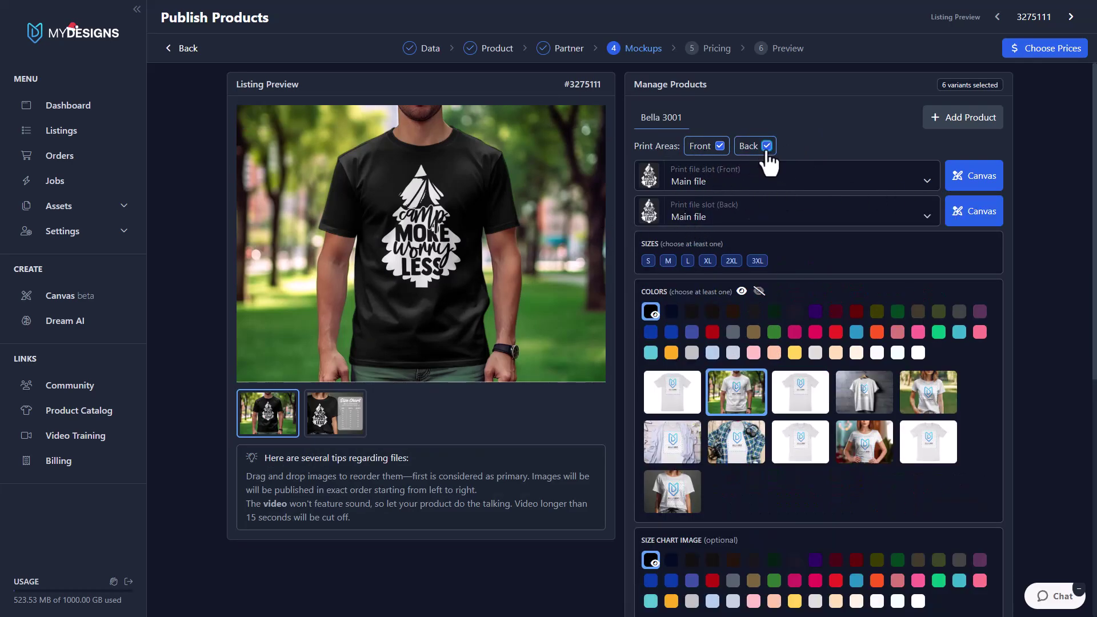
pyautogui.click(765, 145)
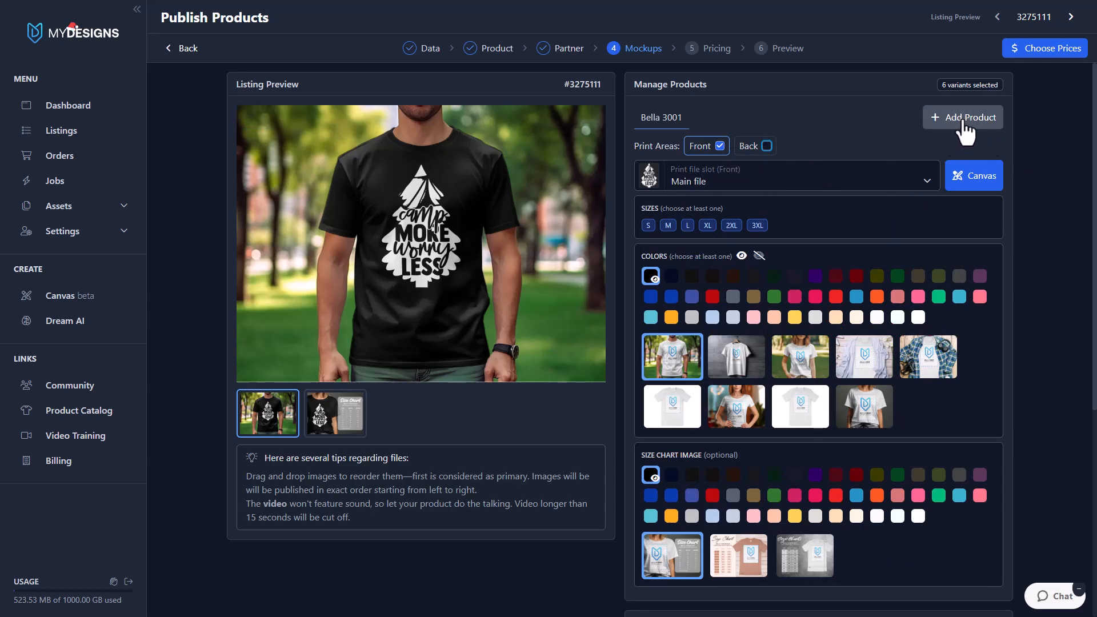
pyautogui.moveTo(955, 125)
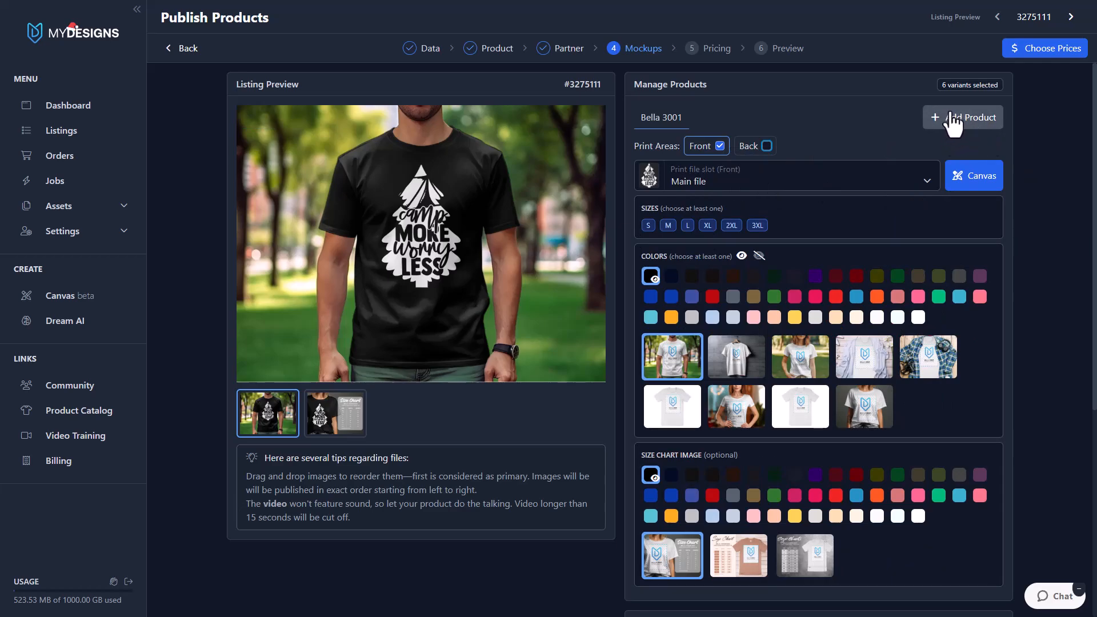
pyautogui.moveTo(864, 143)
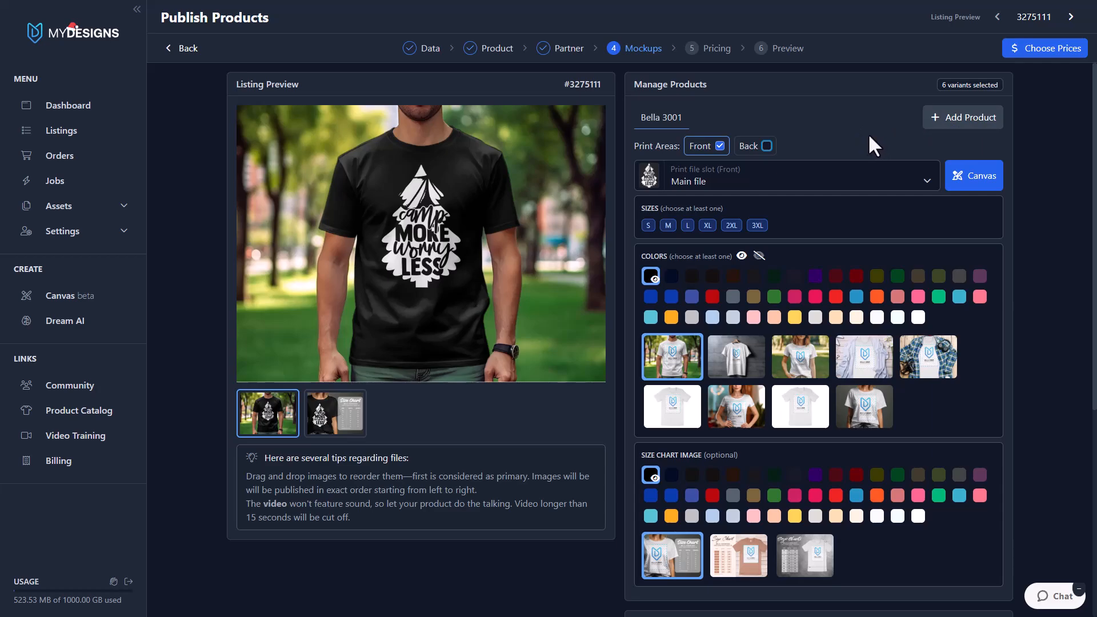
pyautogui.moveTo(741, 219)
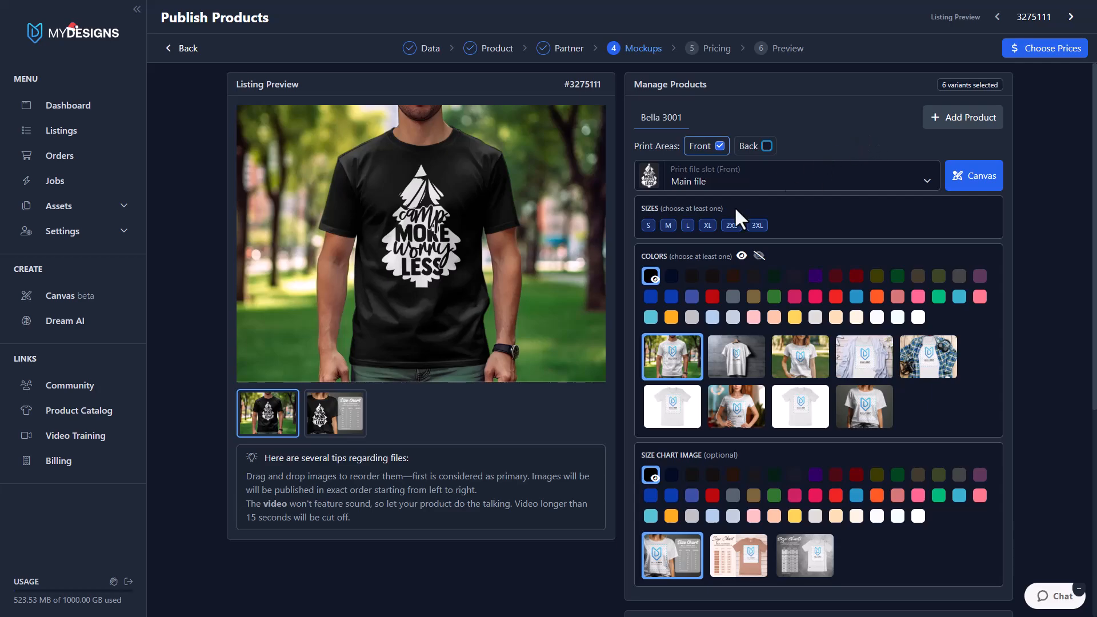
pyautogui.moveTo(962, 133)
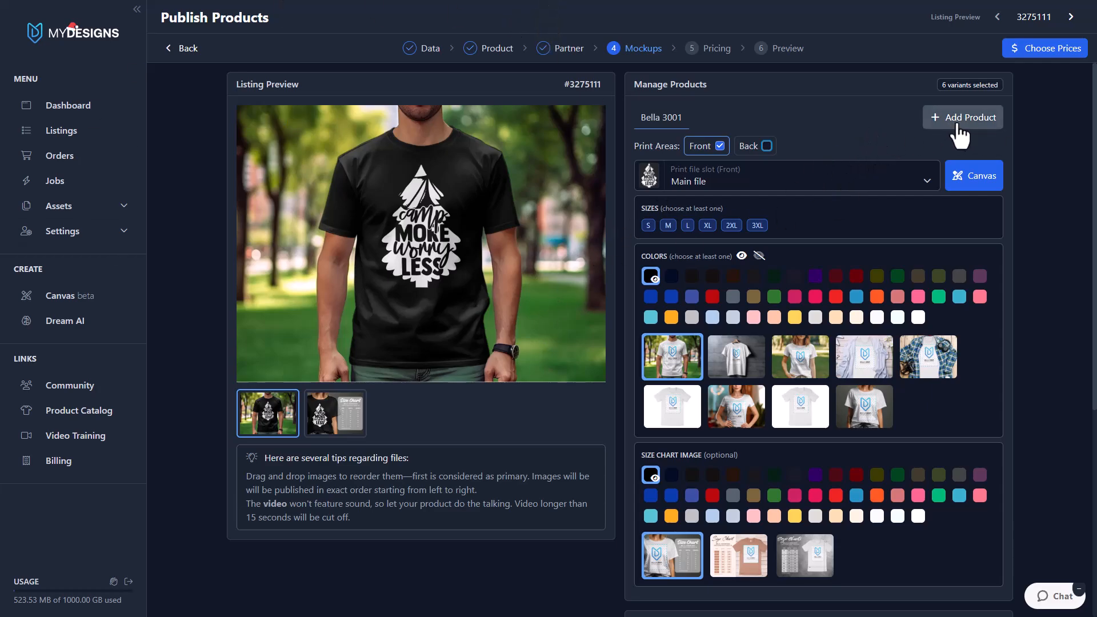
pyautogui.click(964, 116)
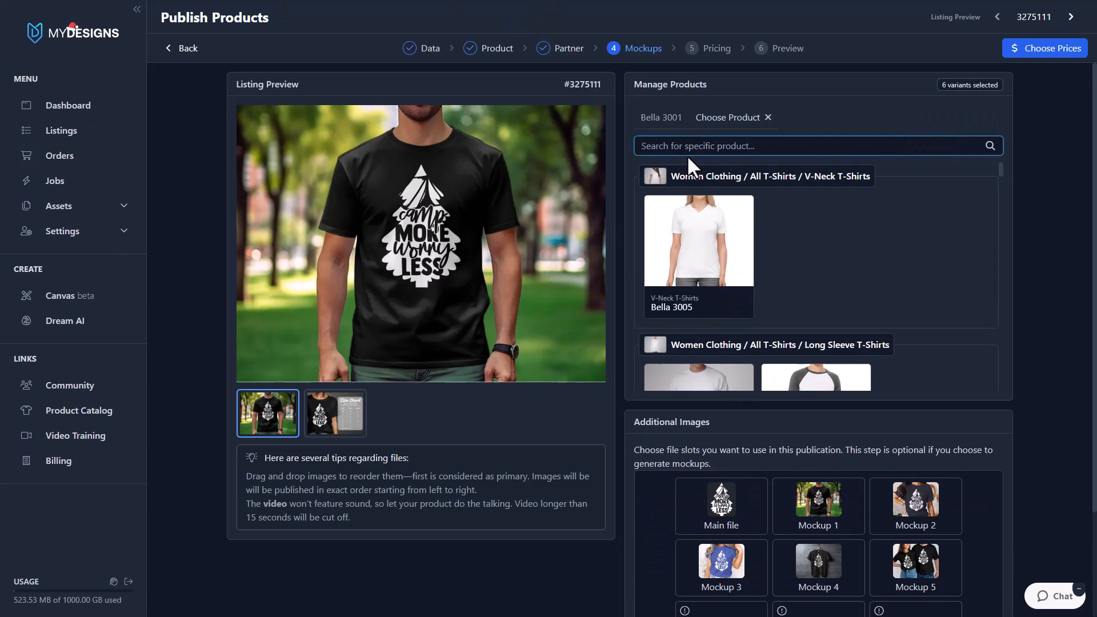
pyautogui.moveTo(699, 134)
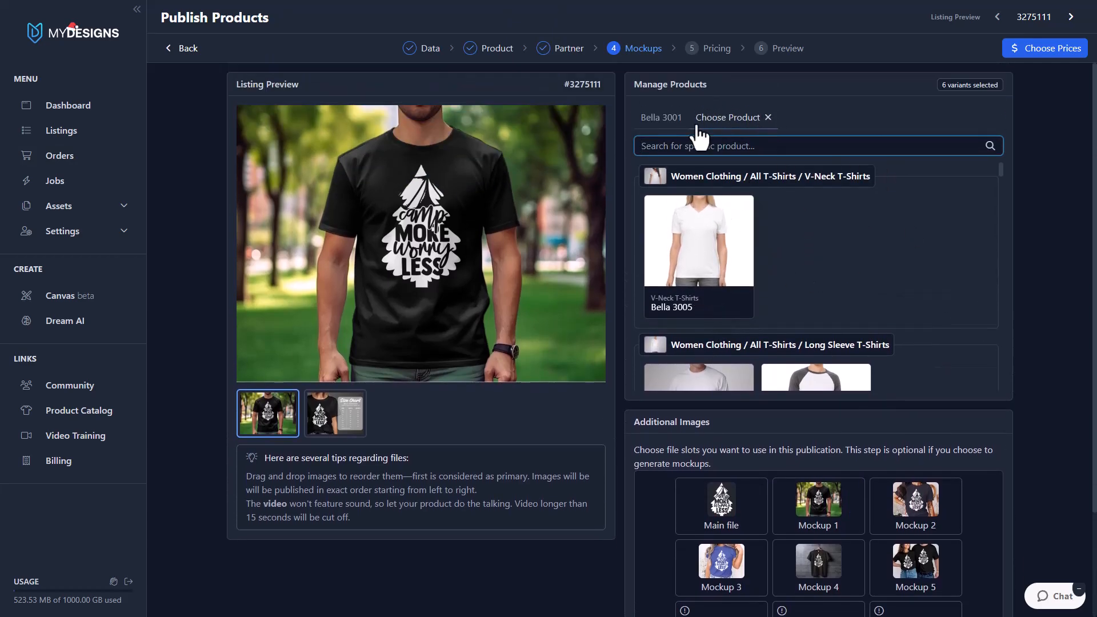
pyautogui.click(767, 117)
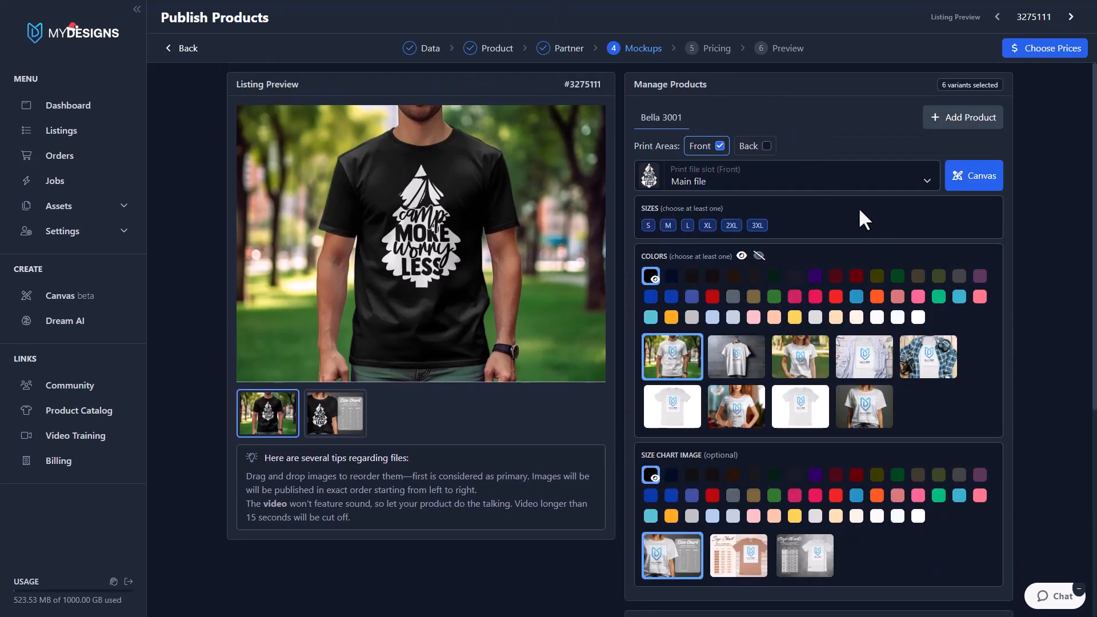
pyautogui.moveTo(651, 276)
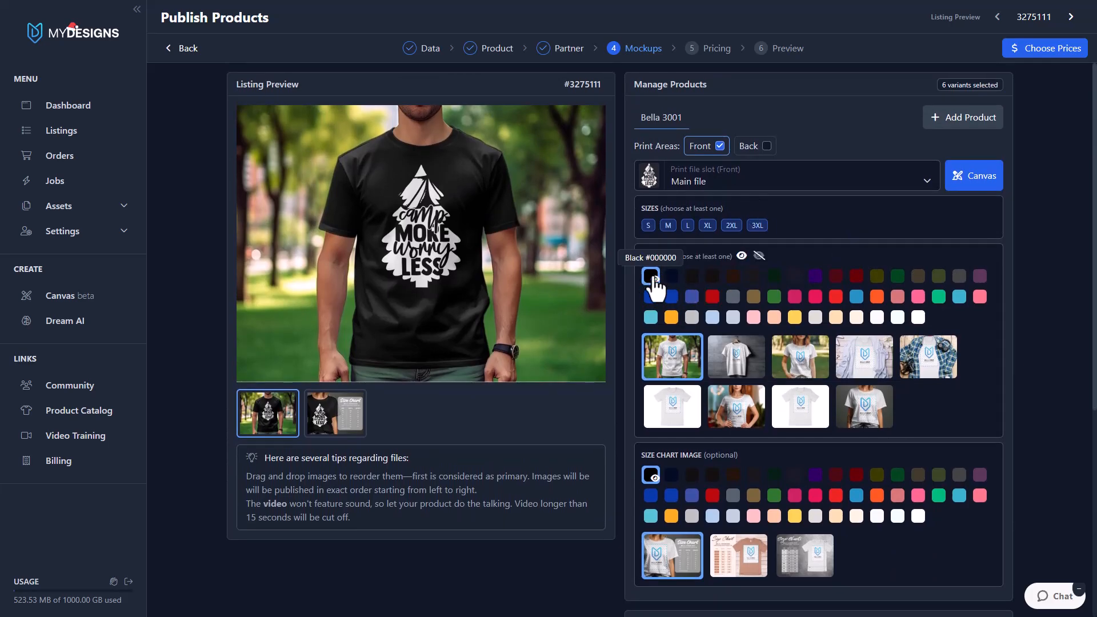
pyautogui.moveTo(800, 357)
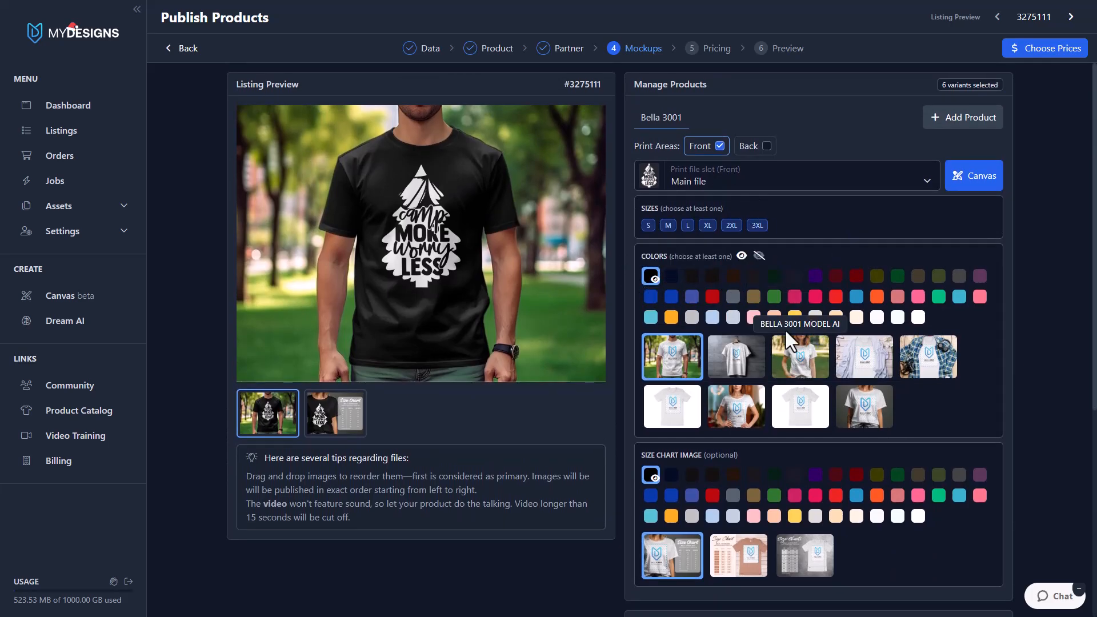
# Add red and blue shirt colours and use the second mockup template for previews
pyautogui.scroll(-3)
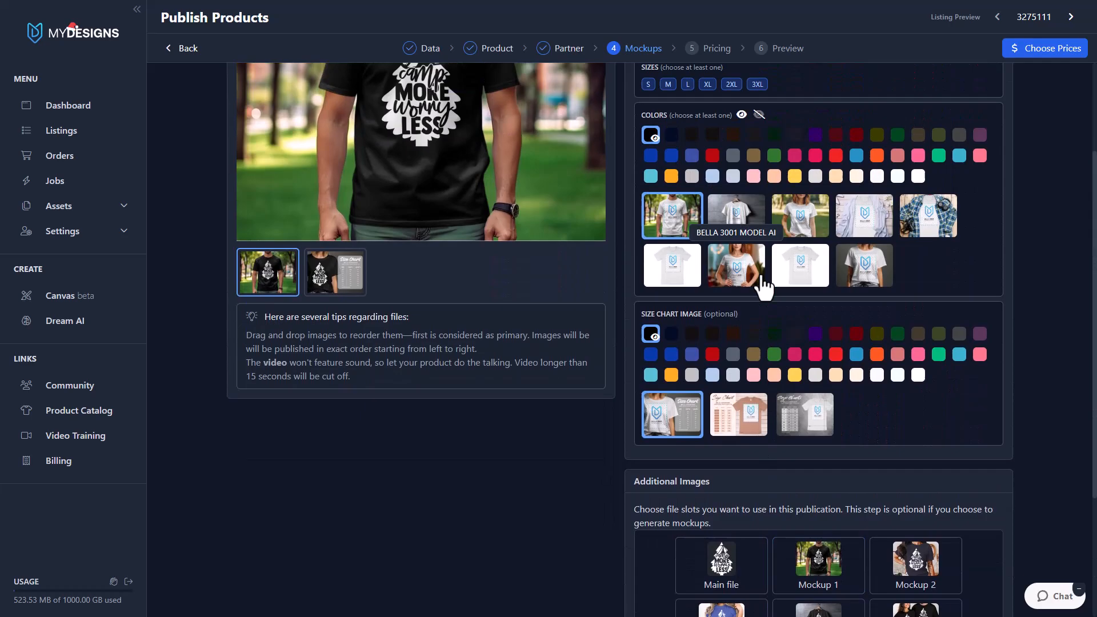
pyautogui.scroll(3)
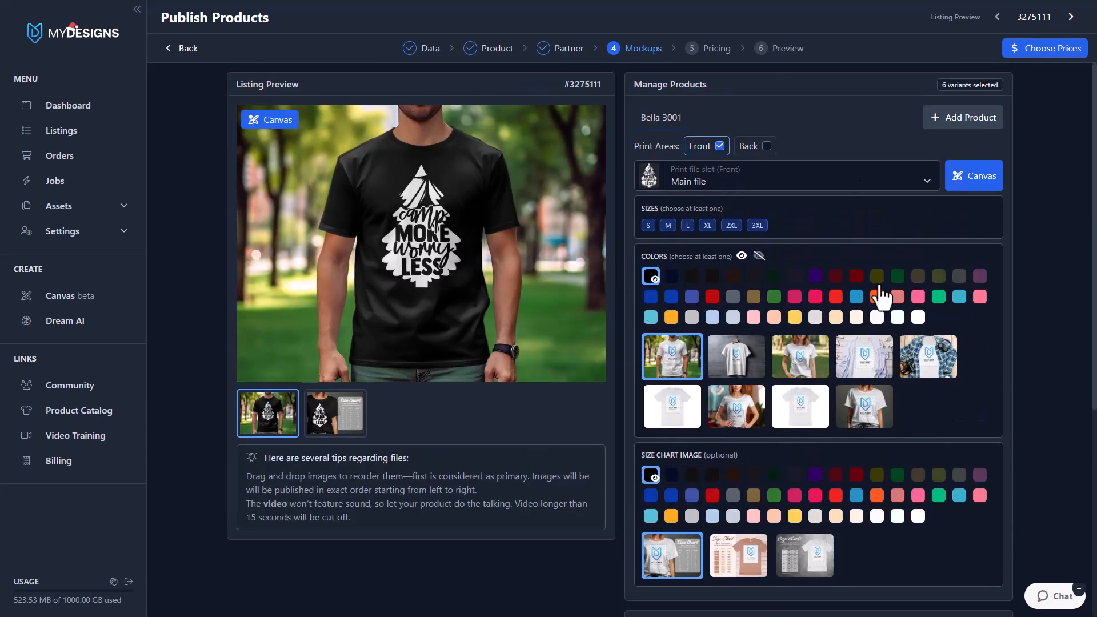
pyautogui.scroll(-3)
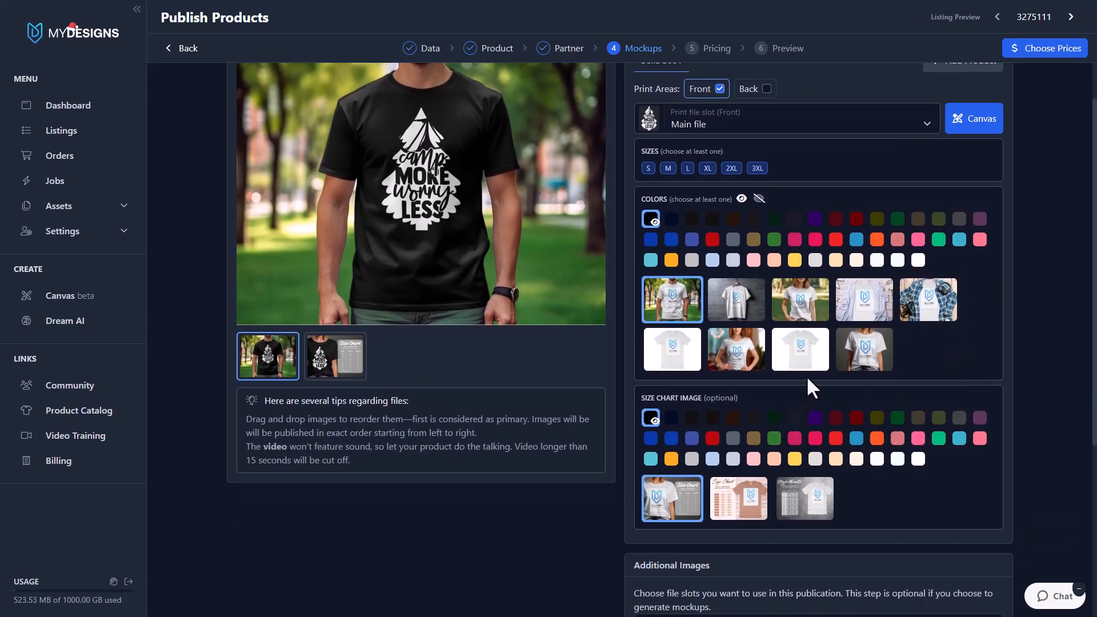
pyautogui.scroll(-3)
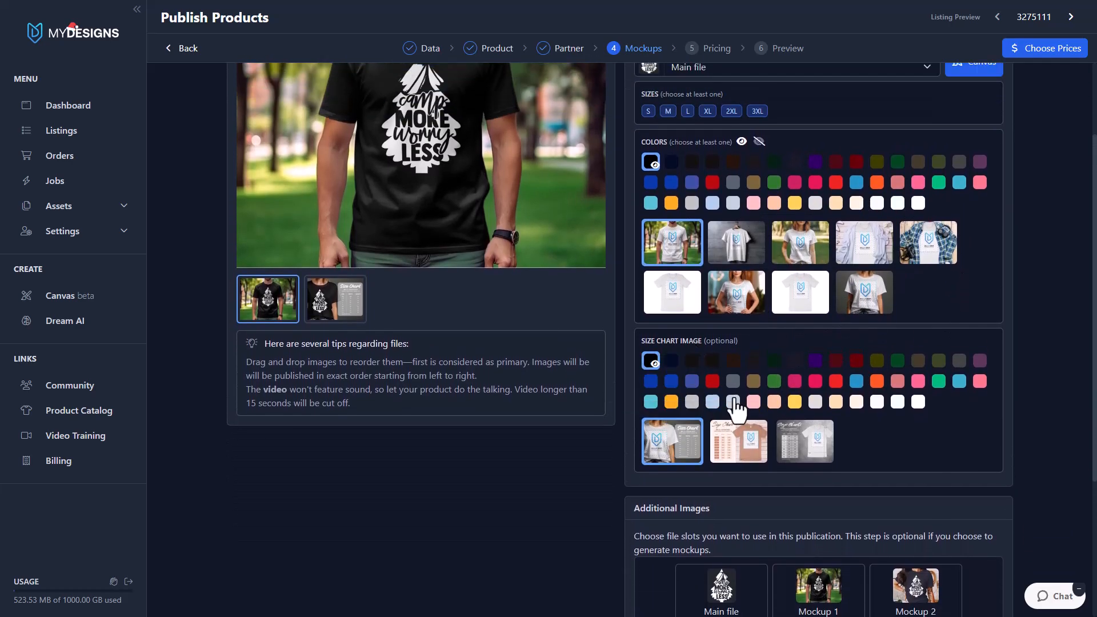
pyautogui.moveTo(833, 438)
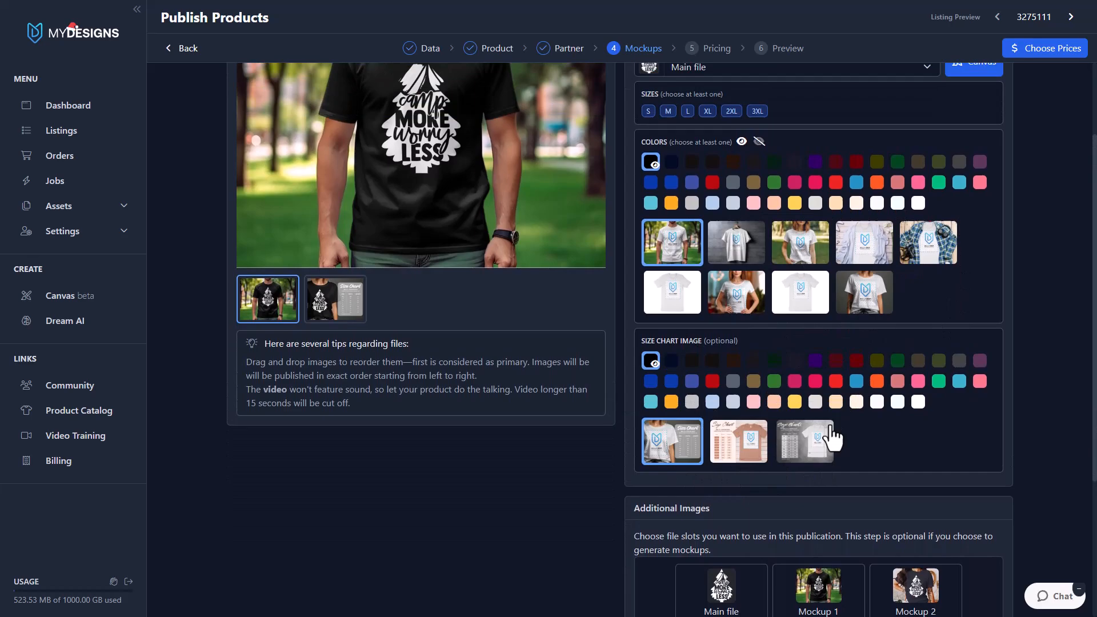
pyautogui.moveTo(735, 431)
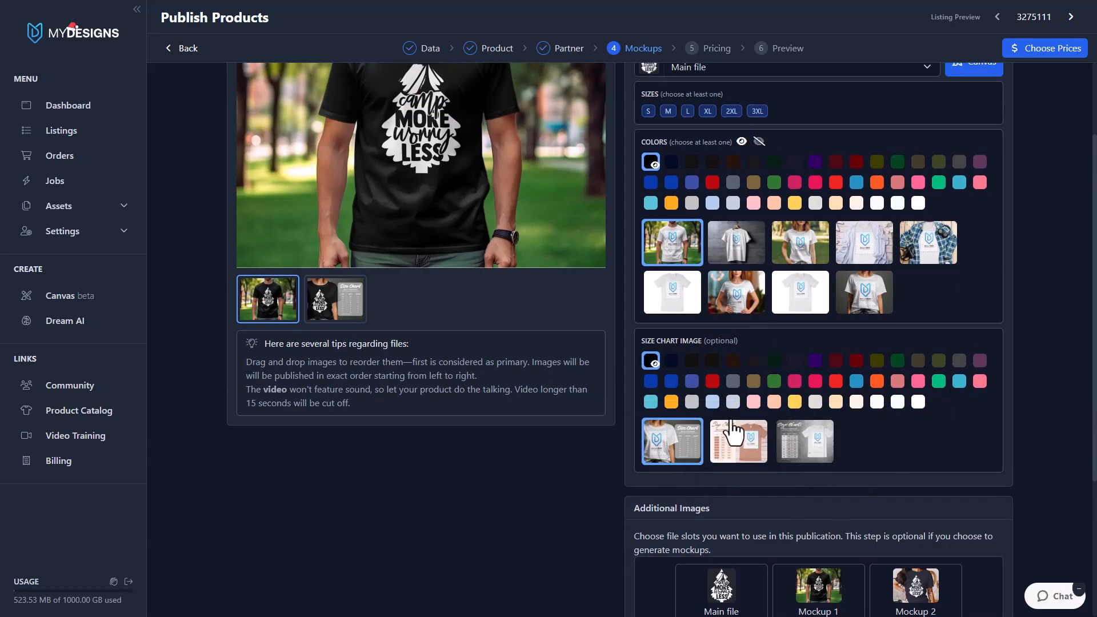
pyautogui.scroll(3)
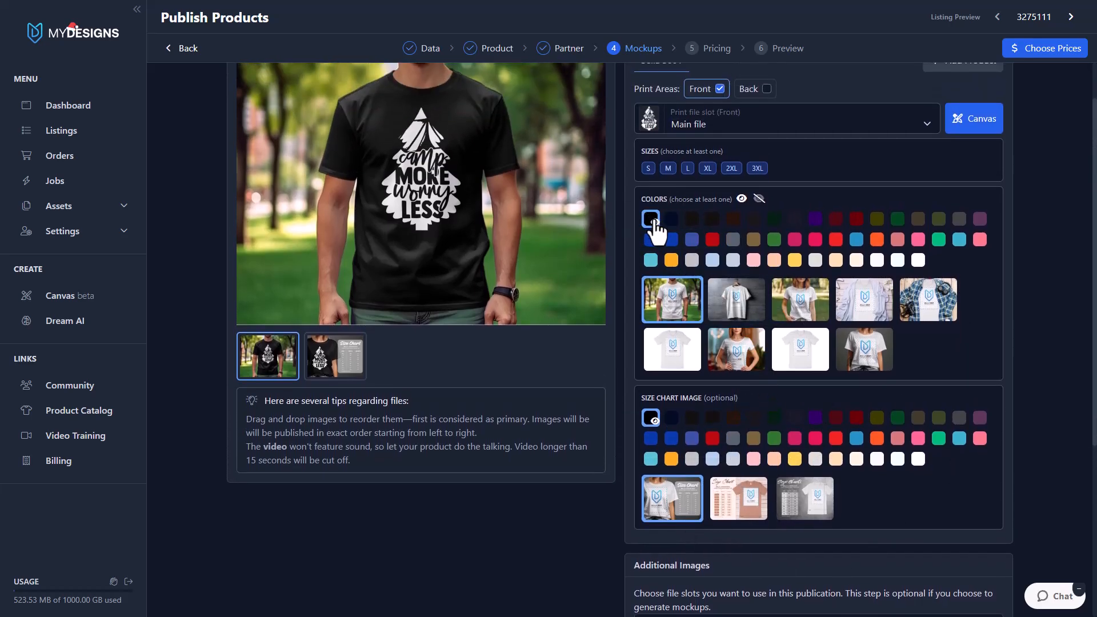
pyautogui.moveTo(650, 219)
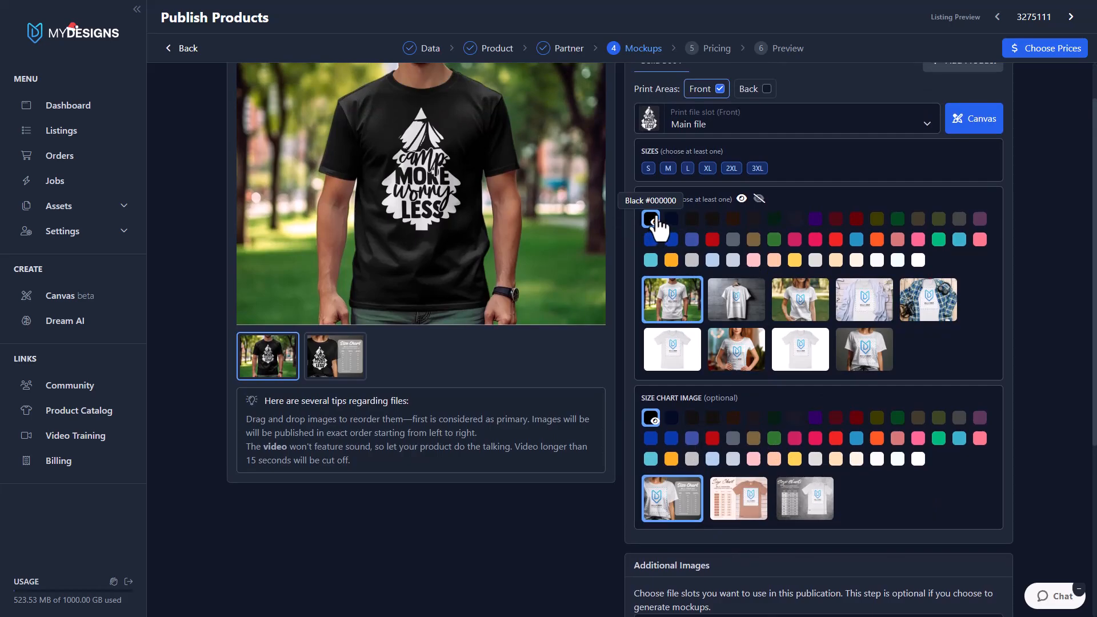
pyautogui.moveTo(713, 246)
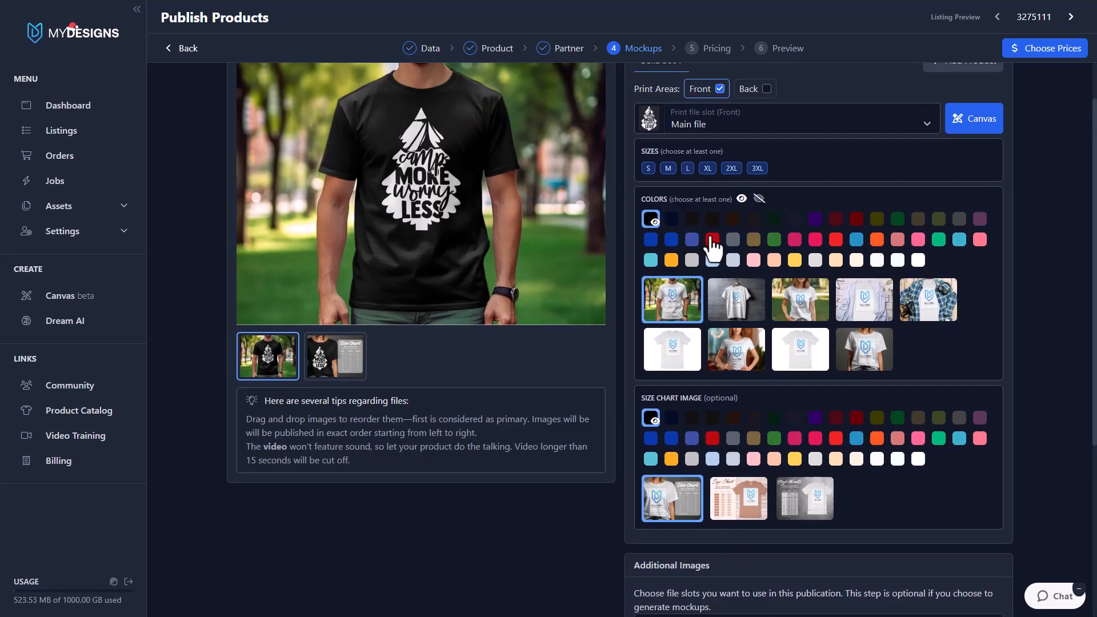
pyautogui.click(835, 219)
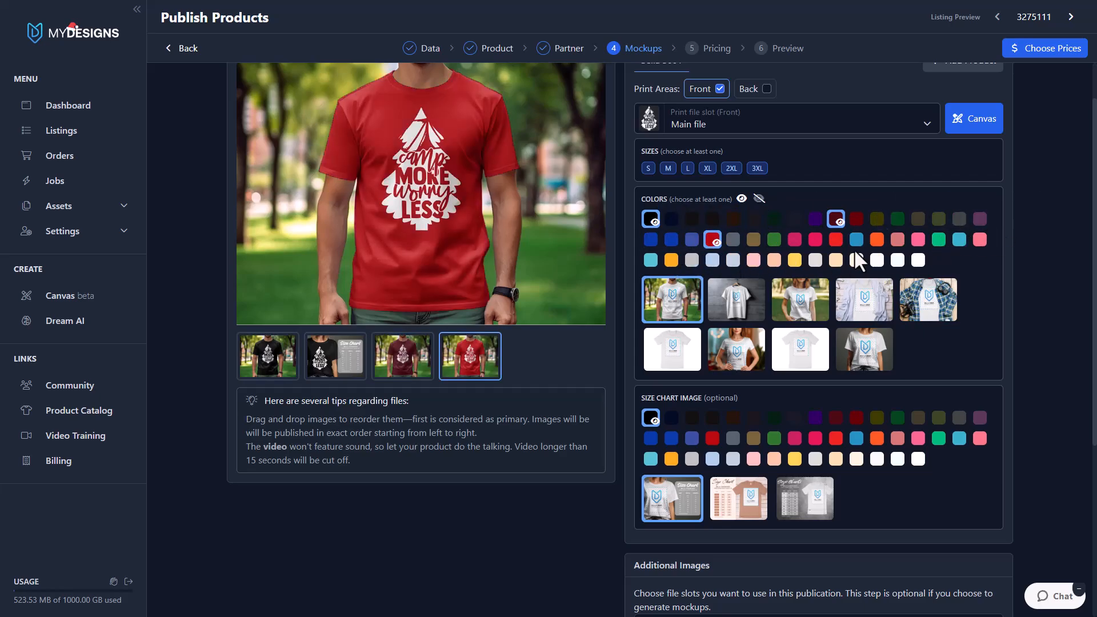
pyautogui.moveTo(927, 225)
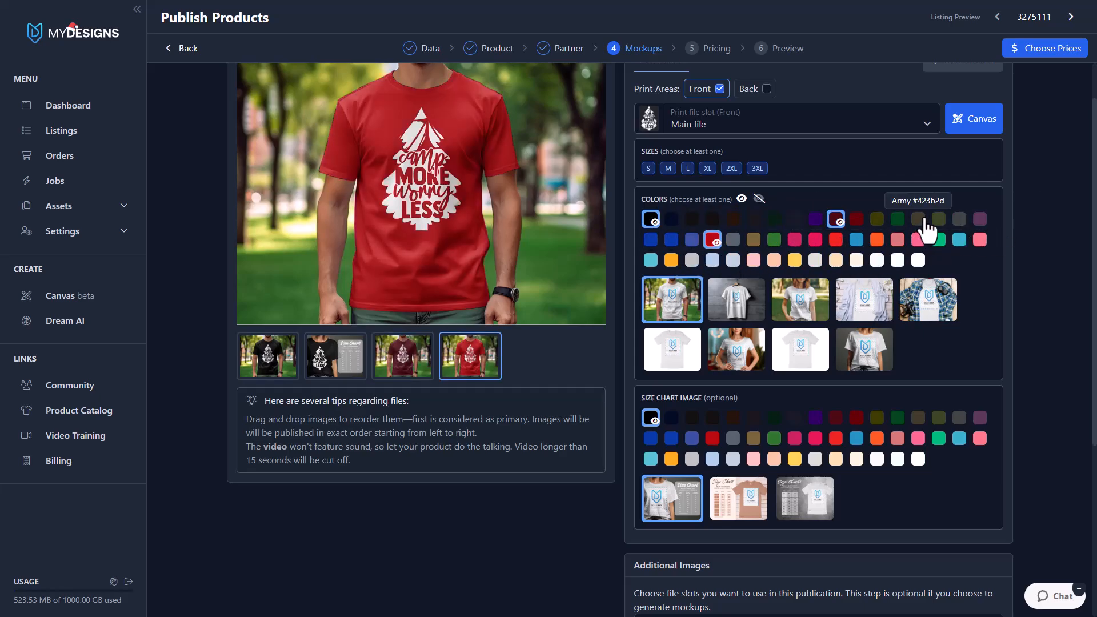
pyautogui.click(671, 240)
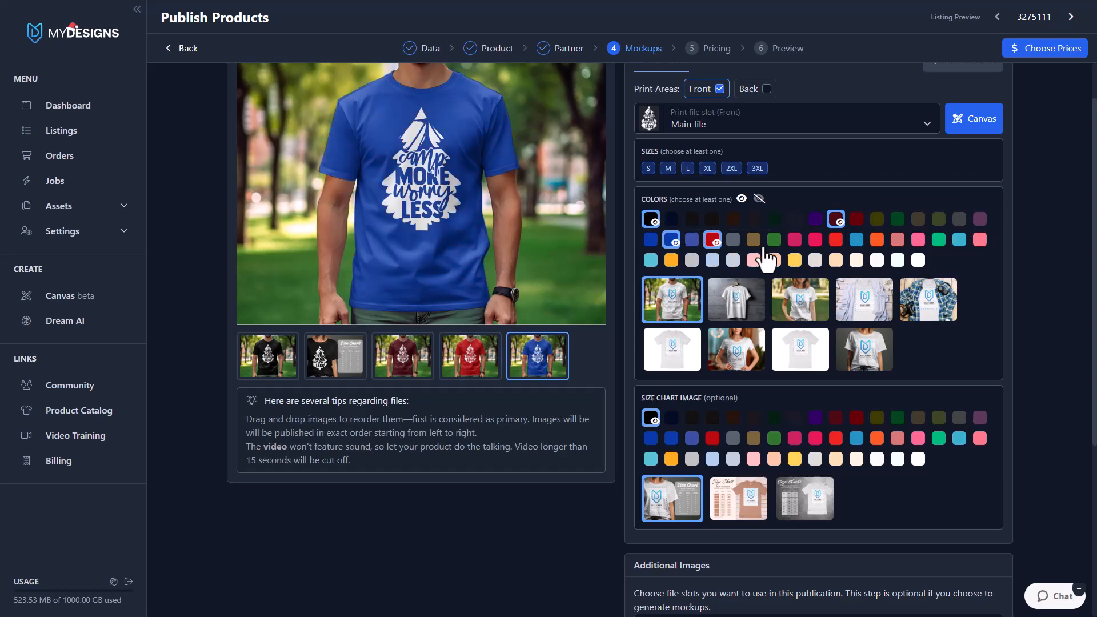
pyautogui.moveTo(826, 367)
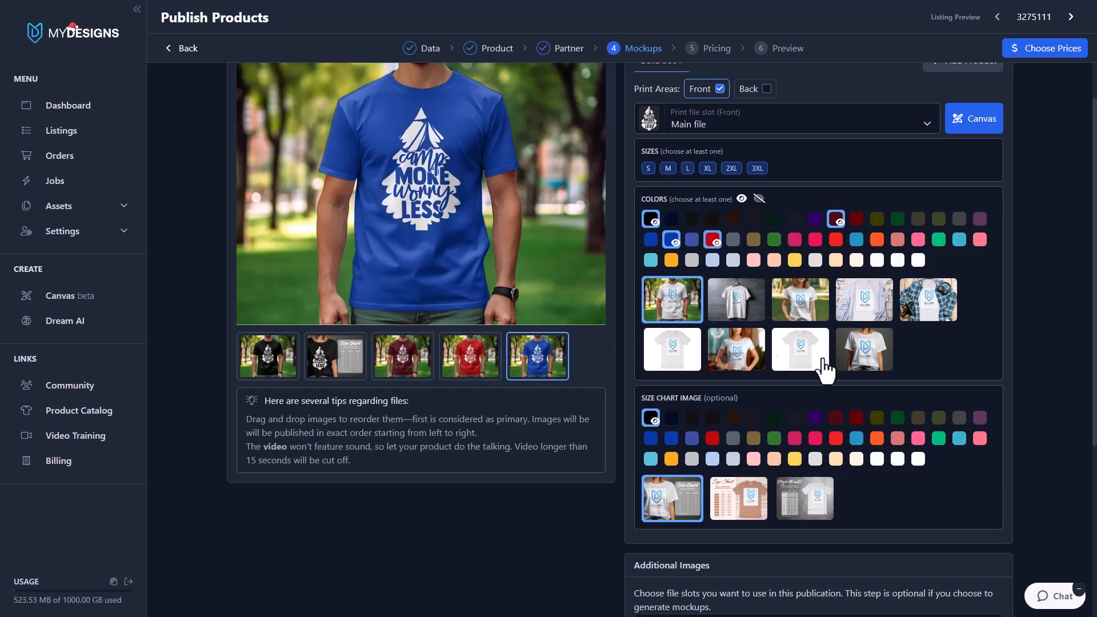
pyautogui.moveTo(896, 266)
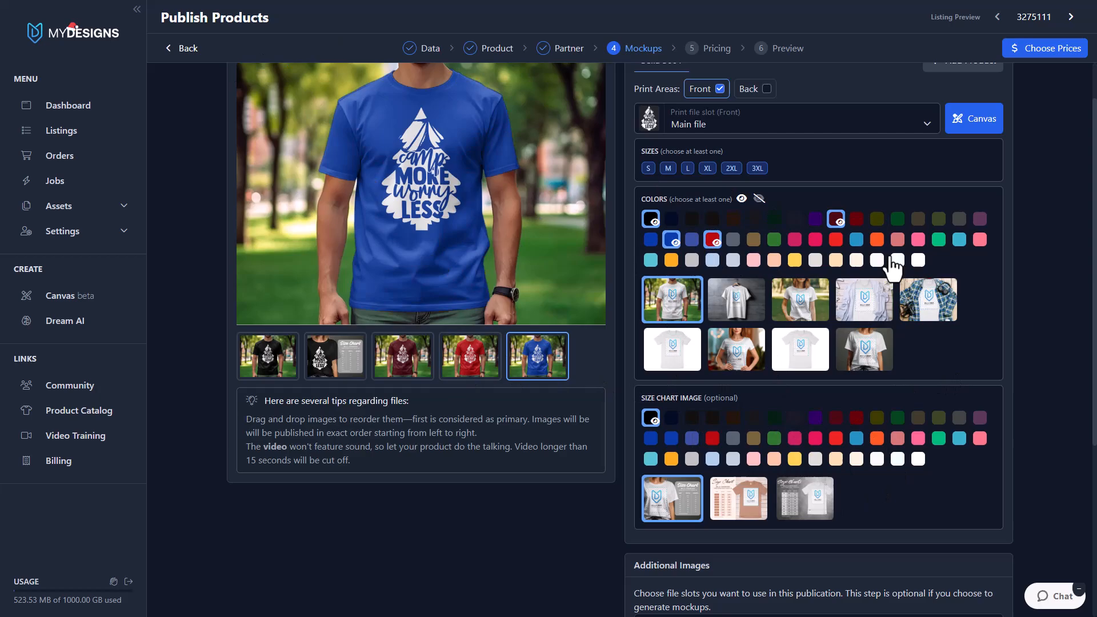
pyautogui.scroll(-3)
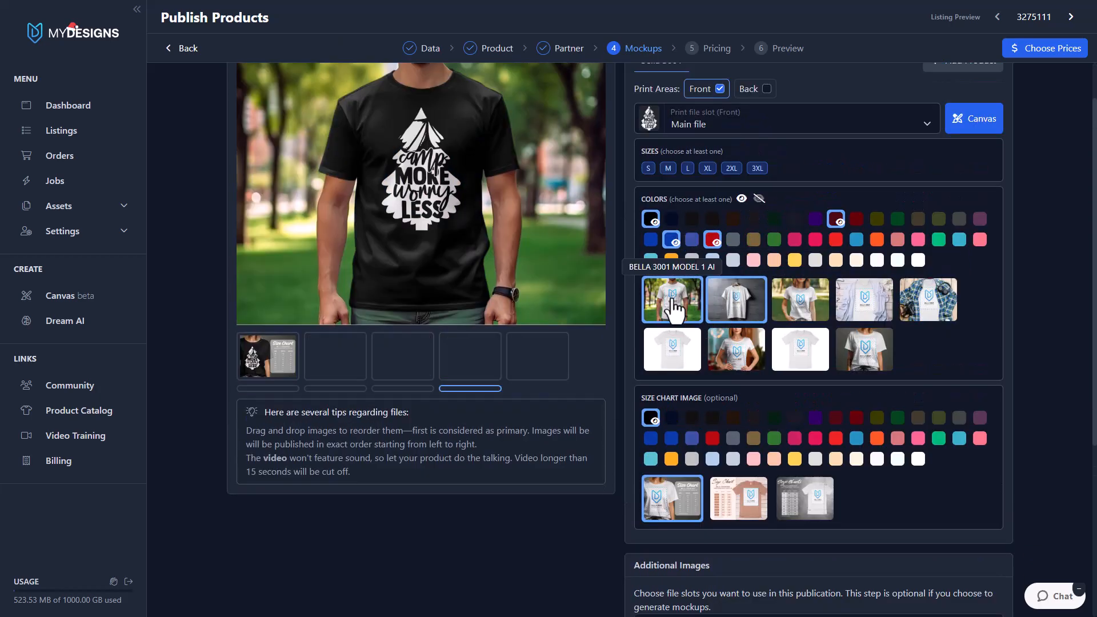
pyautogui.click(735, 299)
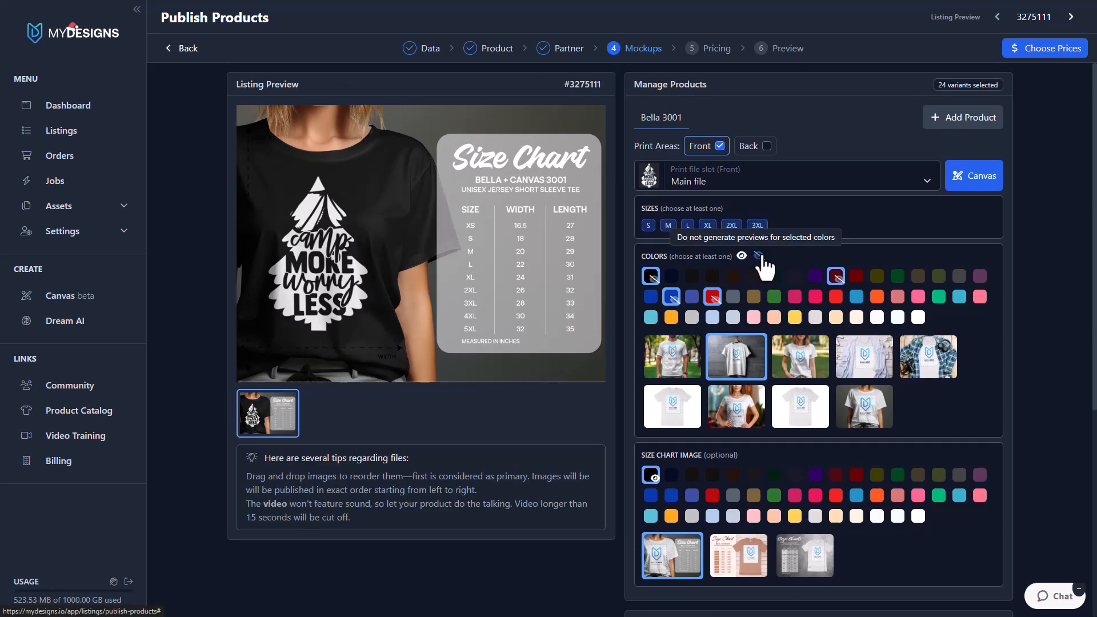
# Add Mockups 1 to 5 as additional listing images
pyautogui.scroll(-3)
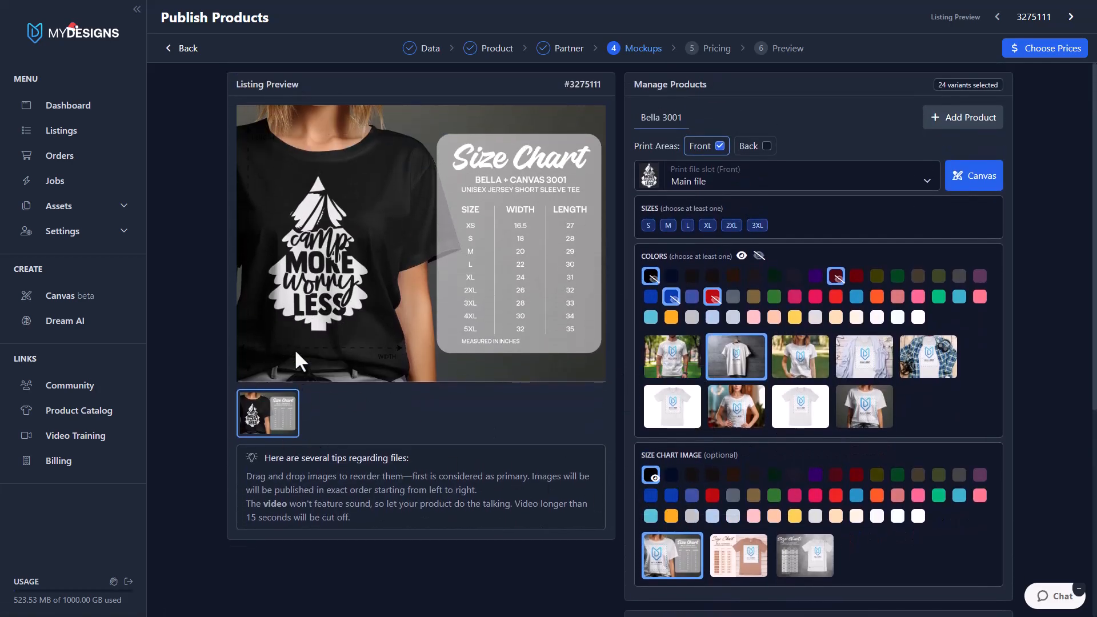
pyautogui.moveTo(452, 196)
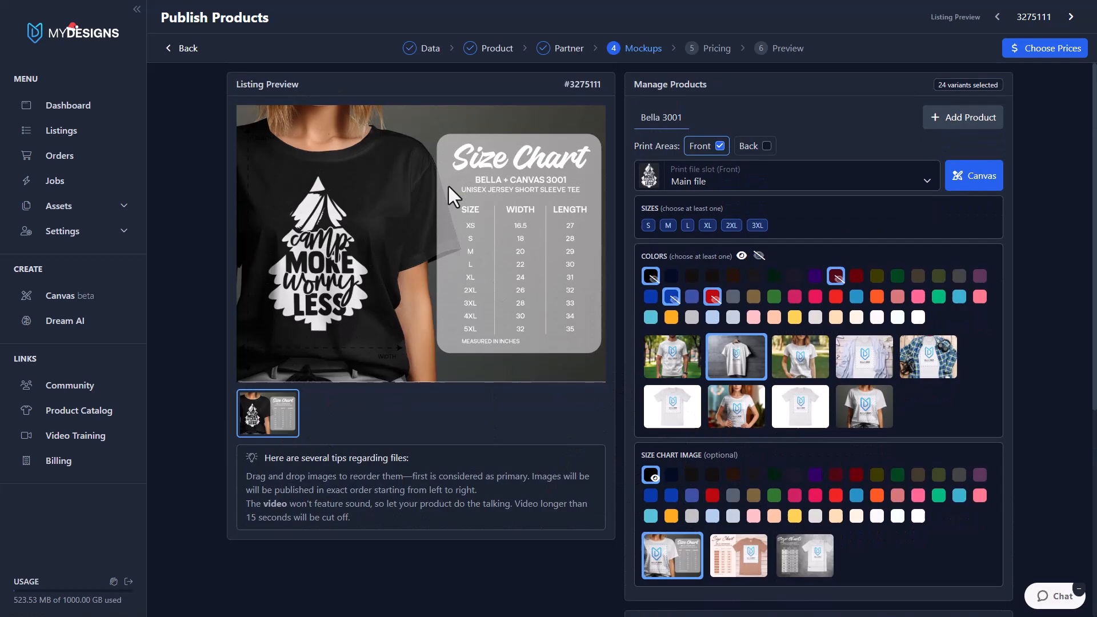
pyautogui.scroll(-3)
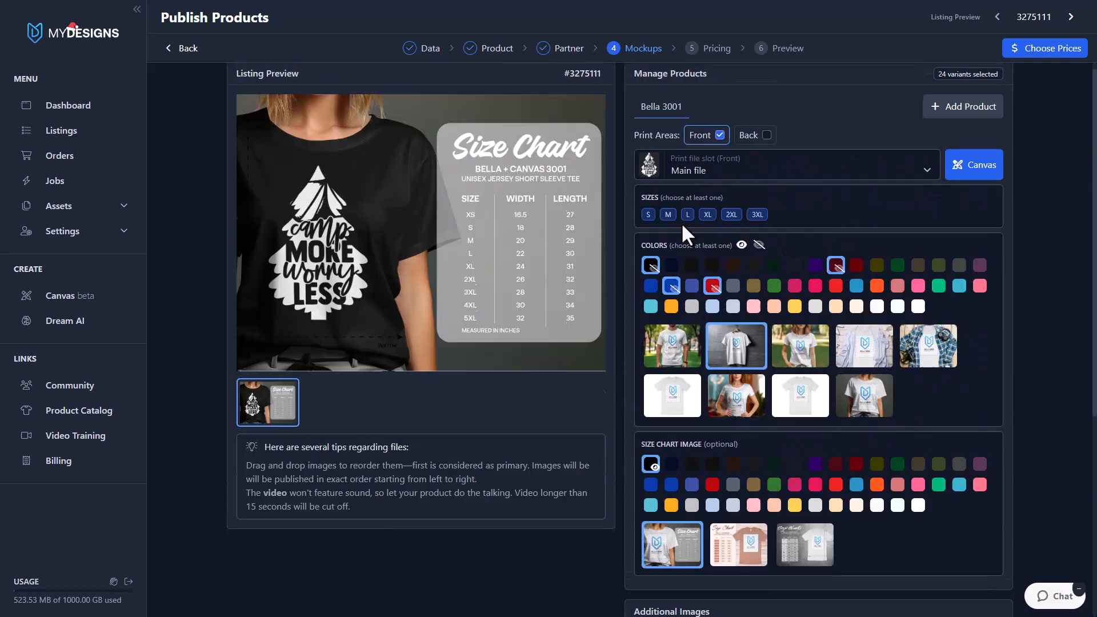
pyautogui.scroll(-3)
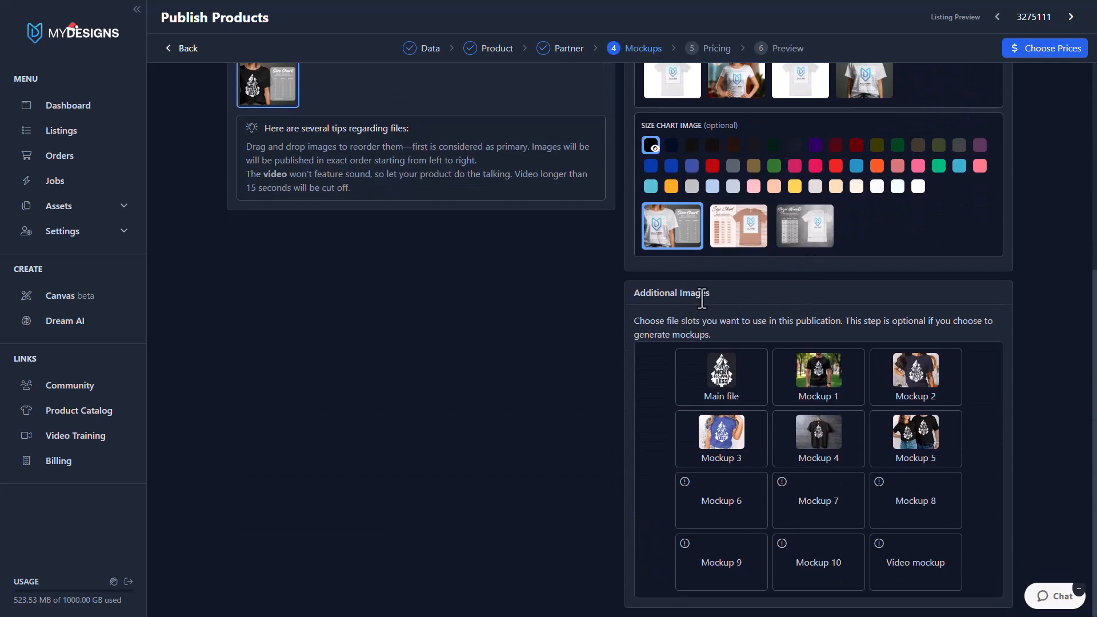
pyautogui.click(817, 377)
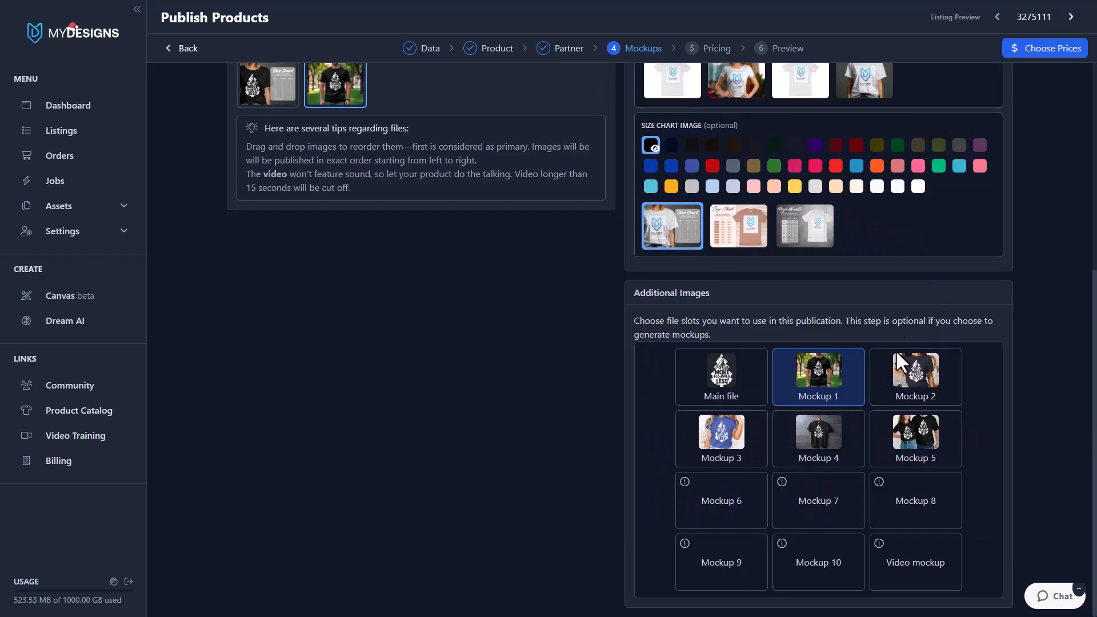
pyautogui.click(915, 439)
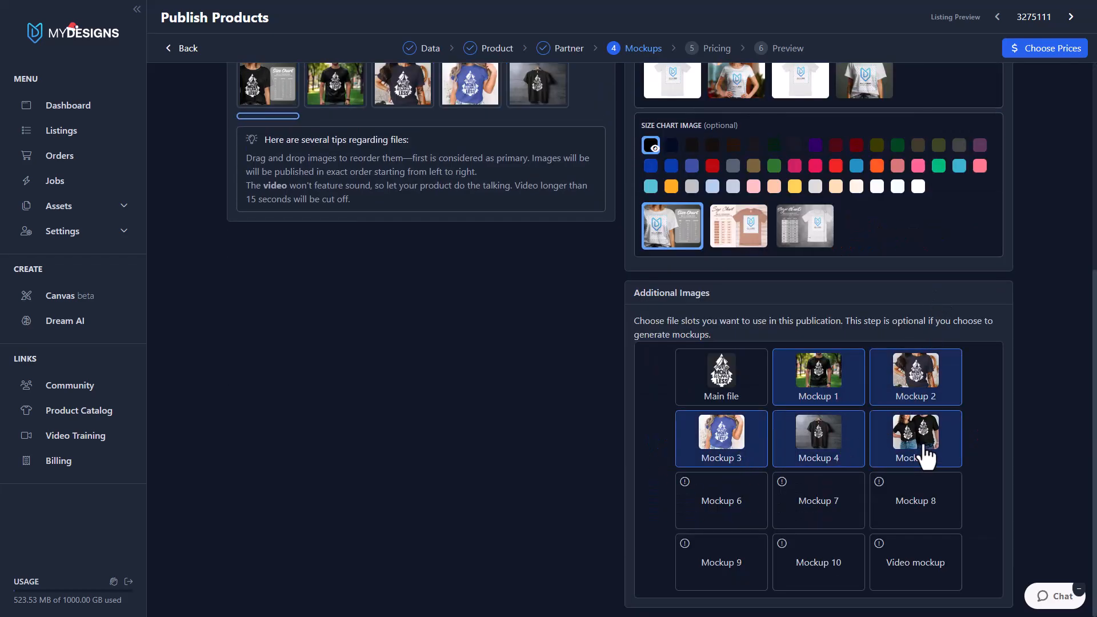
# Reorder the listing photos so the size chart image comes last
pyautogui.scroll(3)
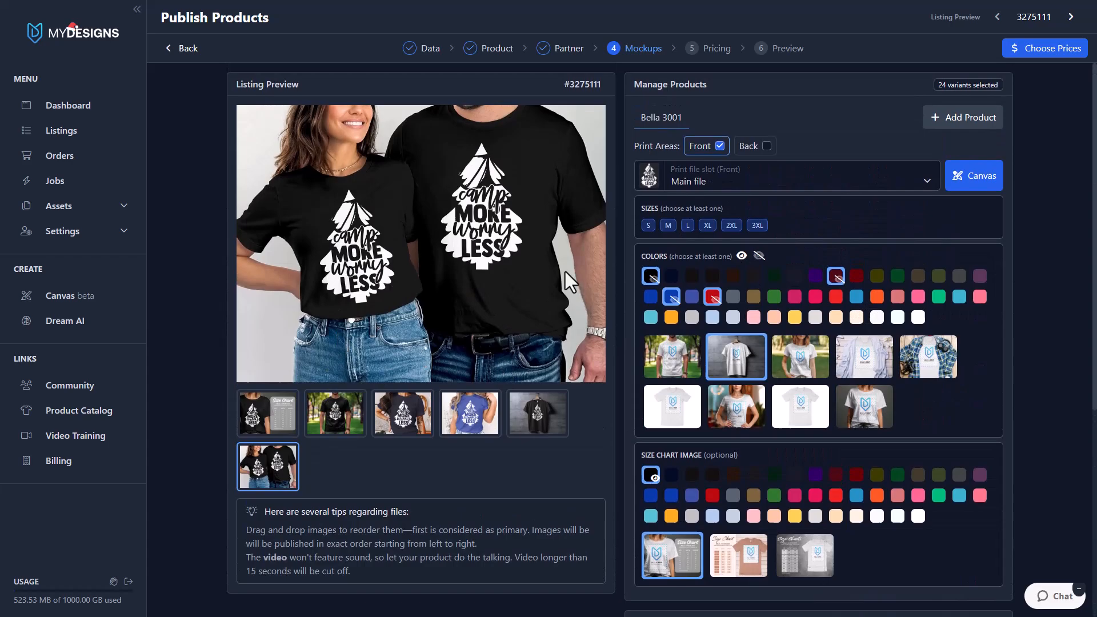
pyautogui.click(267, 412)
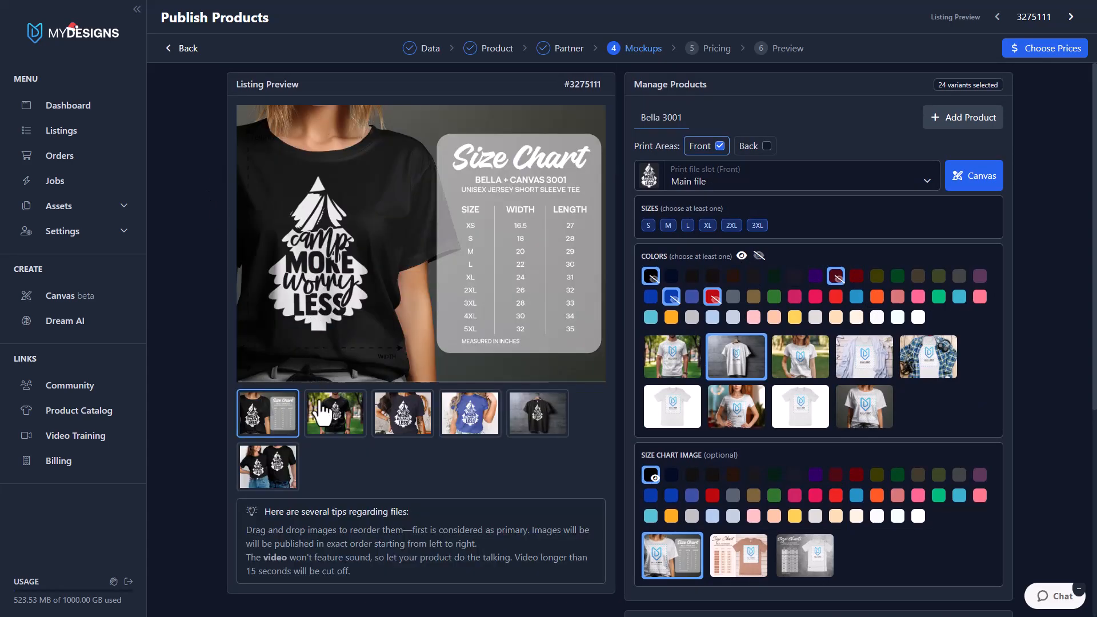
pyautogui.click(268, 467)
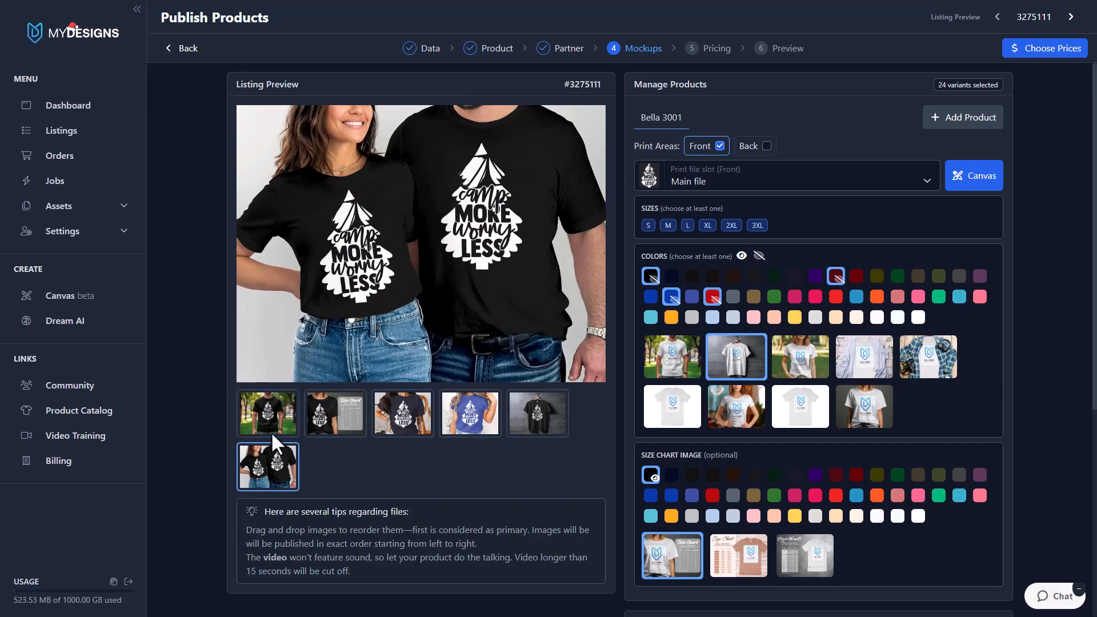
pyautogui.moveTo(403, 413)
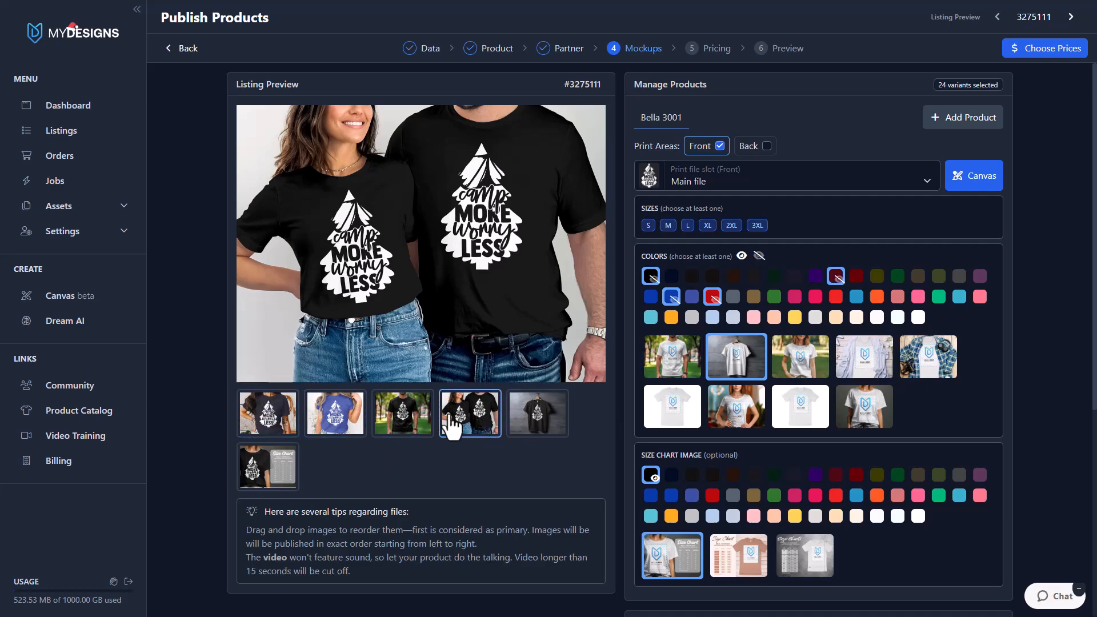
pyautogui.scroll(-3)
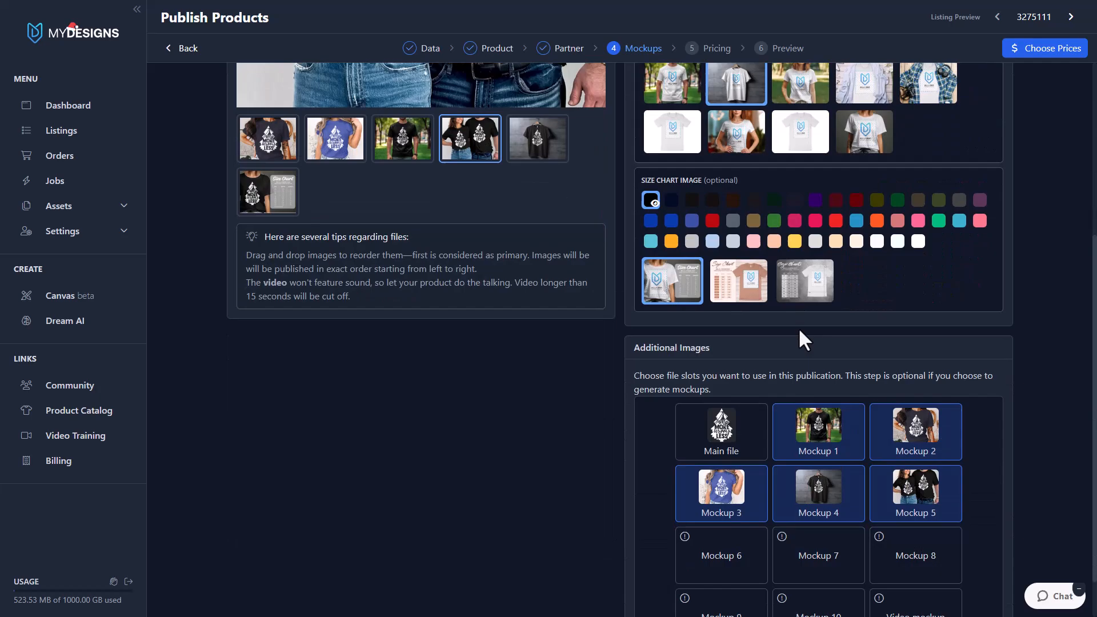
# Keep Main file as the front print file, then check and close the Canvas editor
pyautogui.scroll(3)
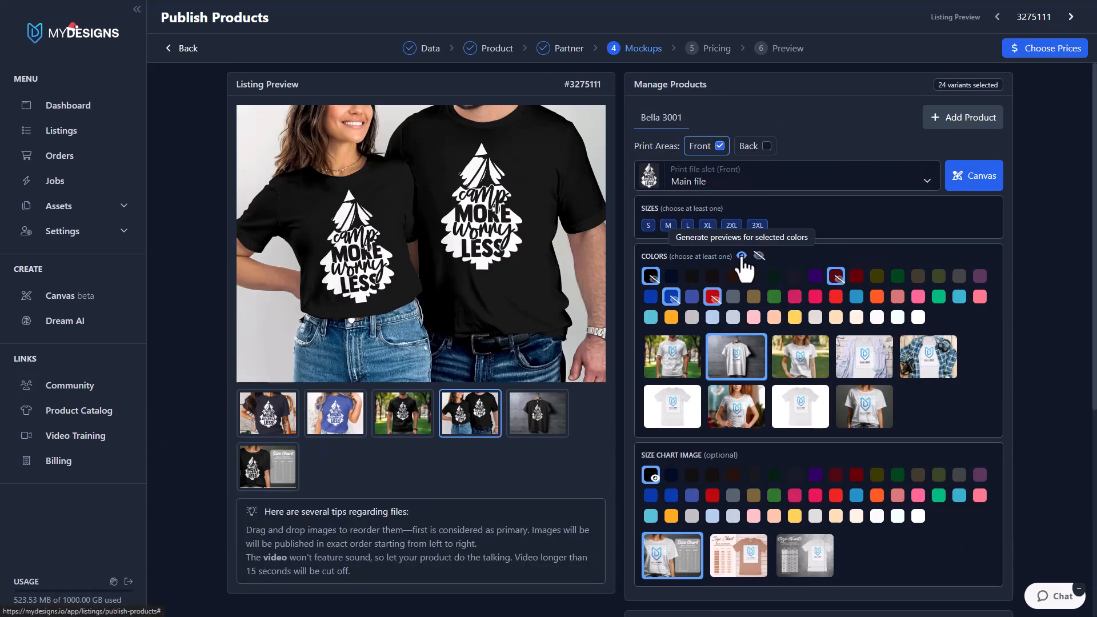
pyautogui.moveTo(1023, 66)
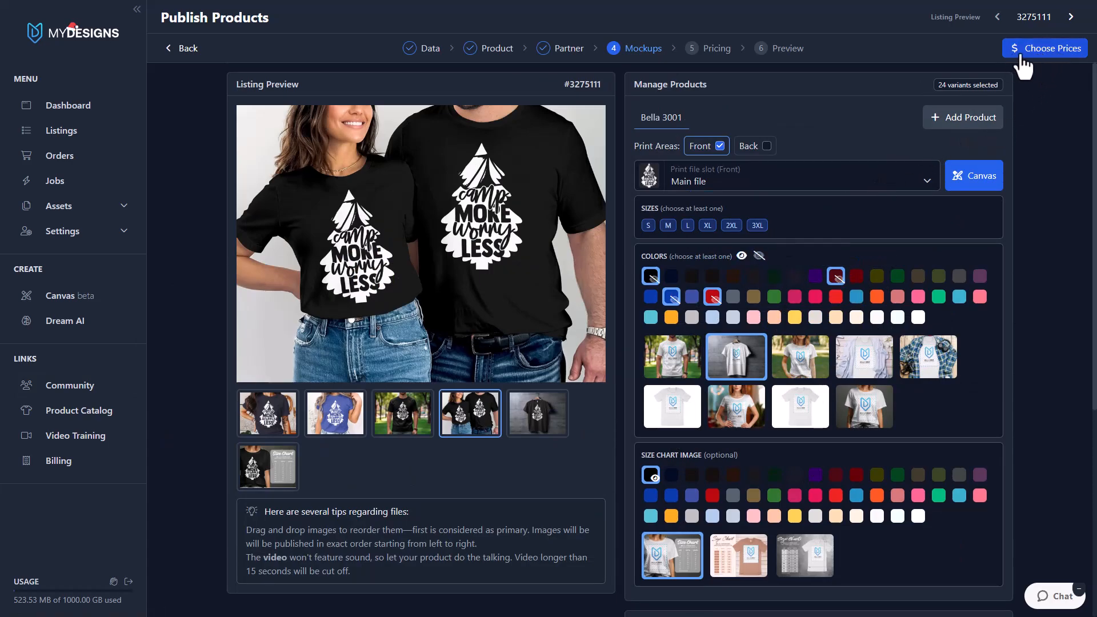
pyautogui.moveTo(654, 238)
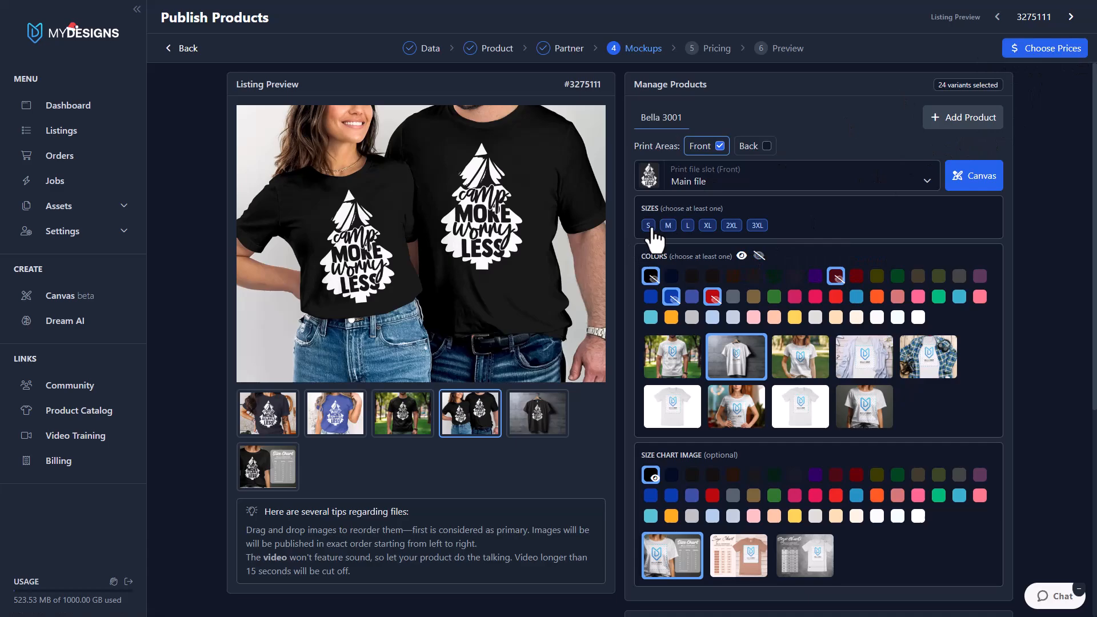
pyautogui.moveTo(995, 153)
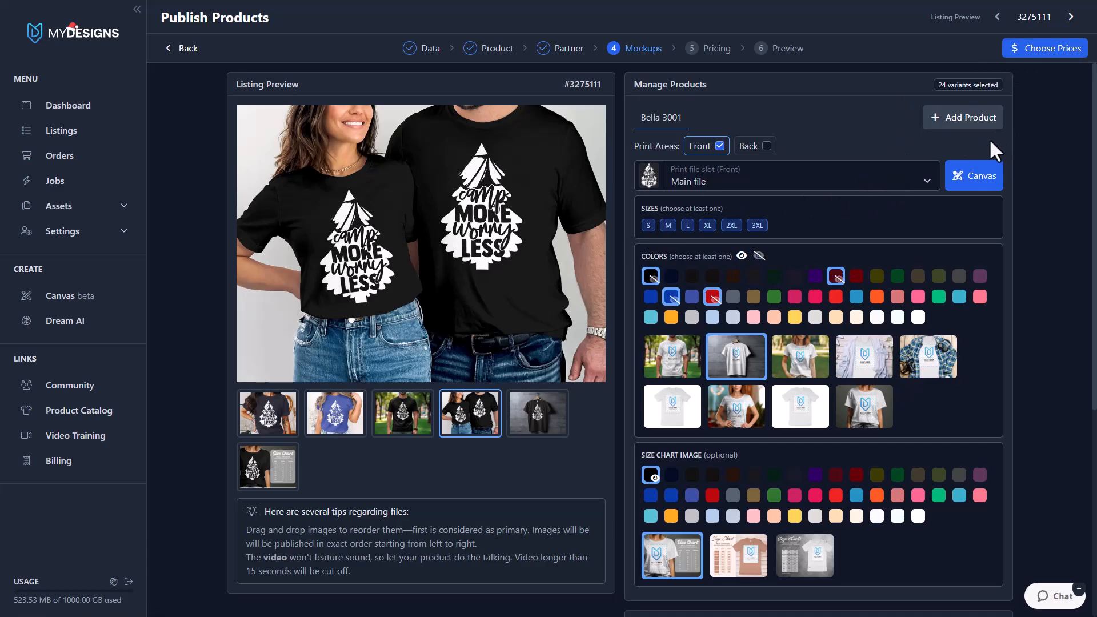
pyautogui.moveTo(983, 147)
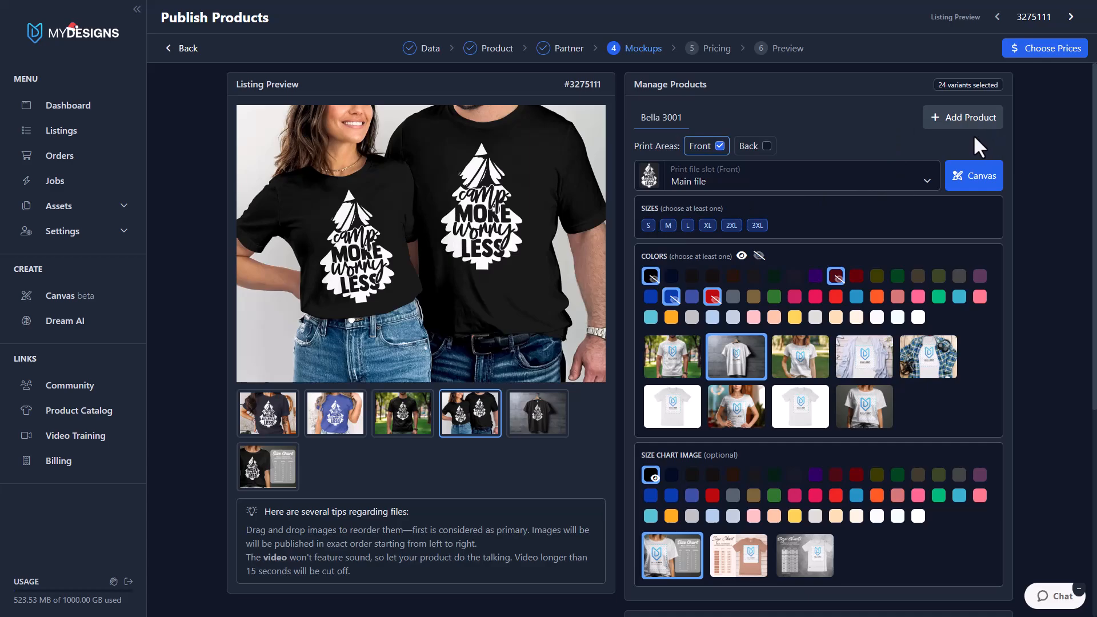
pyautogui.click(784, 175)
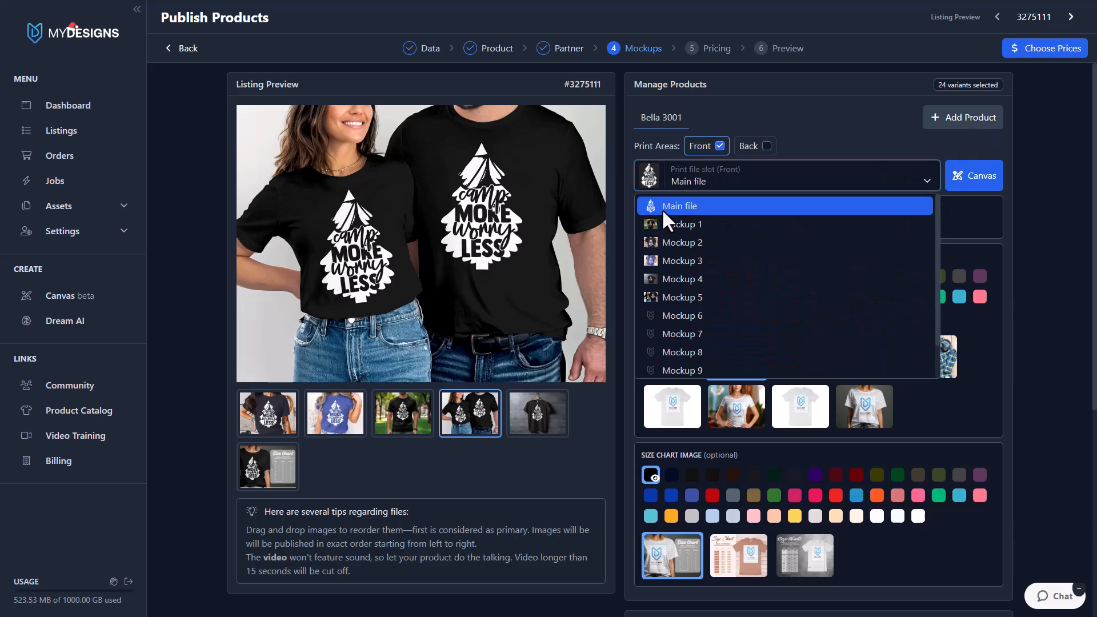
pyautogui.click(679, 205)
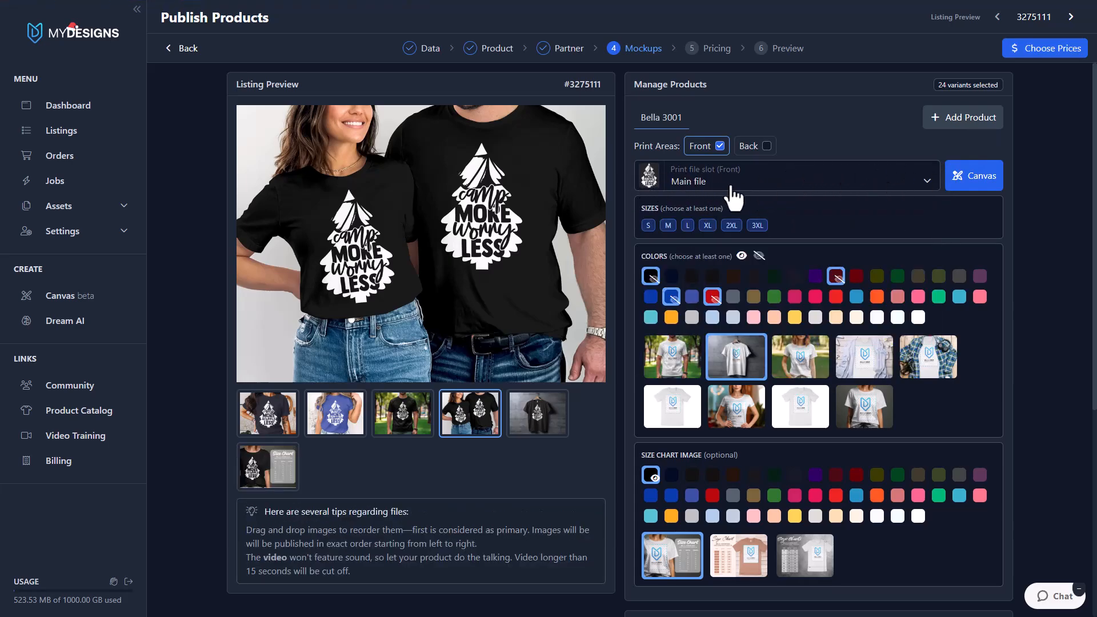
pyautogui.moveTo(983, 200)
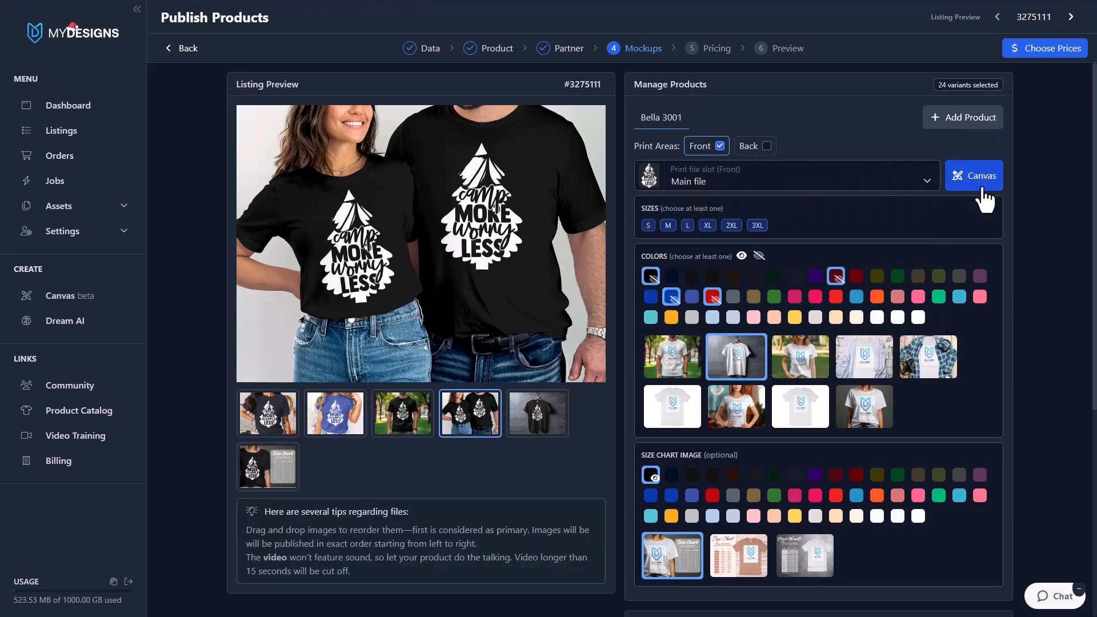
pyautogui.click(973, 175)
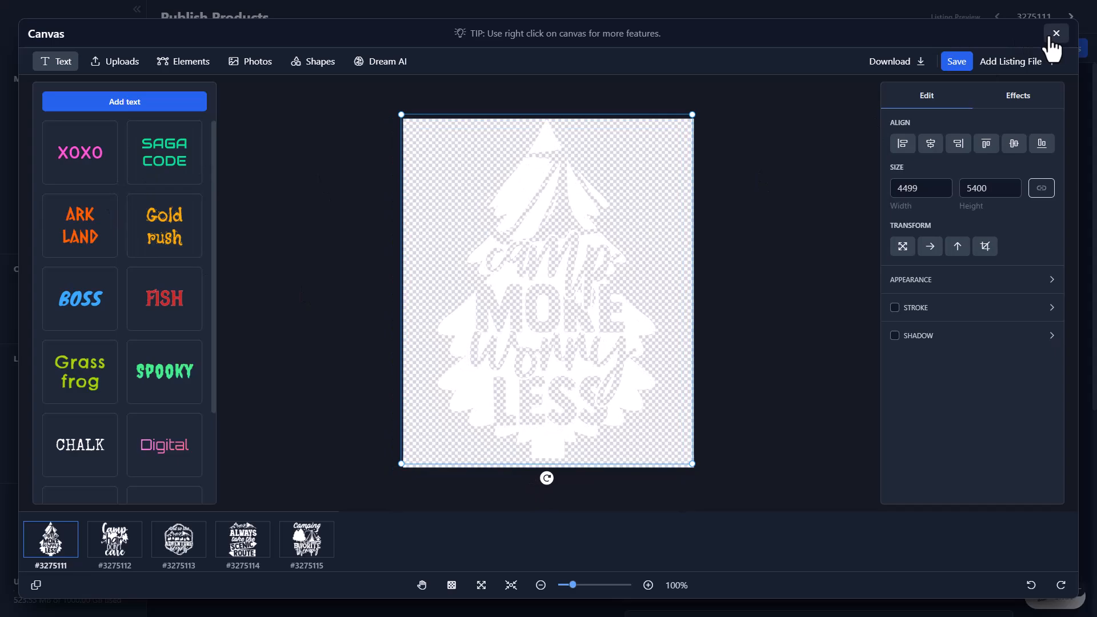
pyautogui.click(1057, 33)
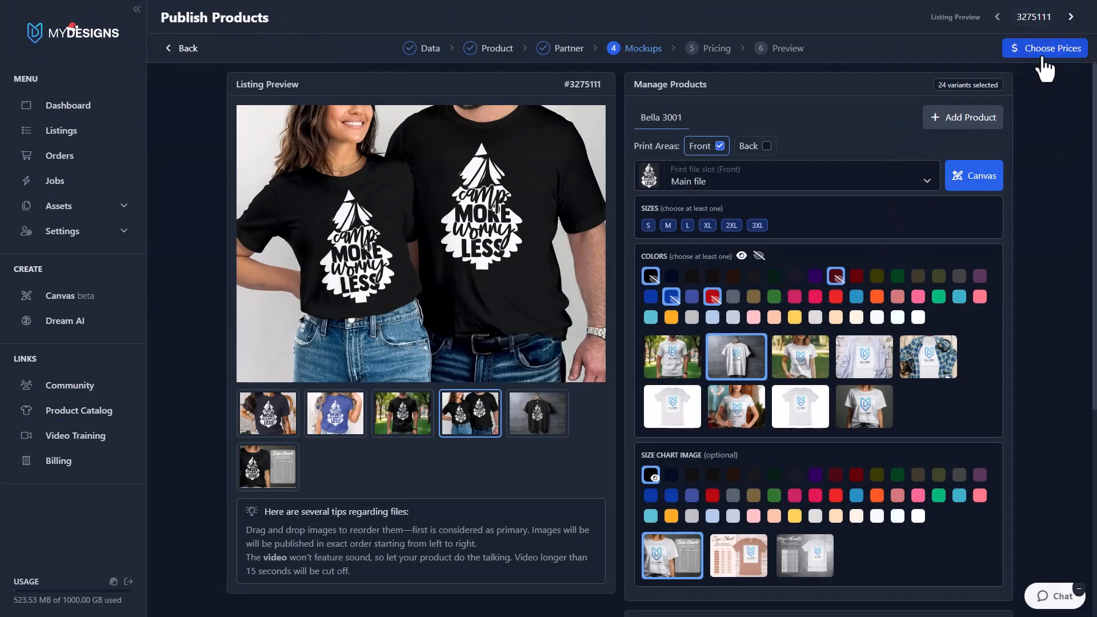
# Bulk-replace the price of all sizes and colors with $24.99
pyautogui.click(1044, 48)
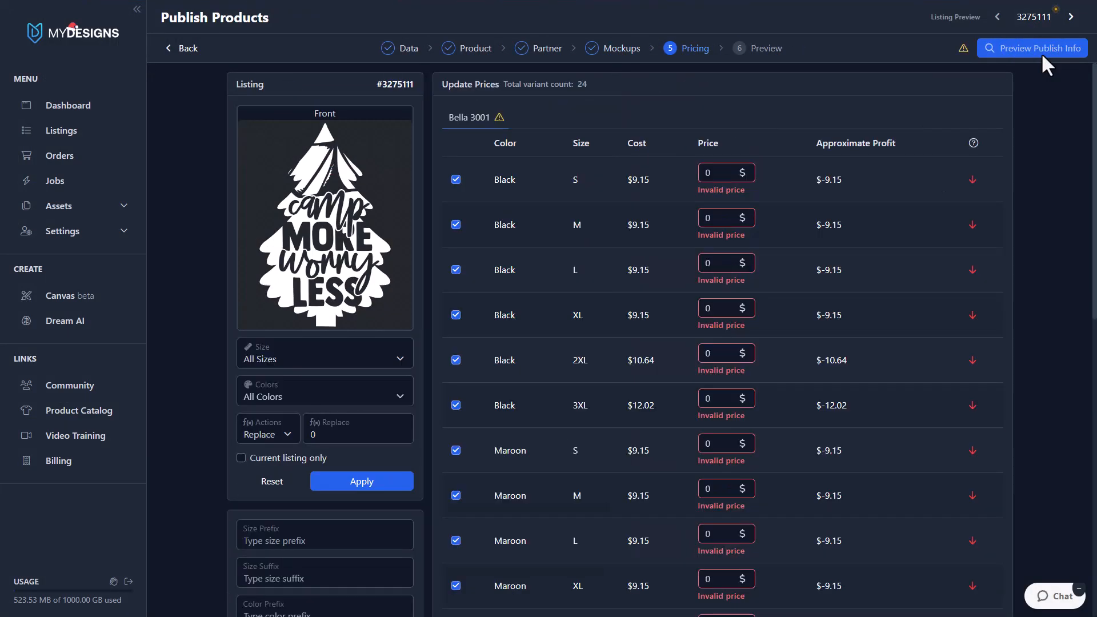
pyautogui.moveTo(545, 236)
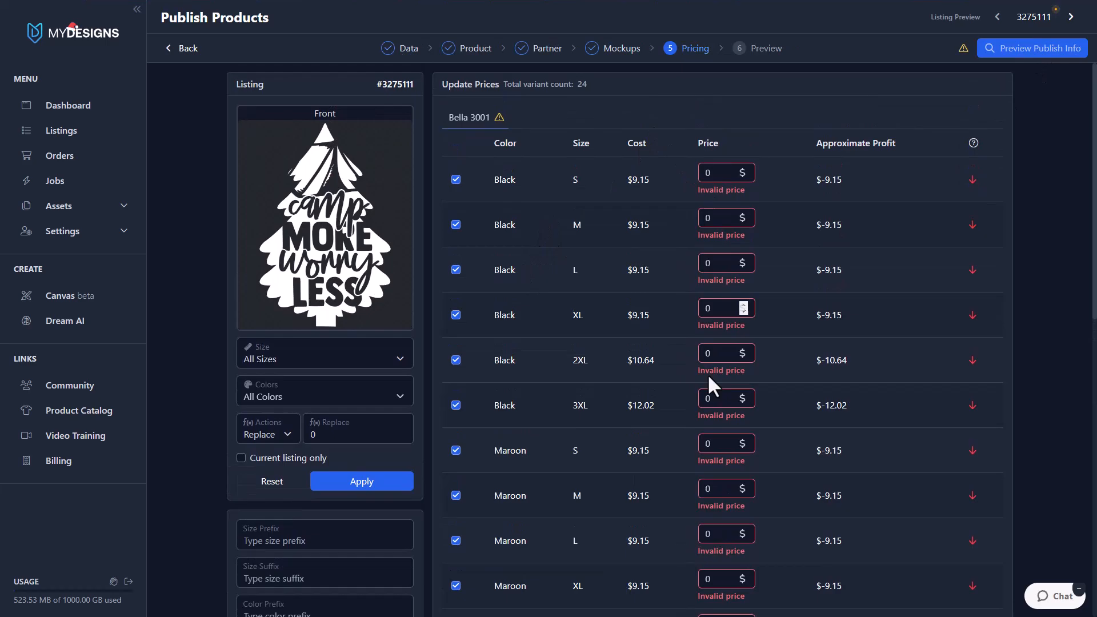
pyautogui.moveTo(262, 390)
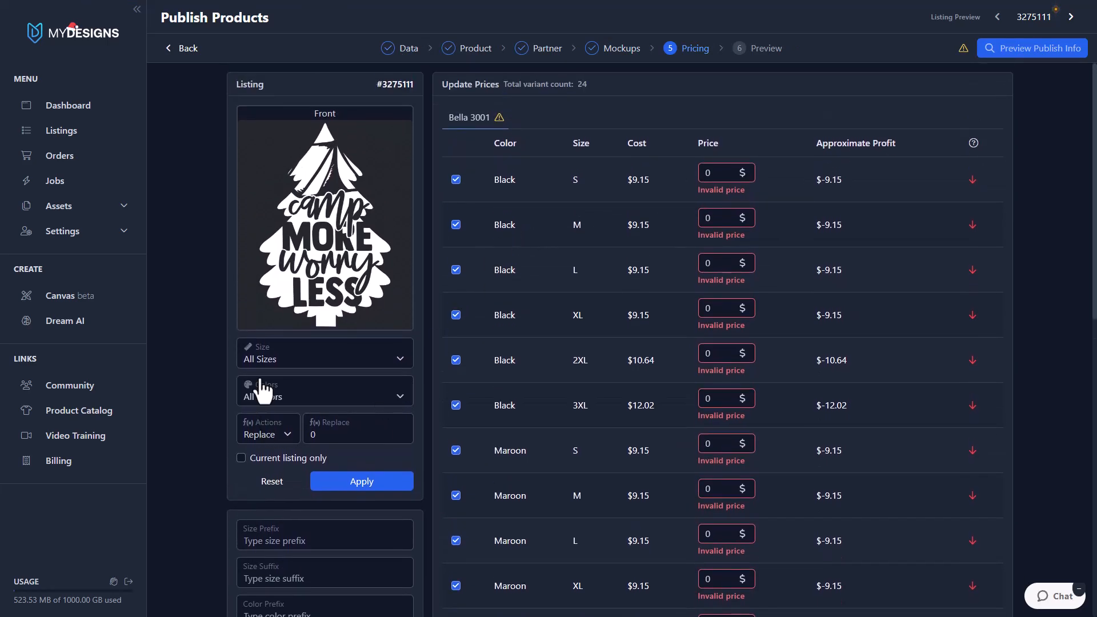
pyautogui.click(324, 353)
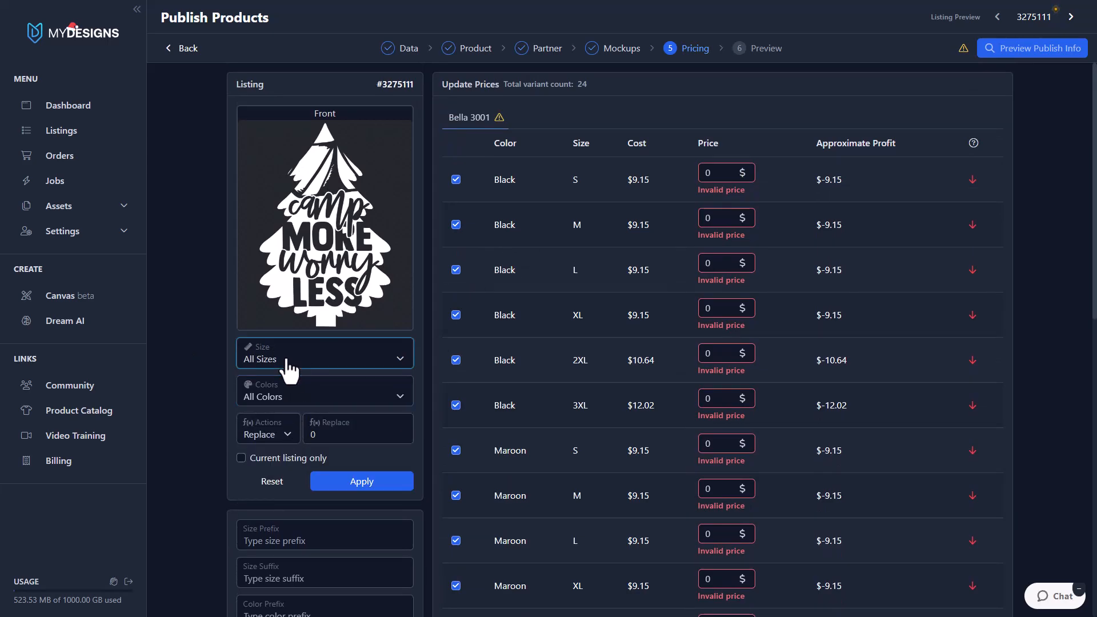
pyautogui.click(324, 353)
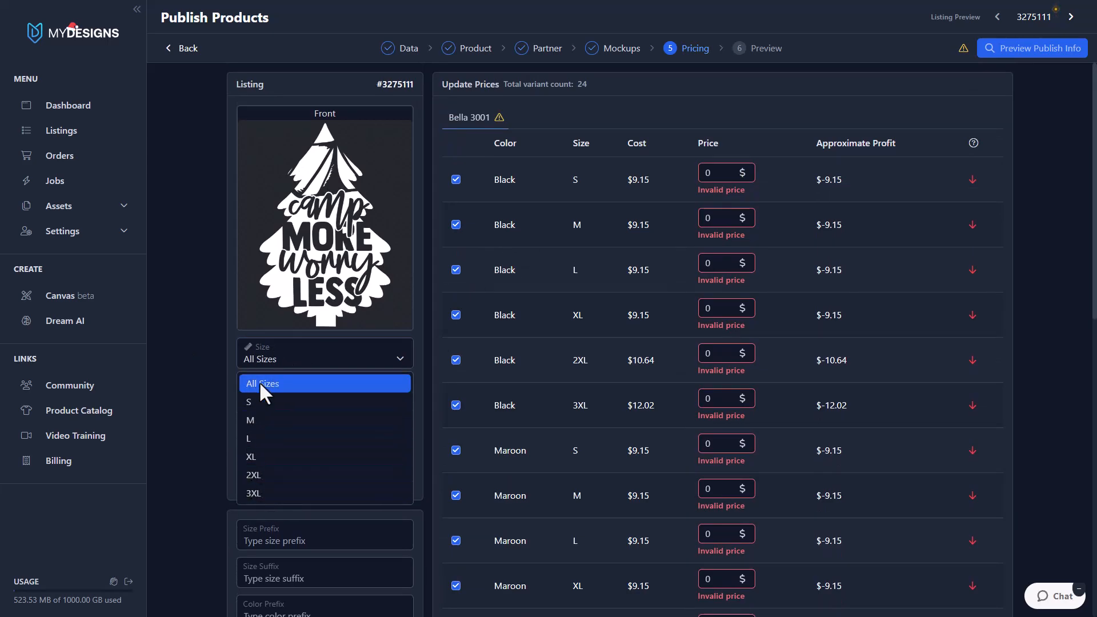
pyautogui.click(262, 383)
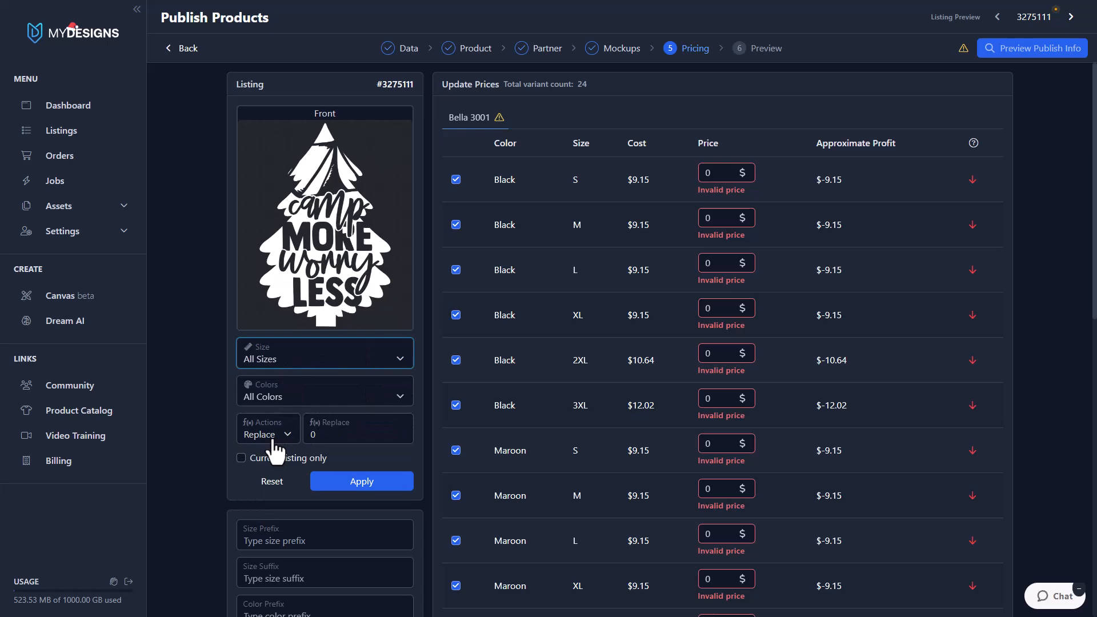
pyautogui.click(354, 433)
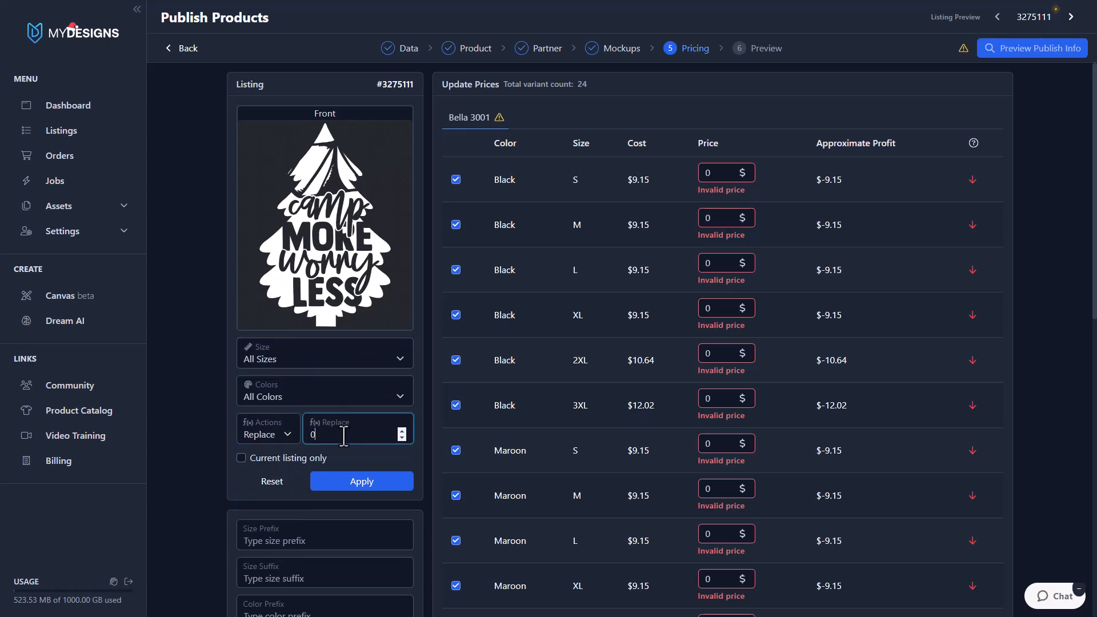
pyautogui.write('2')
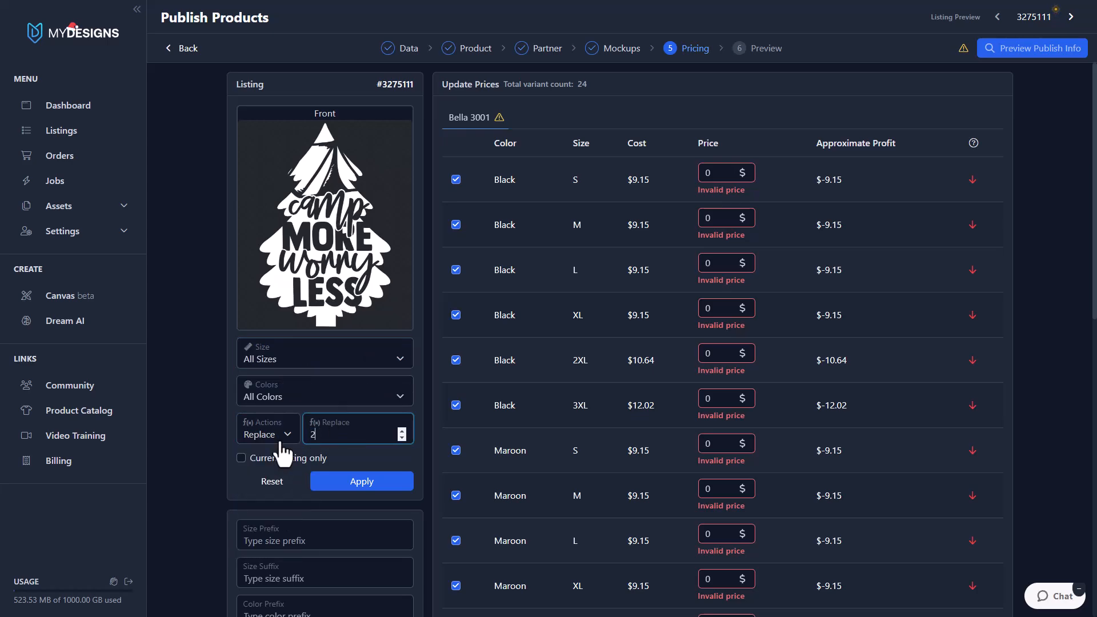
pyautogui.write('4.99')
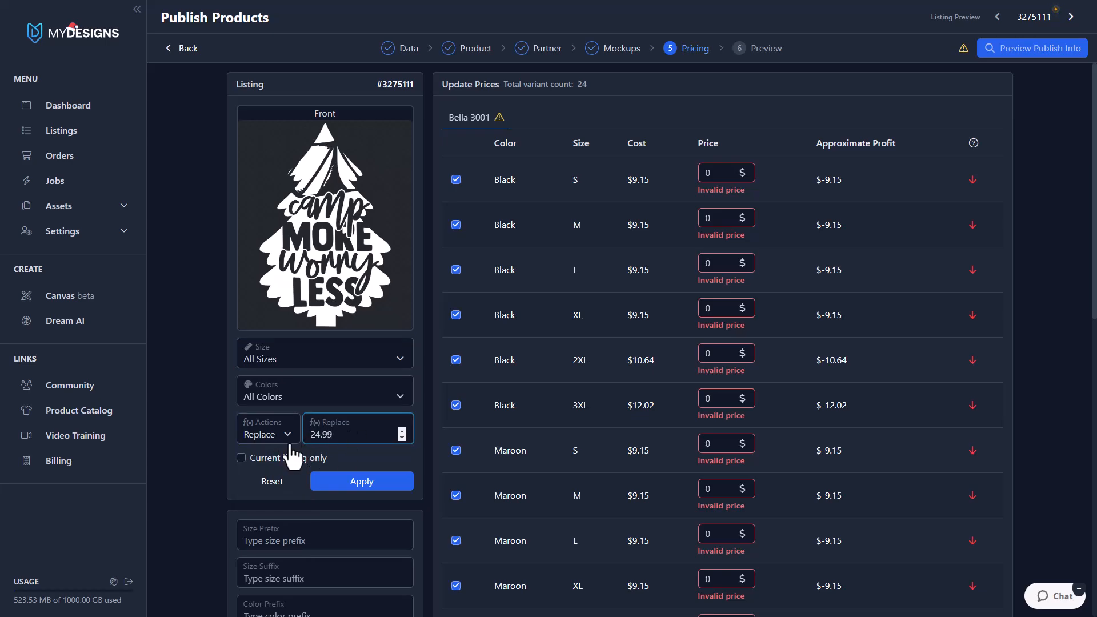
pyautogui.click(361, 481)
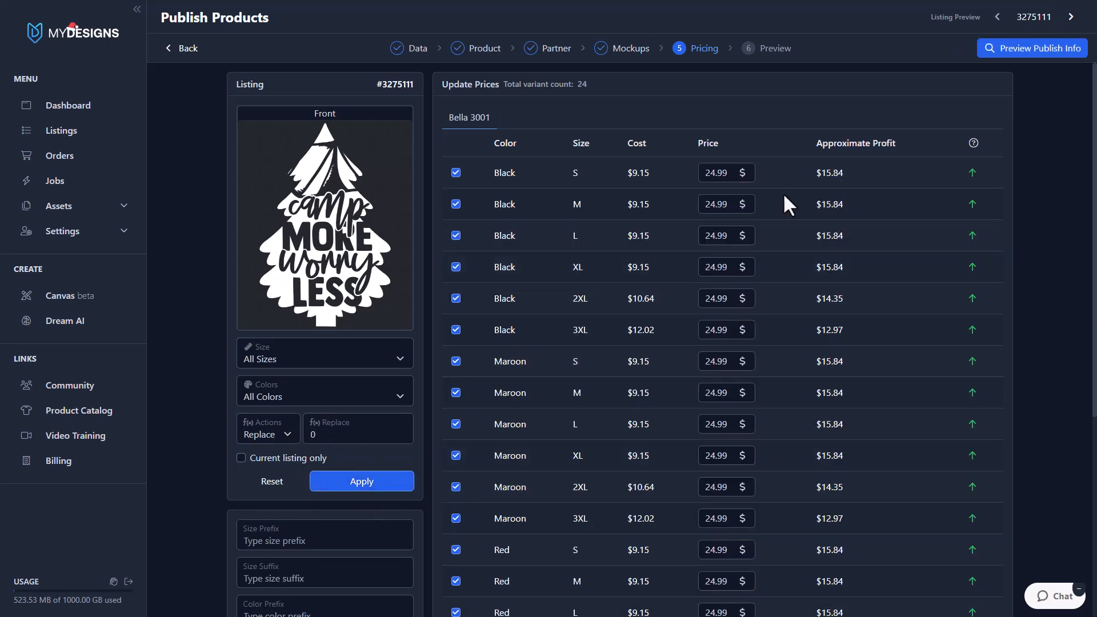
# Scroll through the 24 Bella 3001 variants to verify $24.99 prices and positive profits
pyautogui.scroll(-3)
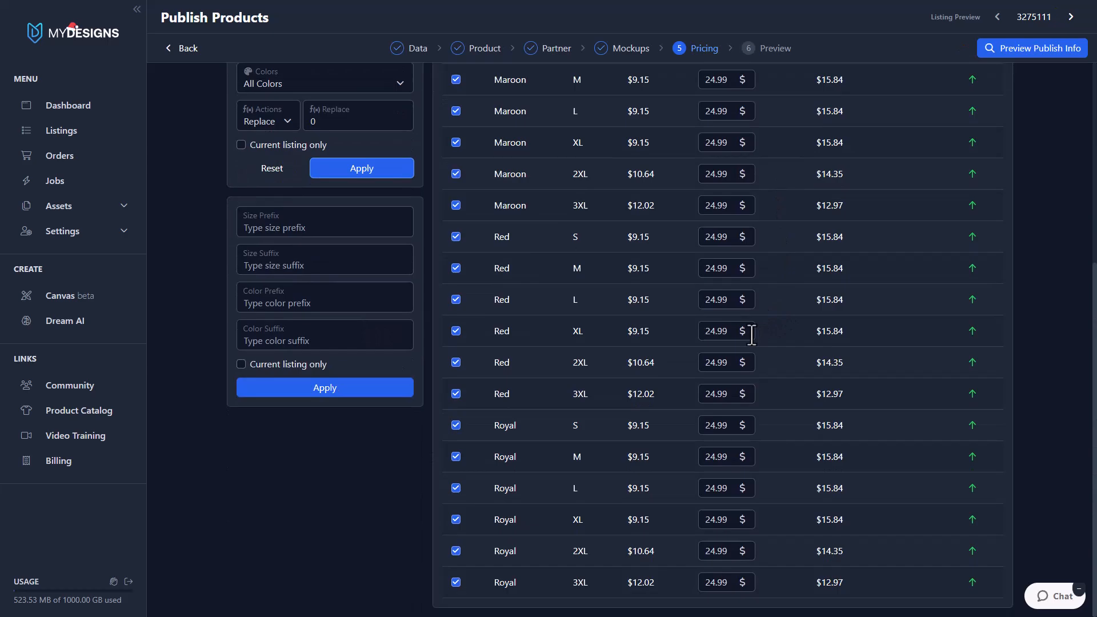
pyautogui.moveTo(576, 551)
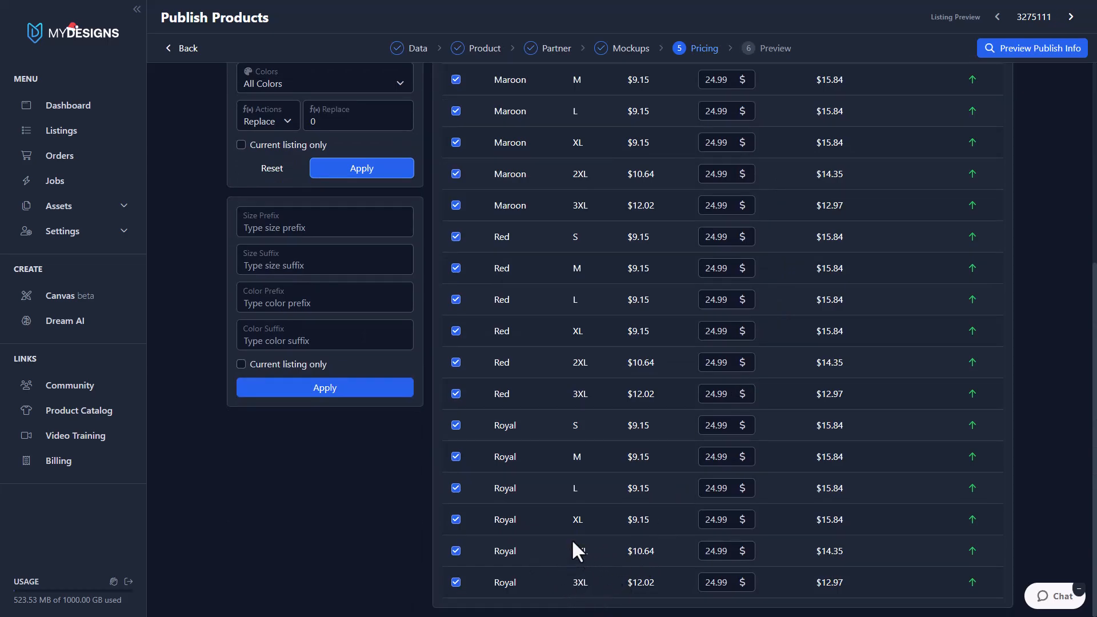
pyautogui.moveTo(560, 555)
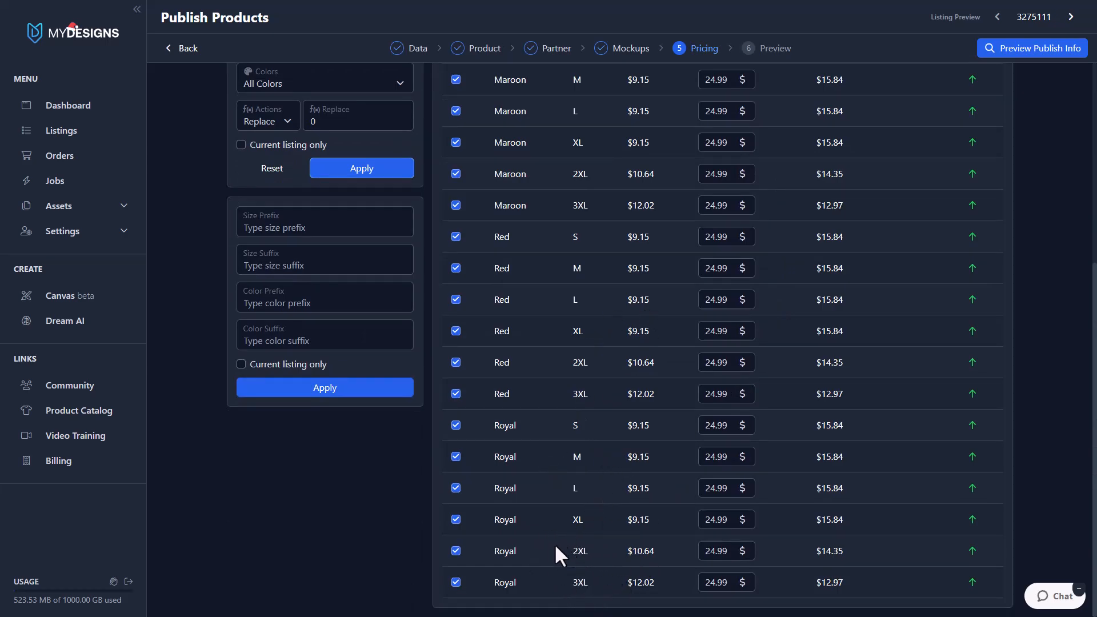
pyautogui.scroll(3)
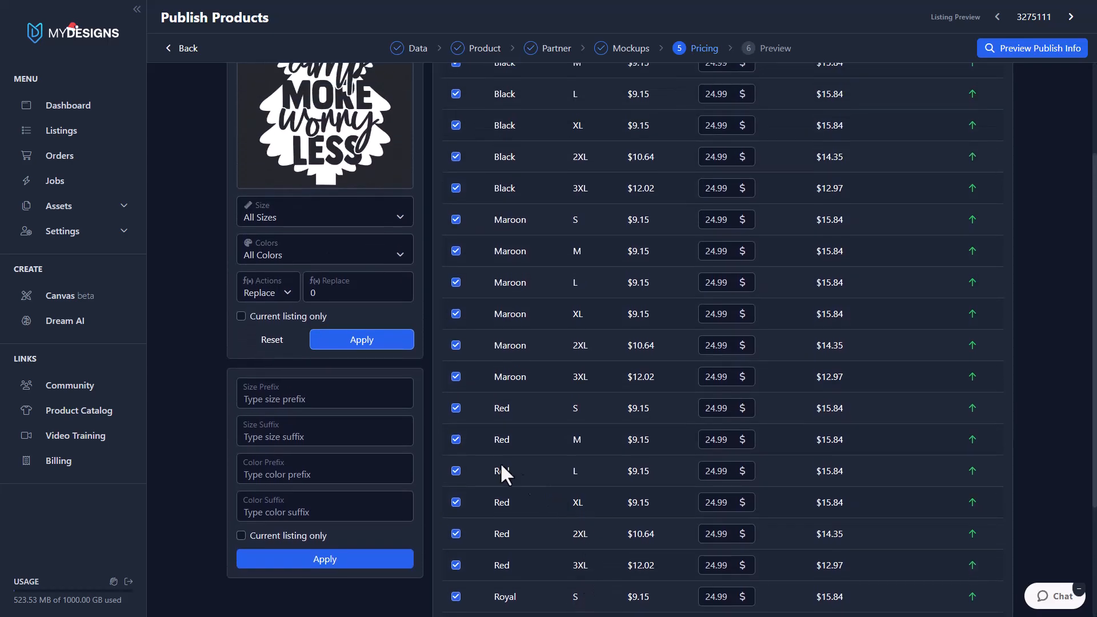
pyautogui.scroll(-3)
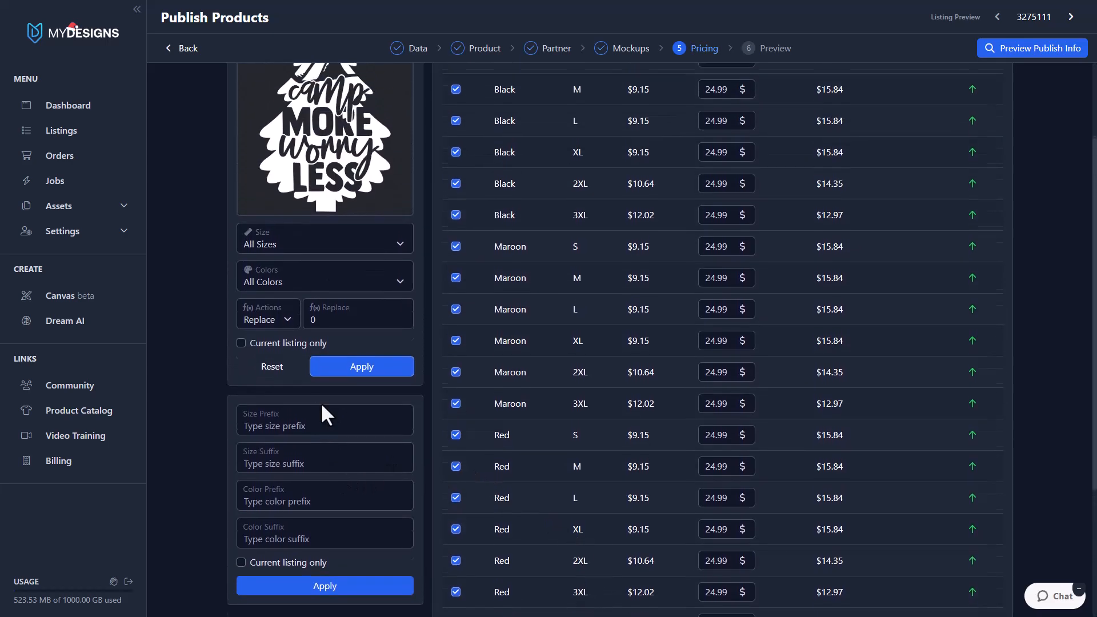
pyautogui.scroll(-3)
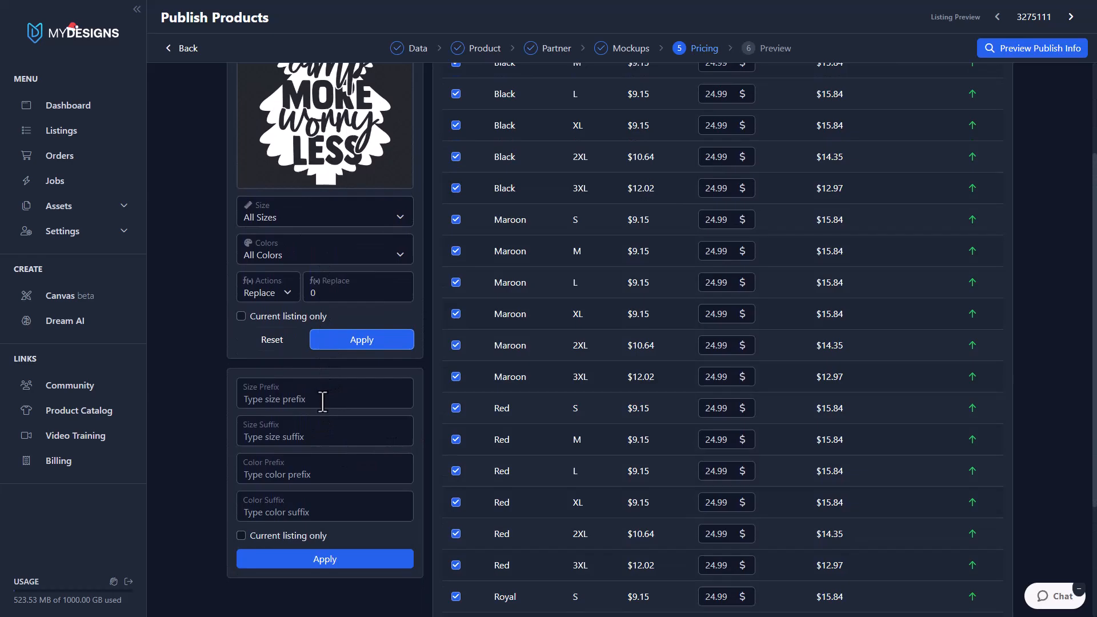
pyautogui.scroll(3)
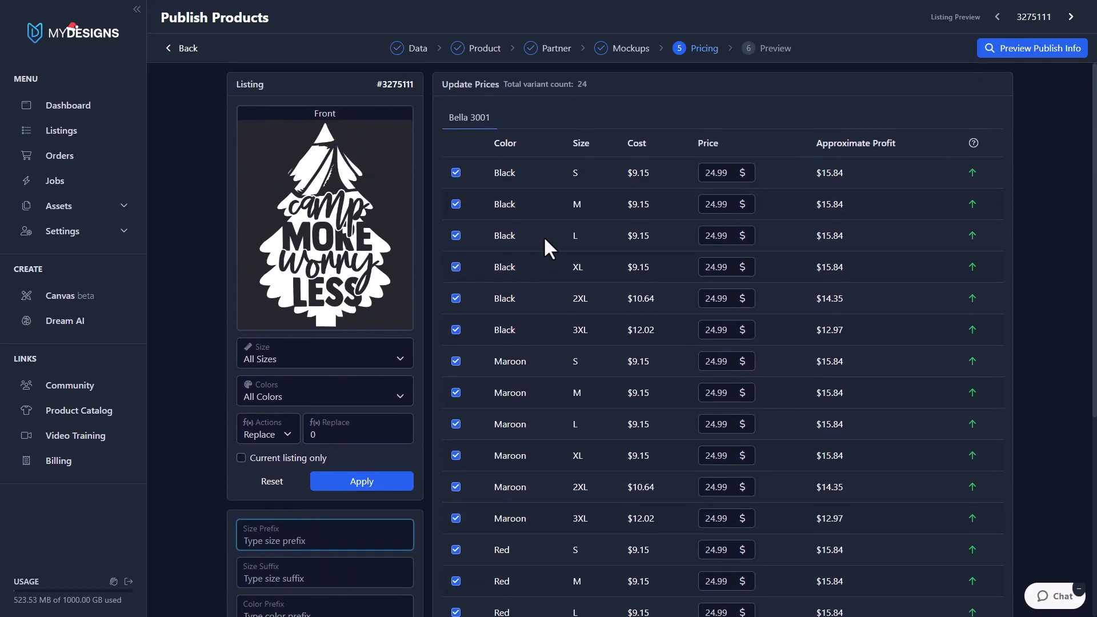
pyautogui.scroll(-3)
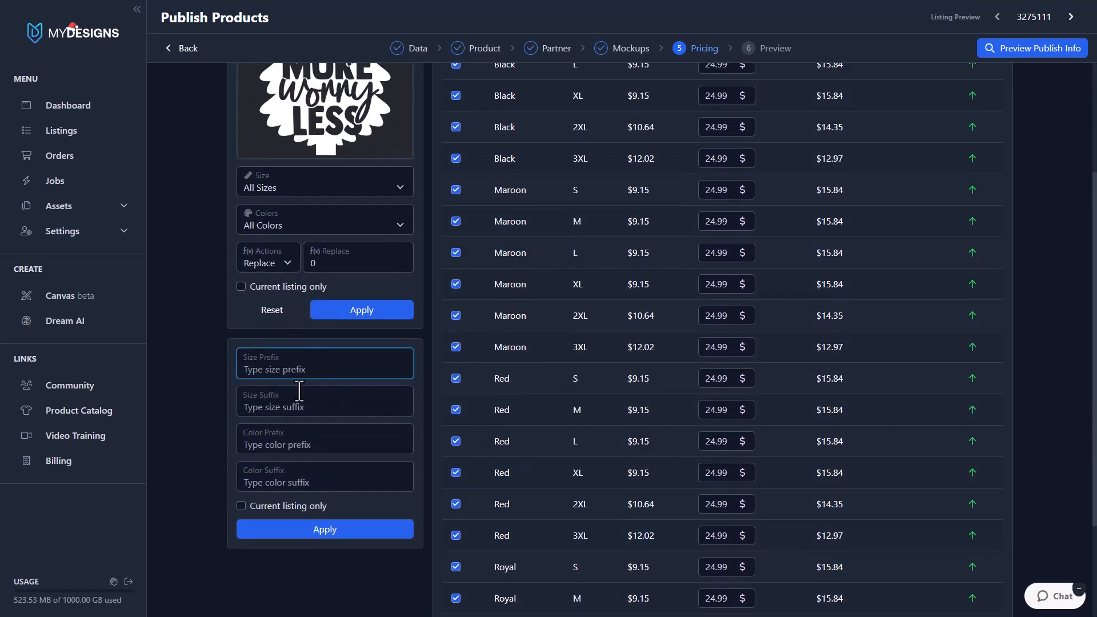
pyautogui.click(324, 406)
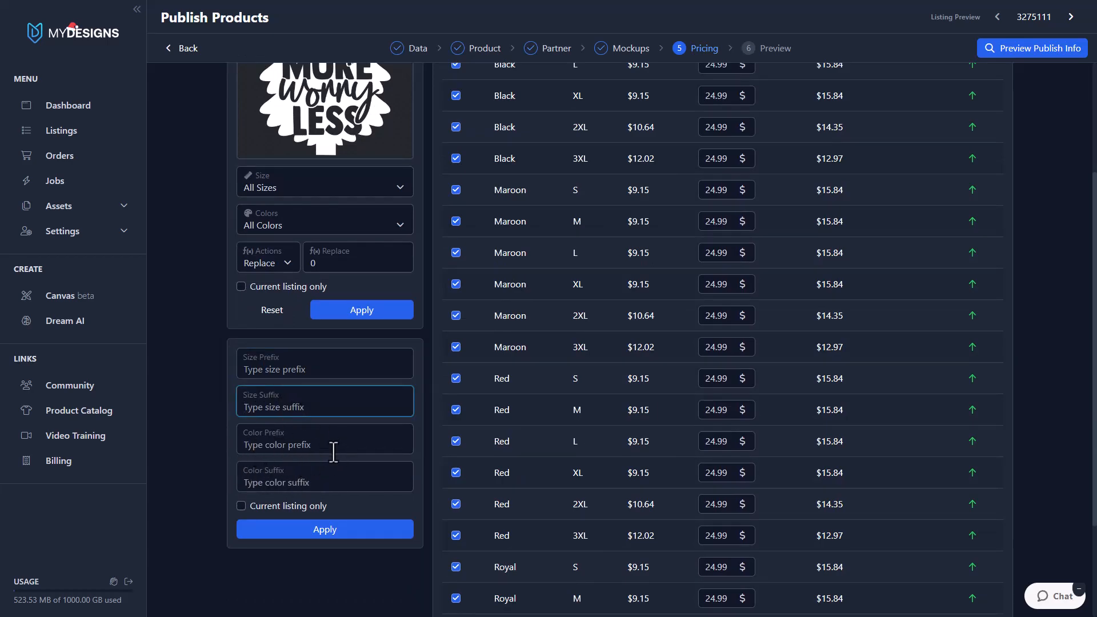
pyautogui.scroll(3)
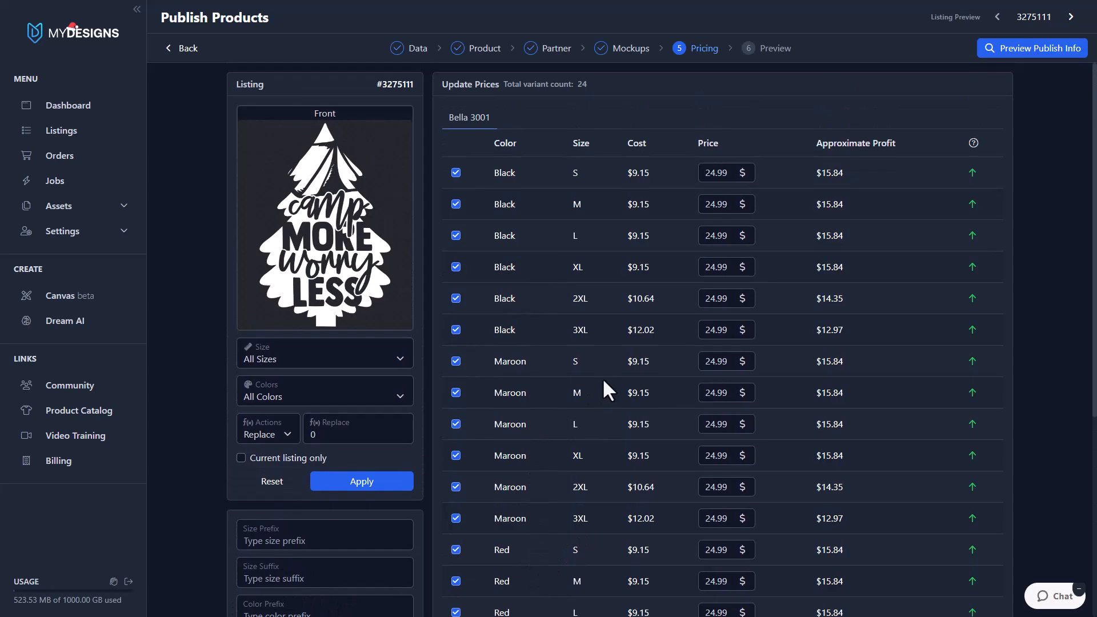
pyautogui.scroll(-3)
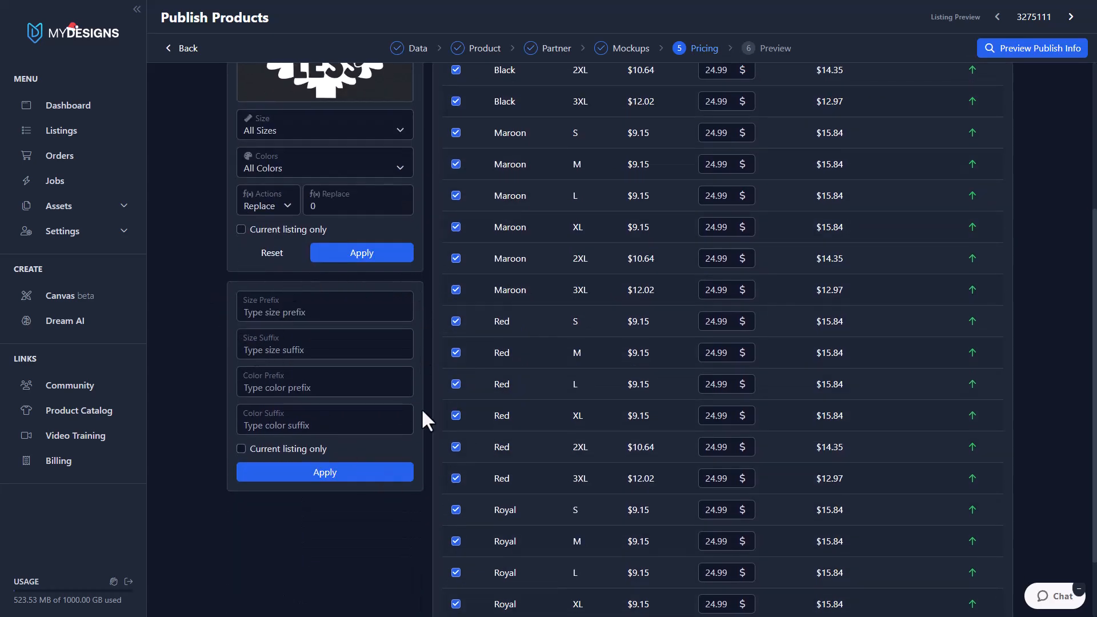
pyautogui.scroll(3)
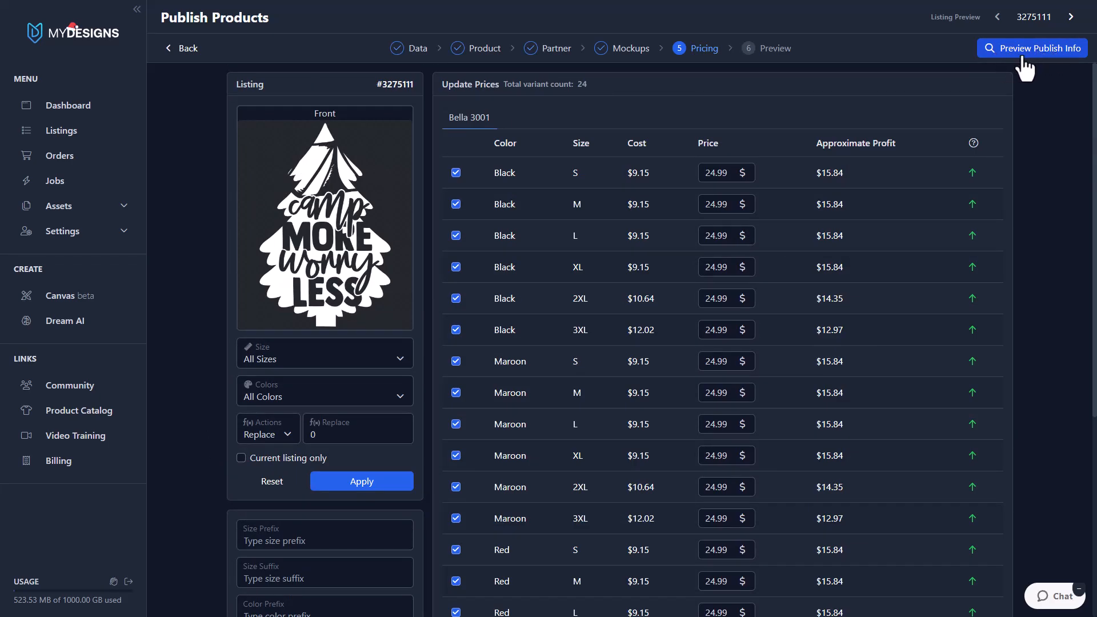
pyautogui.click(1032, 48)
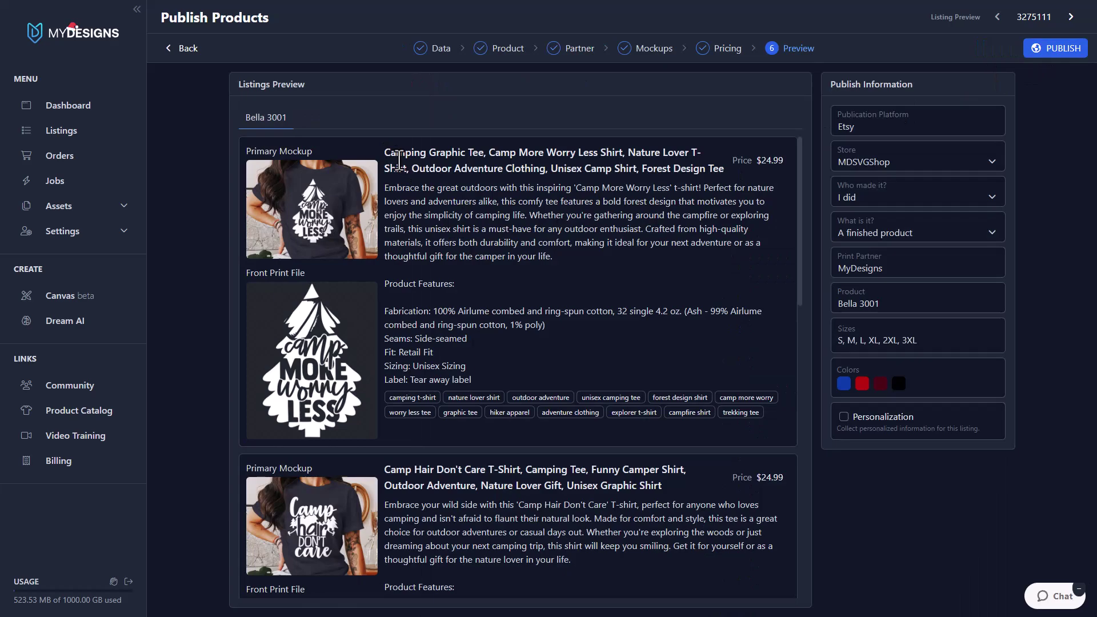
pyautogui.scroll(-3)
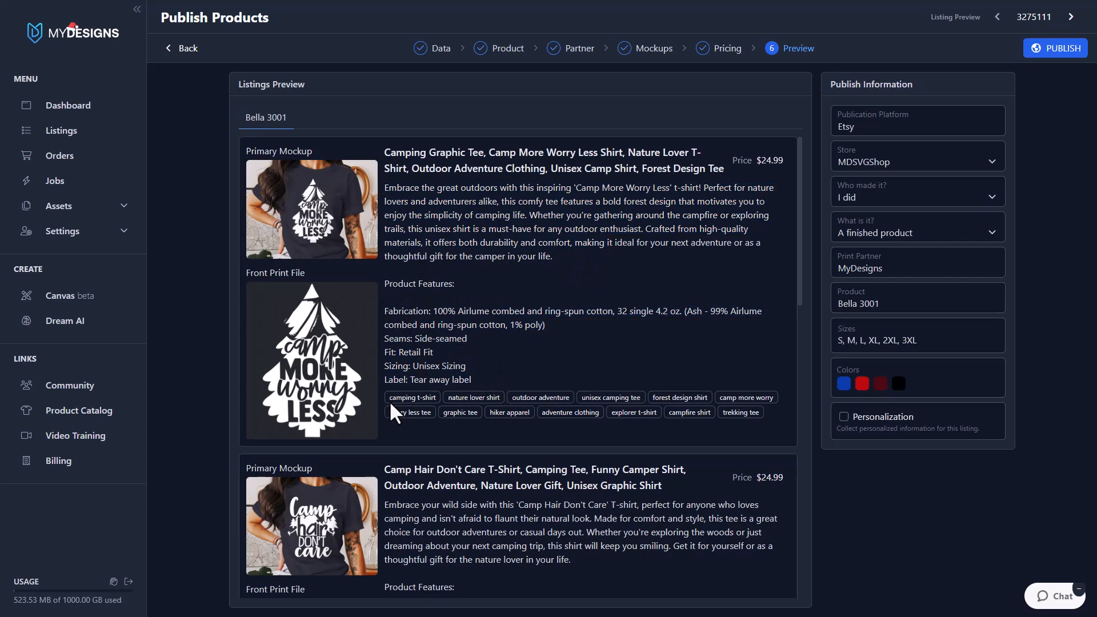
pyautogui.moveTo(384, 304)
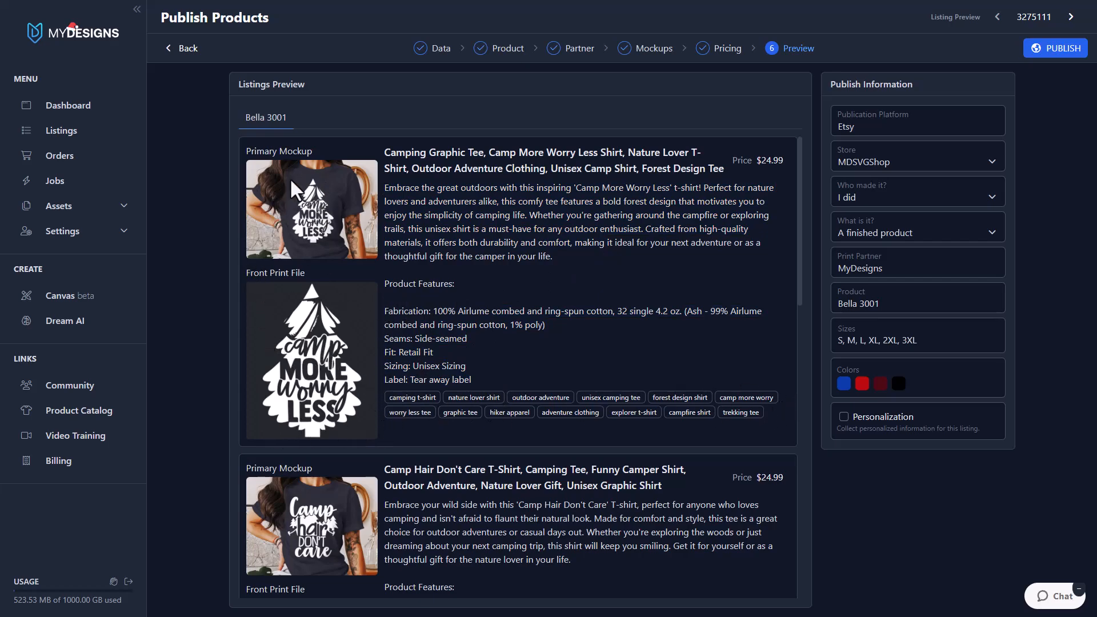
pyautogui.moveTo(926, 131)
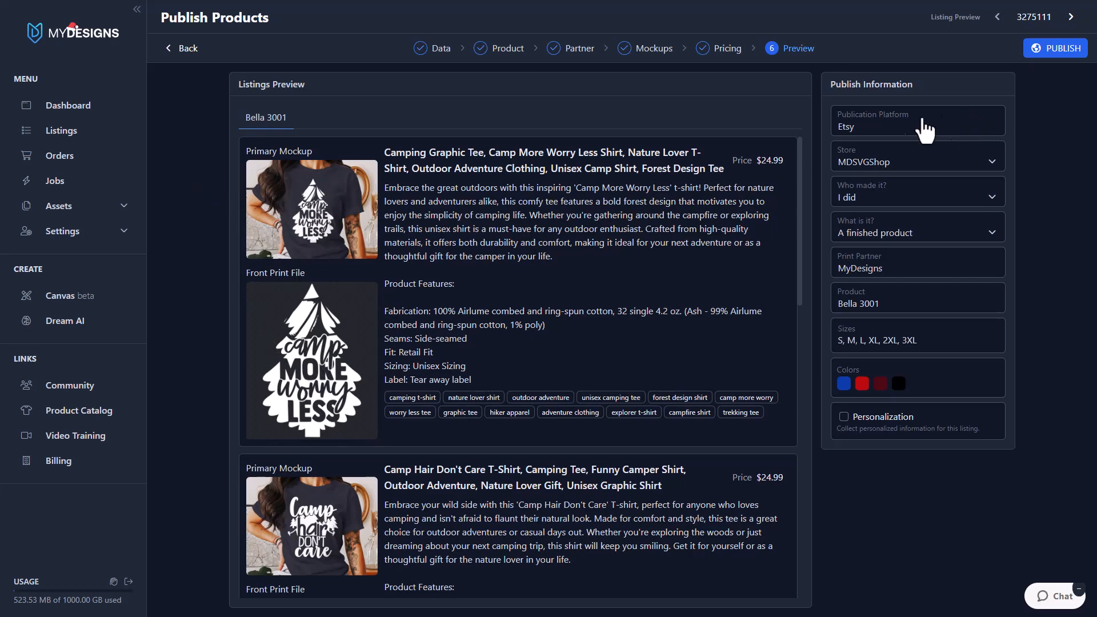
pyautogui.moveTo(843, 148)
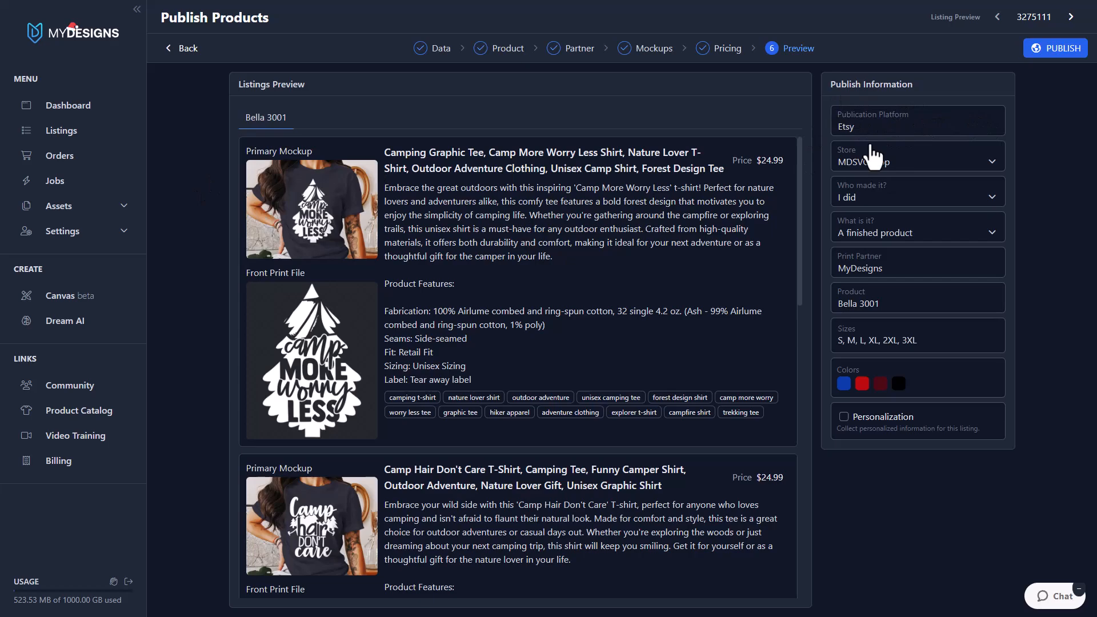
pyautogui.moveTo(892, 207)
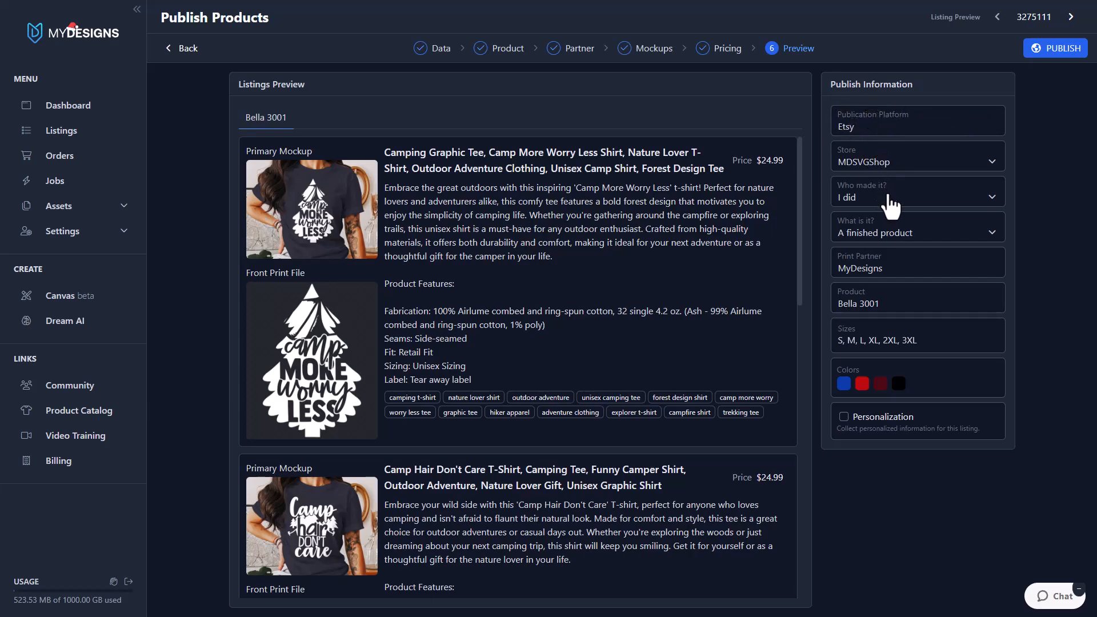
pyautogui.moveTo(870, 116)
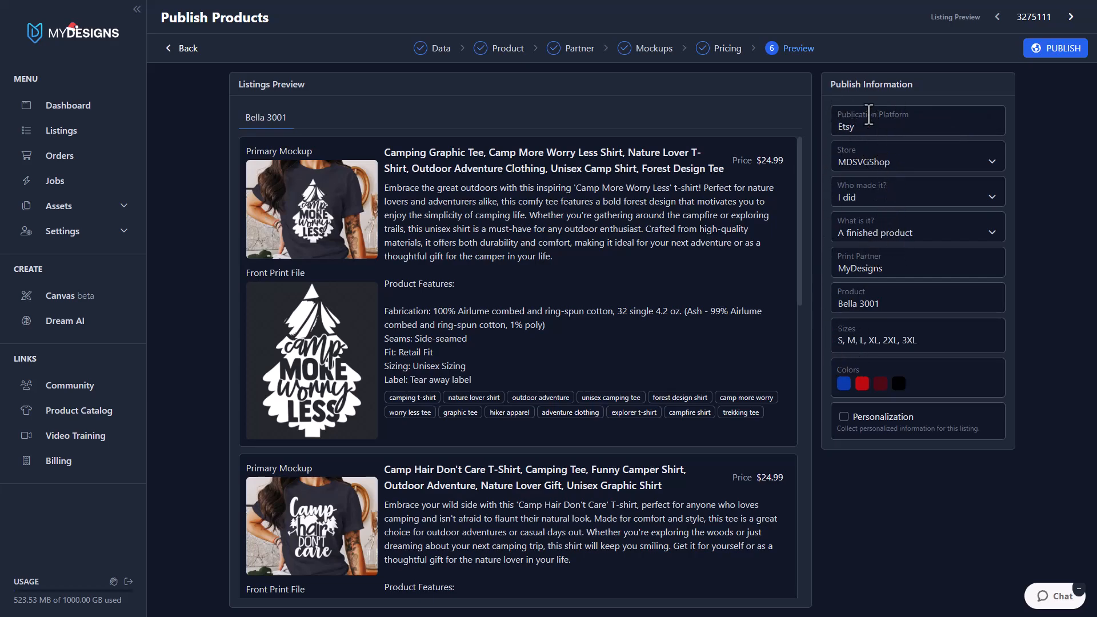
pyautogui.scroll(-3)
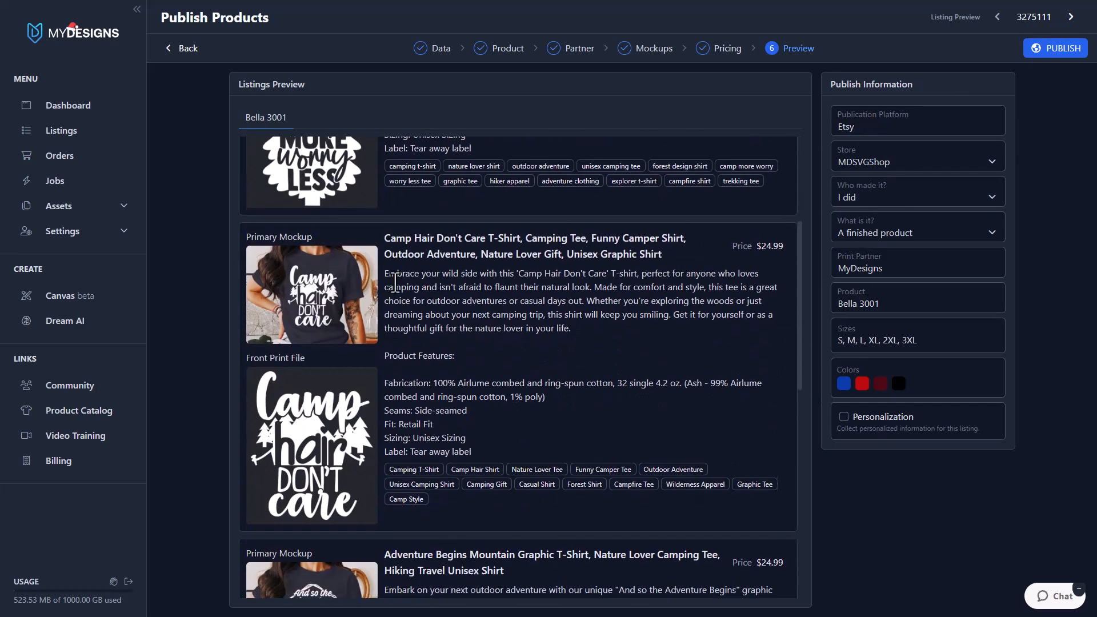
pyautogui.scroll(3)
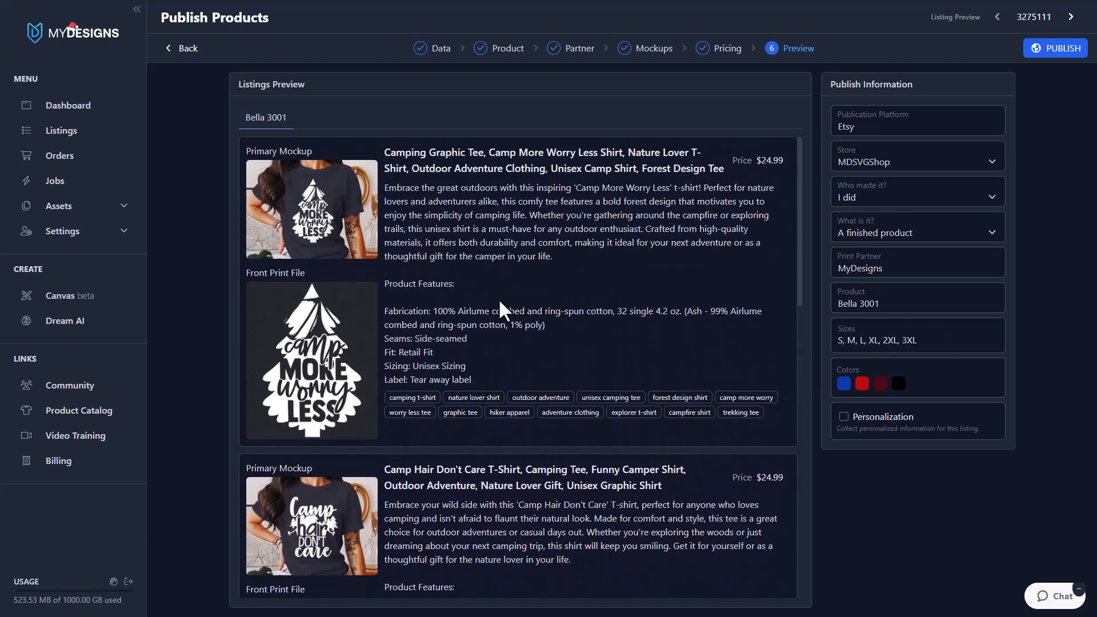
pyautogui.click(844, 417)
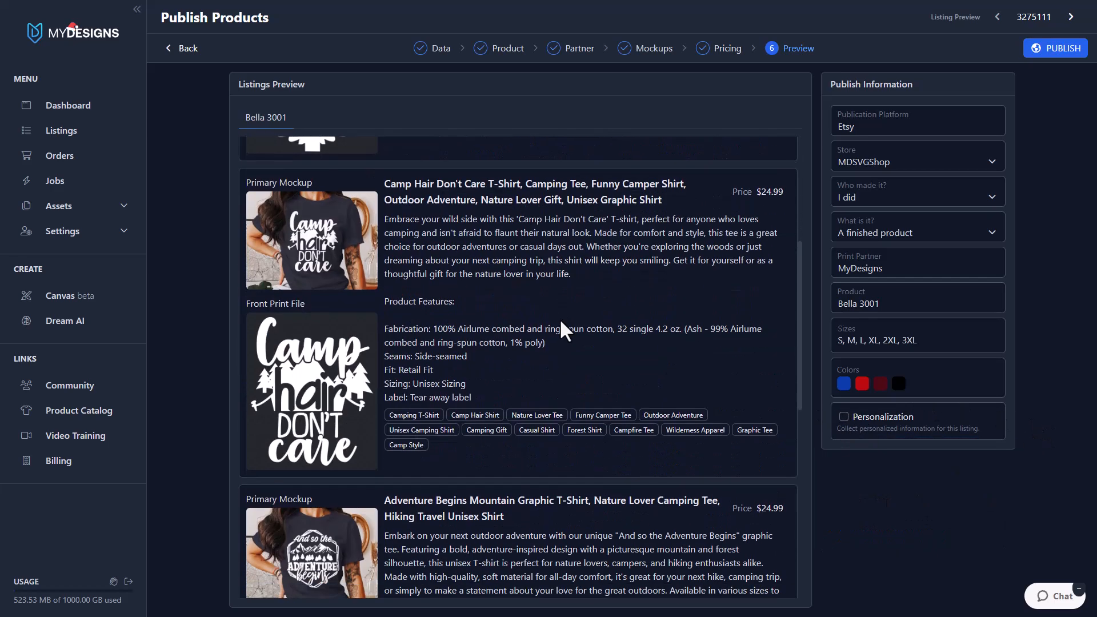
pyautogui.scroll(-3)
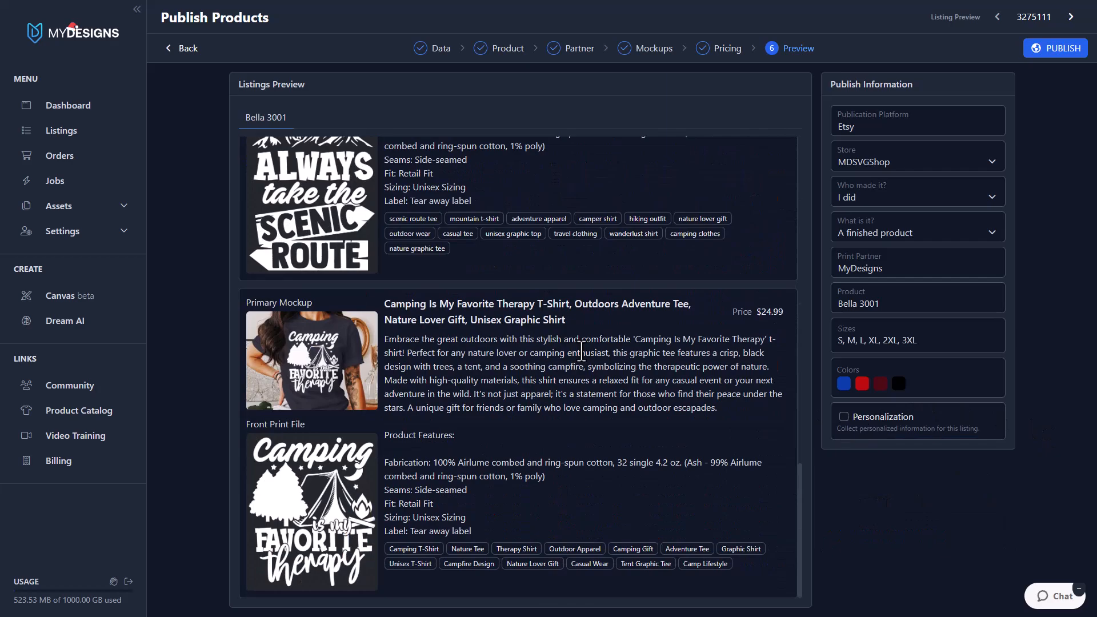
pyautogui.scroll(3)
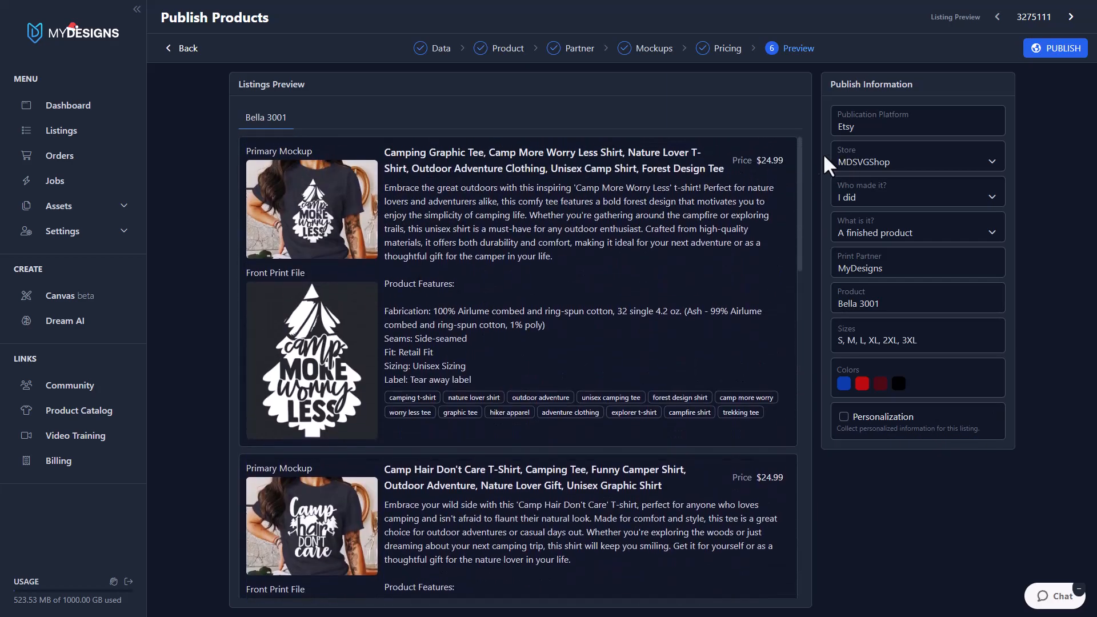
# Preview the next listing, return to the previous one, and scroll down its preview
pyautogui.click(1070, 16)
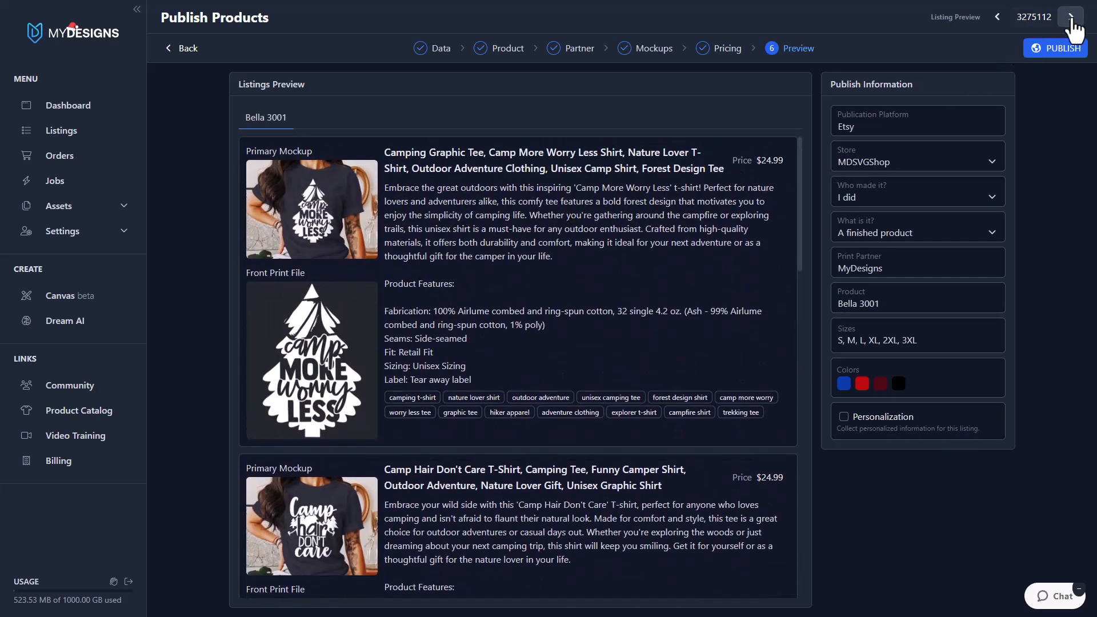
pyautogui.click(1070, 17)
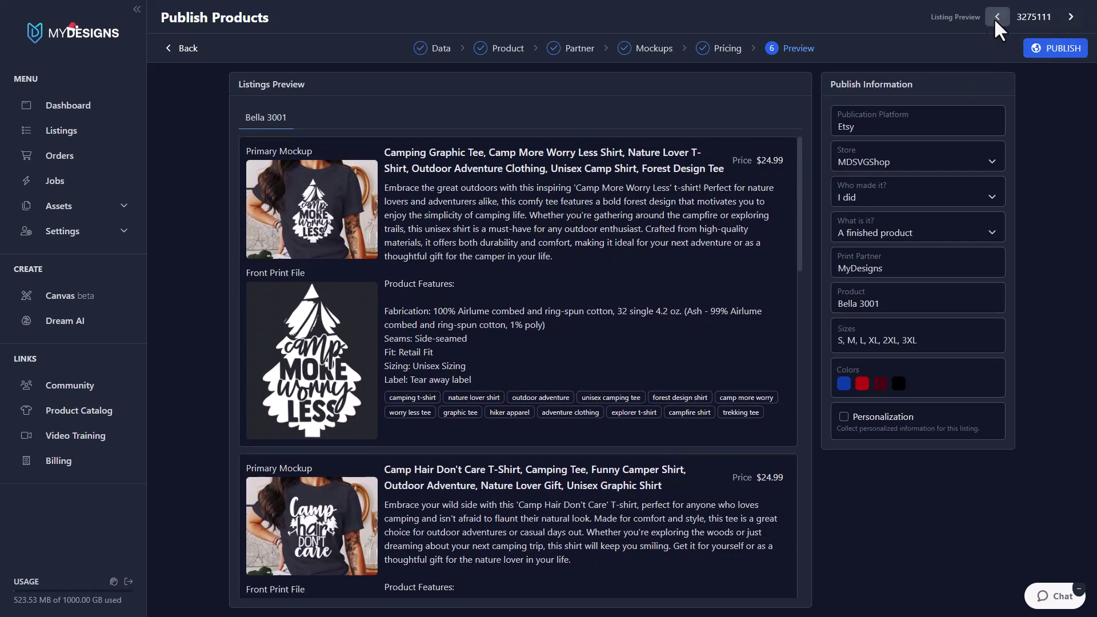
pyautogui.scroll(-3)
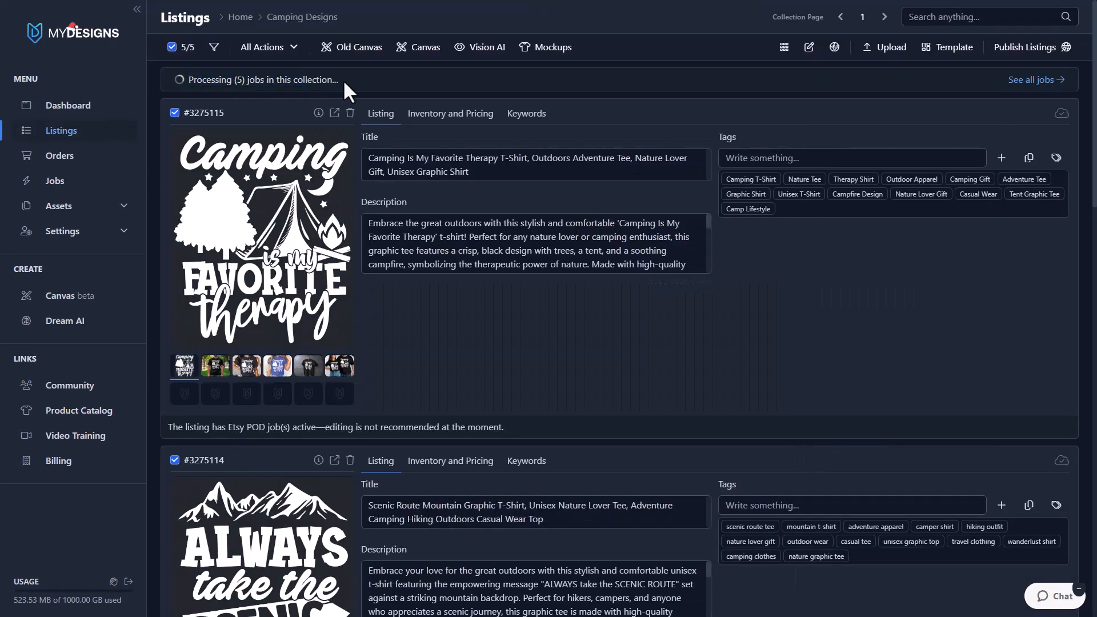
pyautogui.moveTo(322, 167)
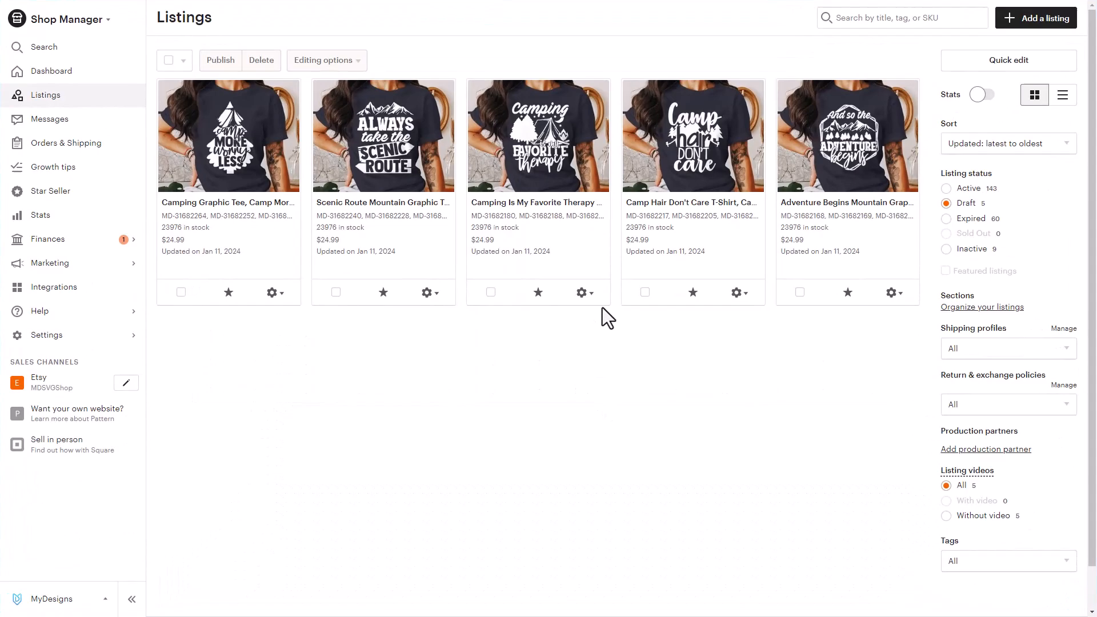
pyautogui.moveTo(584, 336)
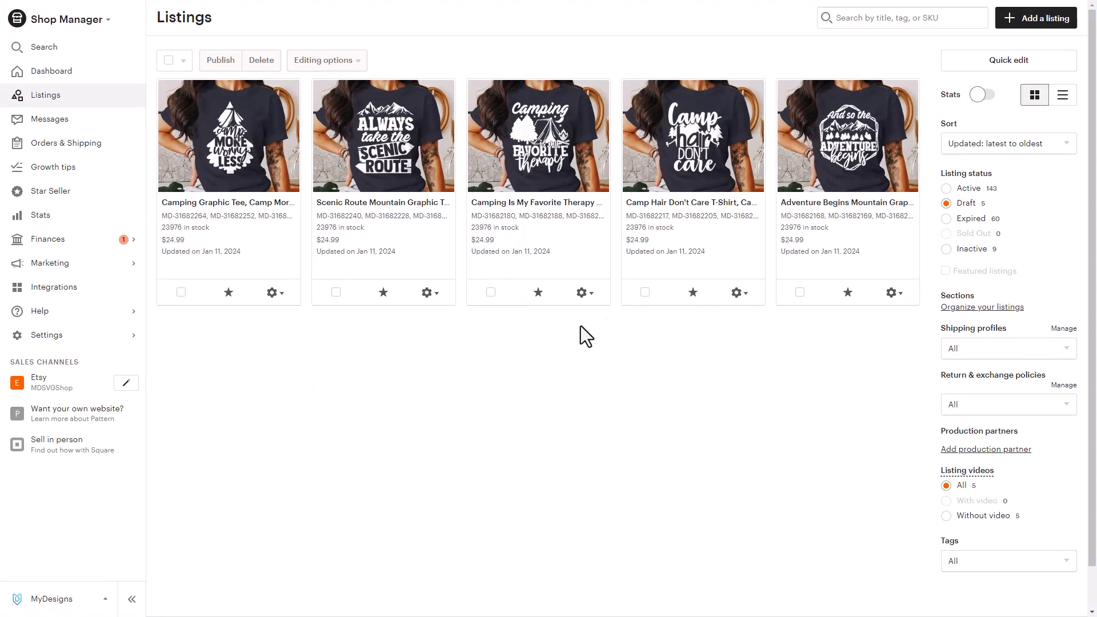
pyautogui.moveTo(624, 266)
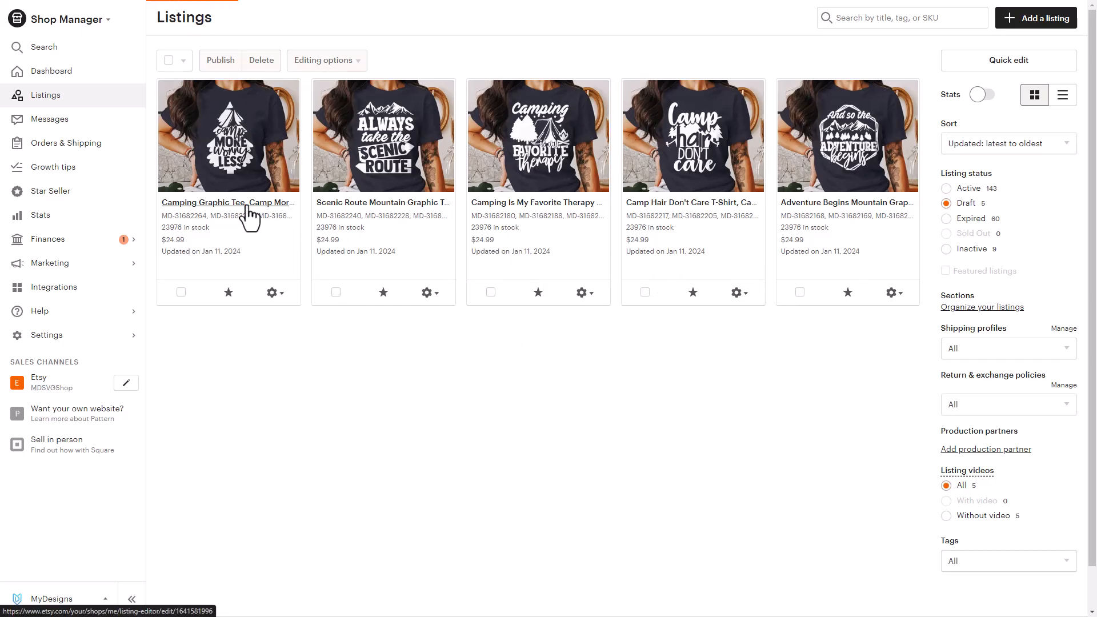
# Open the Camp More Worry Less draft and scroll through its photos and description
pyautogui.click(227, 202)
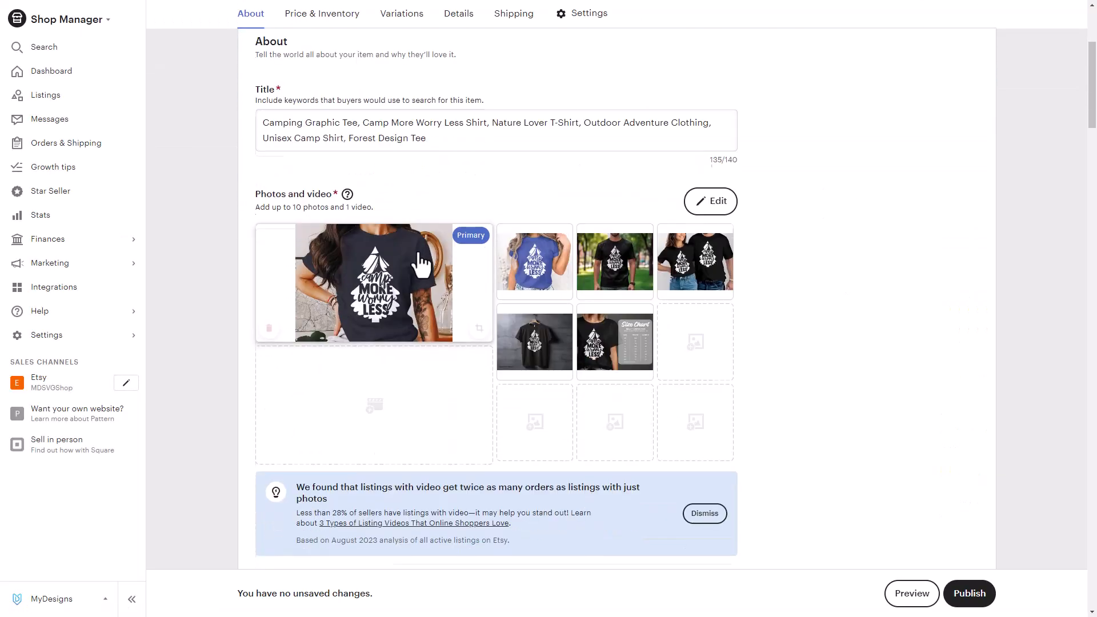
pyautogui.moveTo(466, 324)
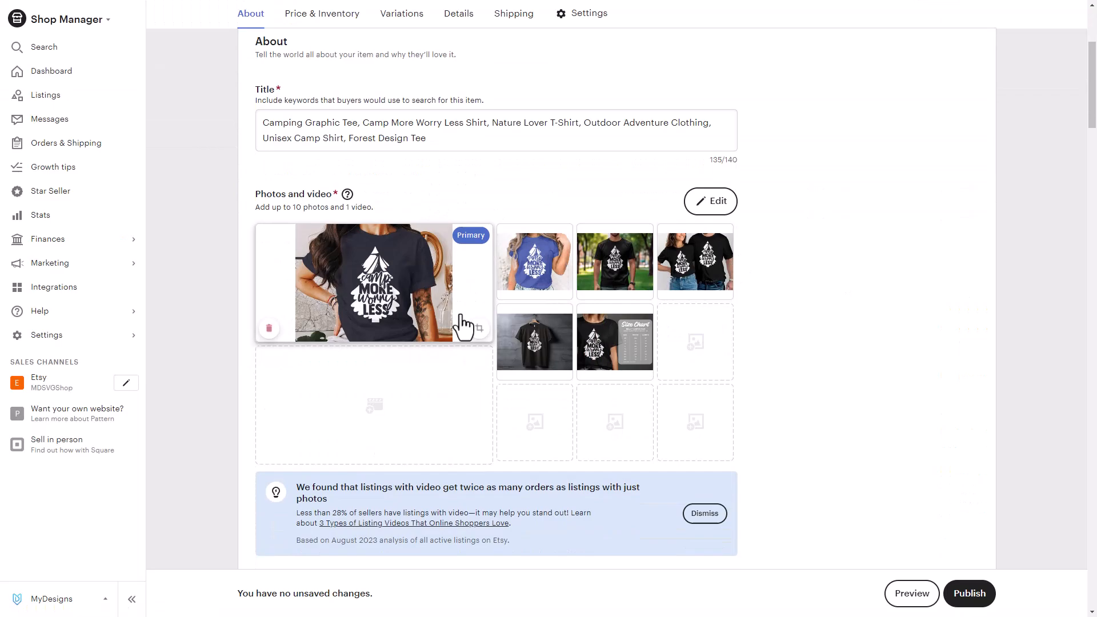
pyautogui.scroll(-3)
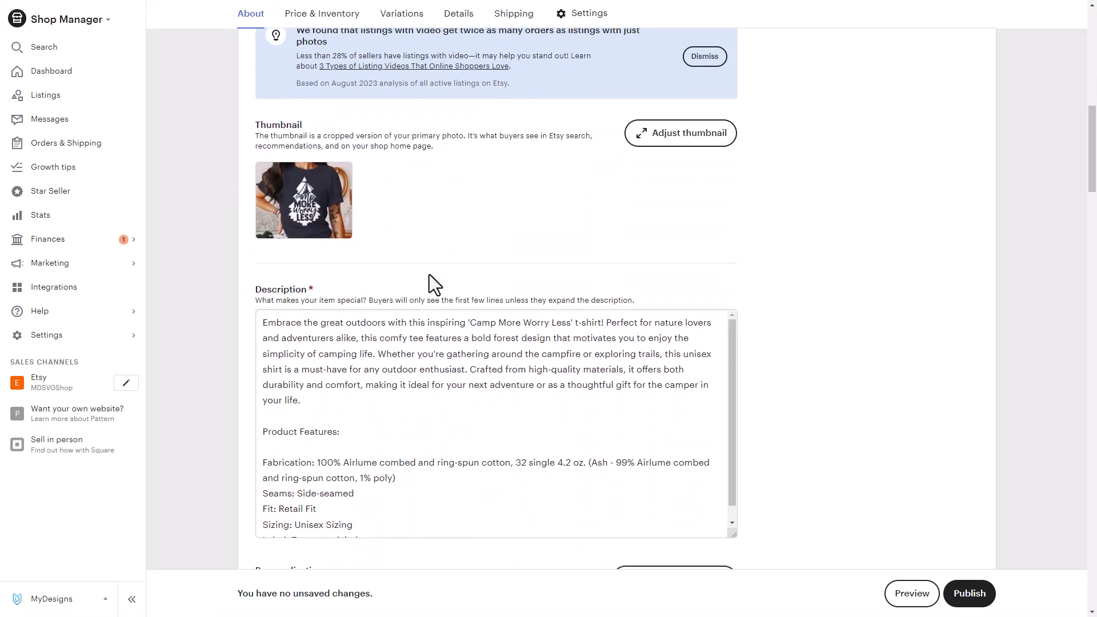
pyautogui.scroll(3)
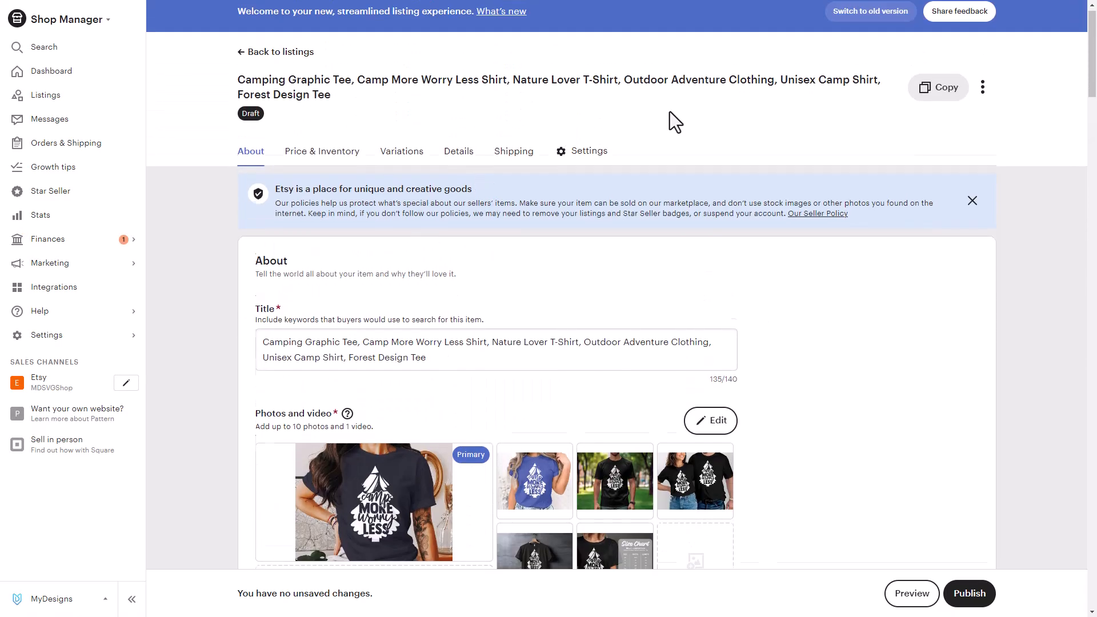
pyautogui.scroll(-3)
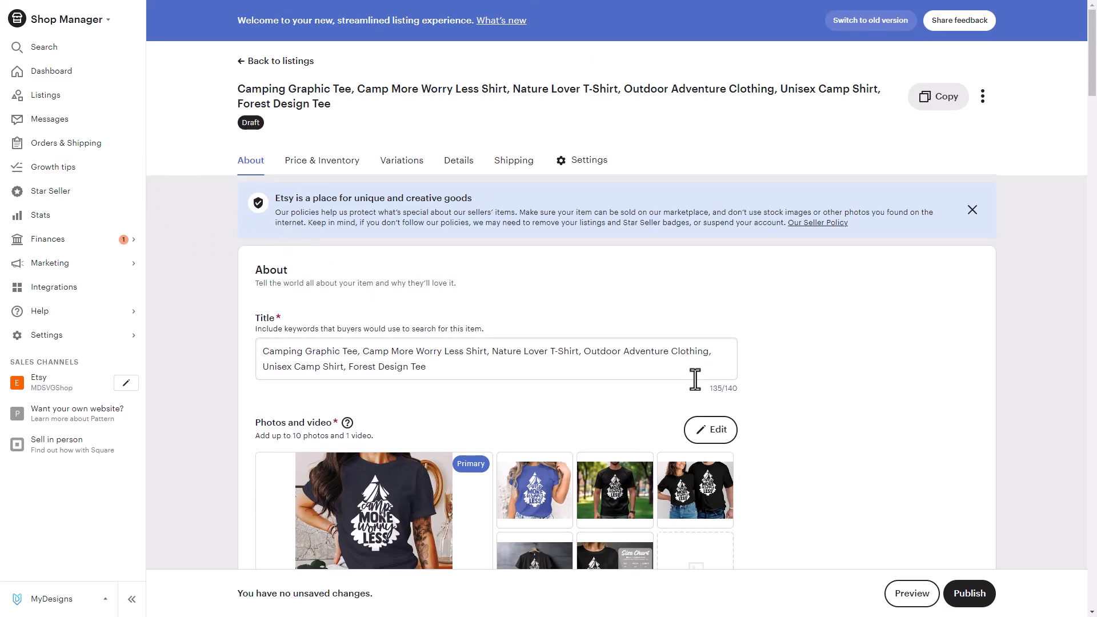
pyautogui.moveTo(826, 341)
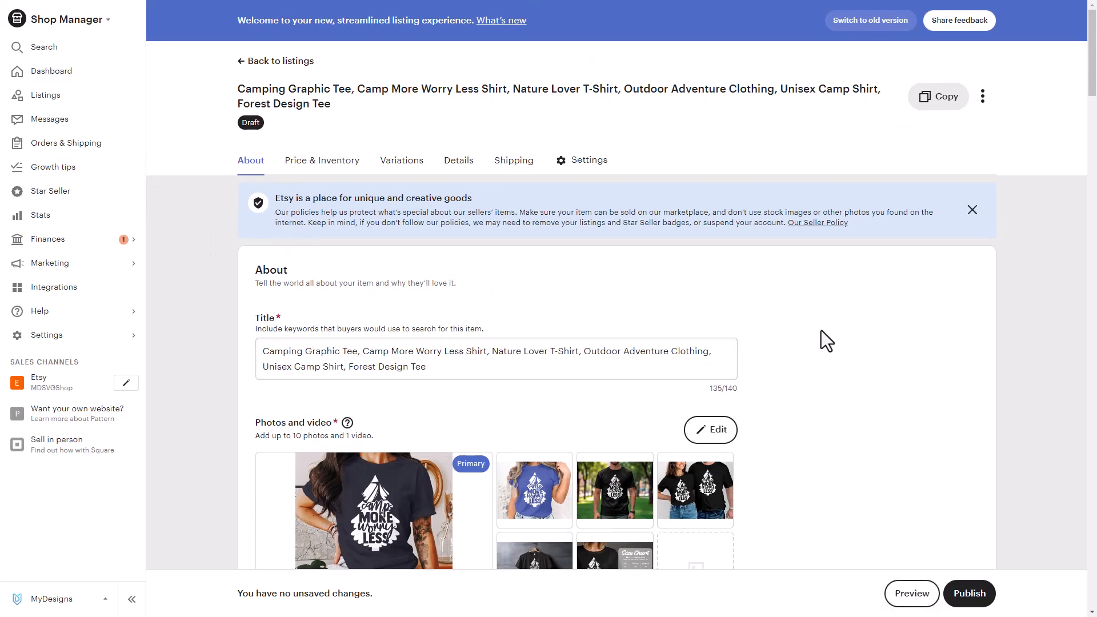
pyautogui.moveTo(545, 213)
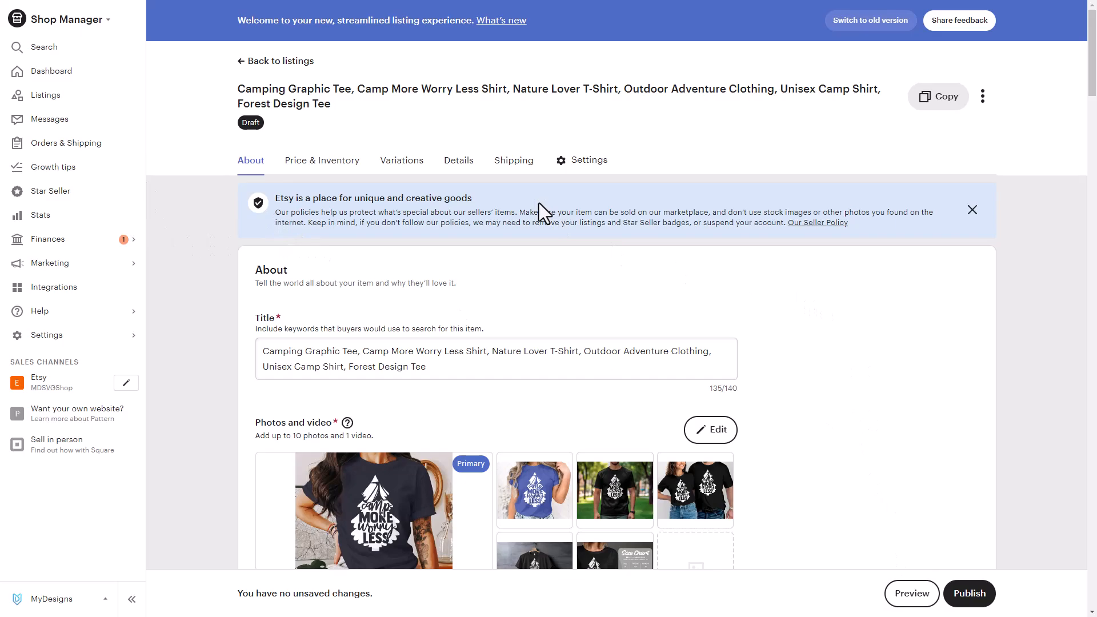
pyautogui.moveTo(45, 94)
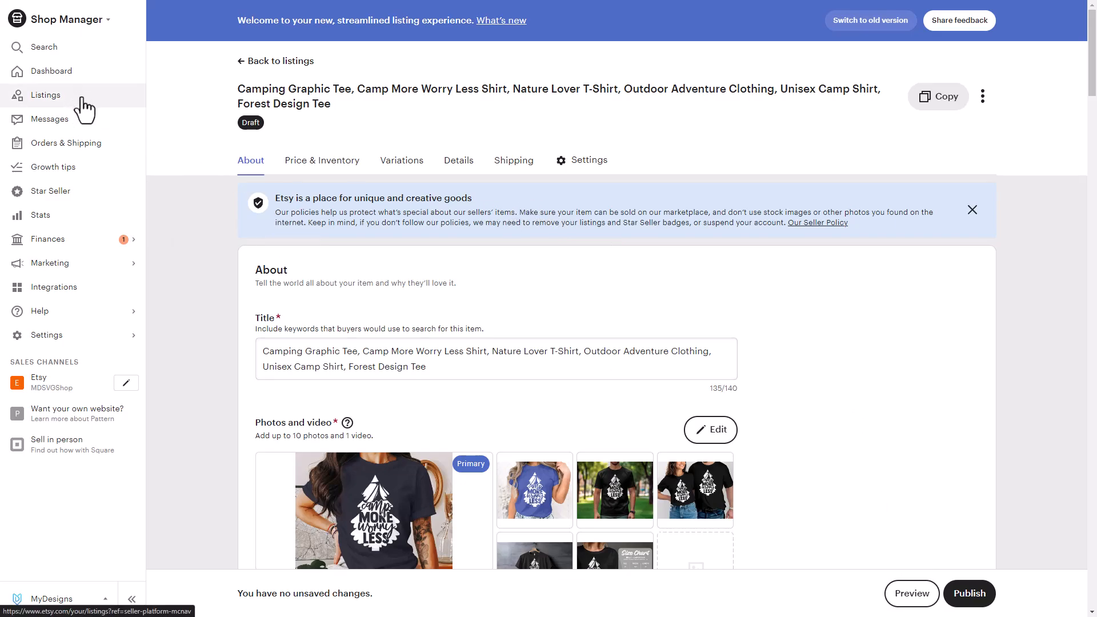
pyautogui.moveTo(89, 108)
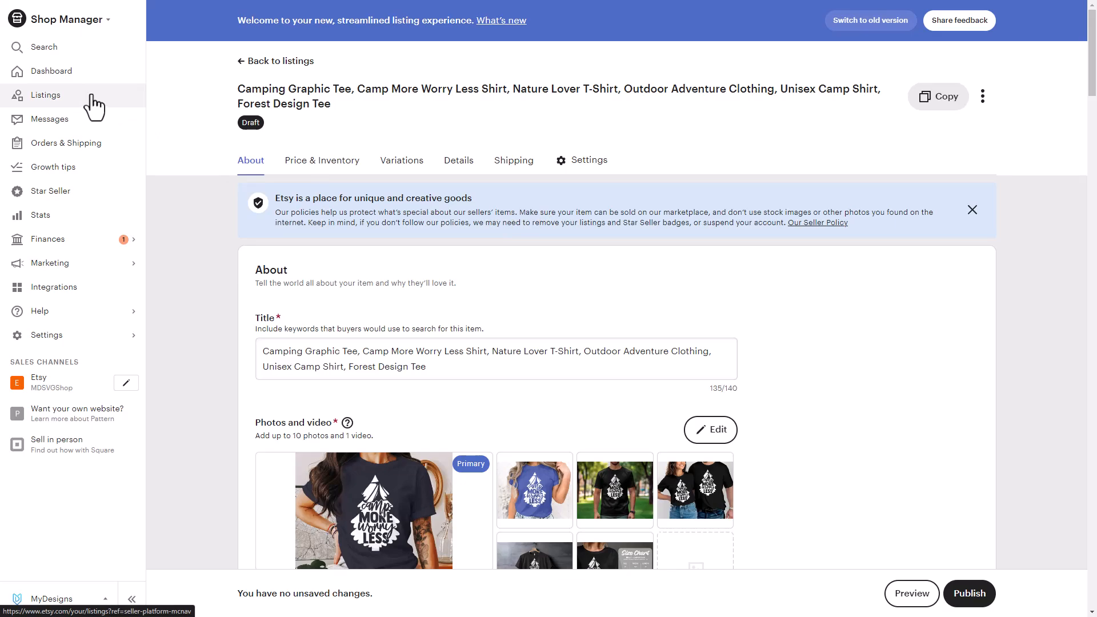
pyautogui.moveTo(73, 114)
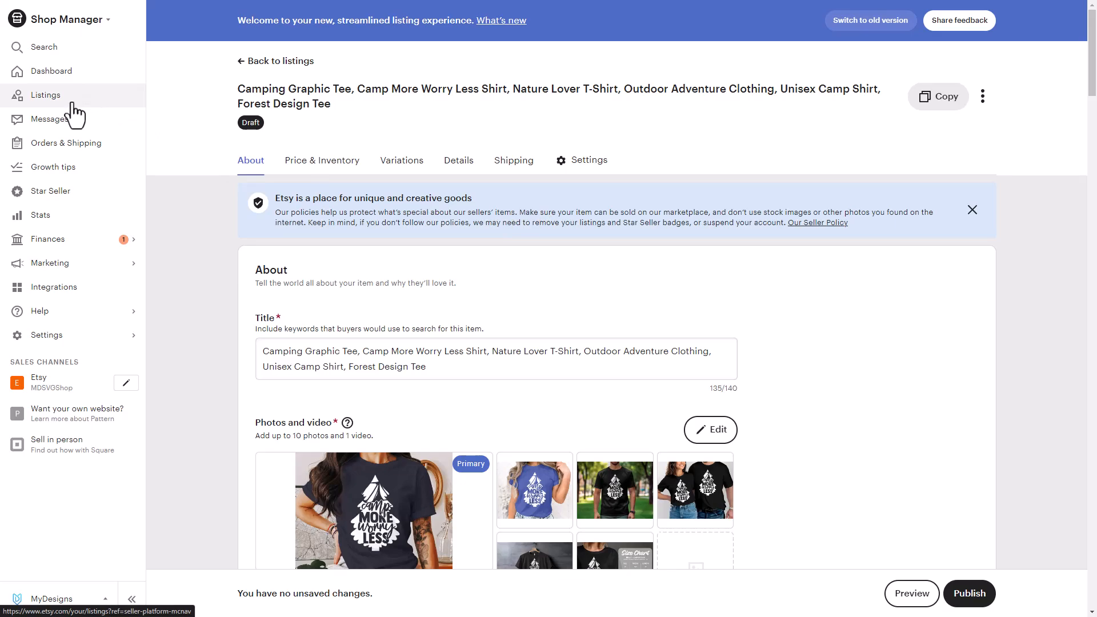
# Go to Listings and filter by Draft status to see the five camping tee drafts
pyautogui.click(45, 94)
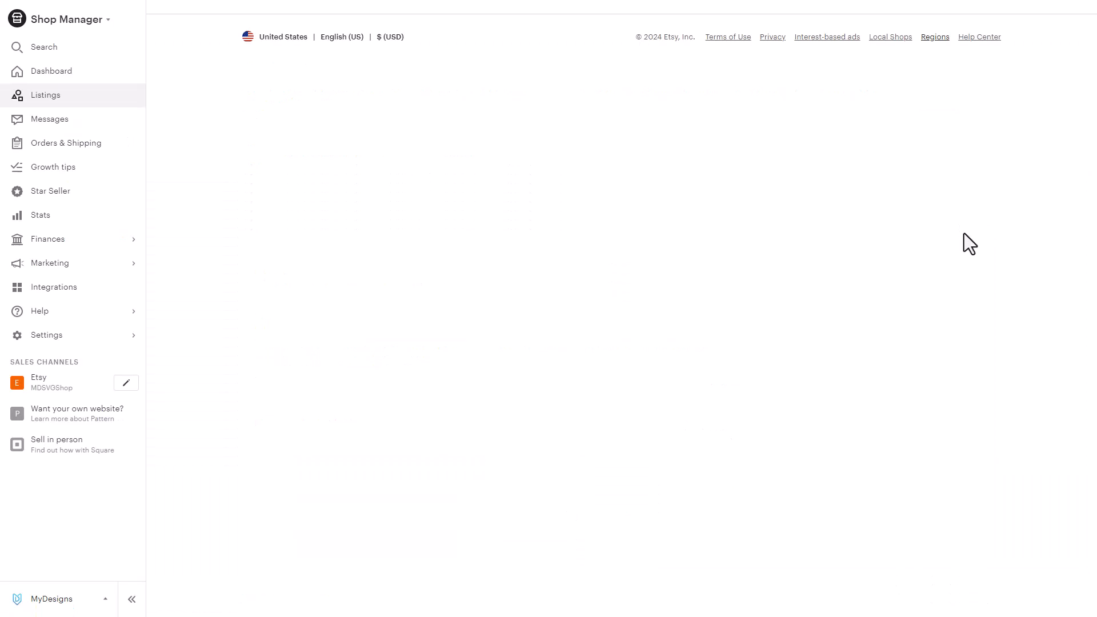
pyautogui.click(45, 95)
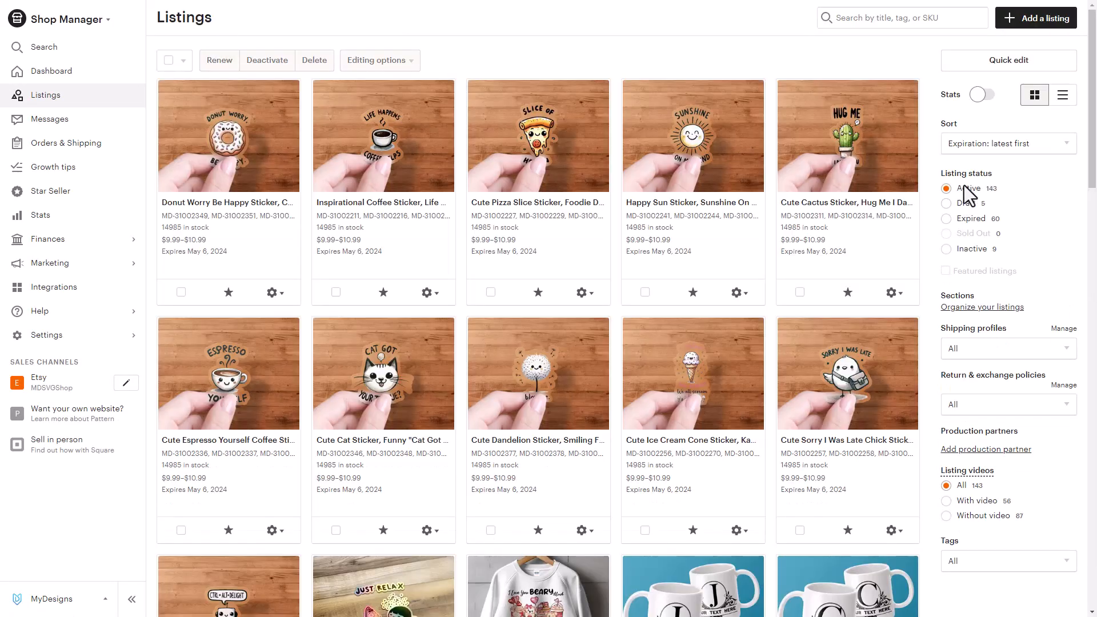
pyautogui.click(964, 203)
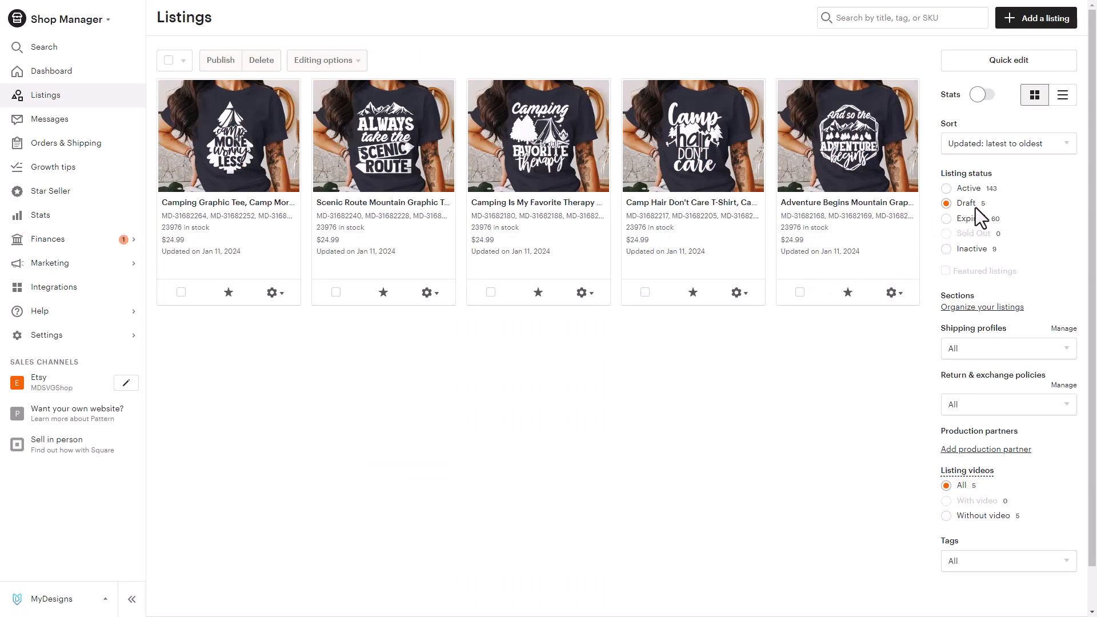
pyautogui.moveTo(974, 218)
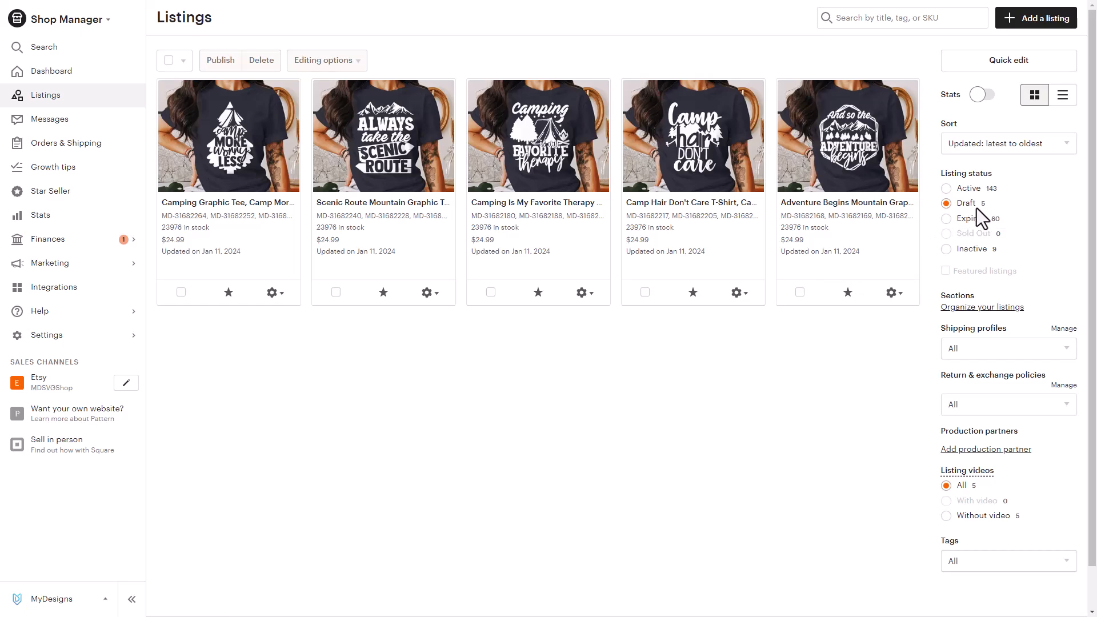
pyautogui.moveTo(954, 210)
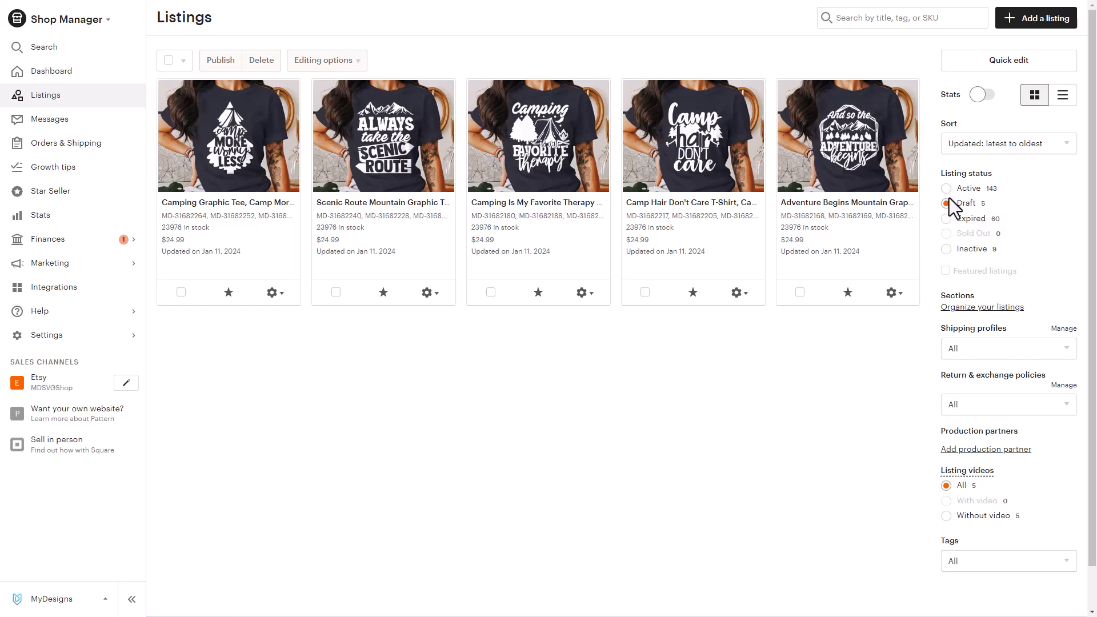
pyautogui.moveTo(948, 203)
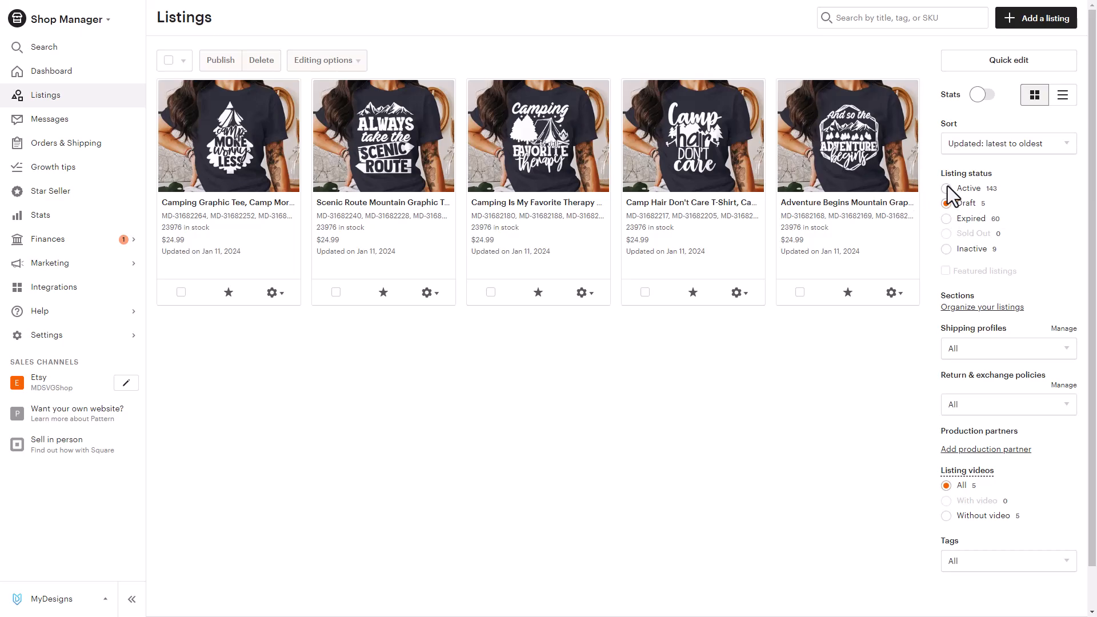
pyautogui.moveTo(951, 201)
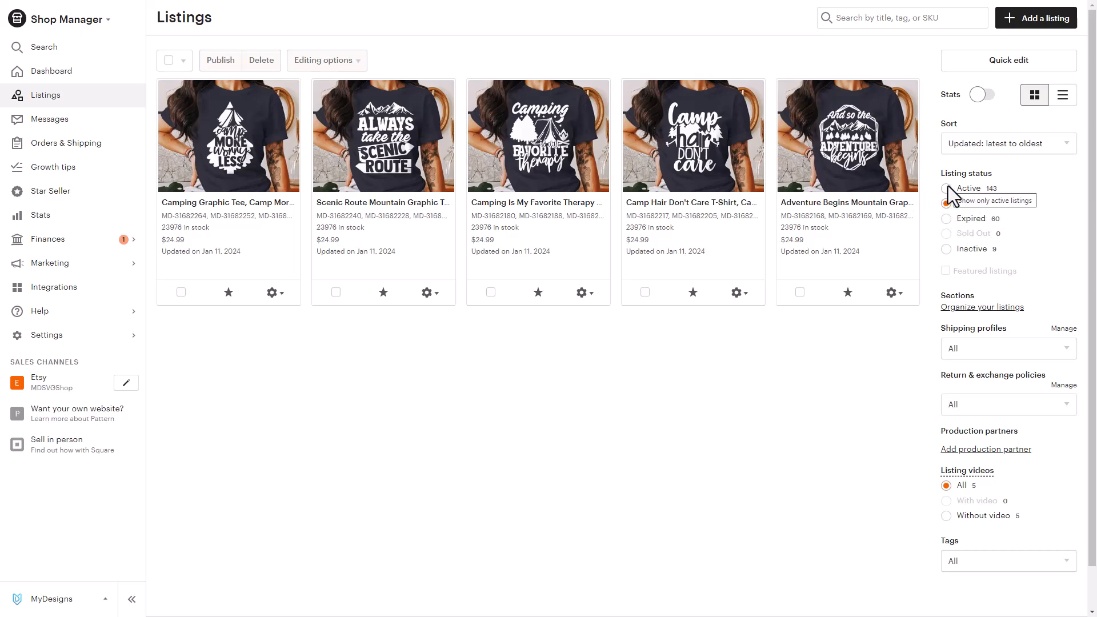